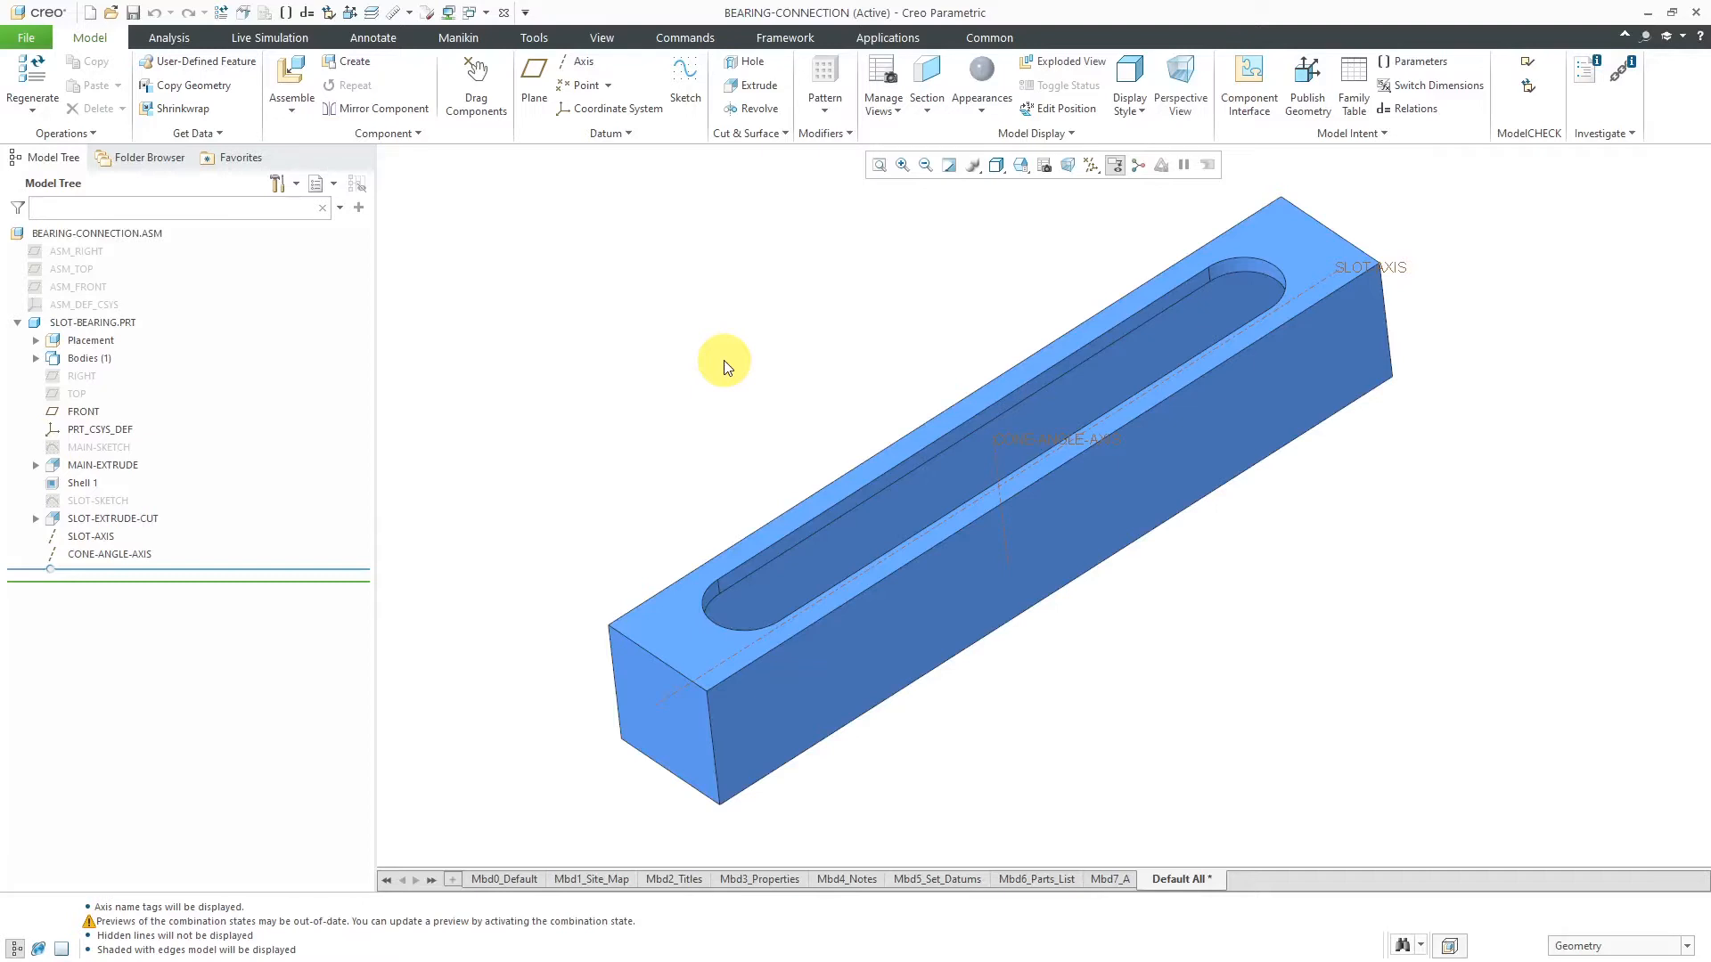
mouse_move(108, 323)
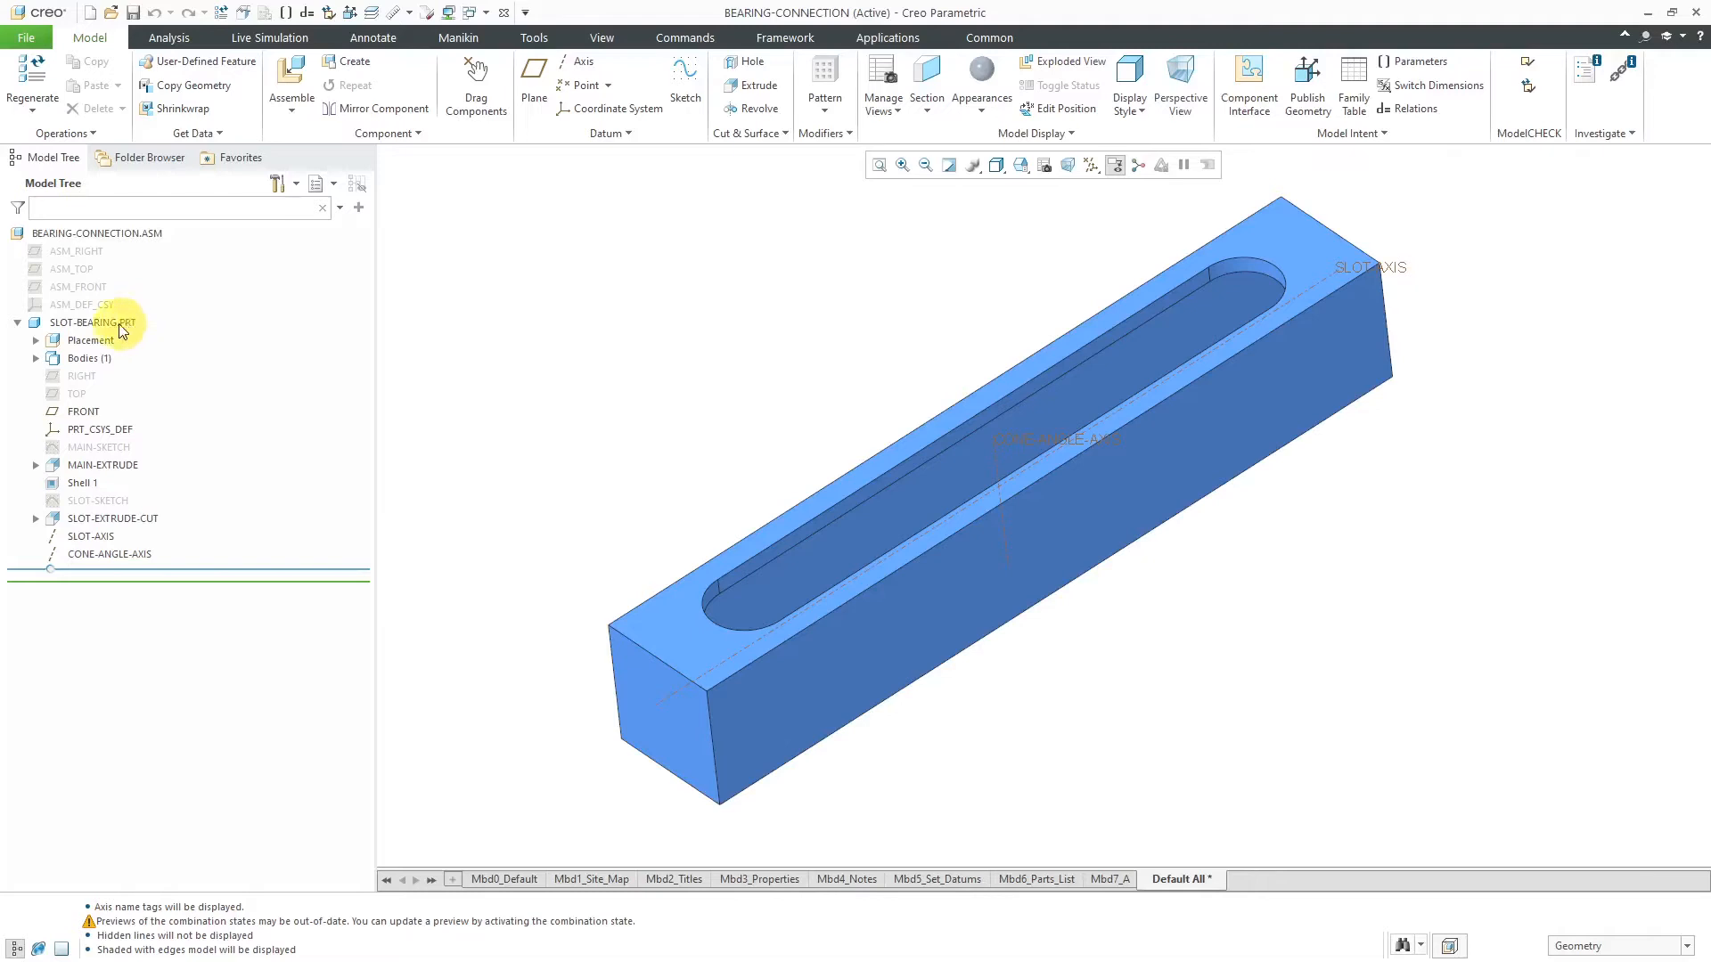
Step: Inspect the slot block in No Hidden display, then restore Shading With Edges
click(802, 638)
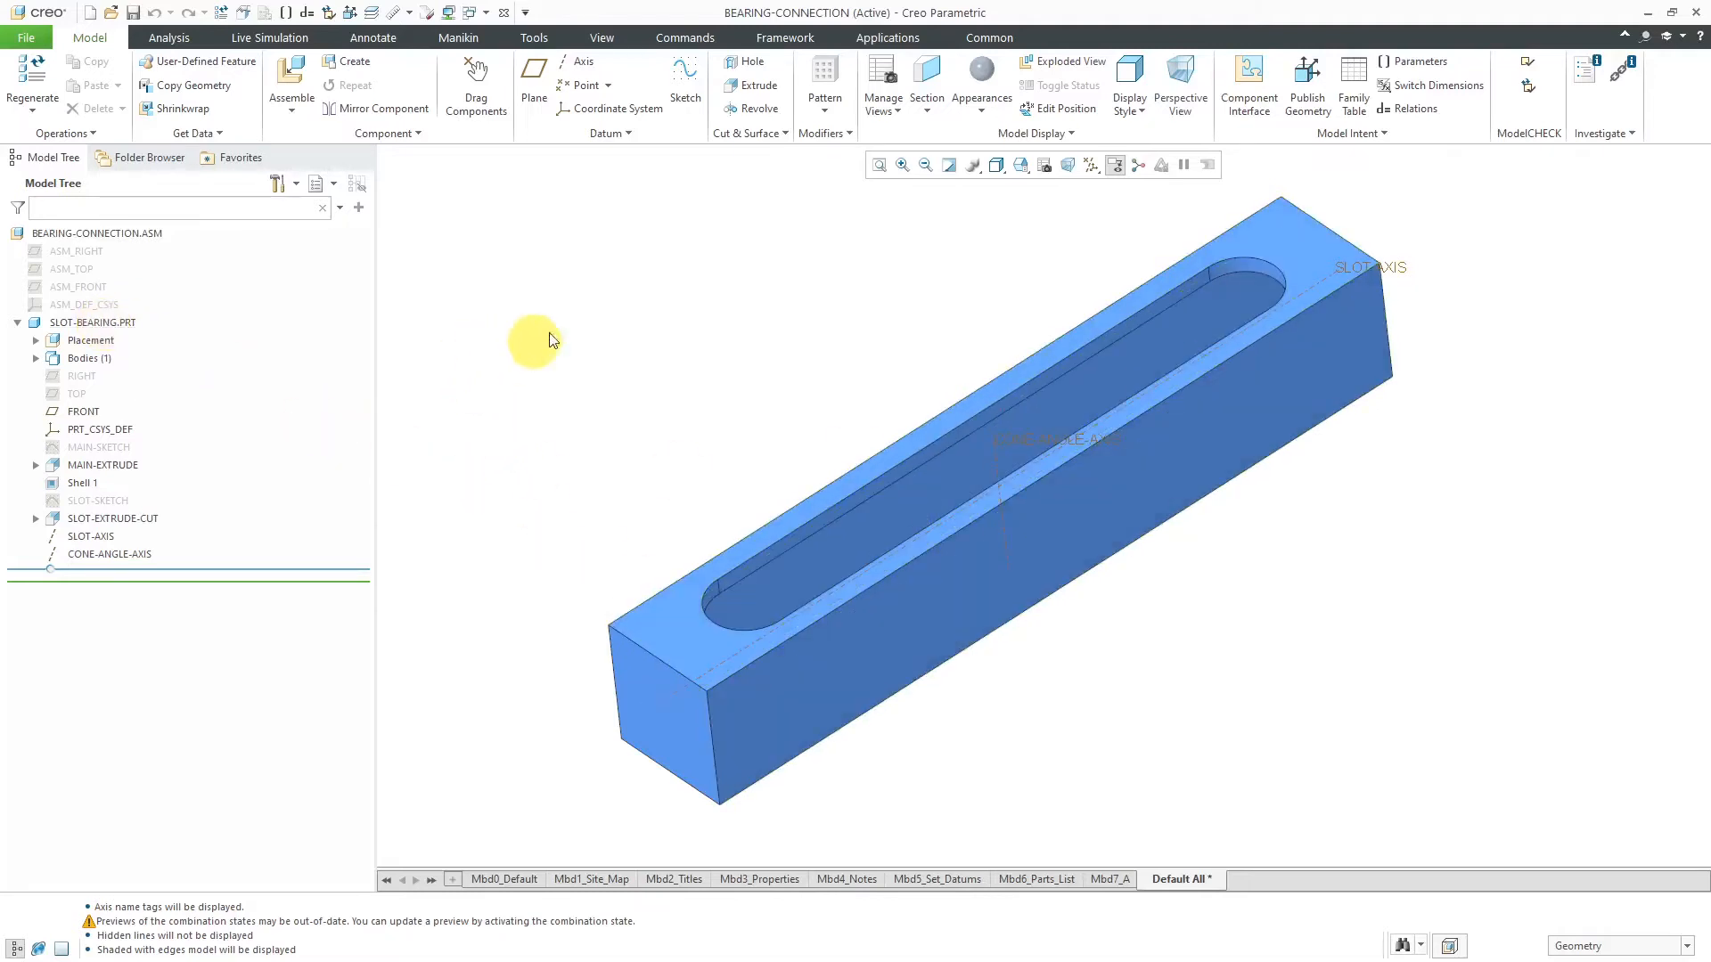
click(996, 164)
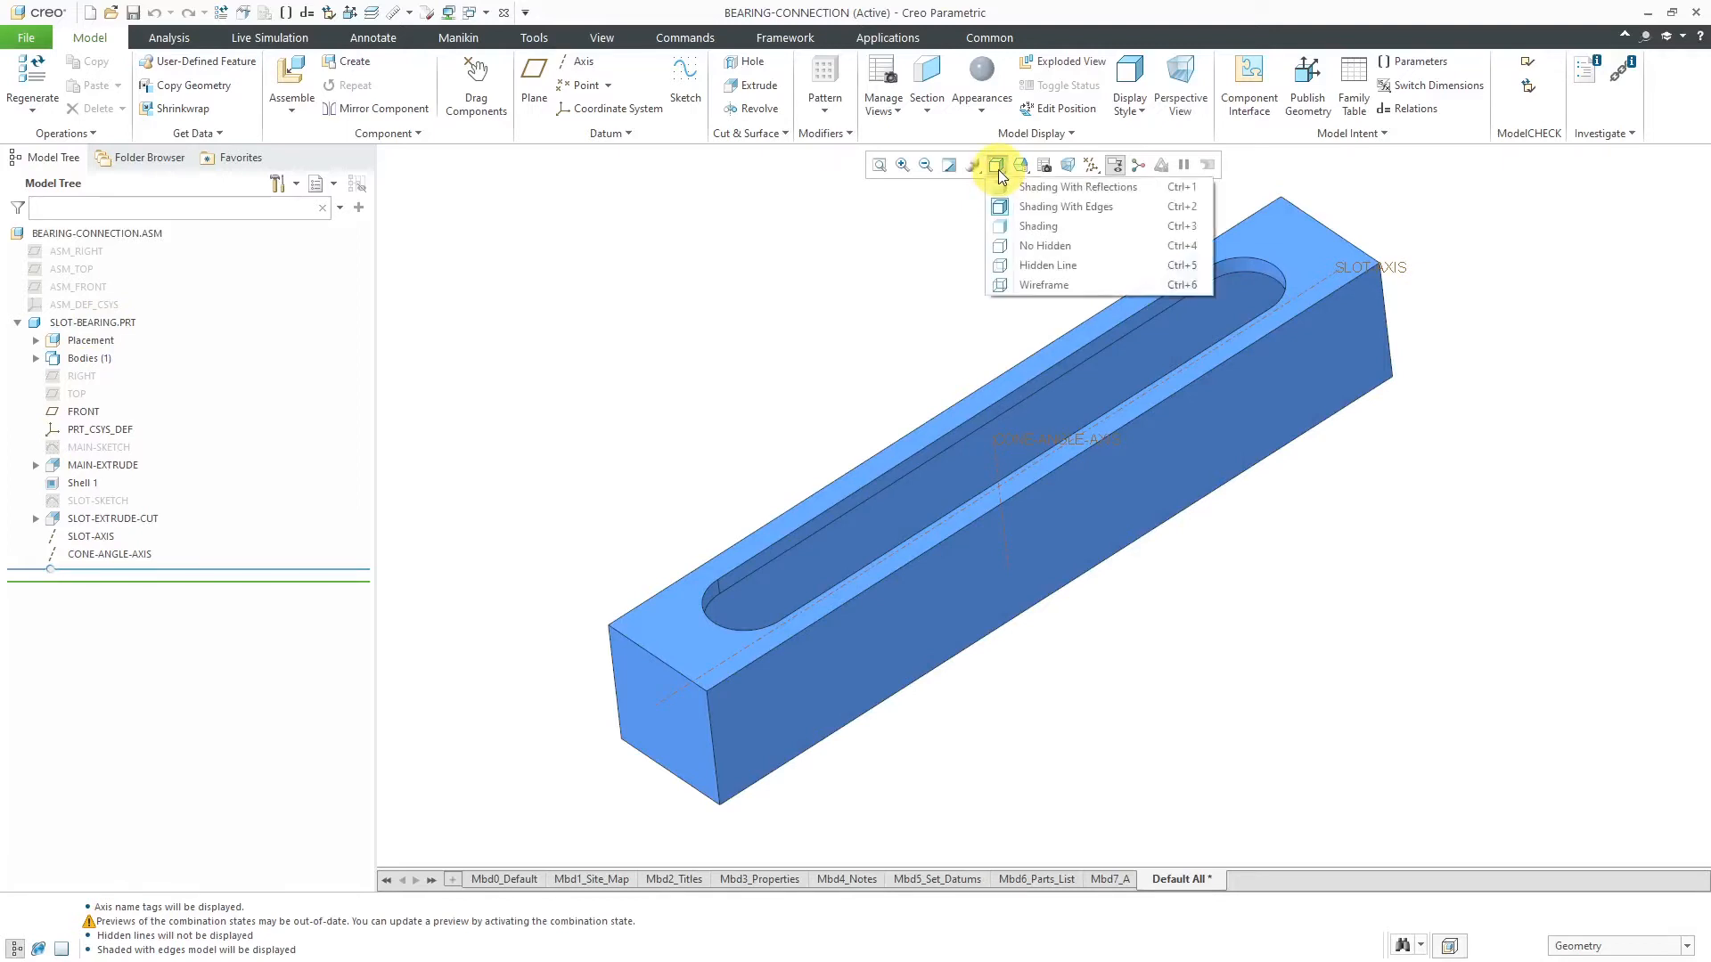
mouse_move(1023, 245)
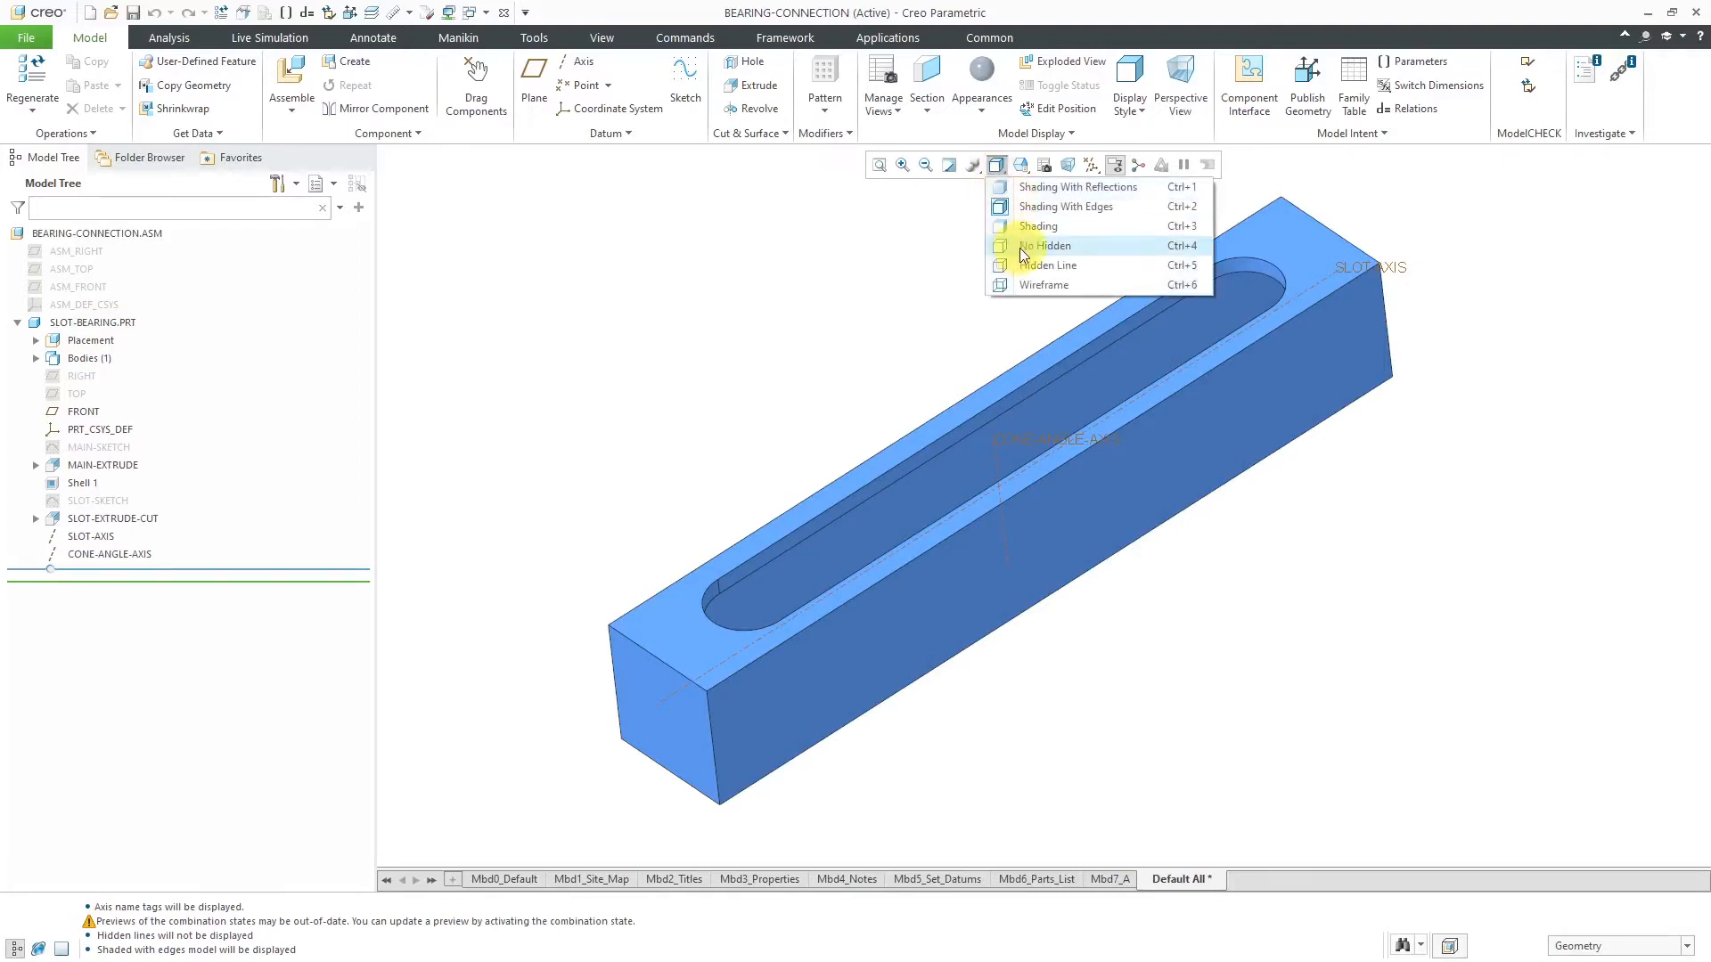
click(1046, 244)
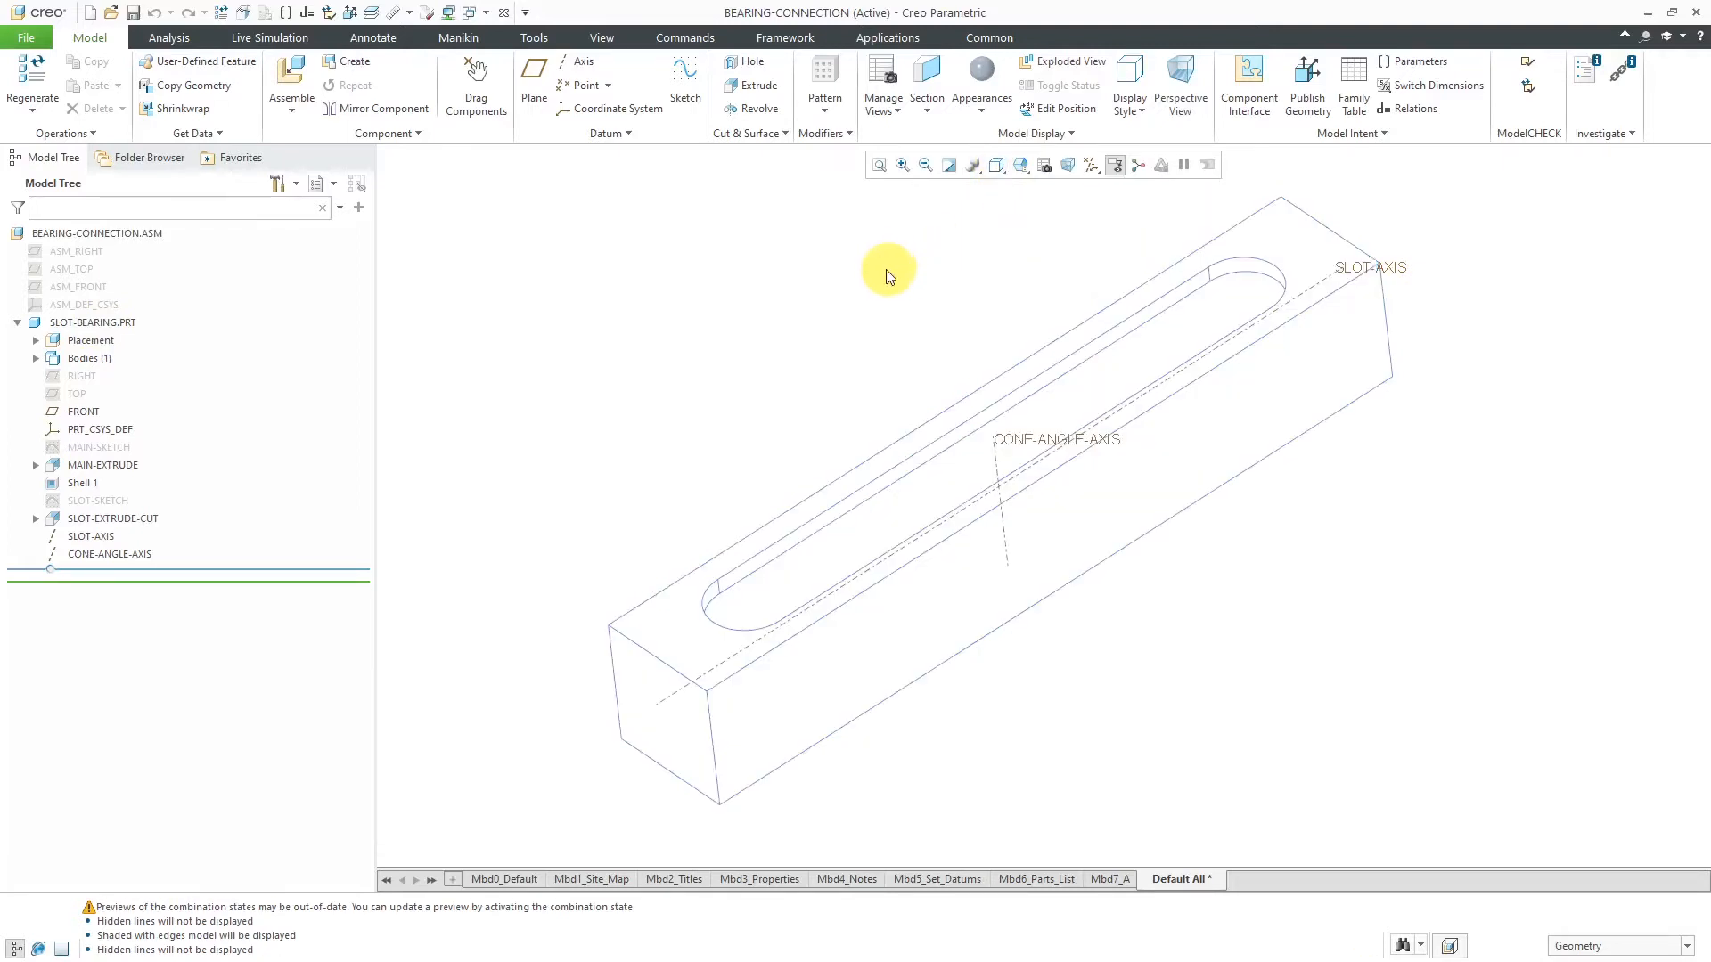
mouse_move(823, 309)
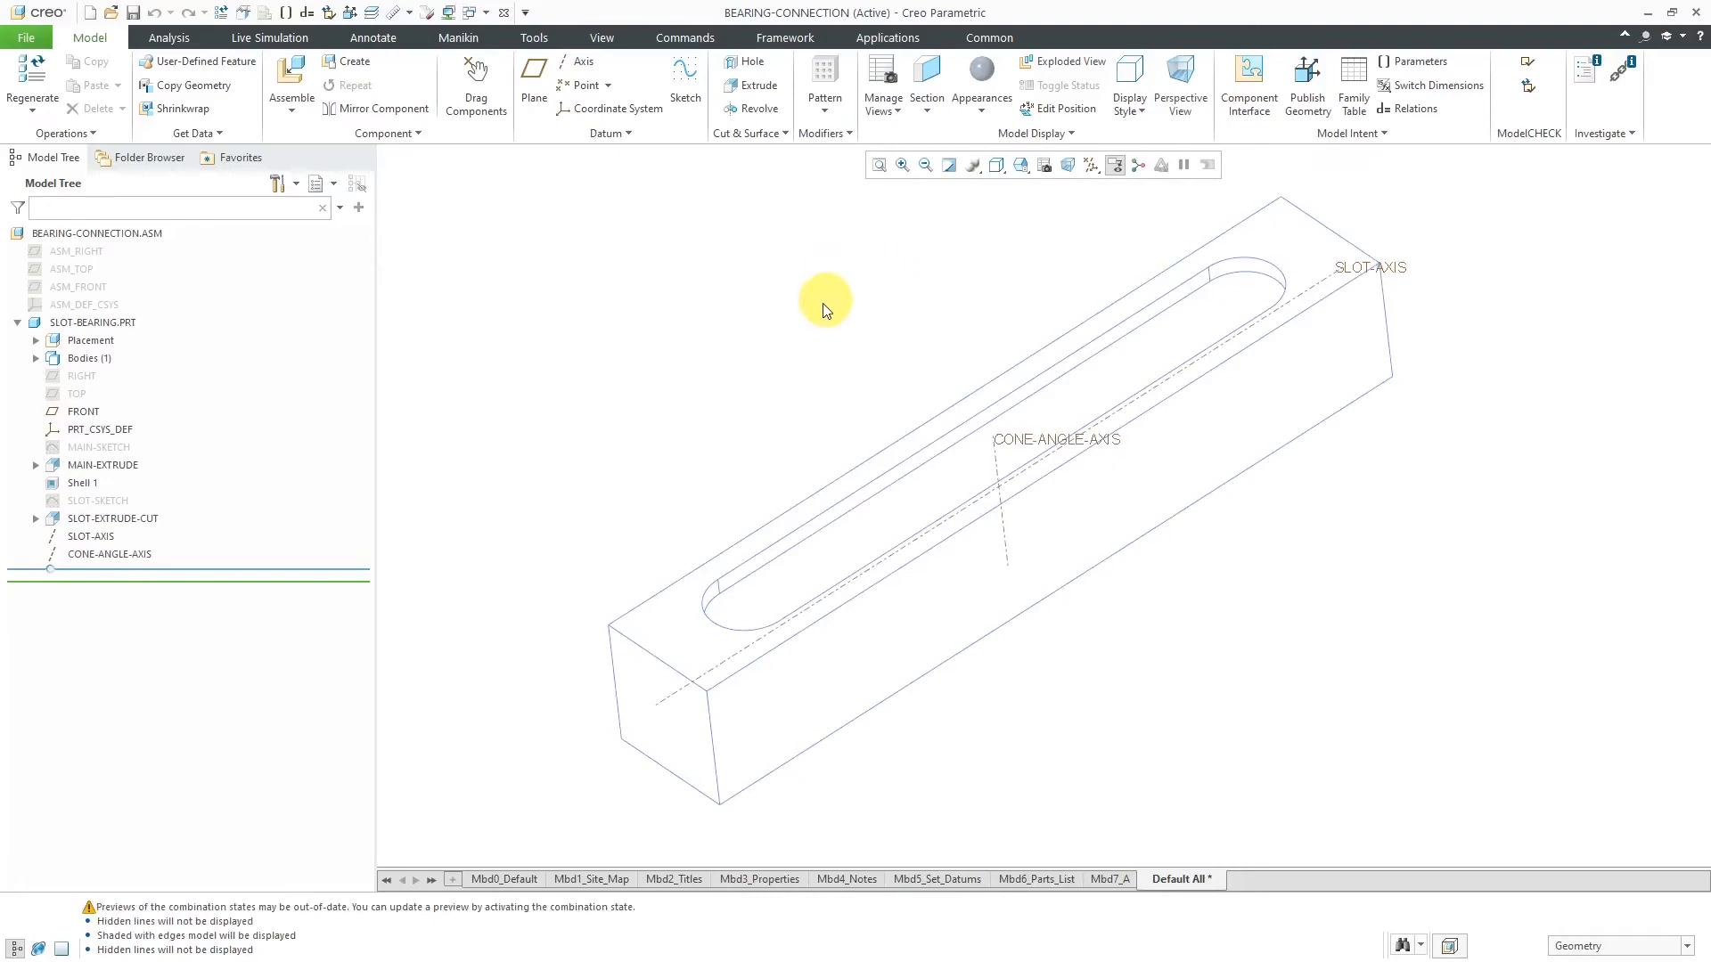
mouse_move(818, 309)
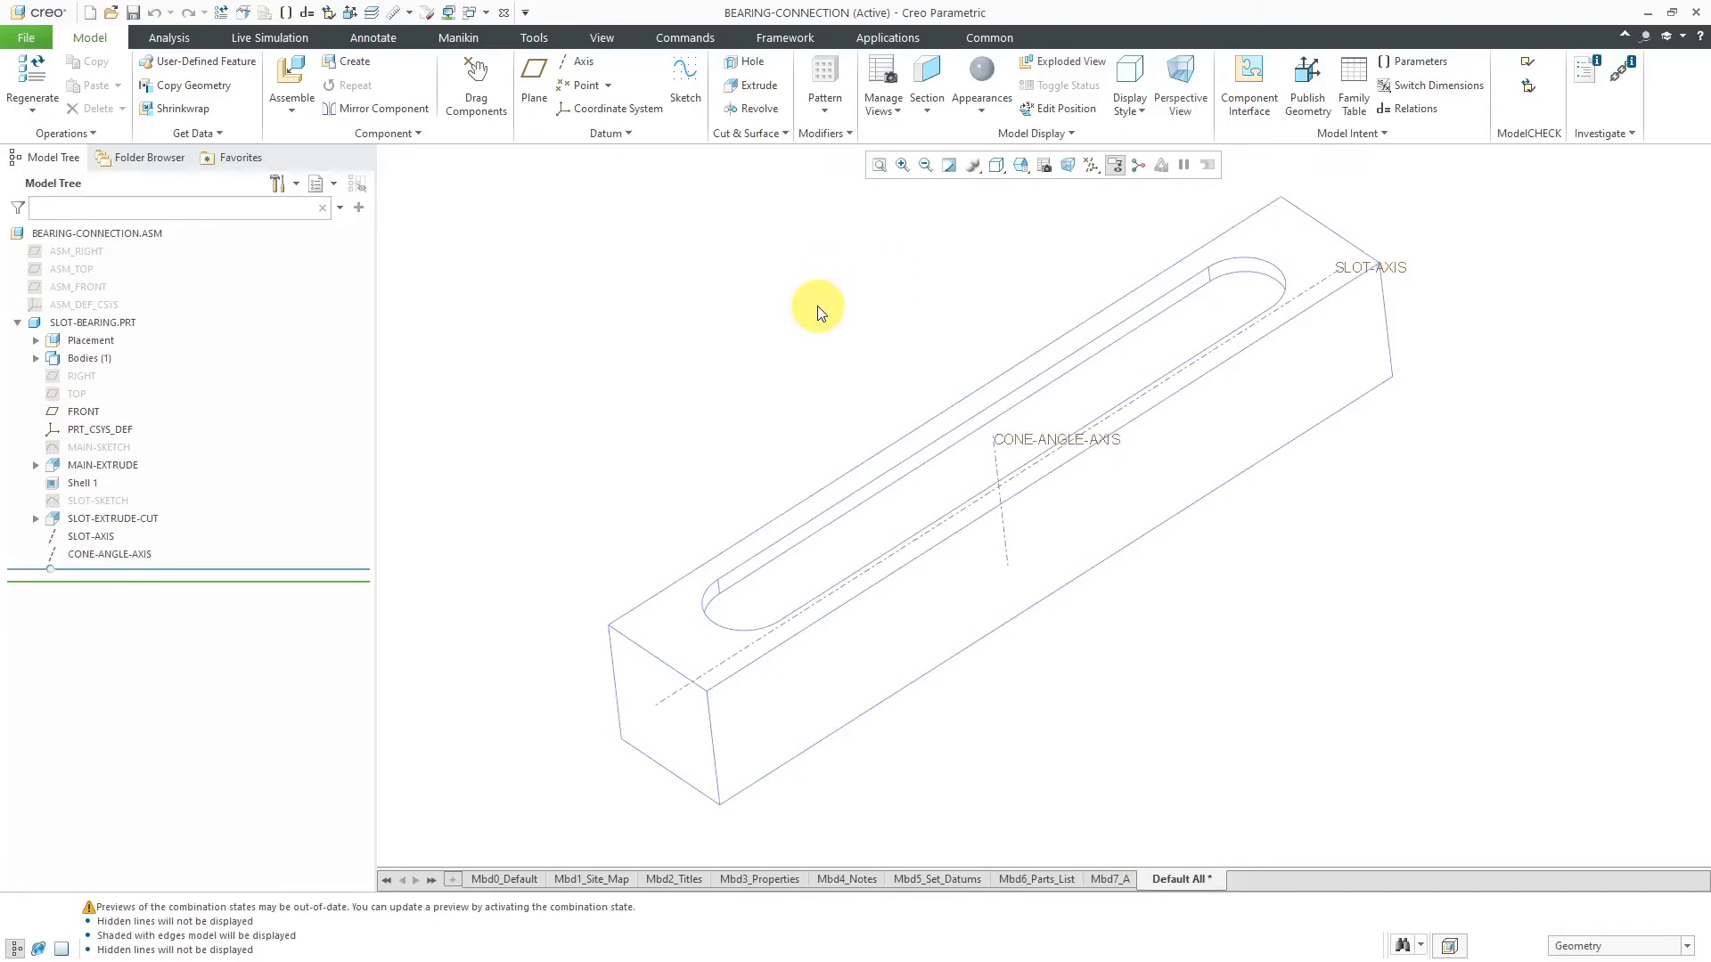
mouse_move(807, 431)
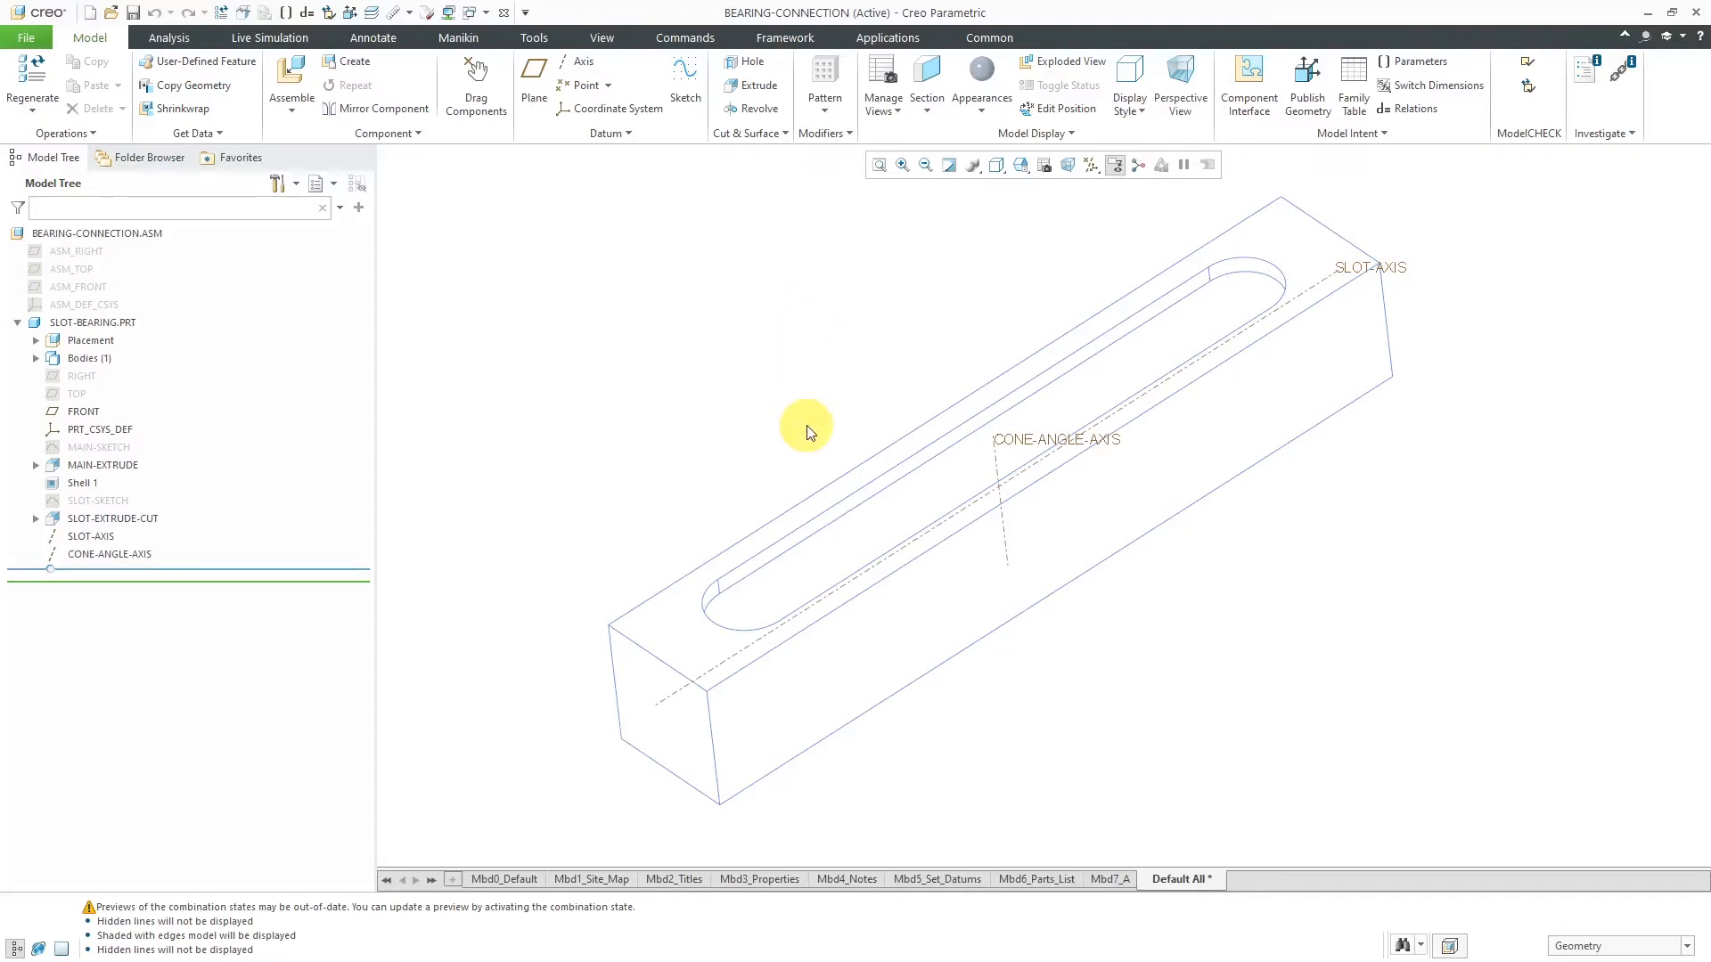
mouse_move(950, 540)
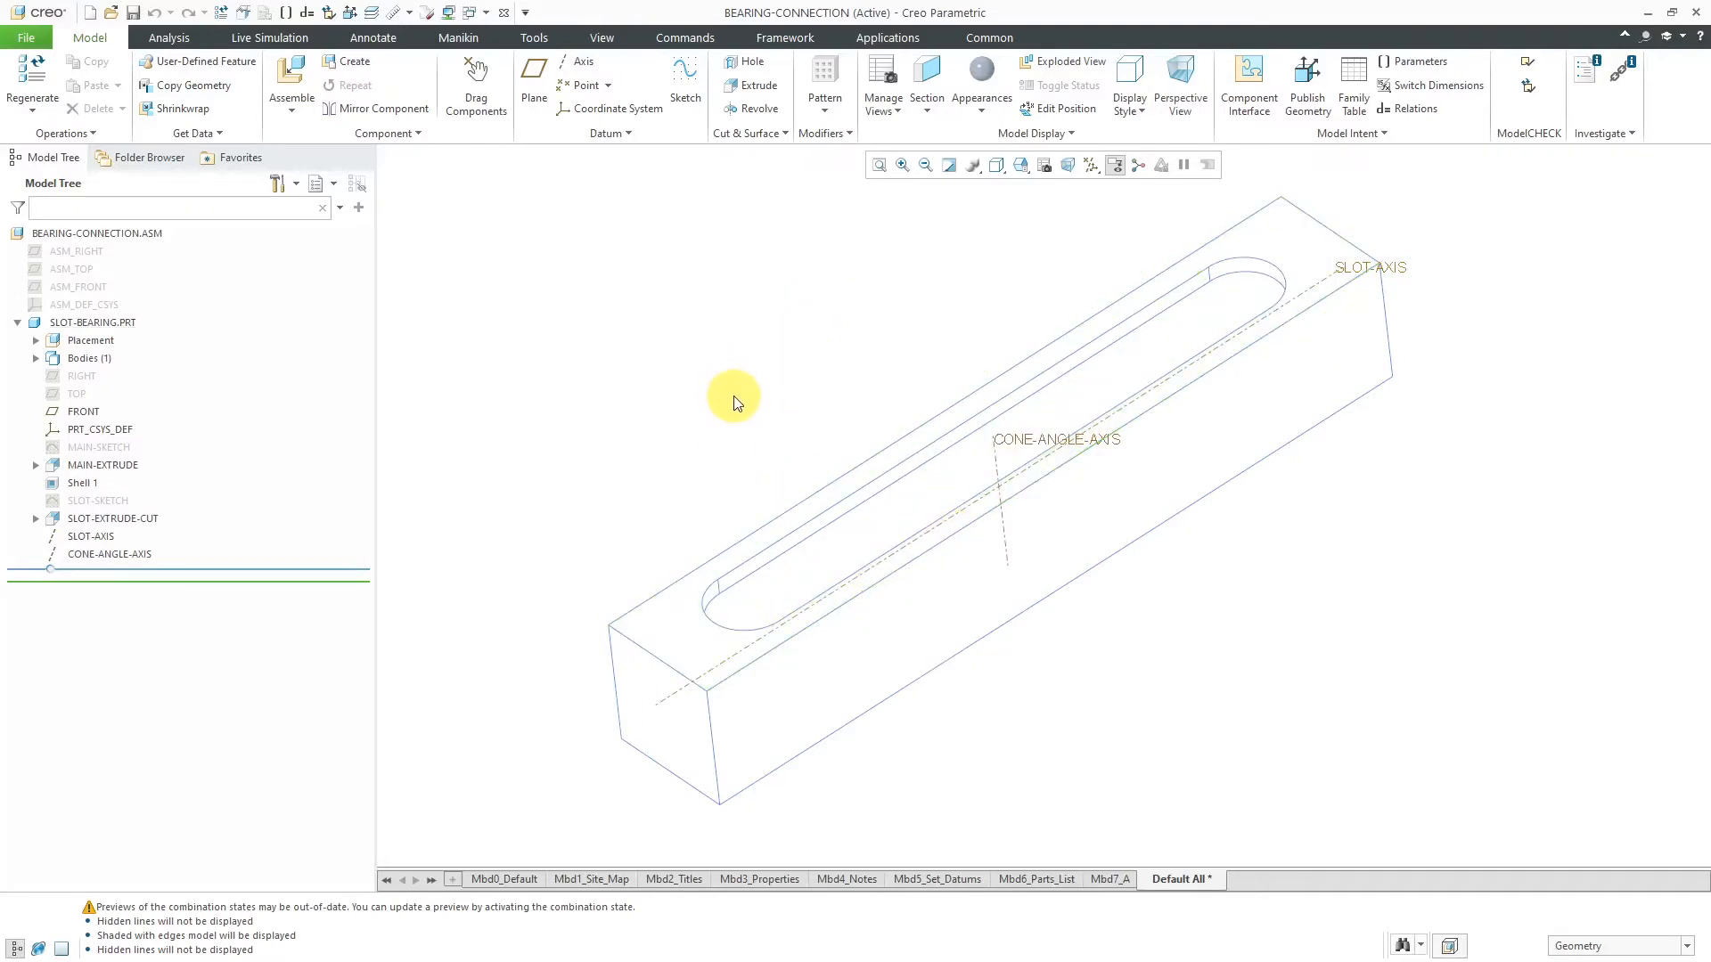
mouse_move(759, 337)
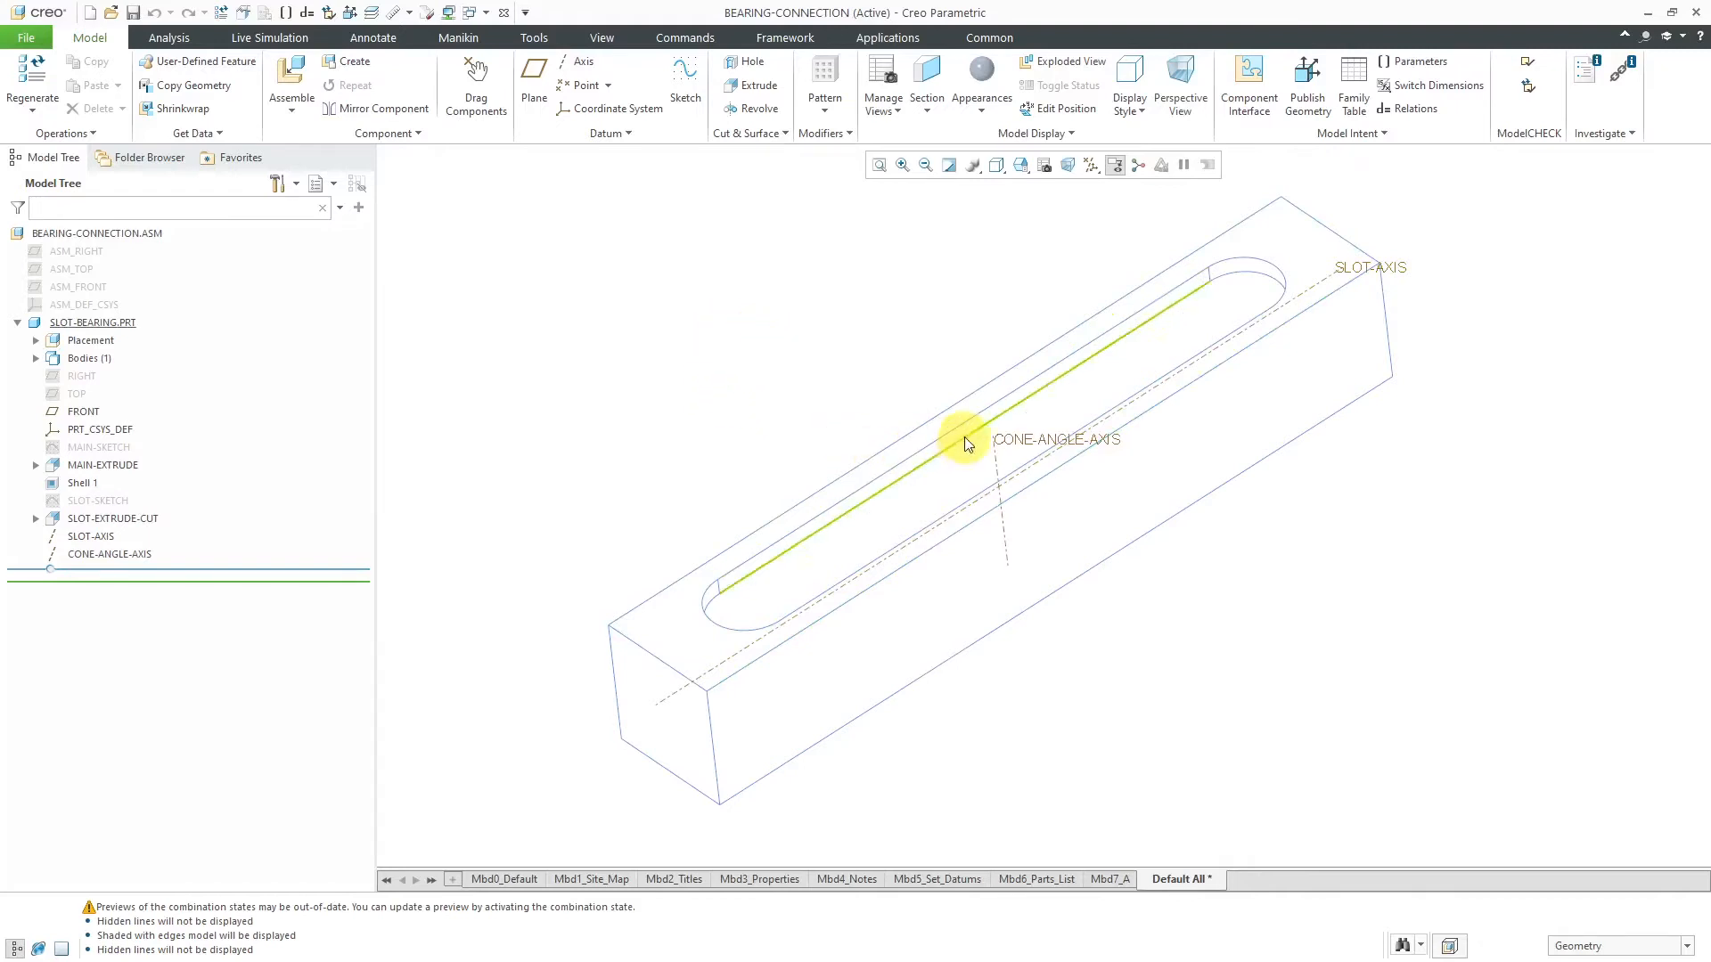
click(817, 305)
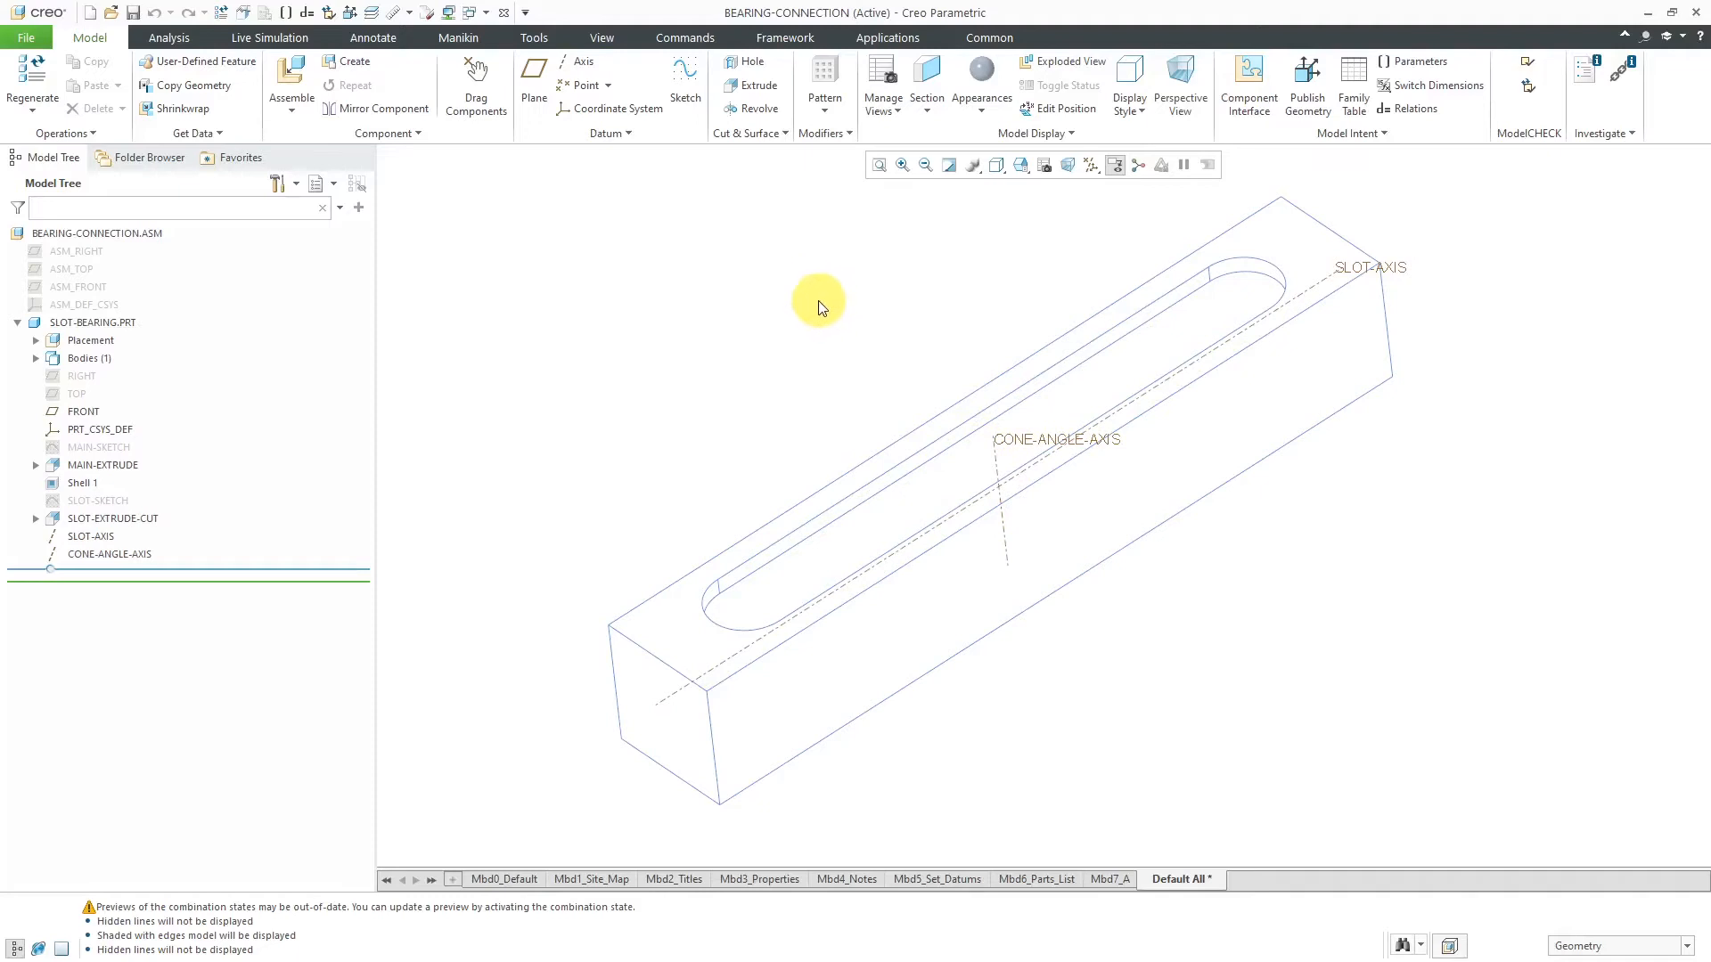
mouse_move(809, 328)
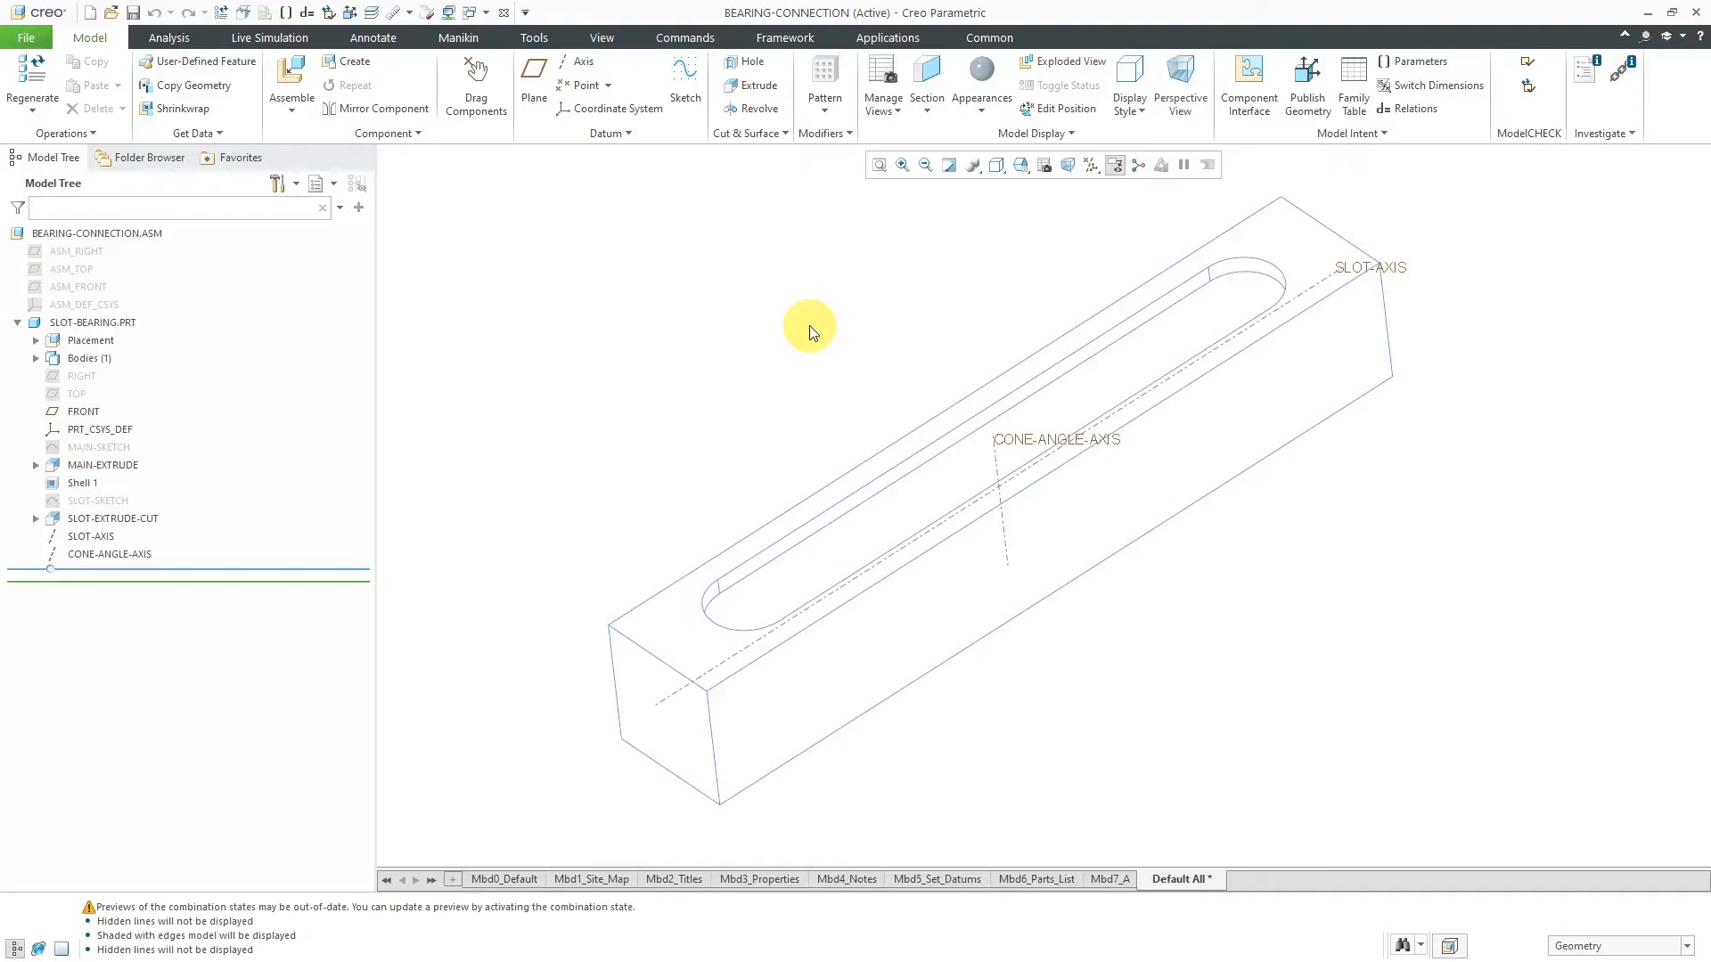
click(996, 164)
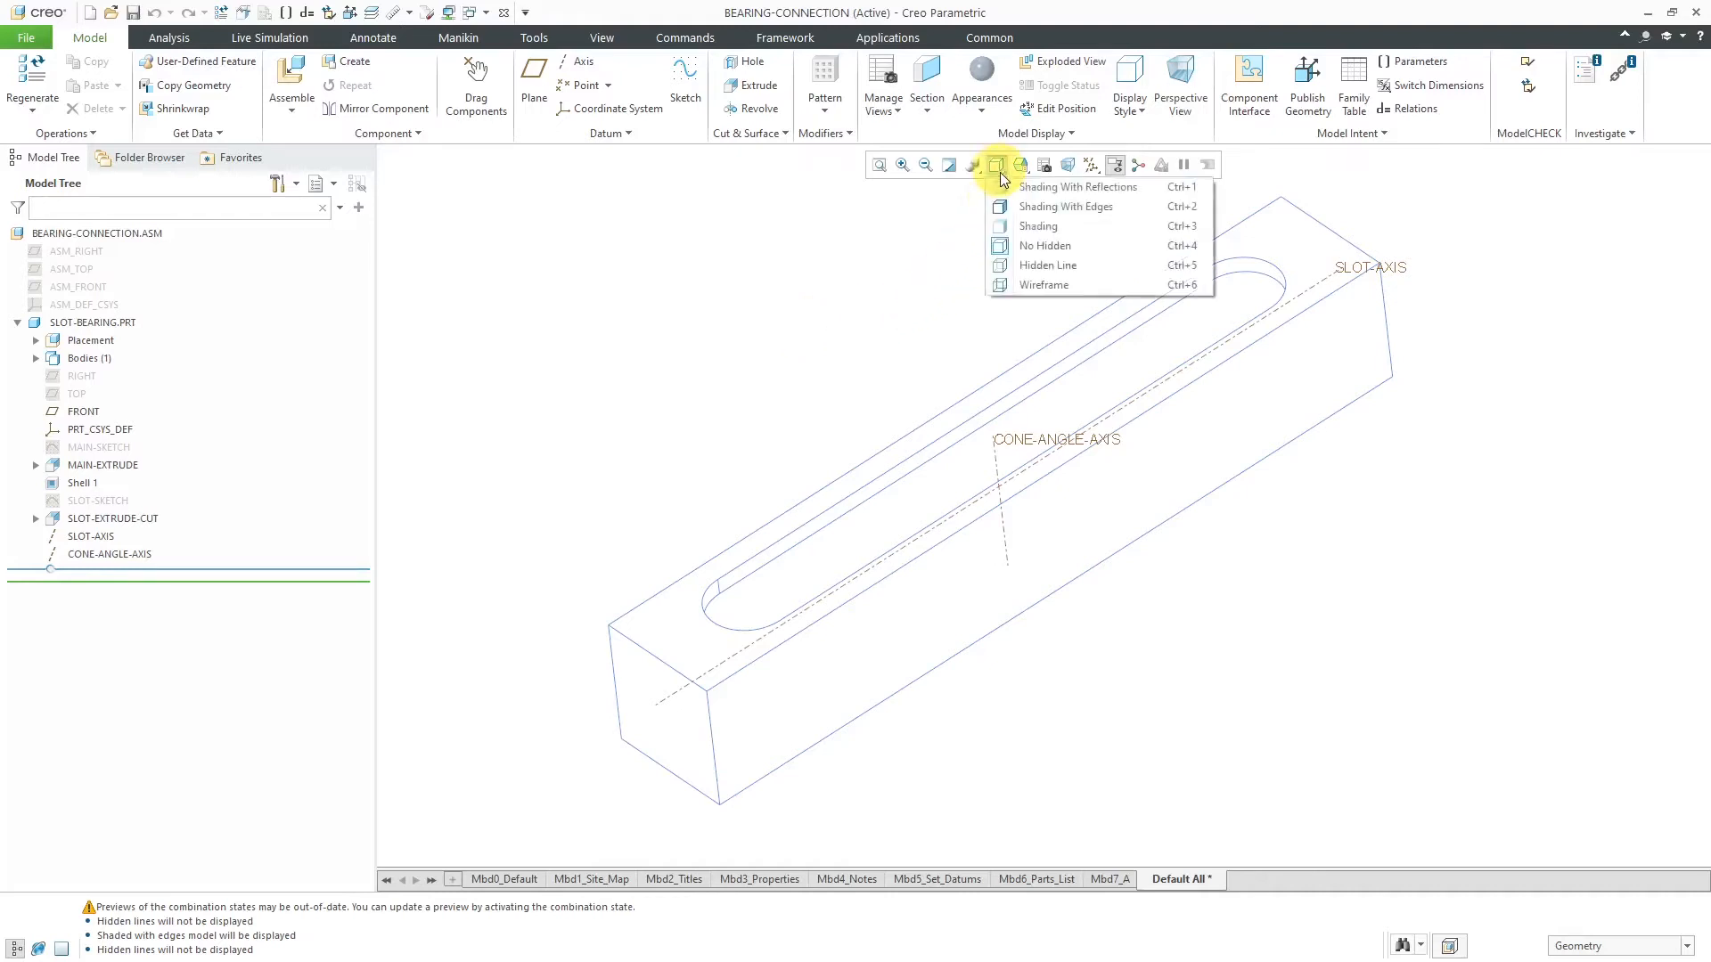
click(1037, 226)
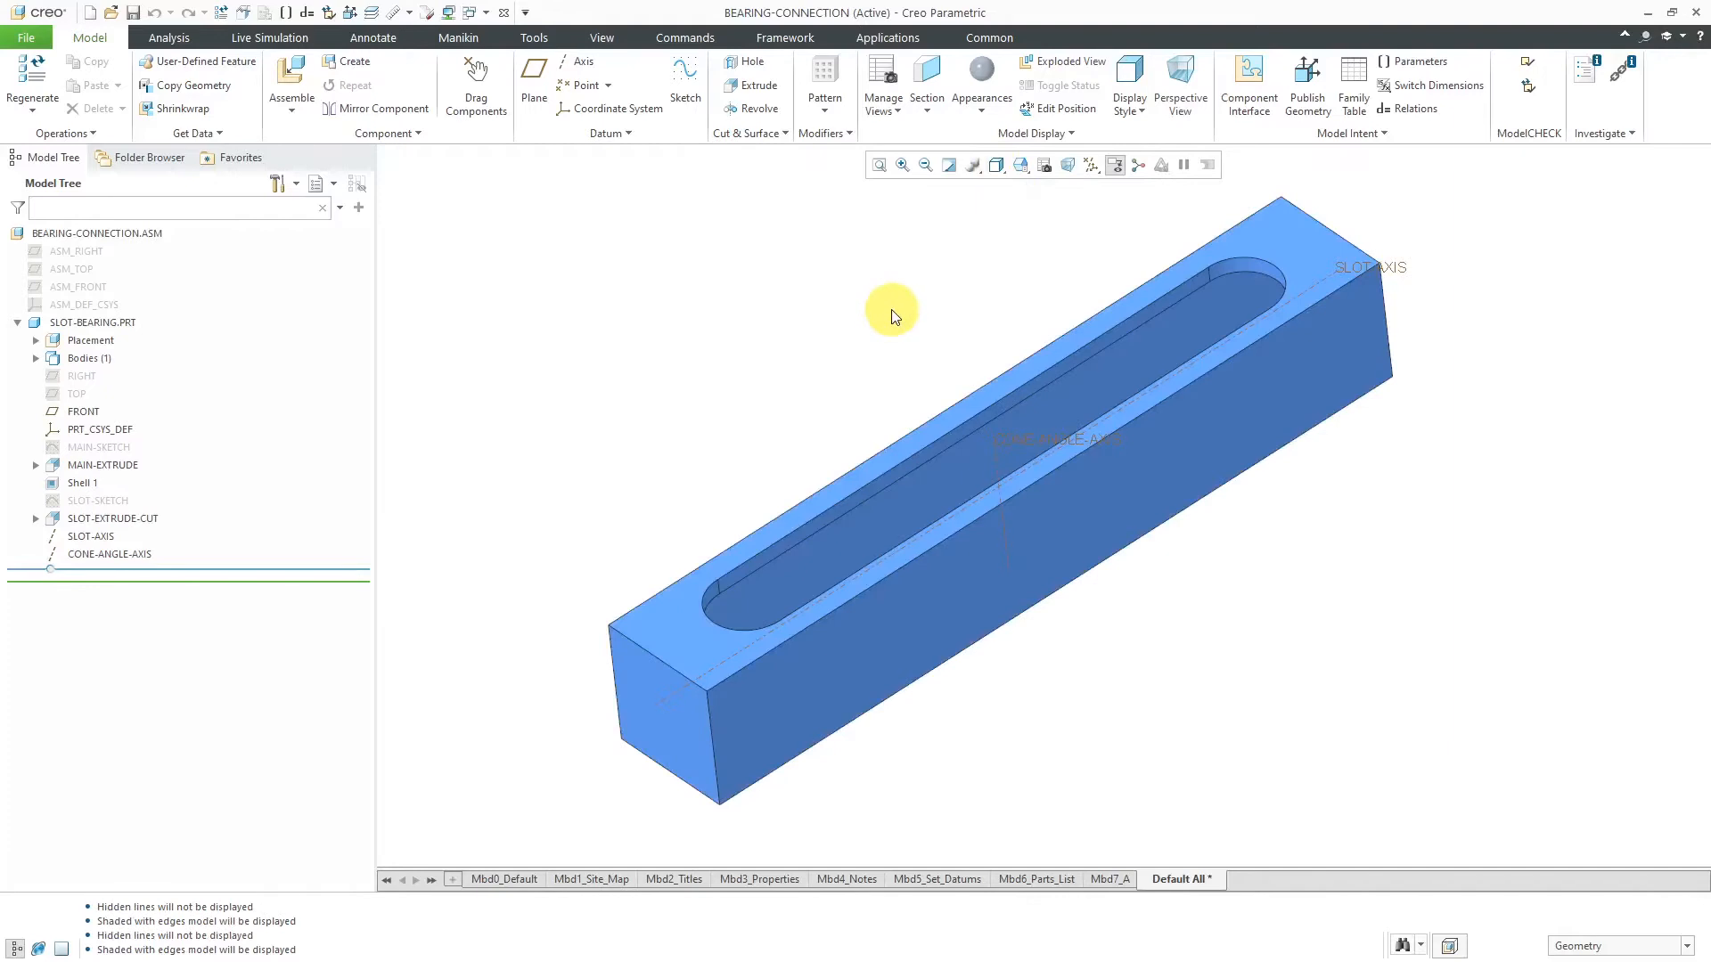
mouse_move(291, 82)
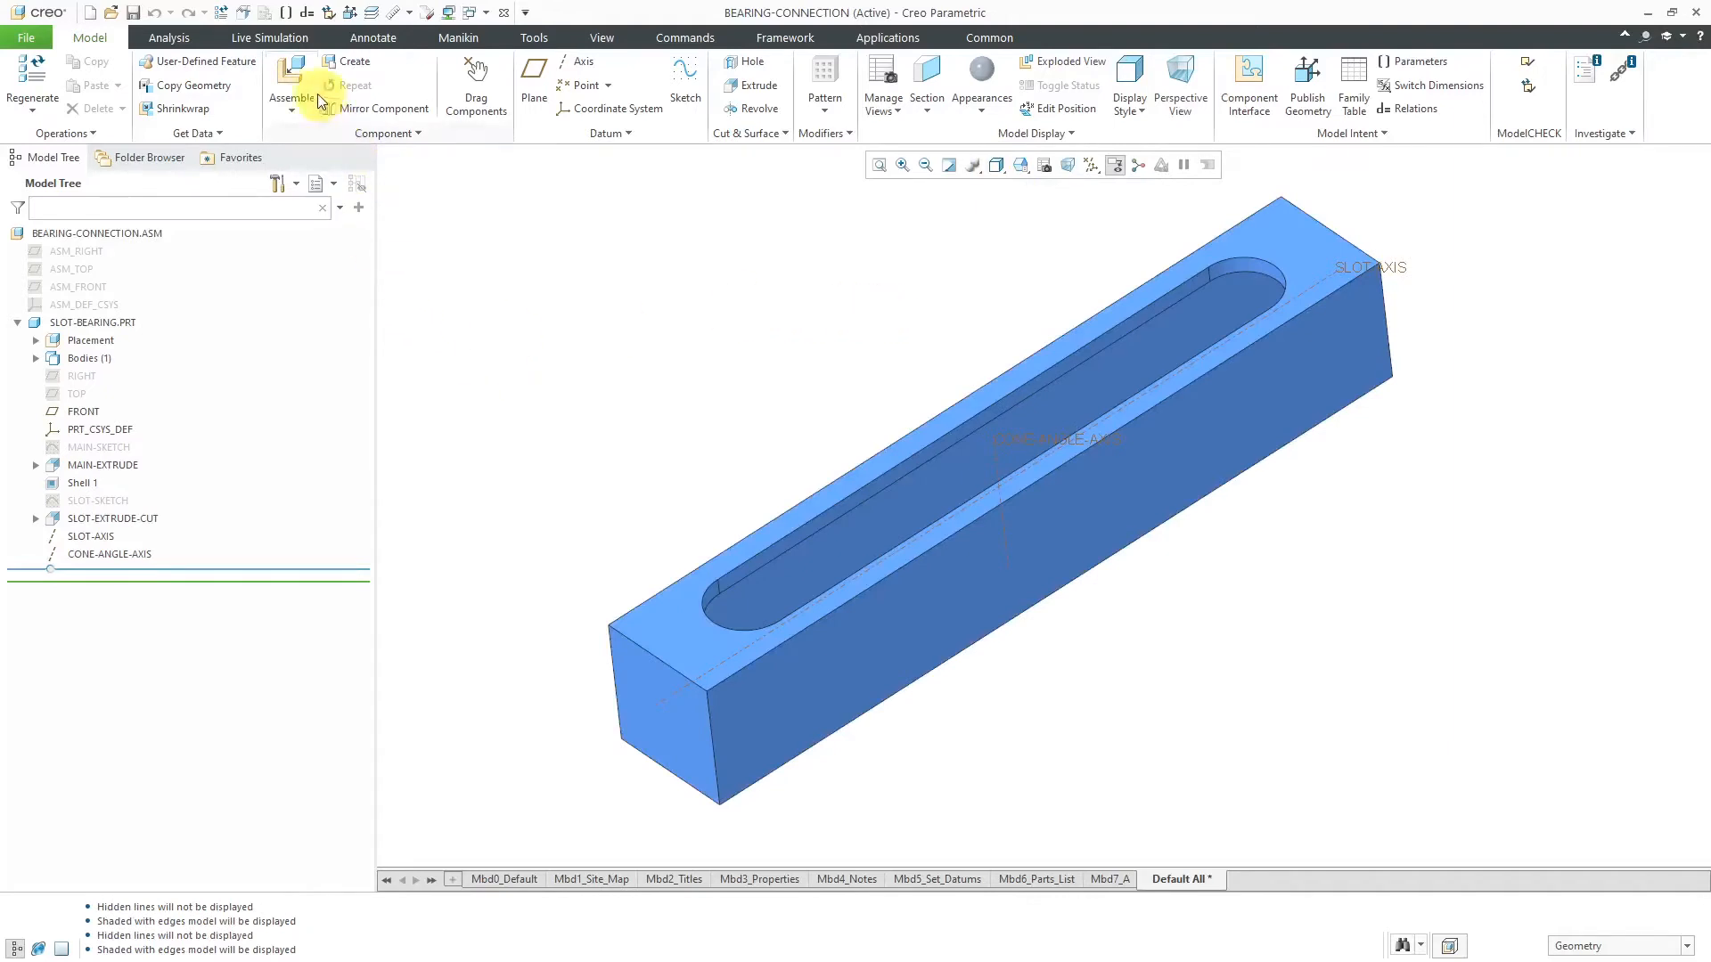
Step: Assemble joystick-bearing.prt into the assembly, leaving it unplaced
click(291, 82)
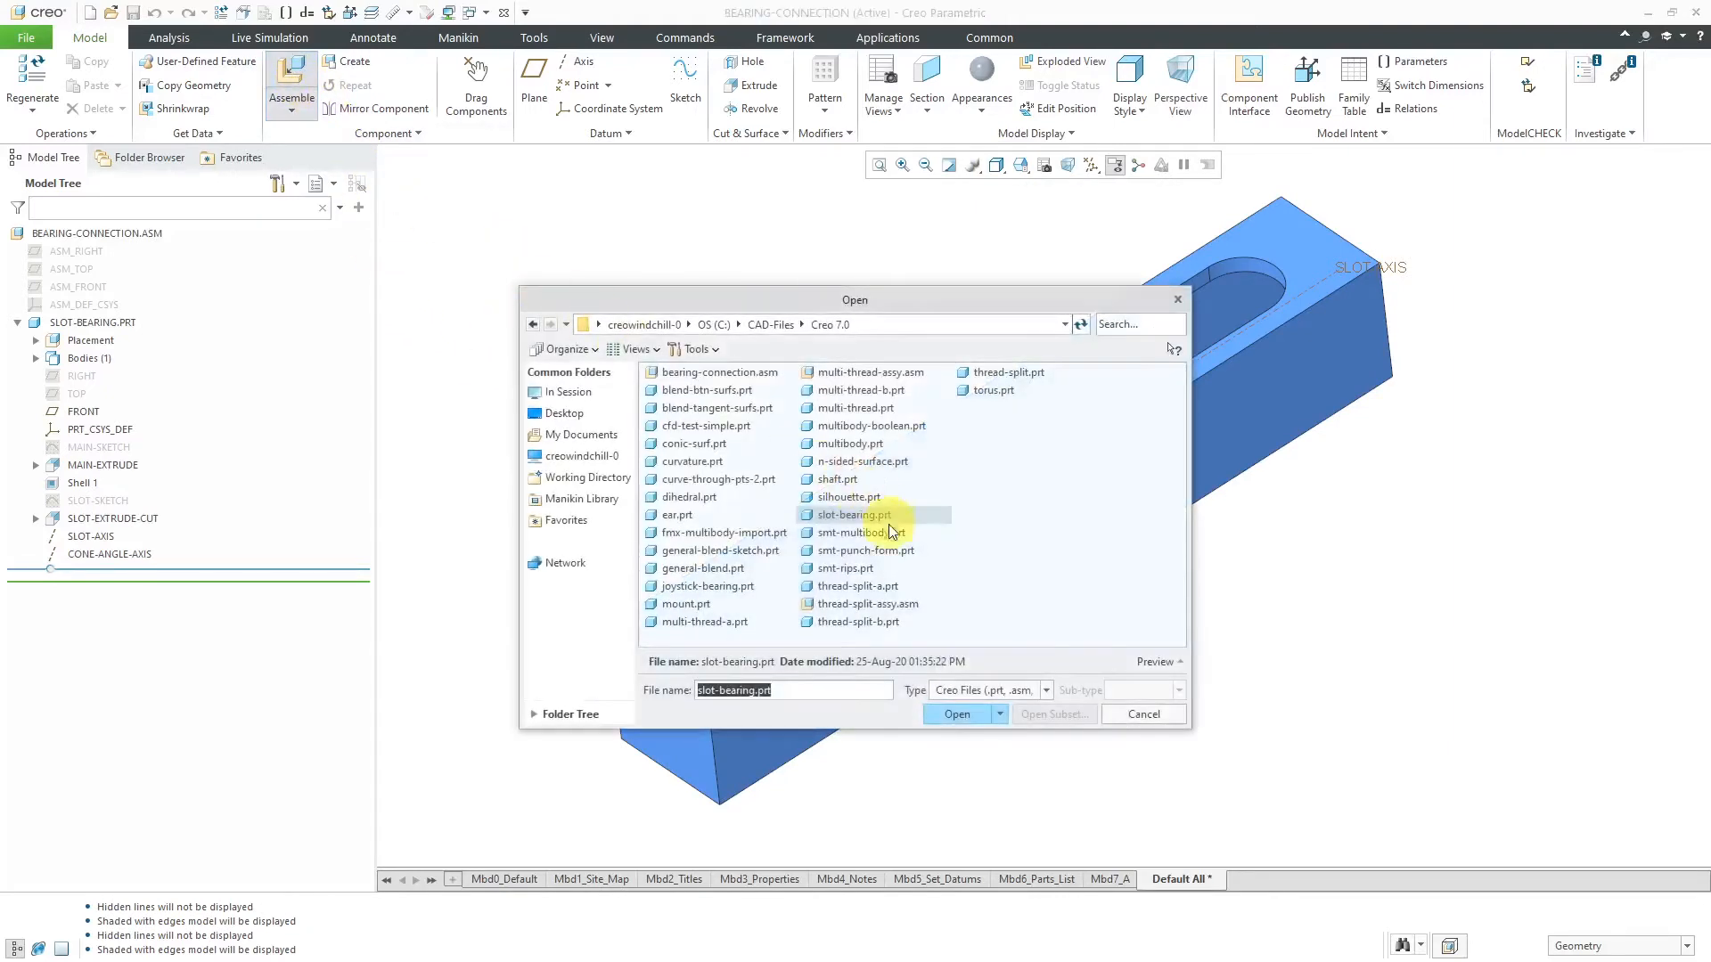
click(955, 712)
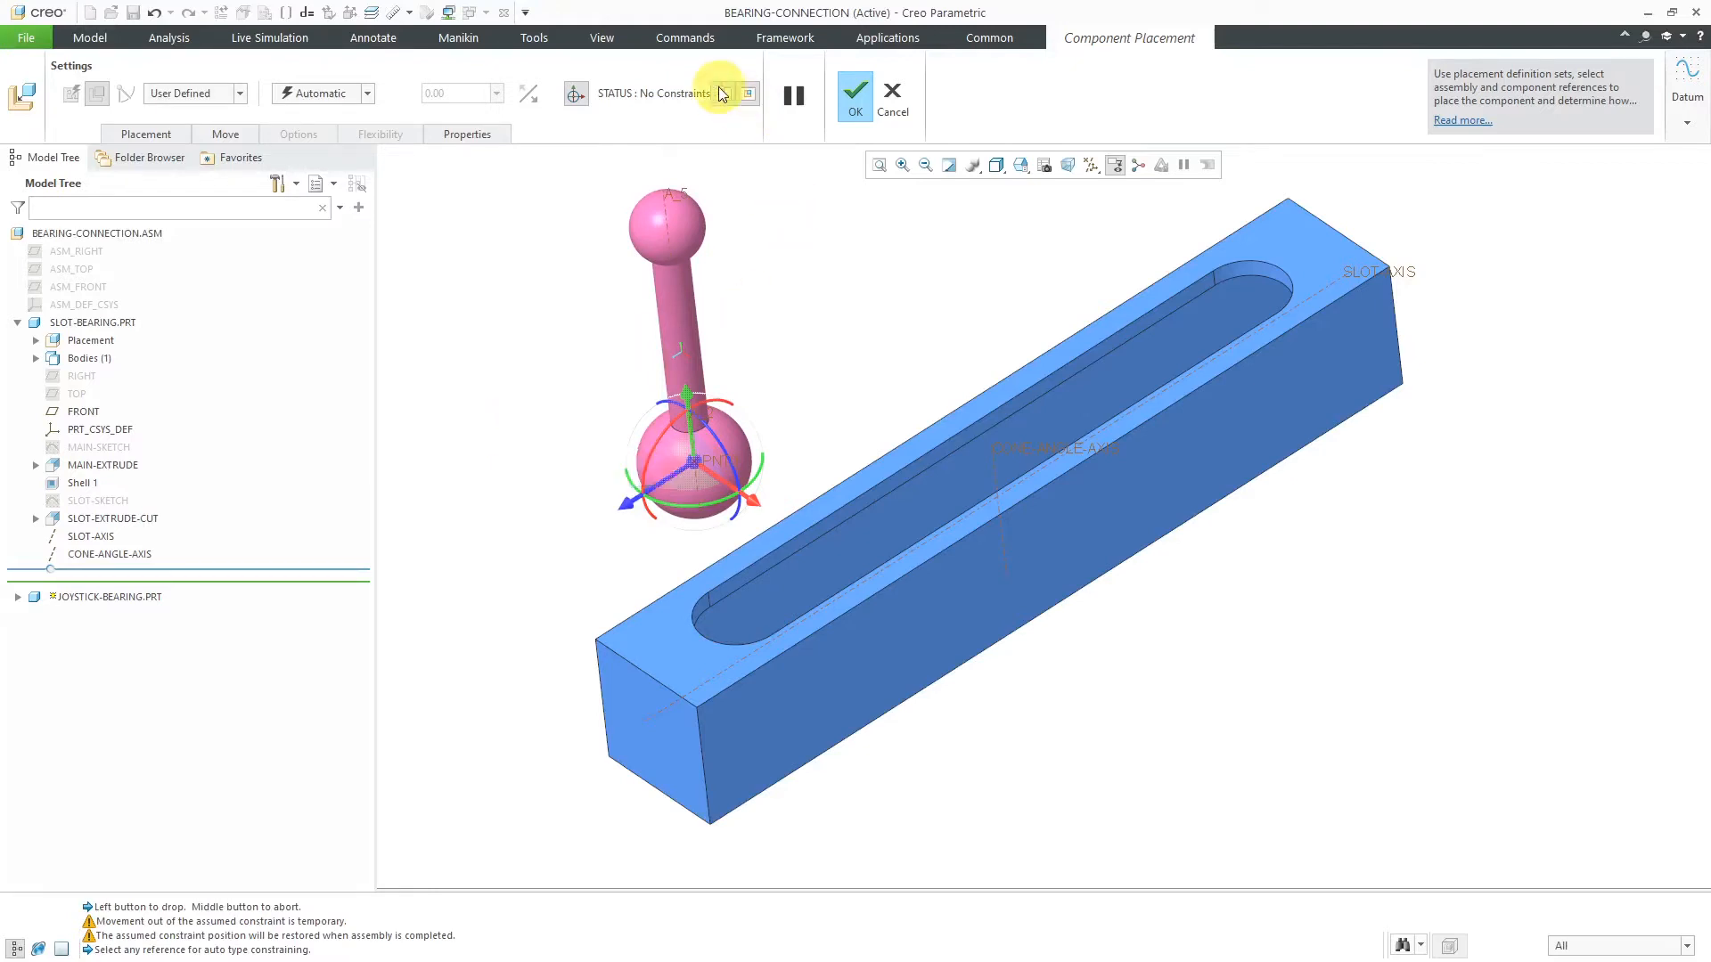
Step: Show the joystick-bearing part in its own separate component window
click(747, 92)
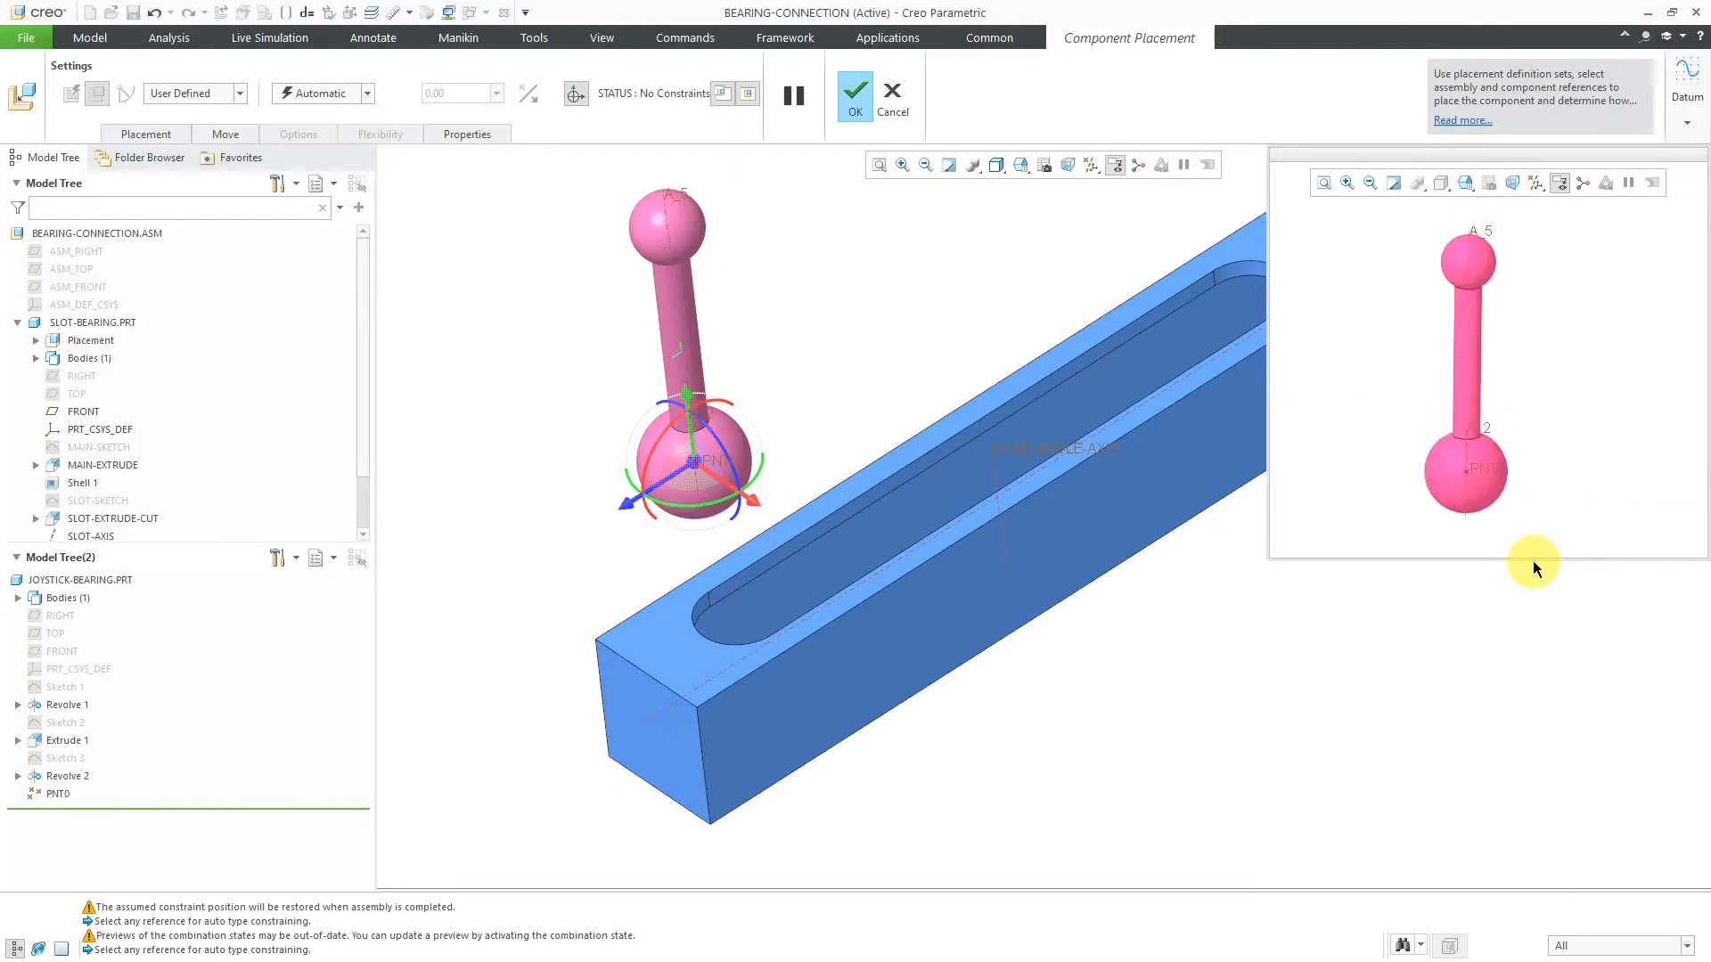
mouse_move(1514, 484)
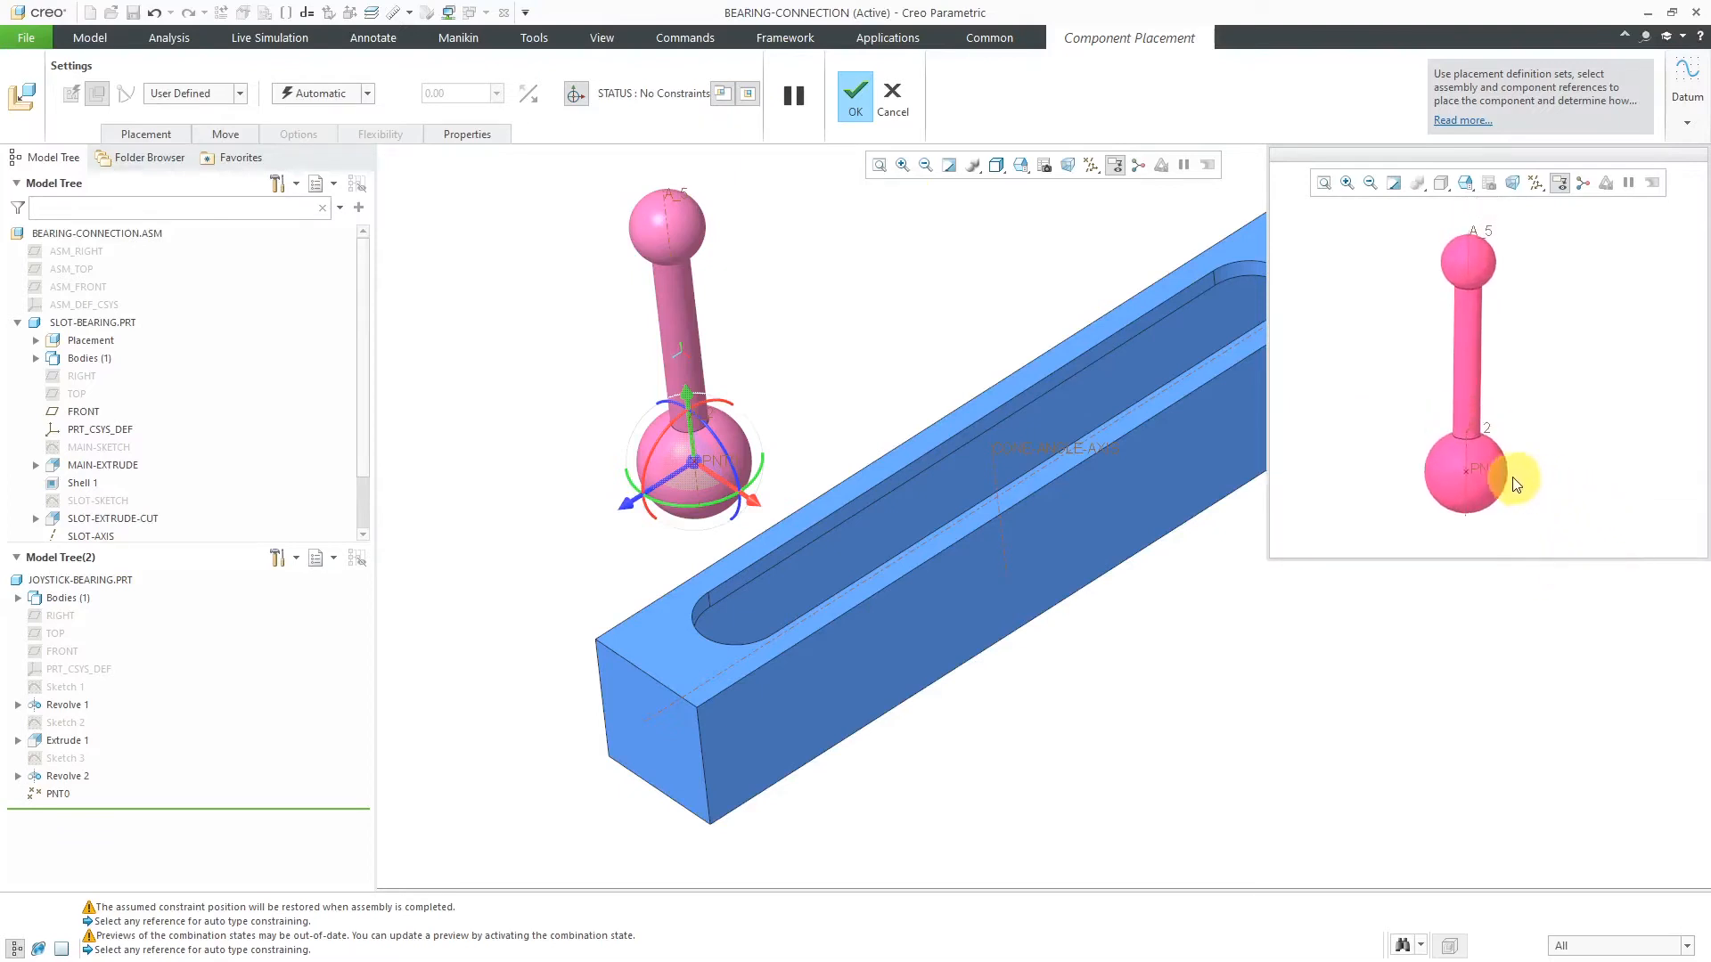
mouse_move(1488, 624)
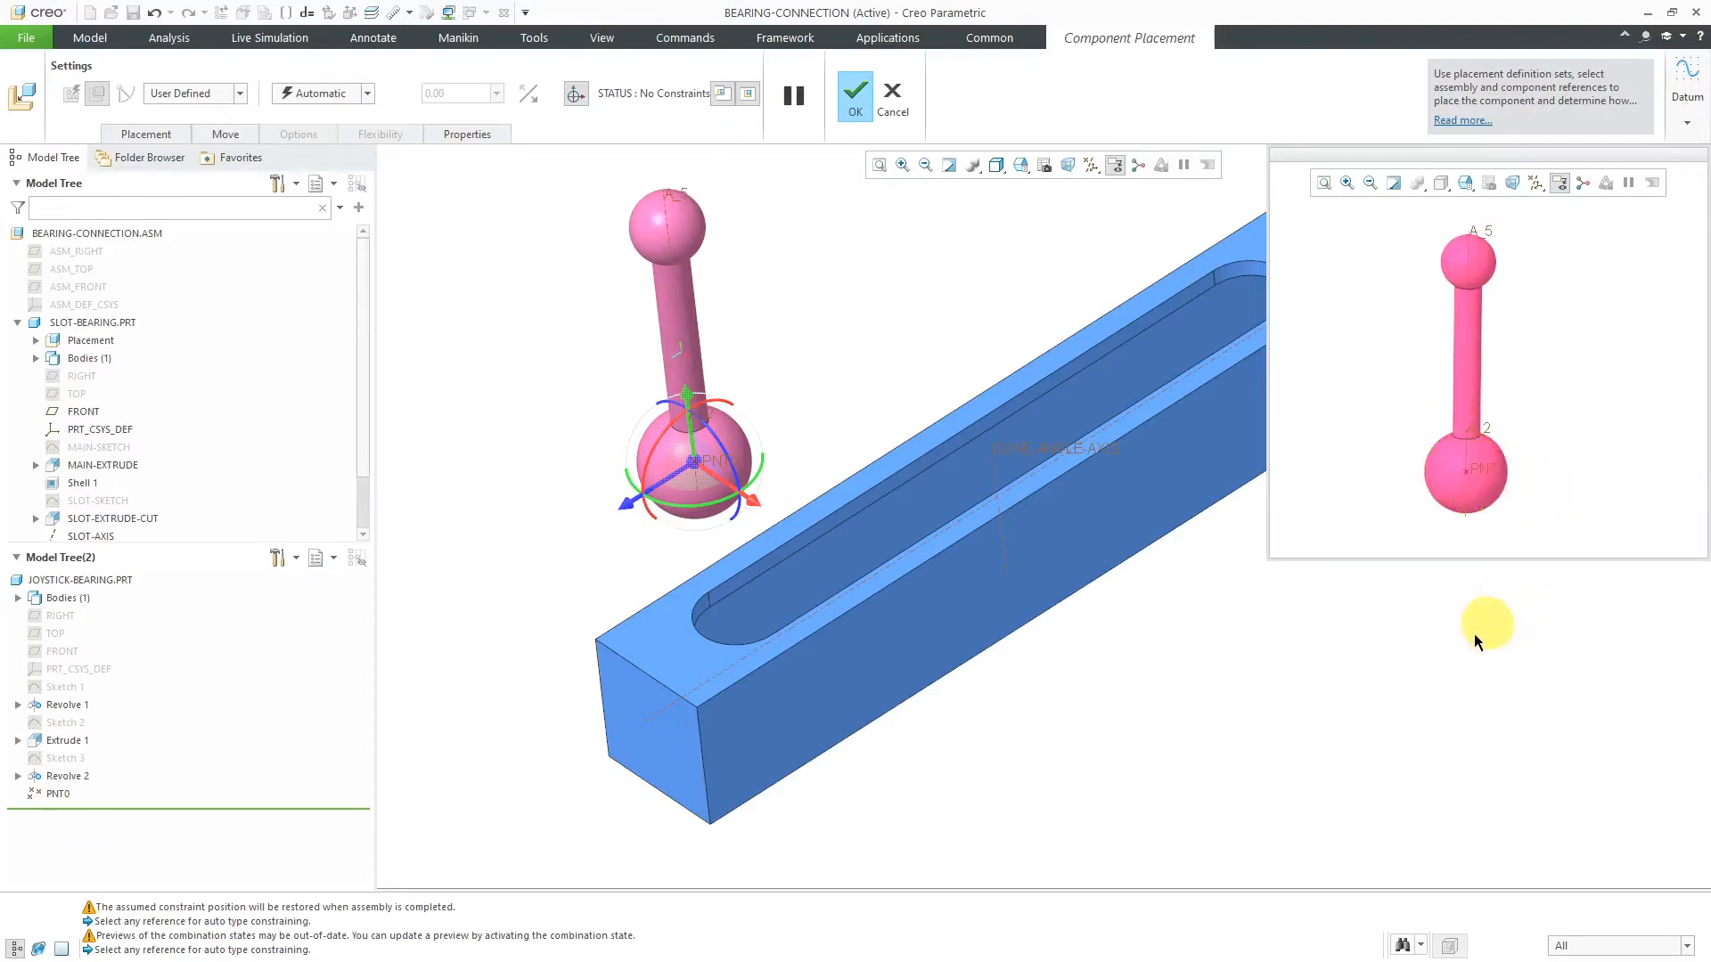
mouse_move(1422, 652)
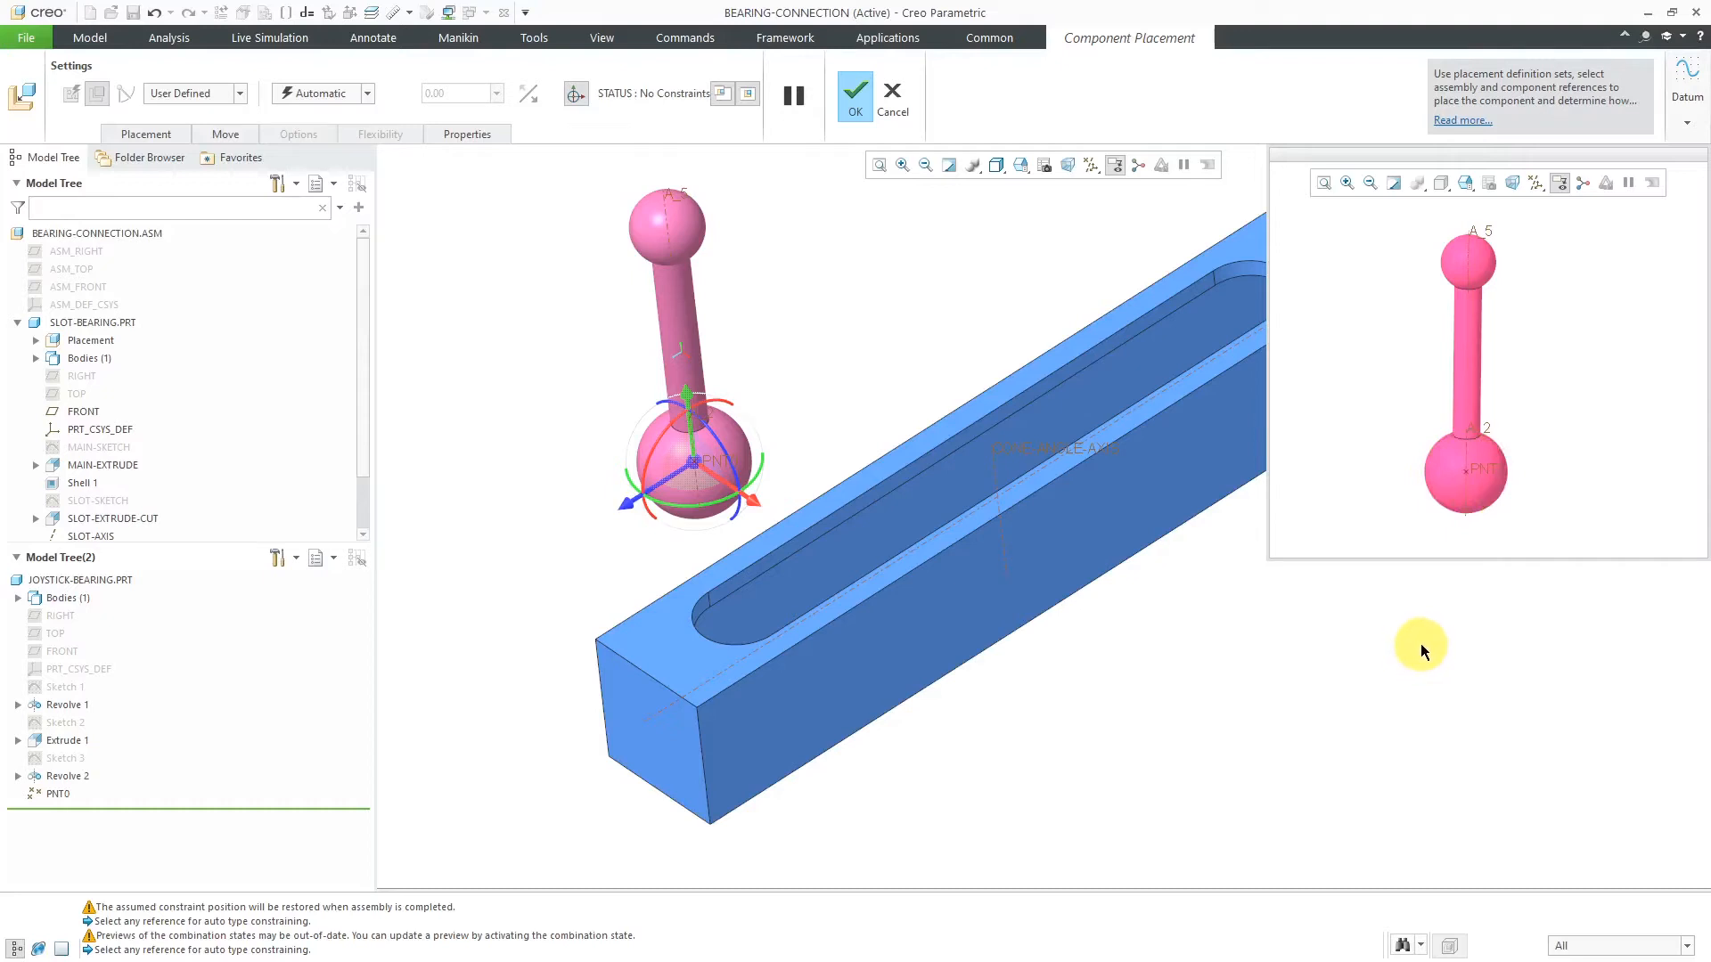
mouse_move(1422, 643)
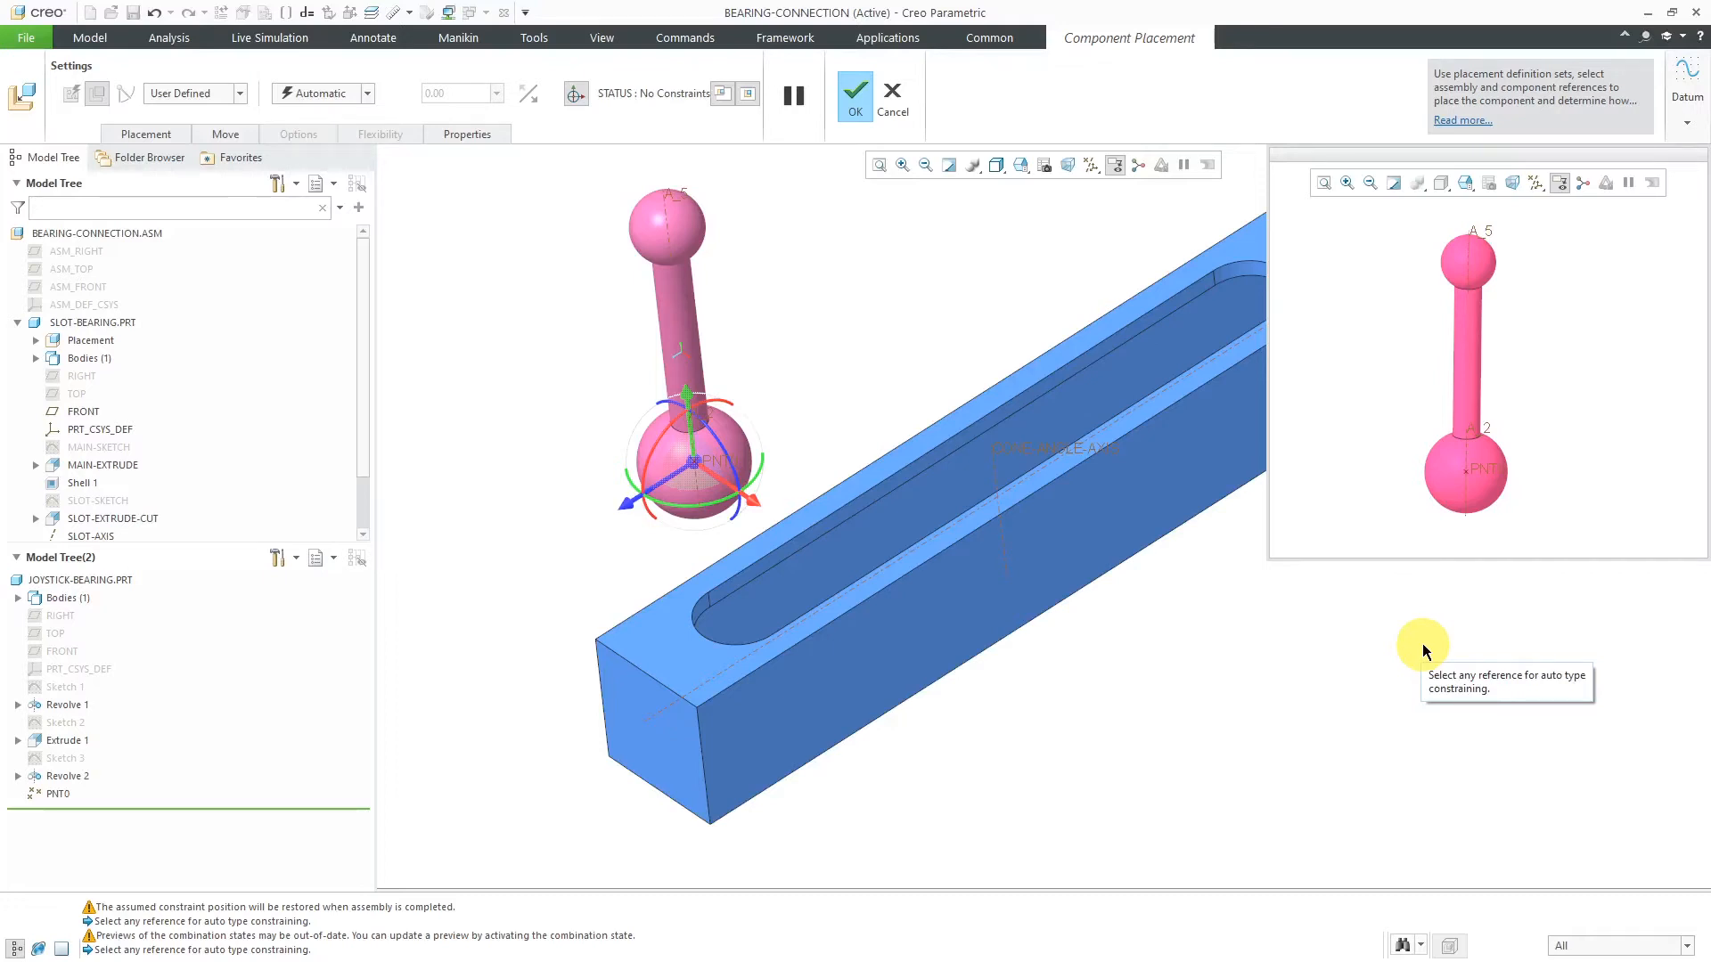
mouse_move(1474, 475)
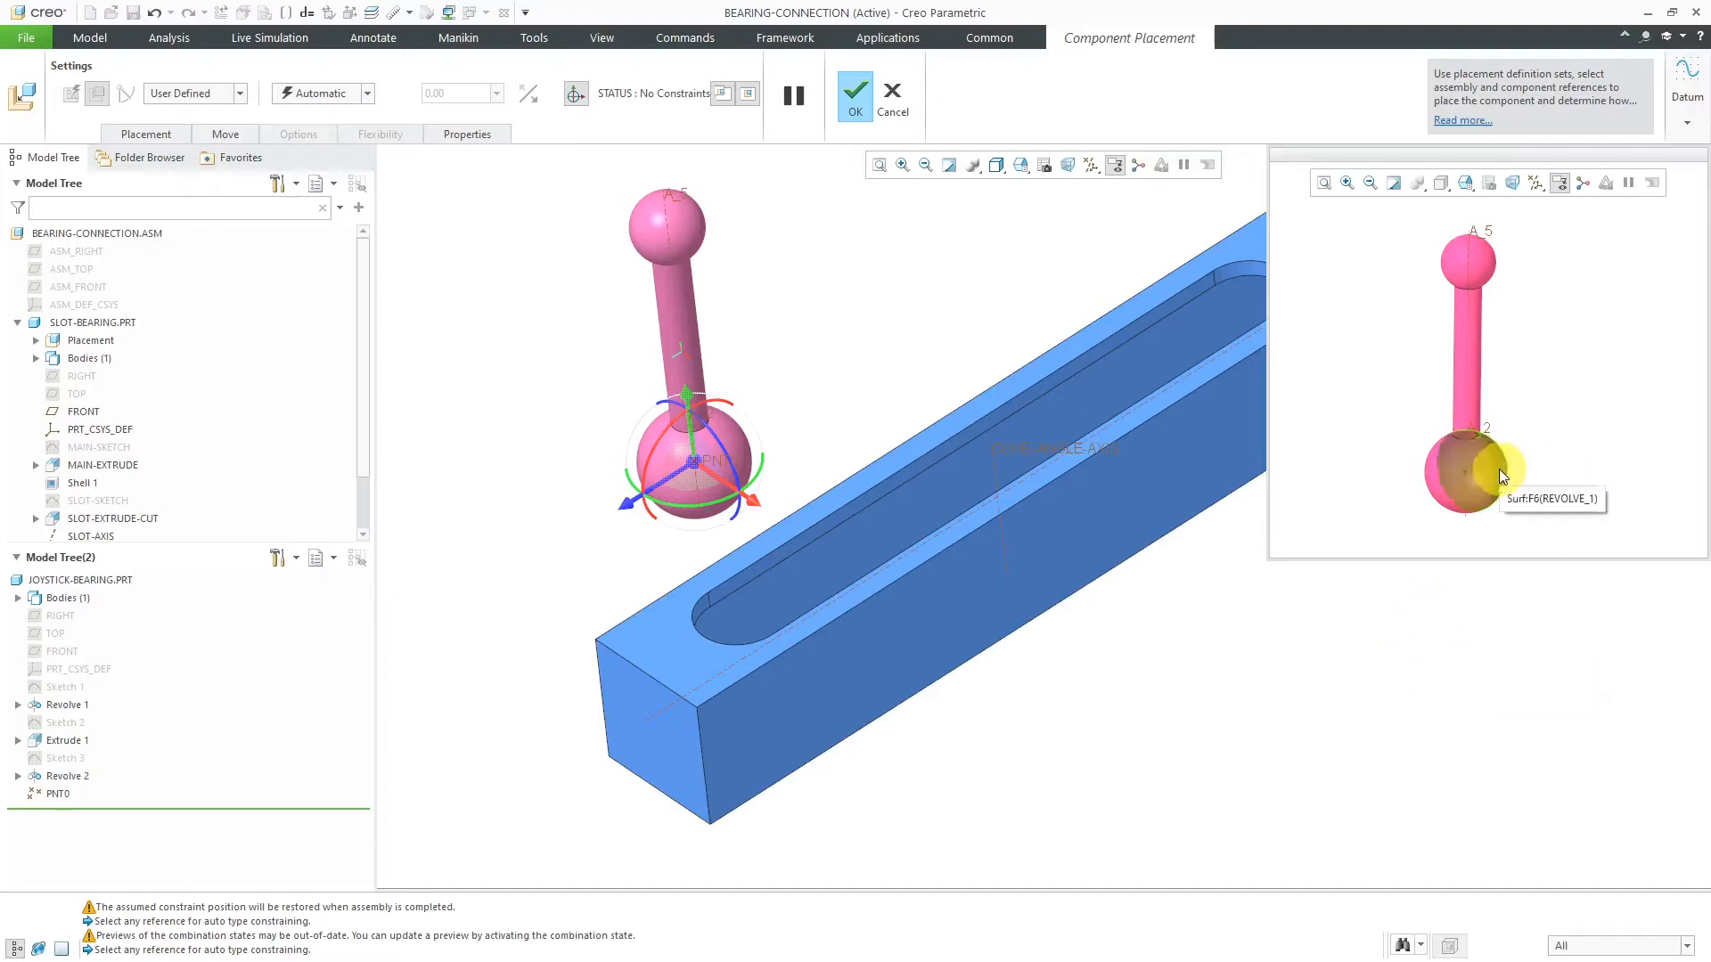
mouse_move(1520, 550)
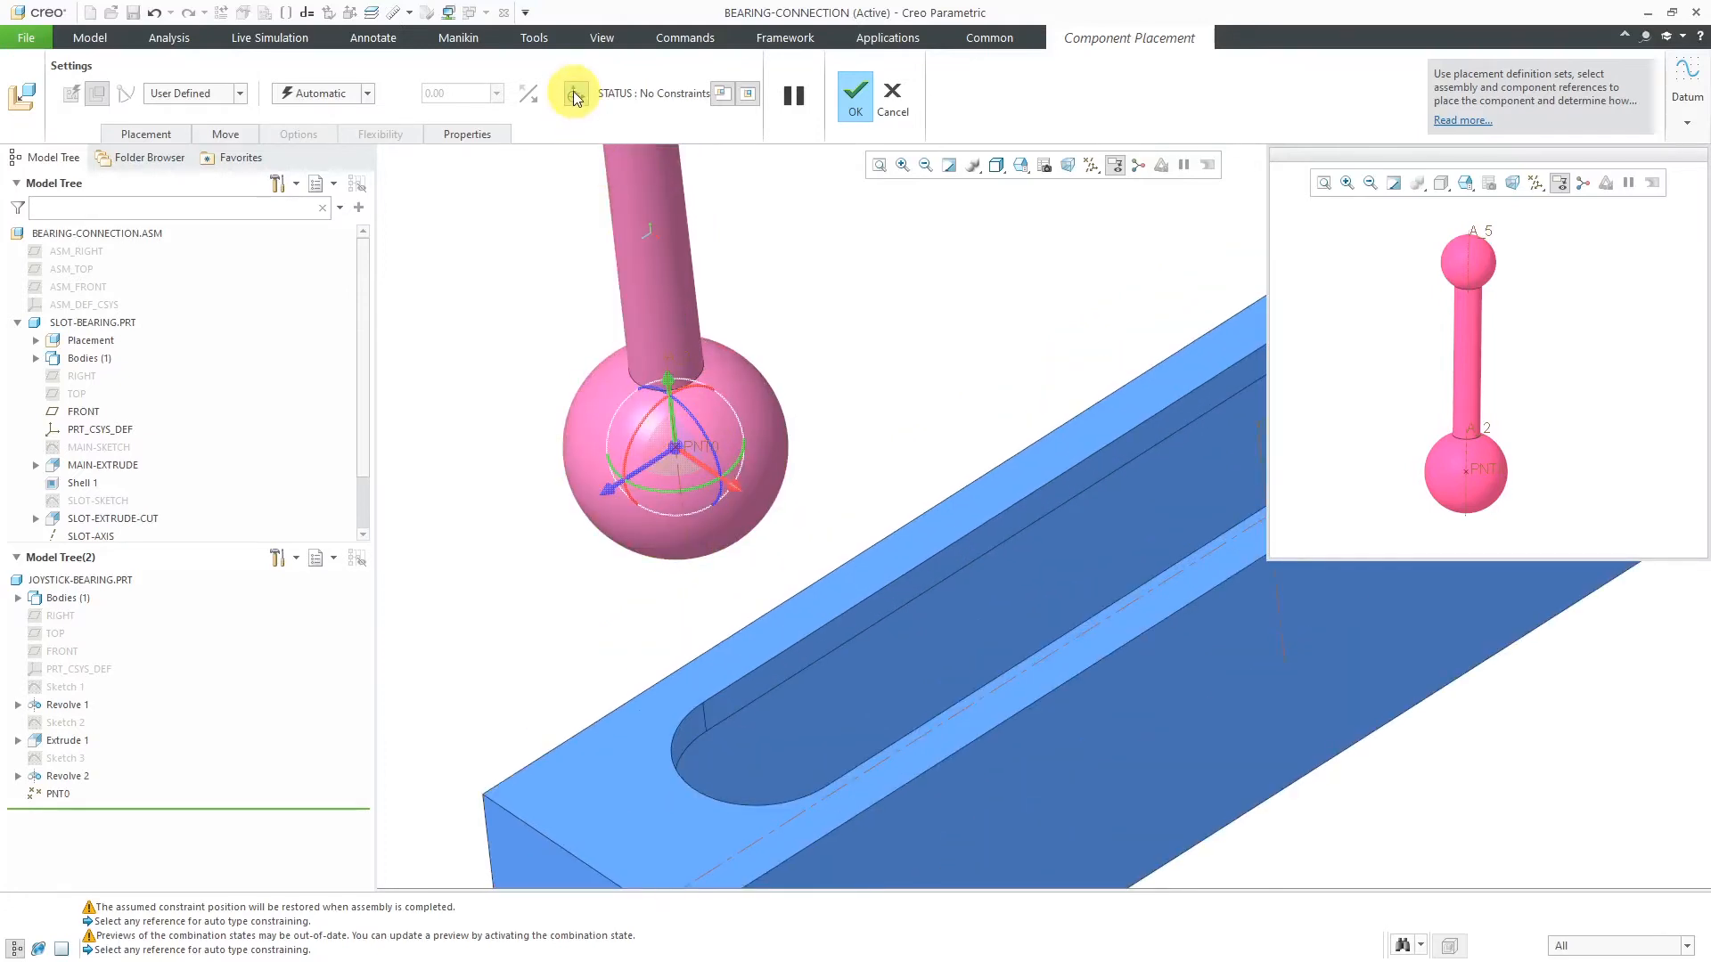
mouse_move(572, 93)
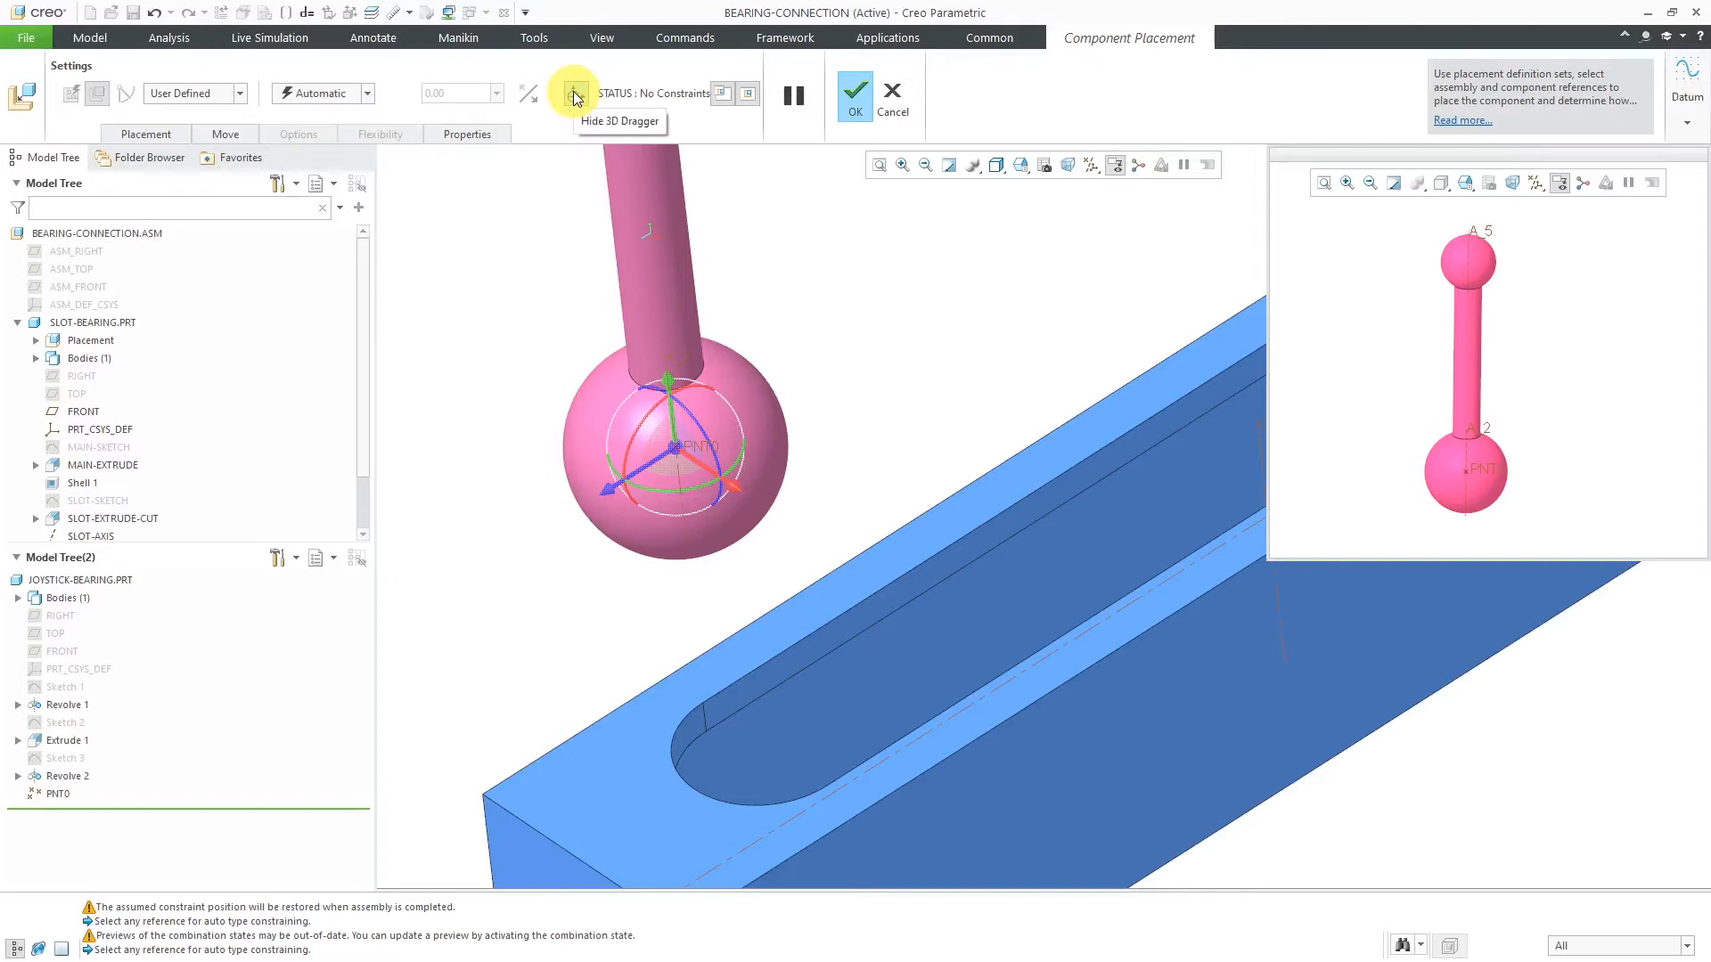
Step: Hide the 3D dragger and filter selection to points, then axes, for the placement constraint
click(573, 92)
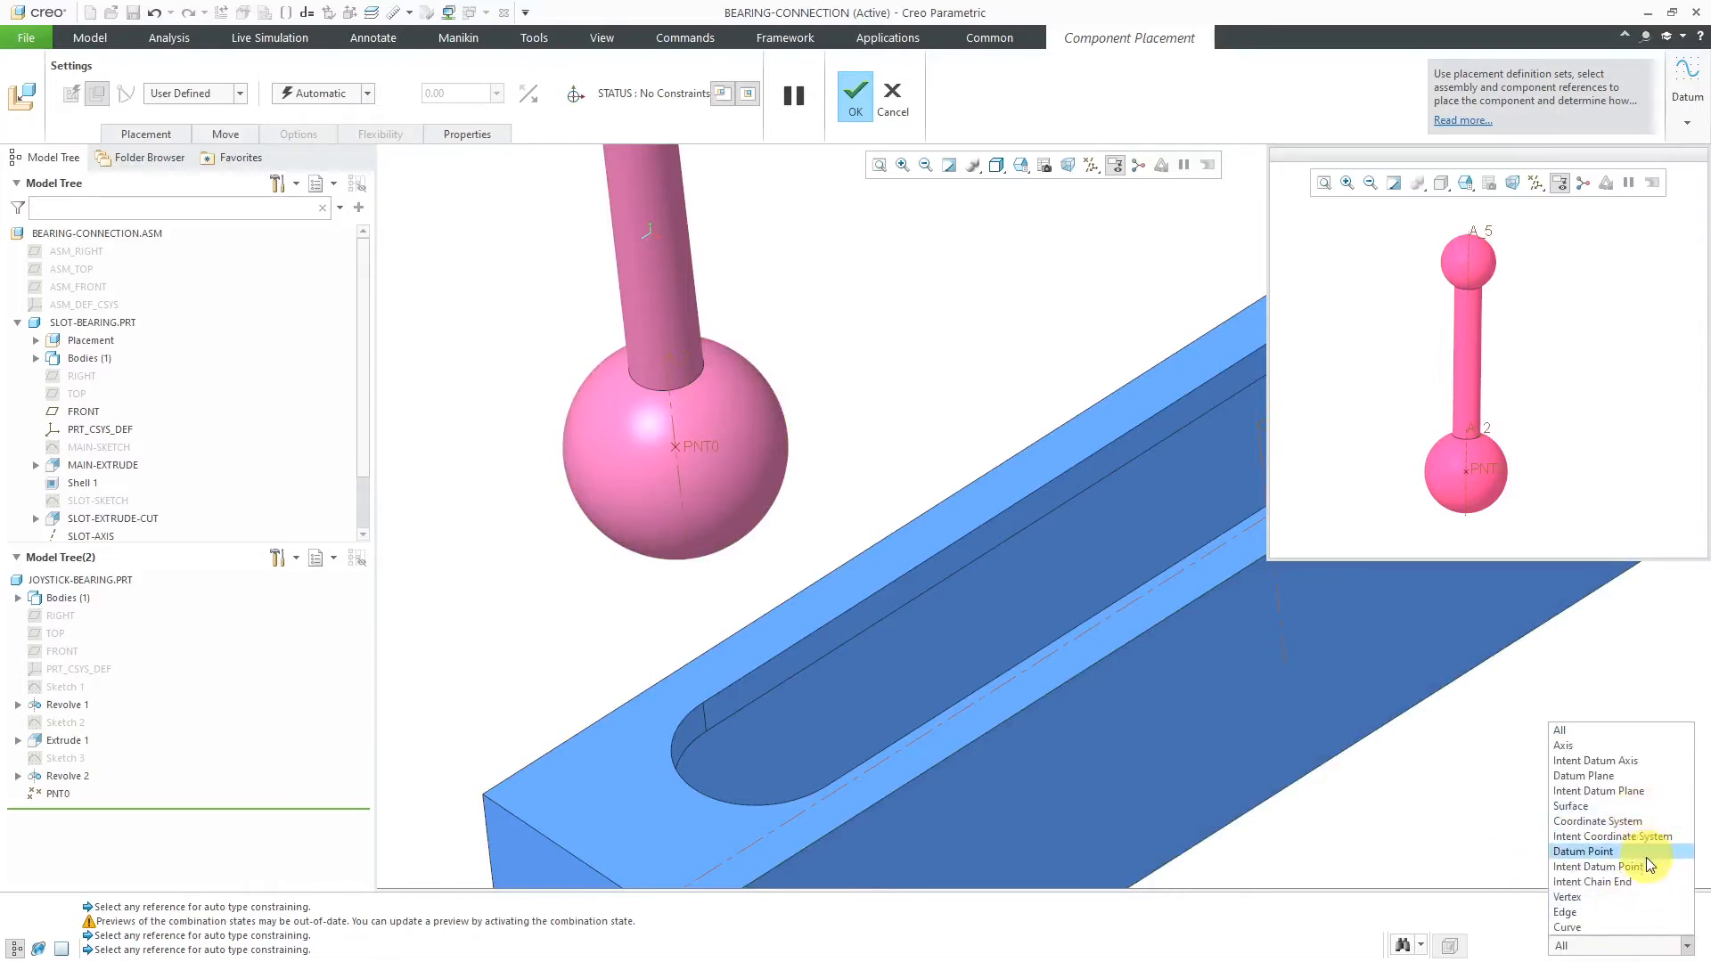
click(1582, 852)
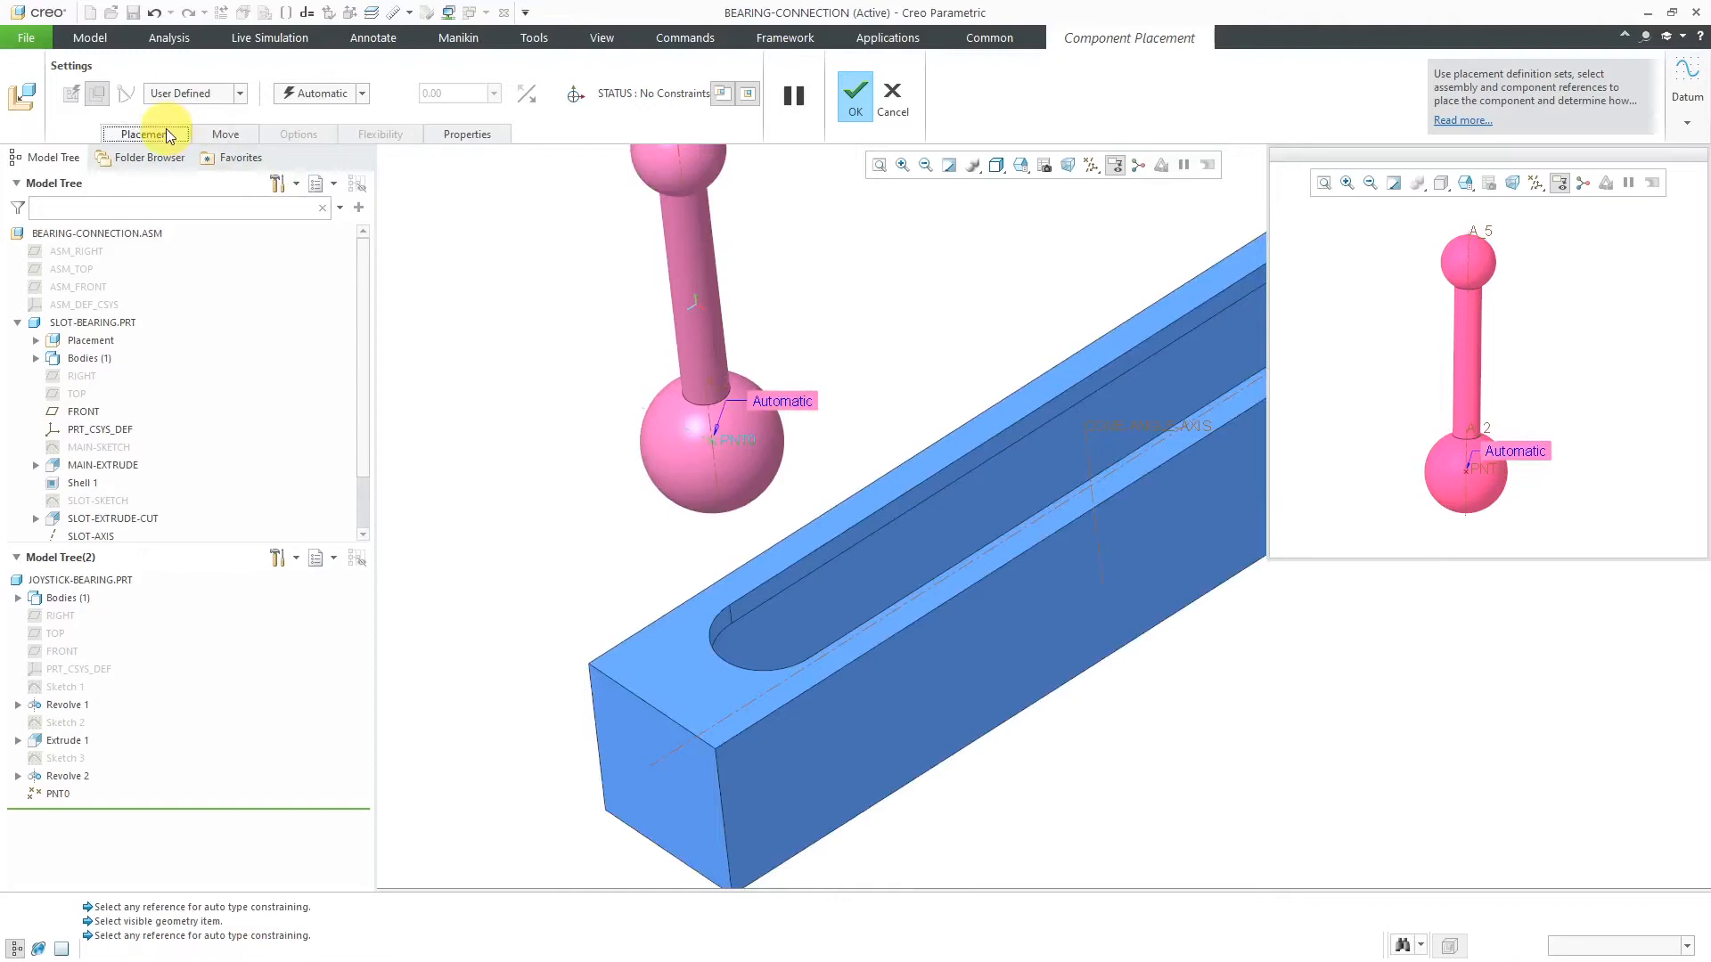
click(139, 134)
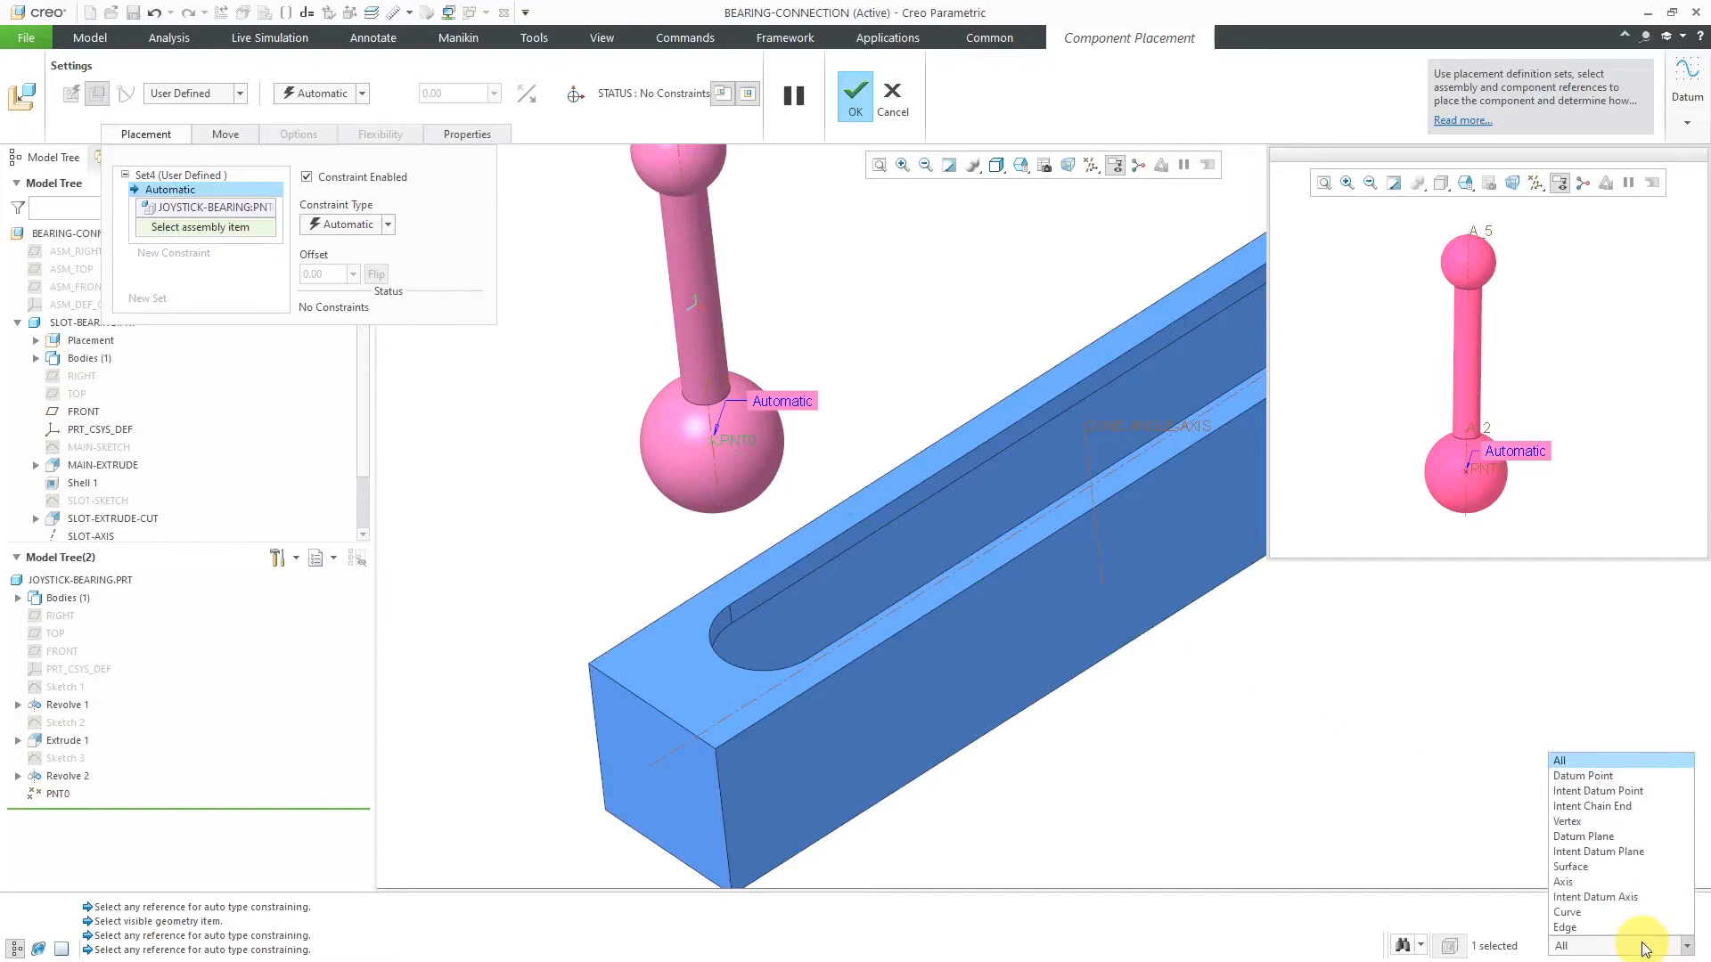
mouse_move(1625, 882)
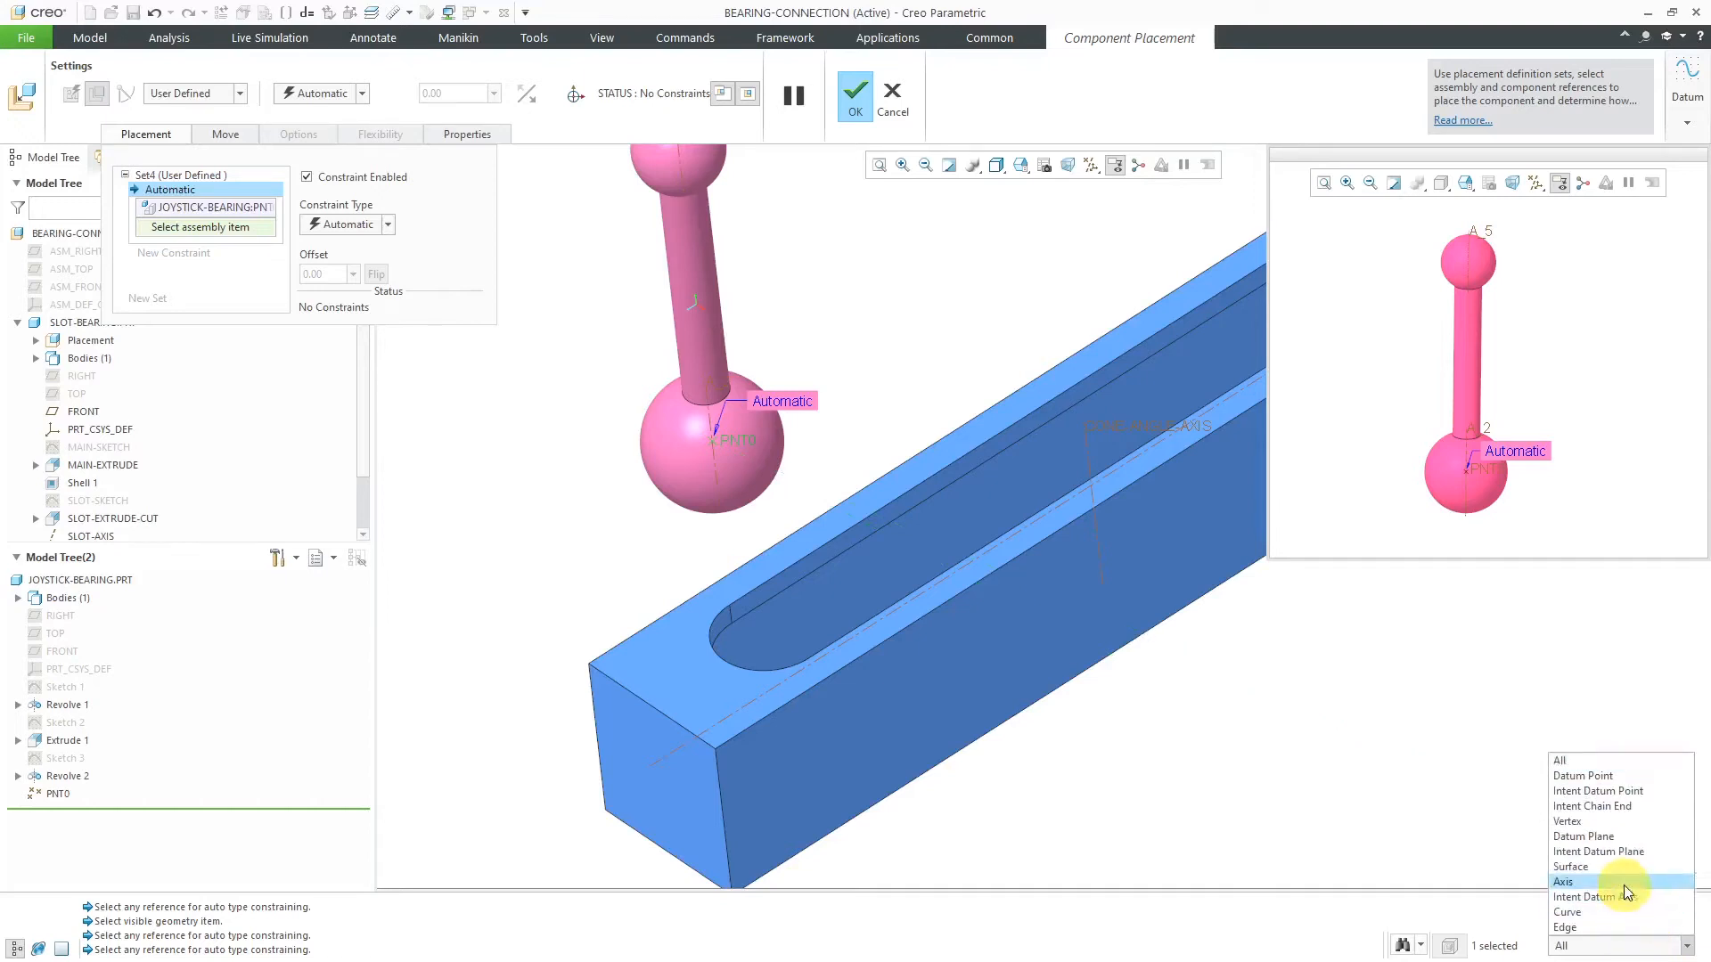
click(1563, 881)
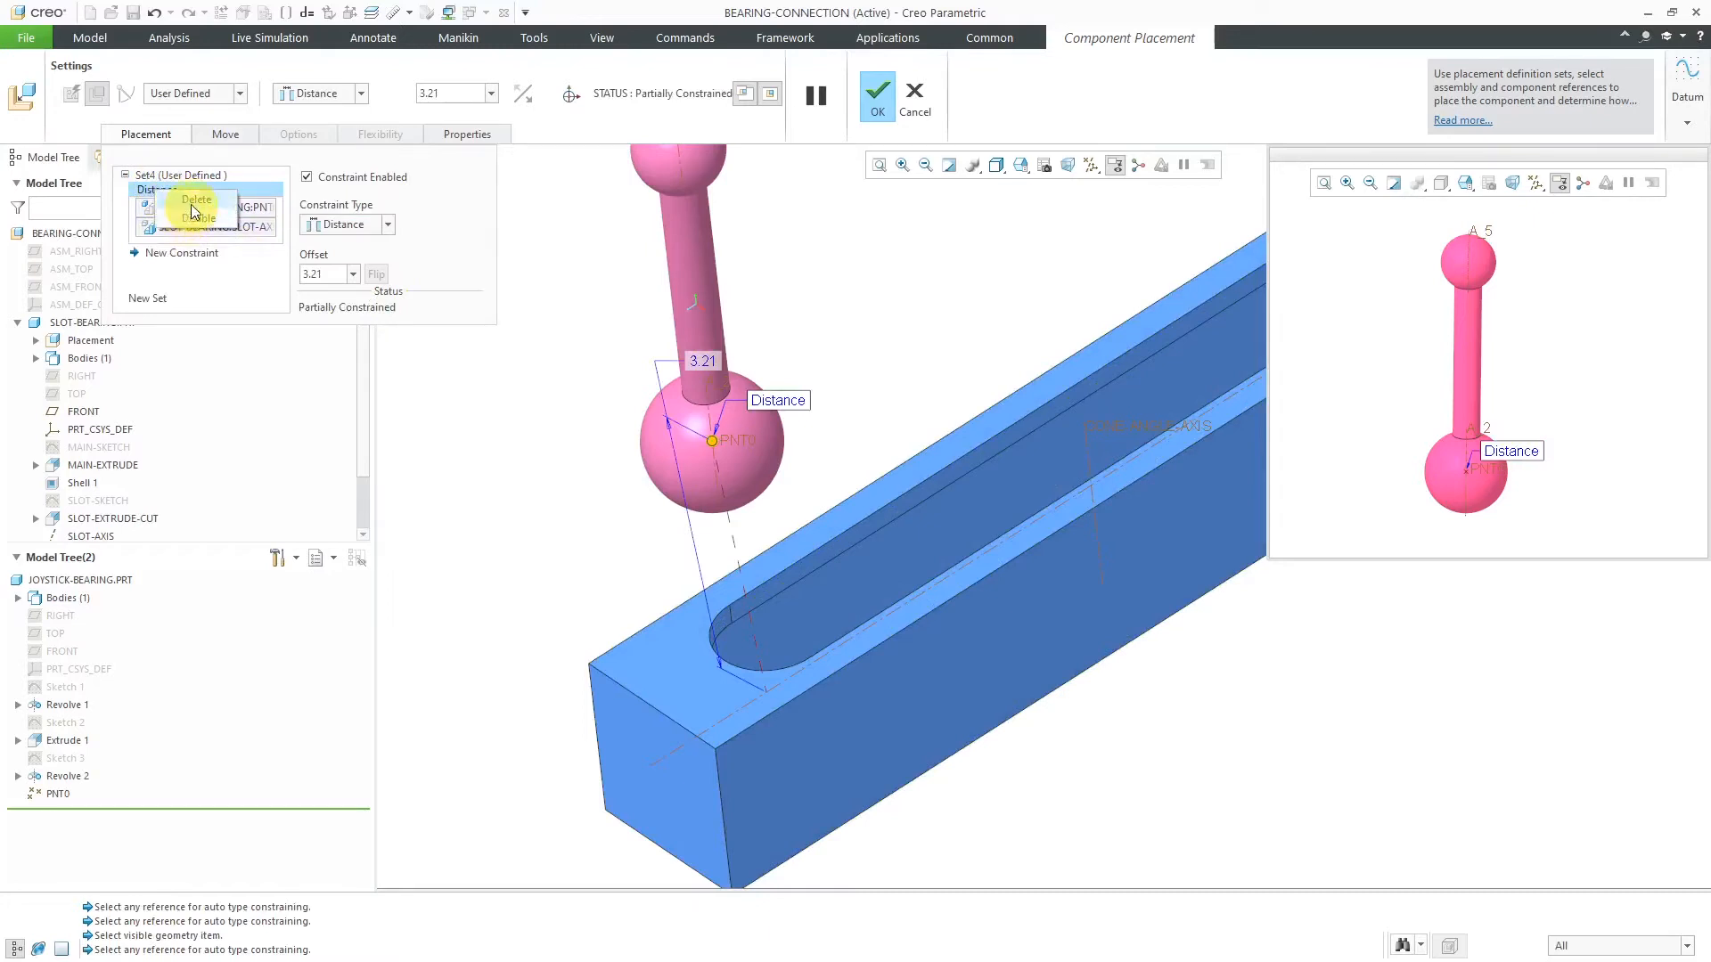
Step: Delete the distance constraint and create a Bearing connection between JOYSTICK PNT0 and SLOT-AXIS
click(235, 93)
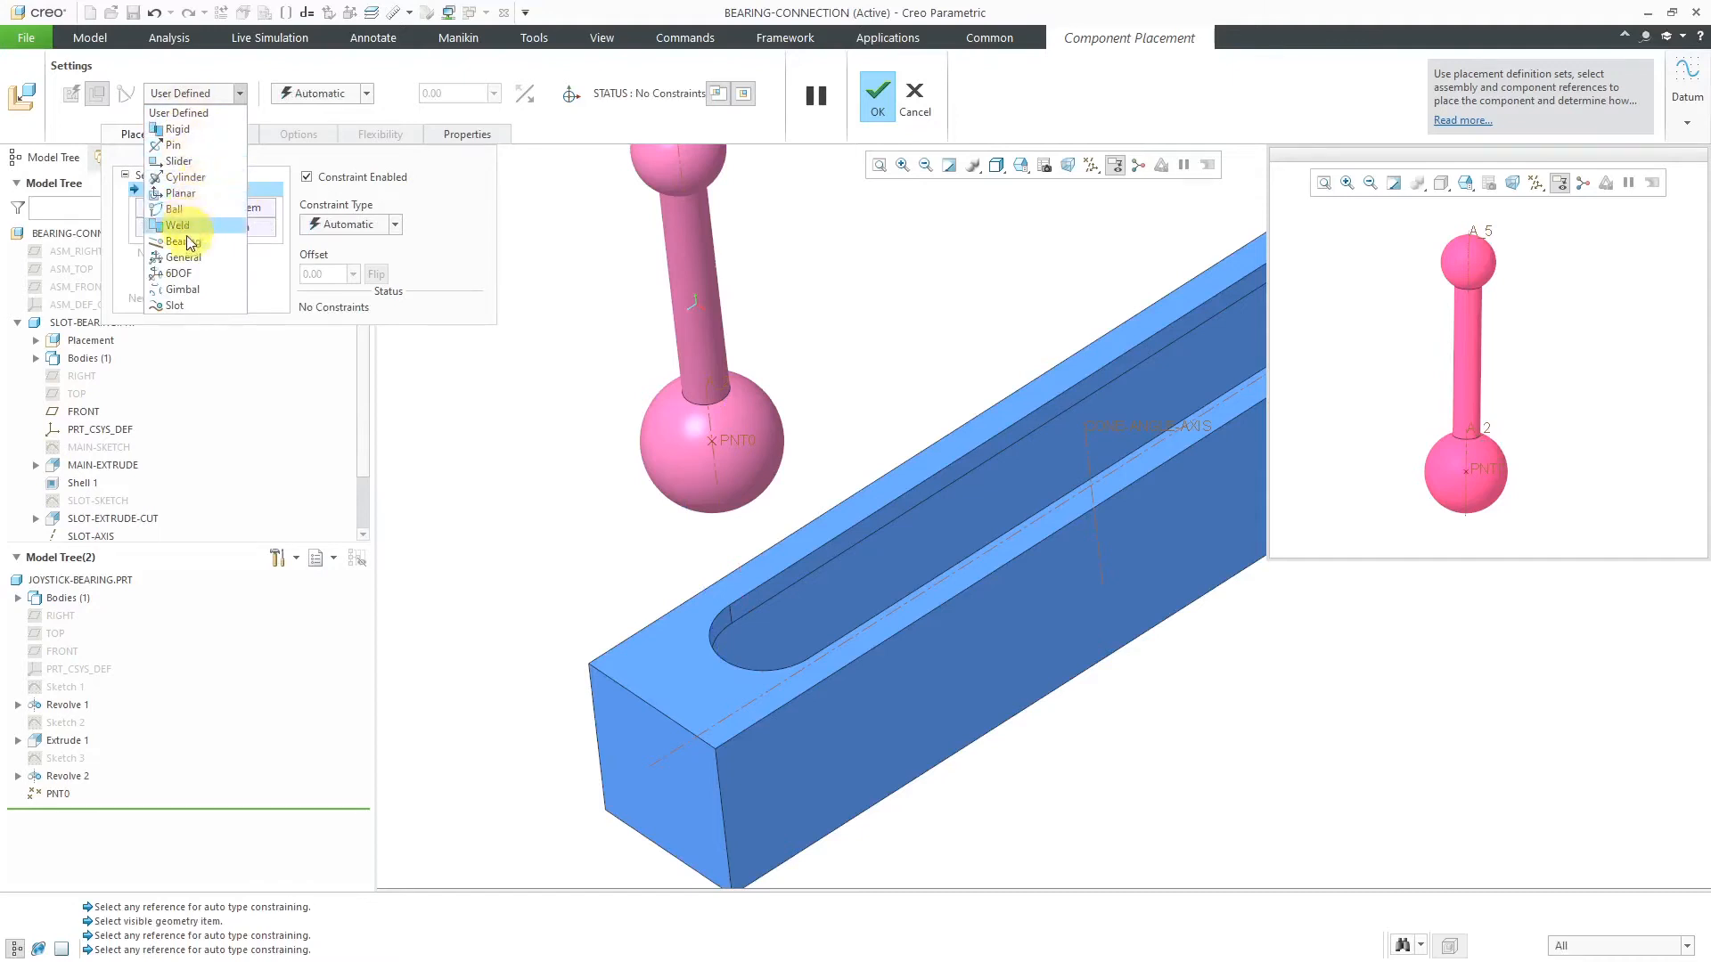
click(182, 241)
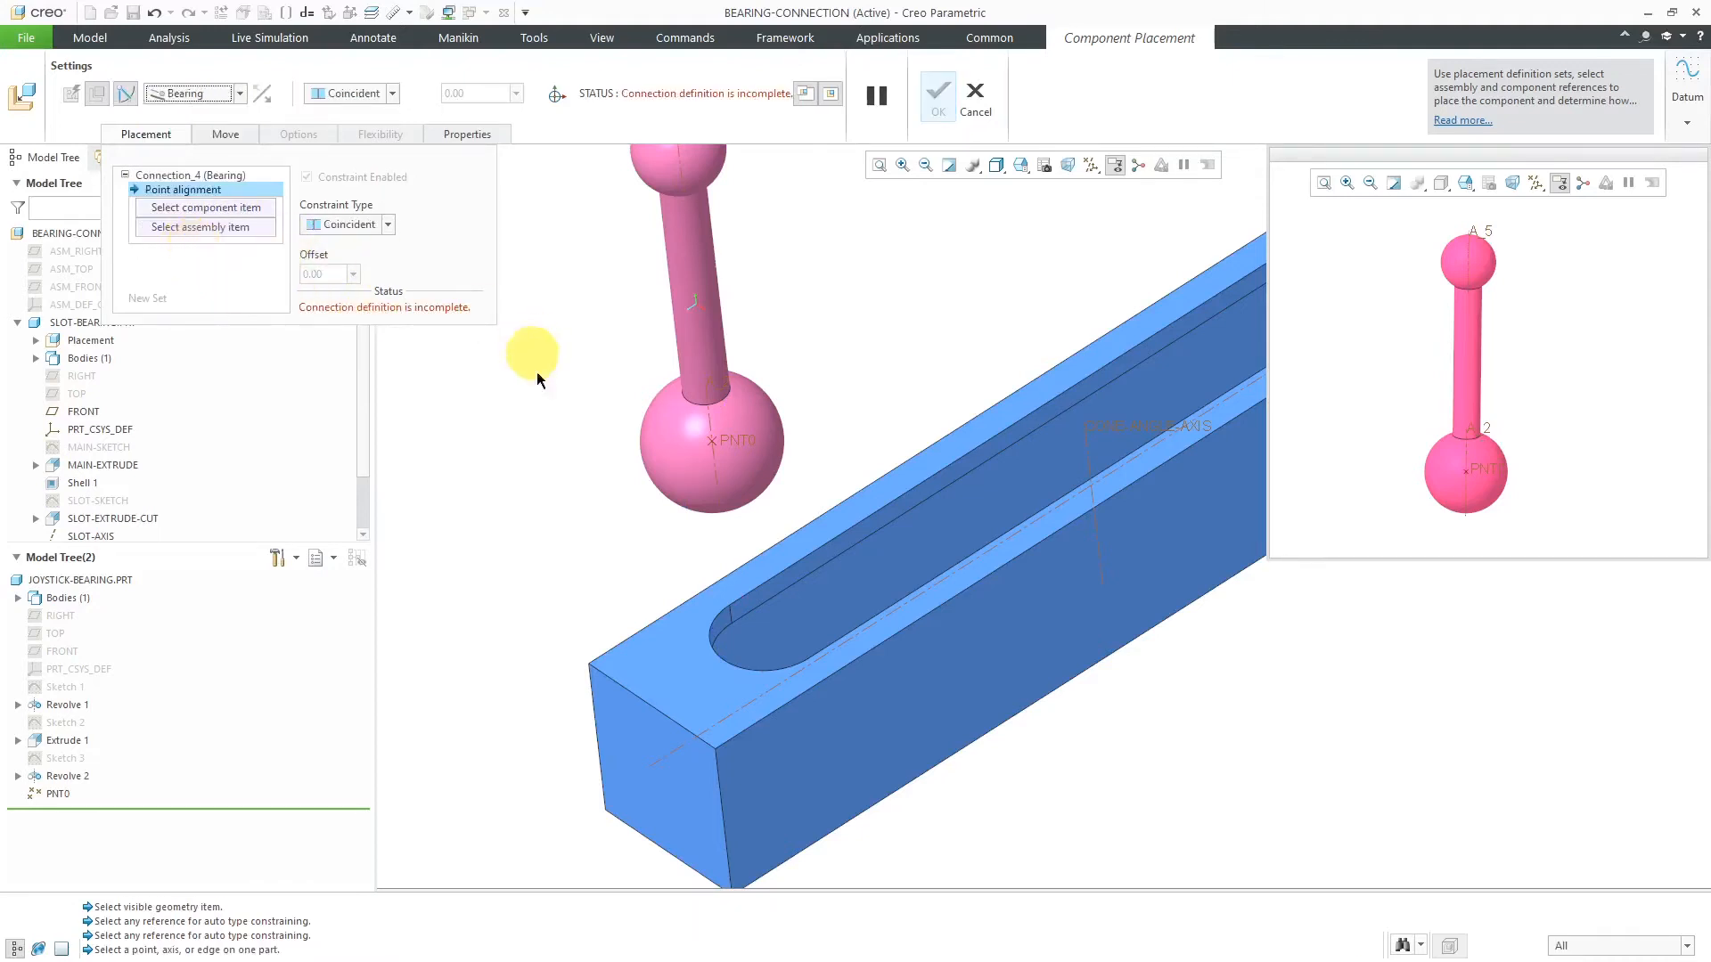
click(738, 441)
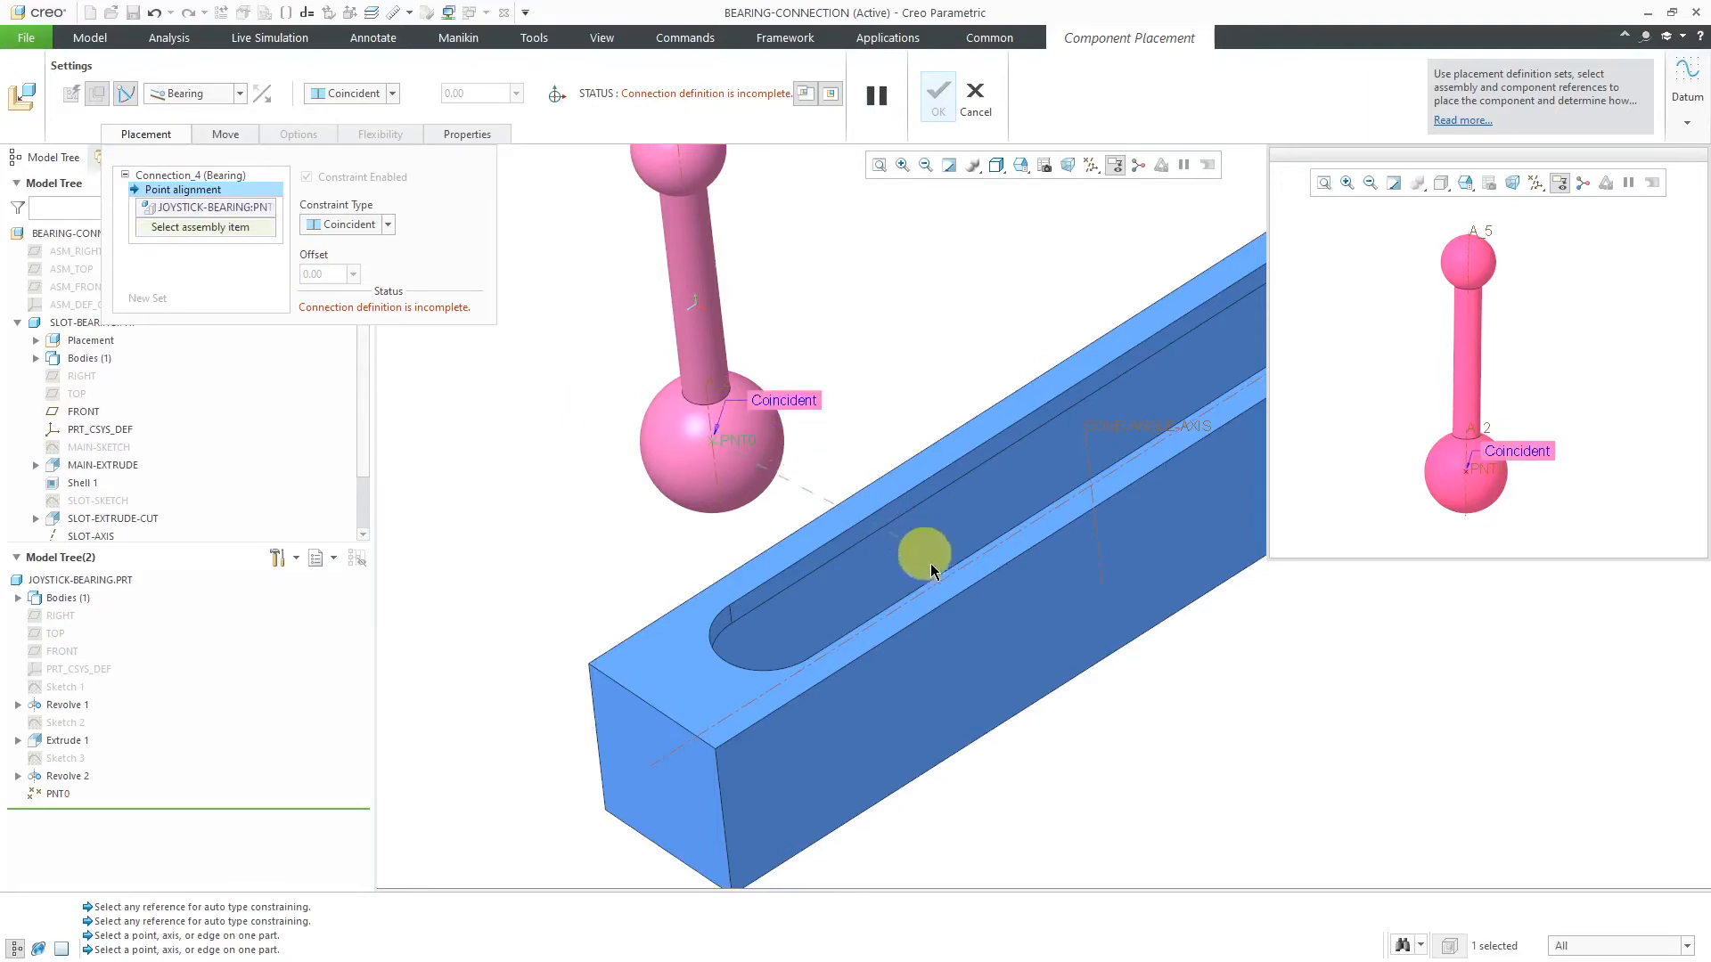
mouse_move(950, 577)
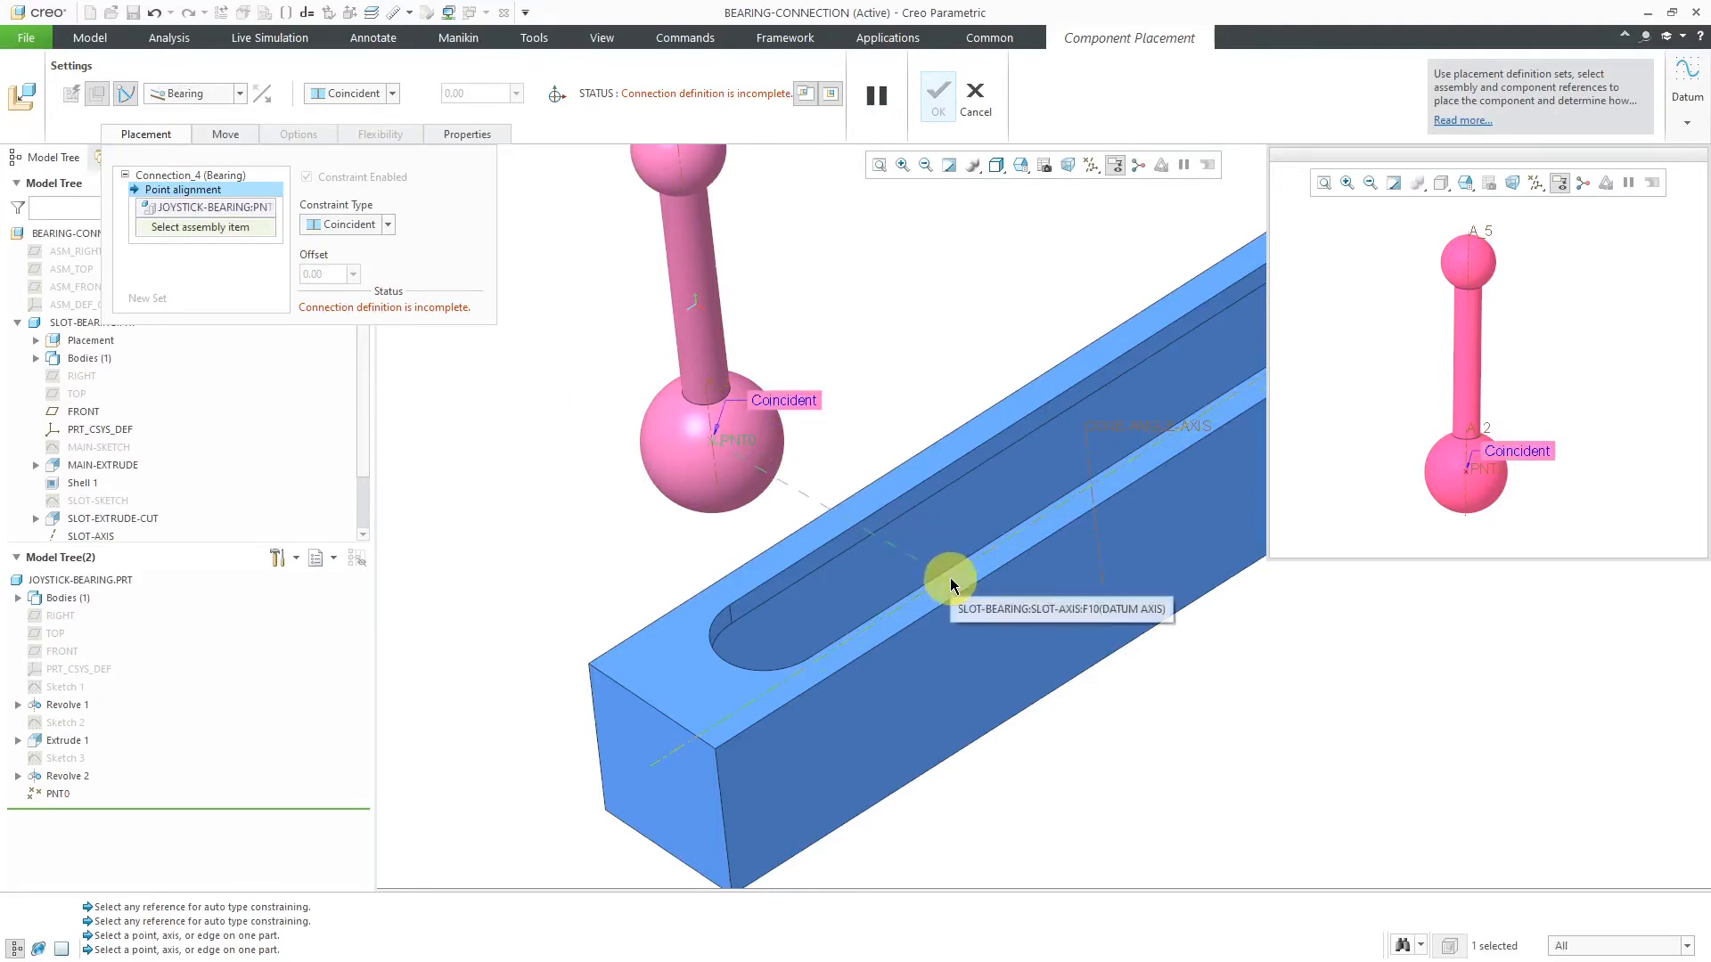
click(950, 576)
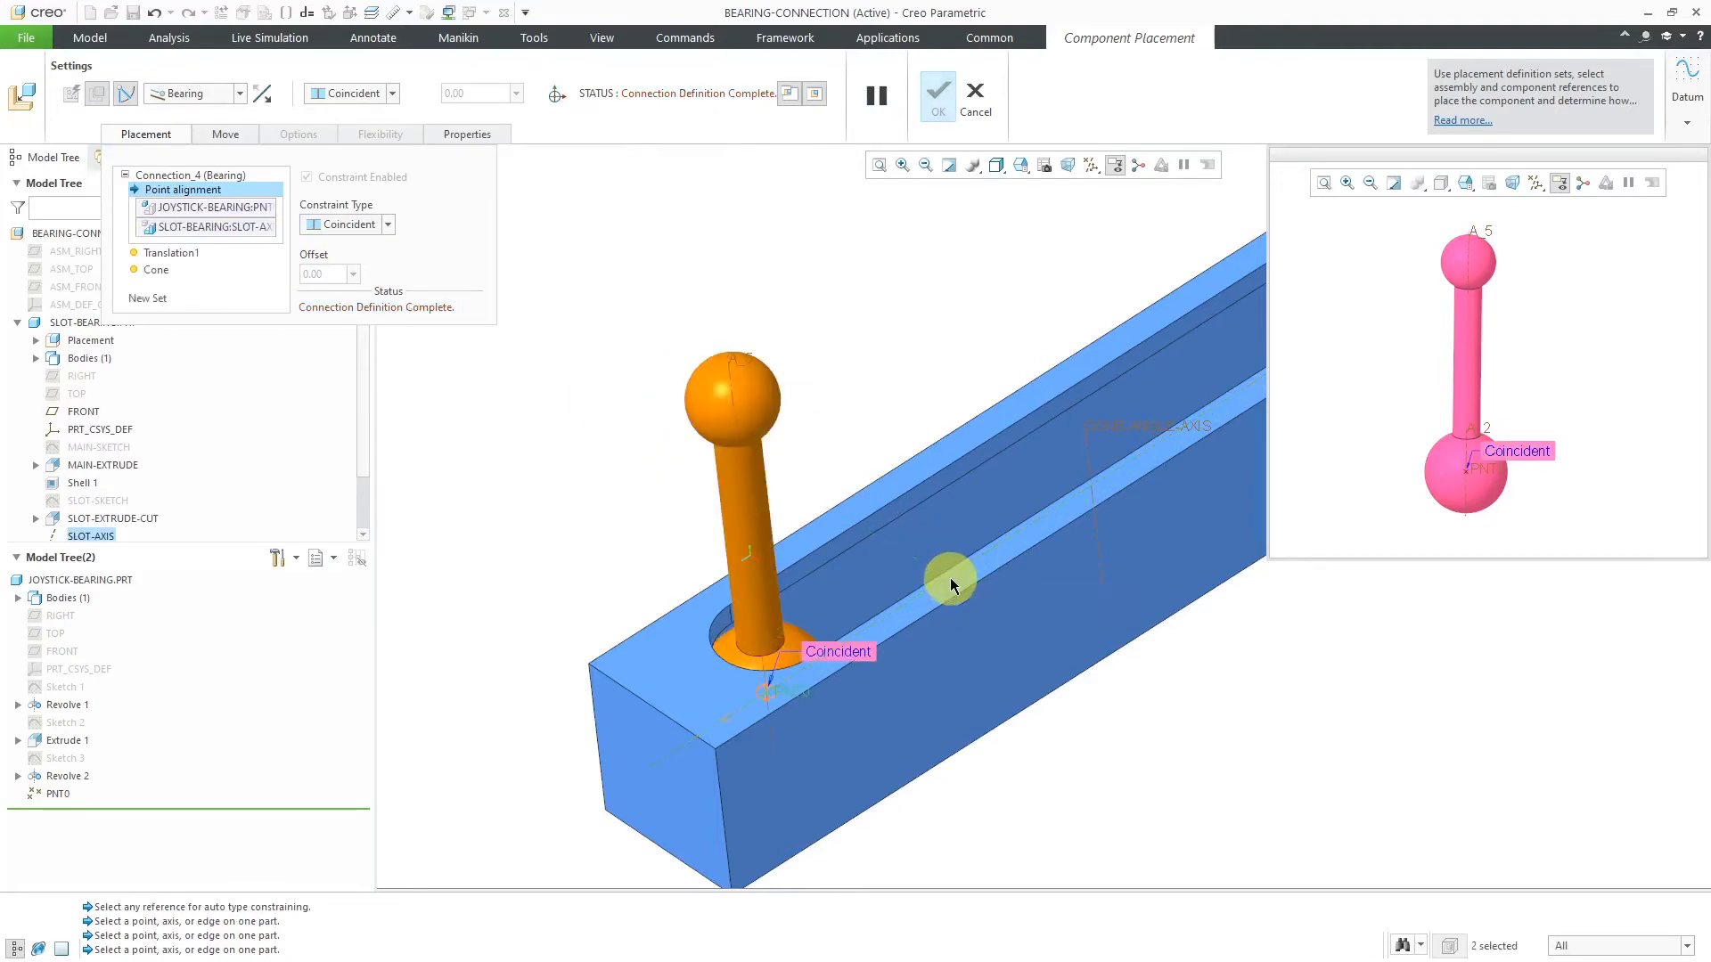
mouse_move(585, 460)
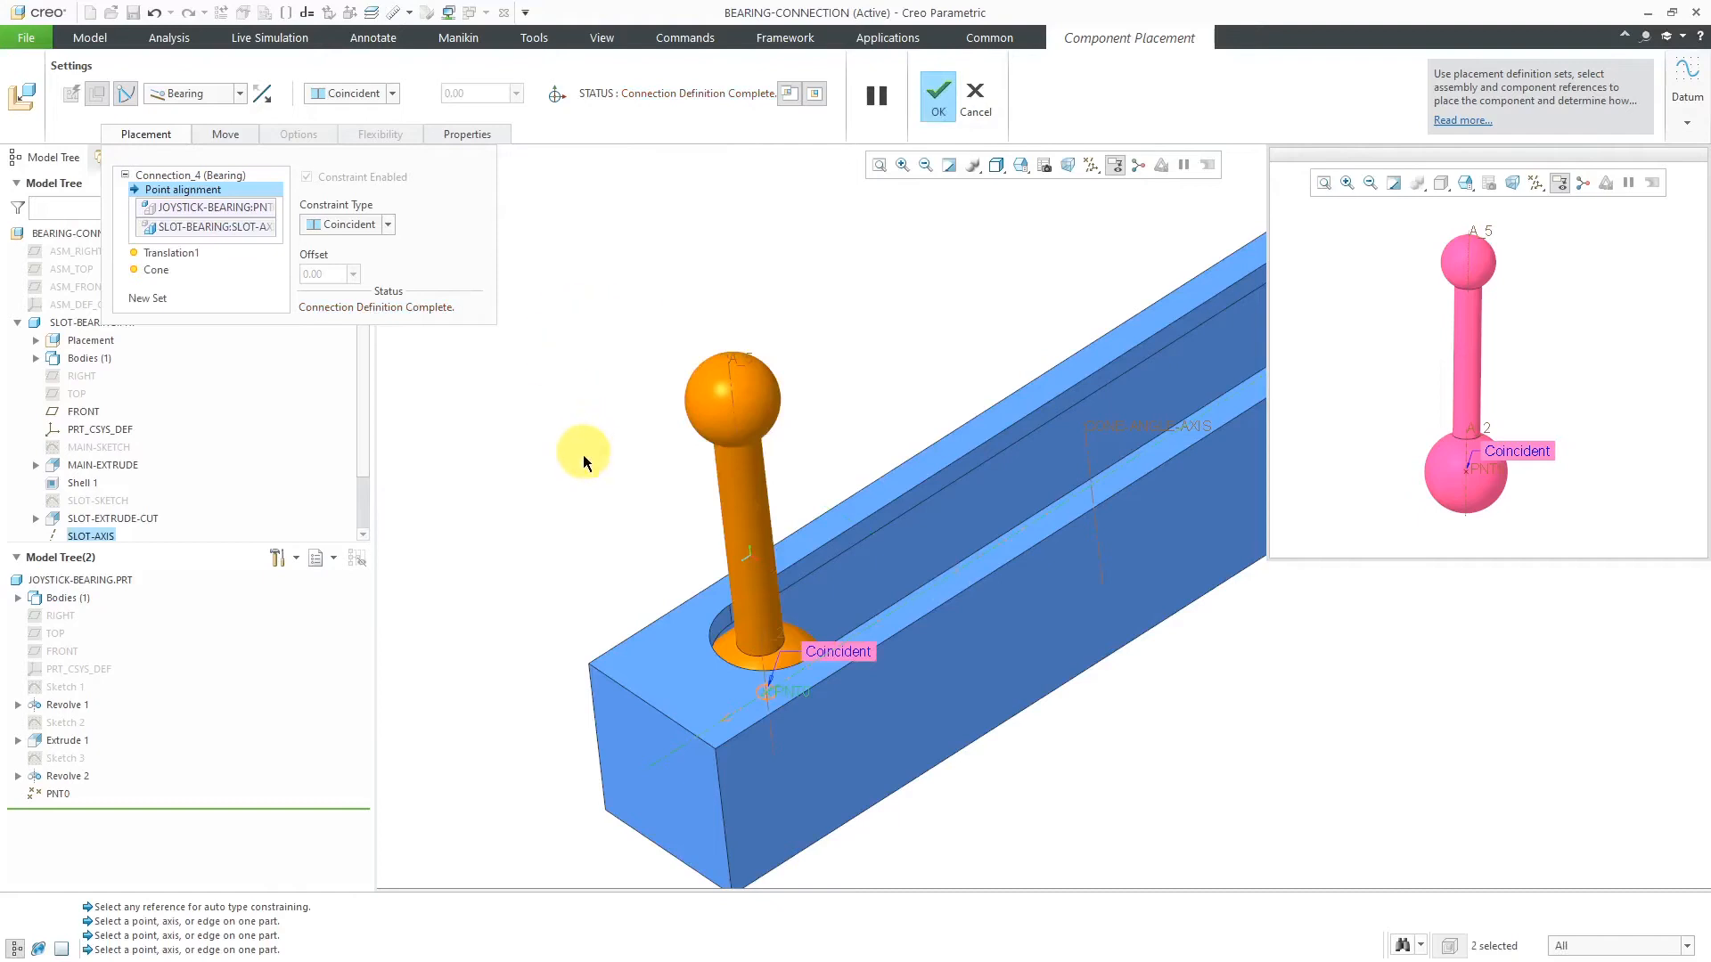
mouse_move(323, 334)
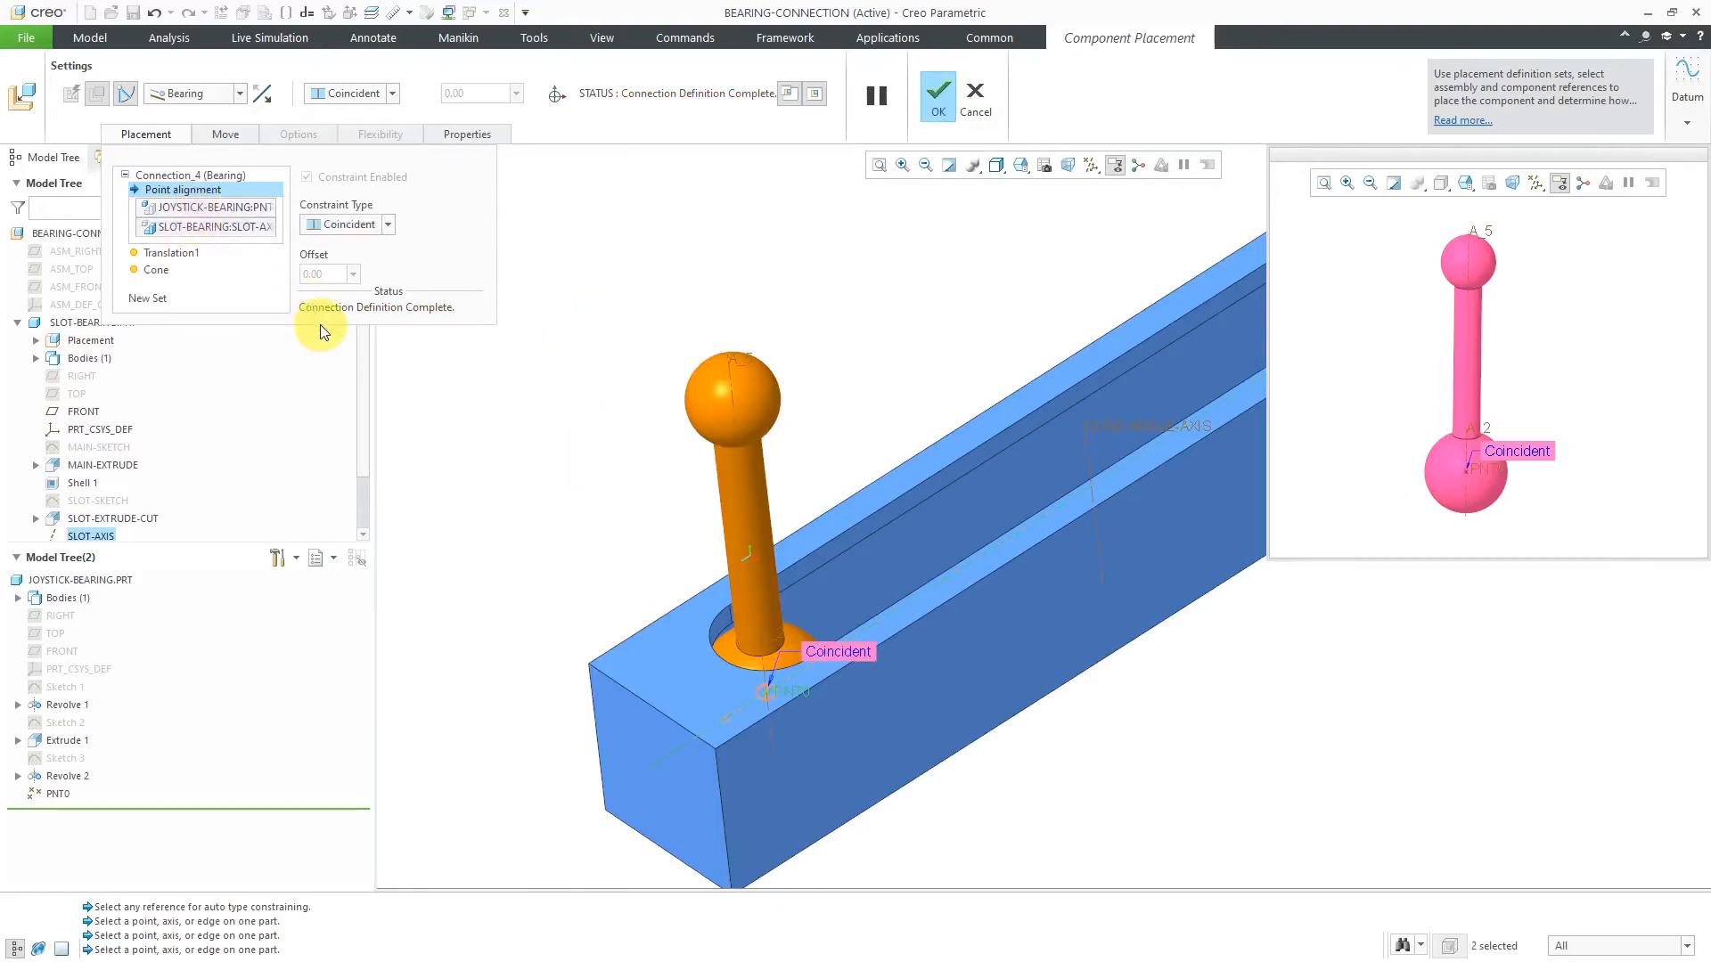
mouse_move(224, 284)
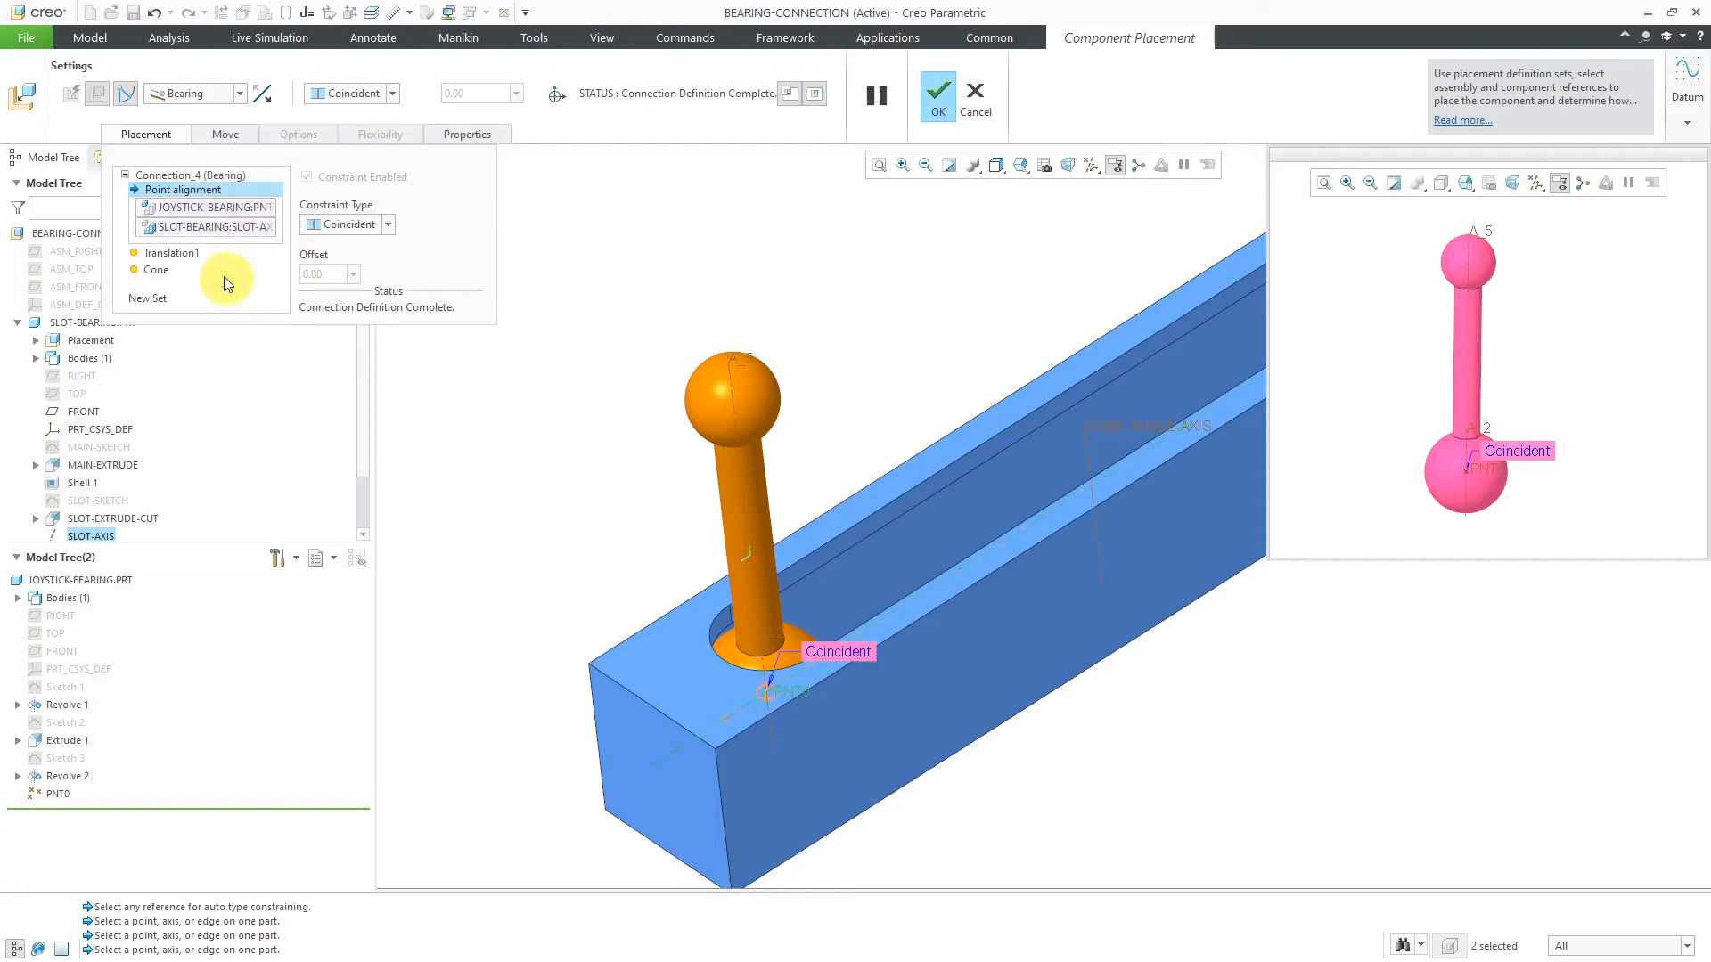
mouse_move(171, 257)
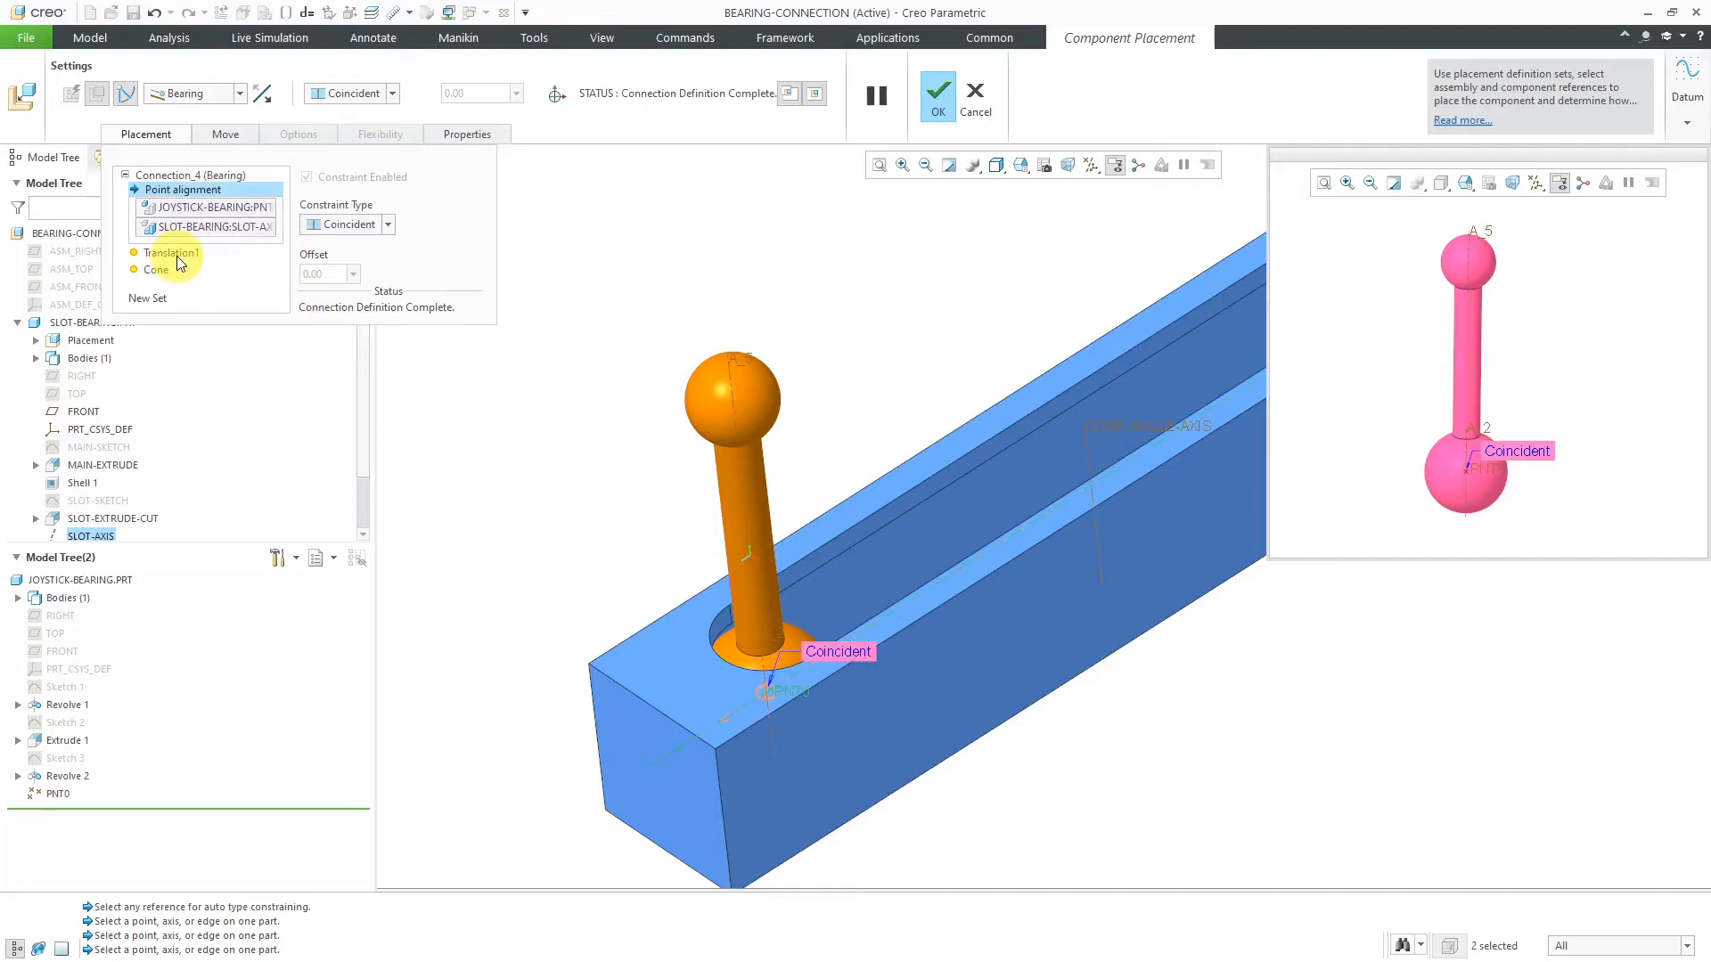
Step: Set the slot block's FRONT datum plane as the translation axis zero reference
click(171, 253)
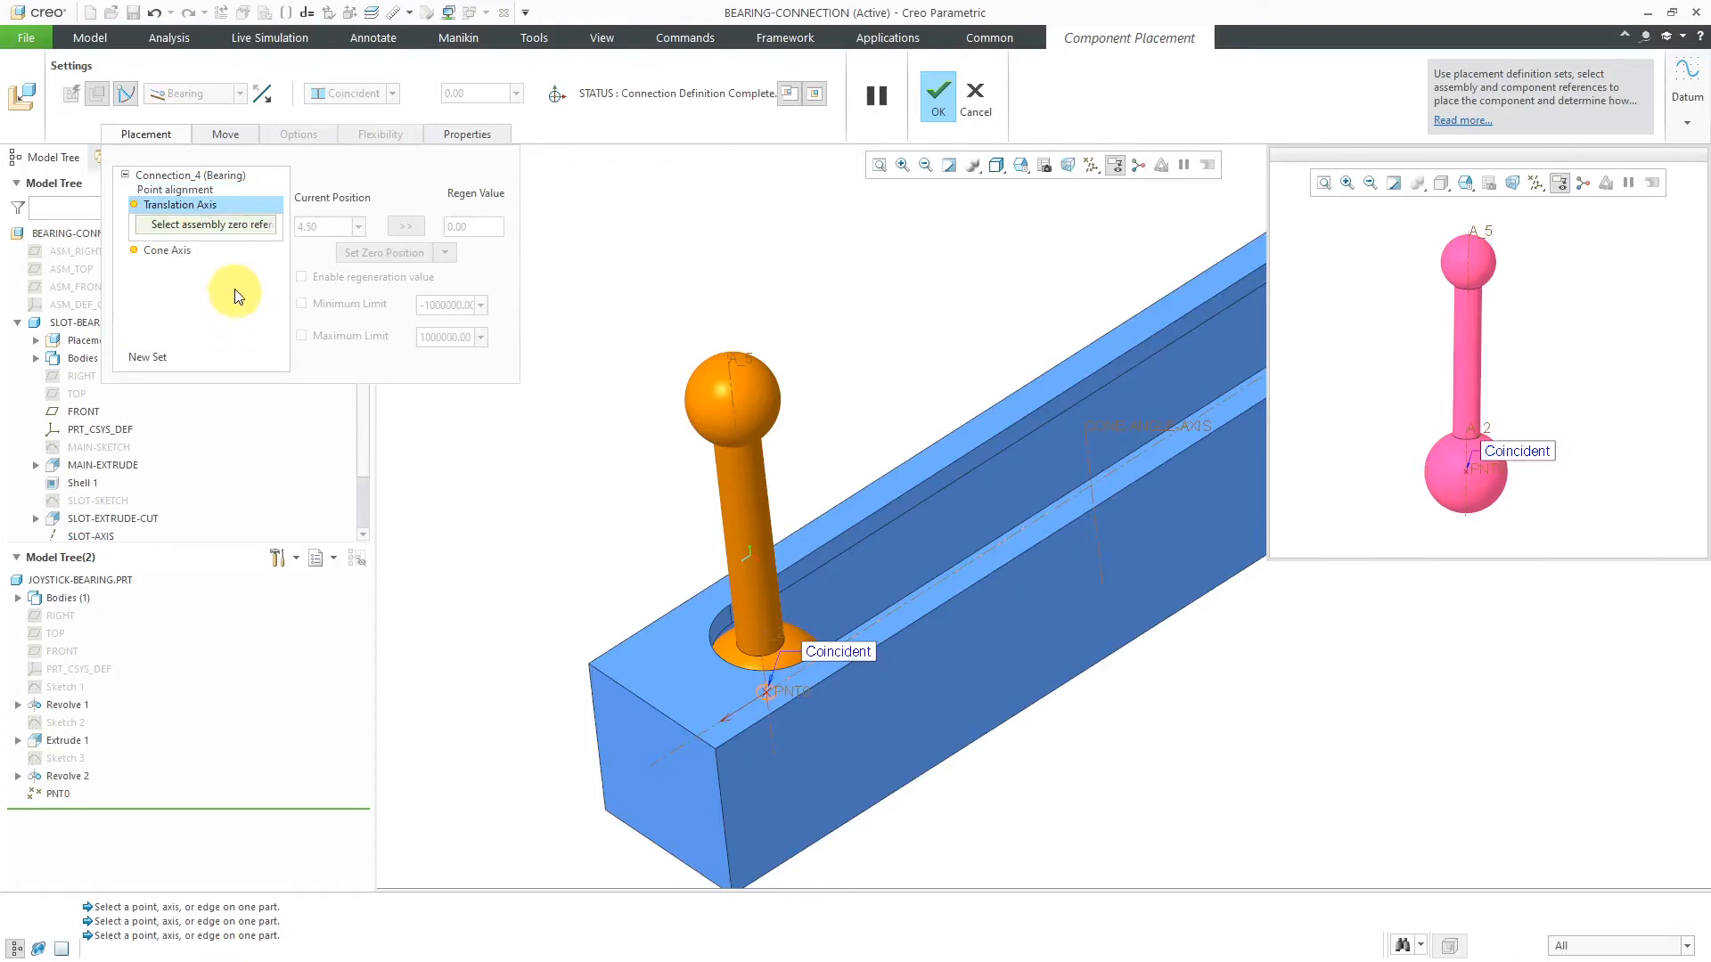
mouse_move(248, 331)
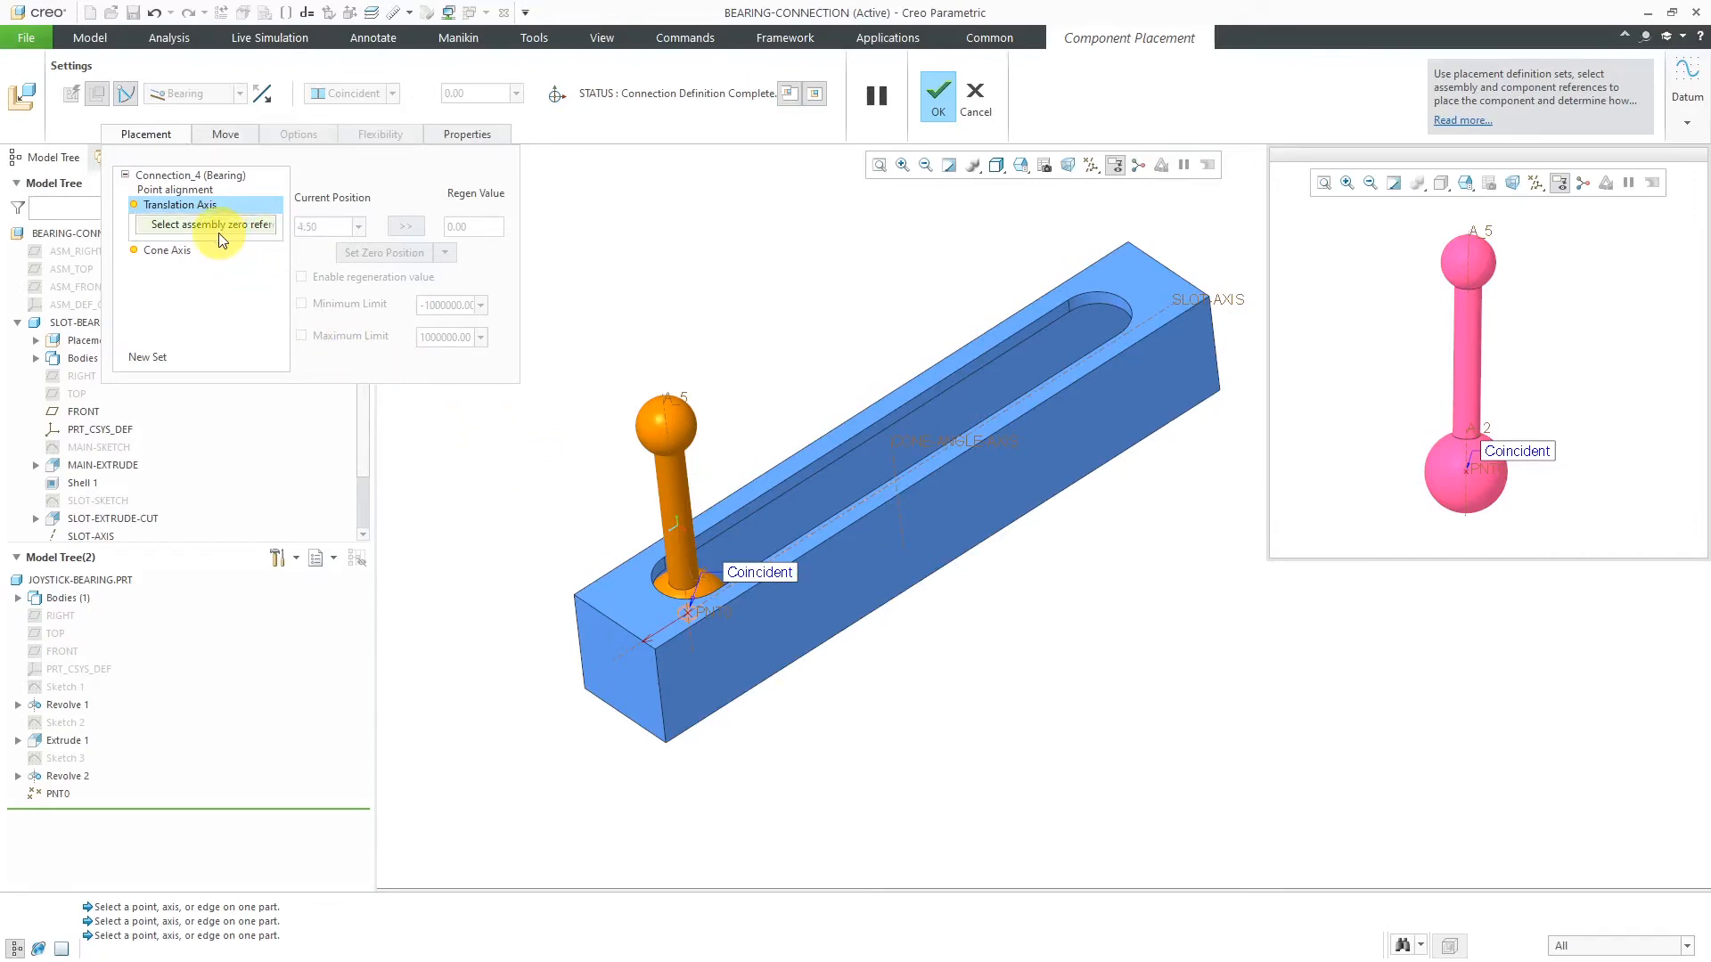
mouse_move(223, 253)
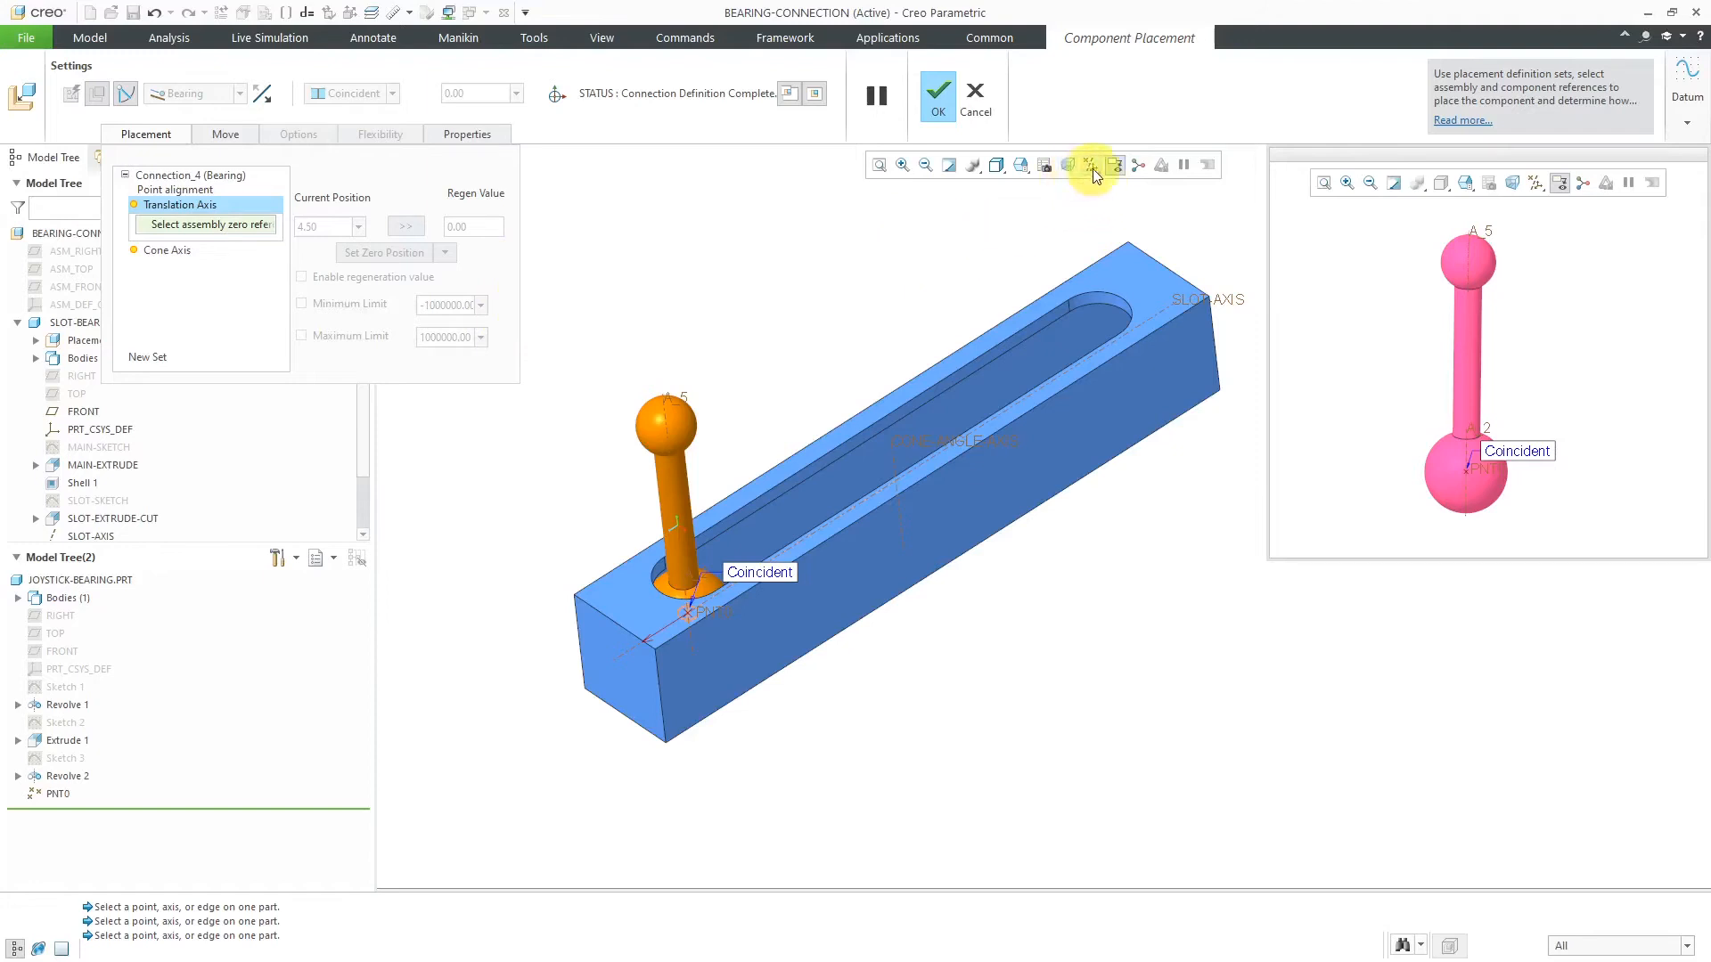
click(1091, 164)
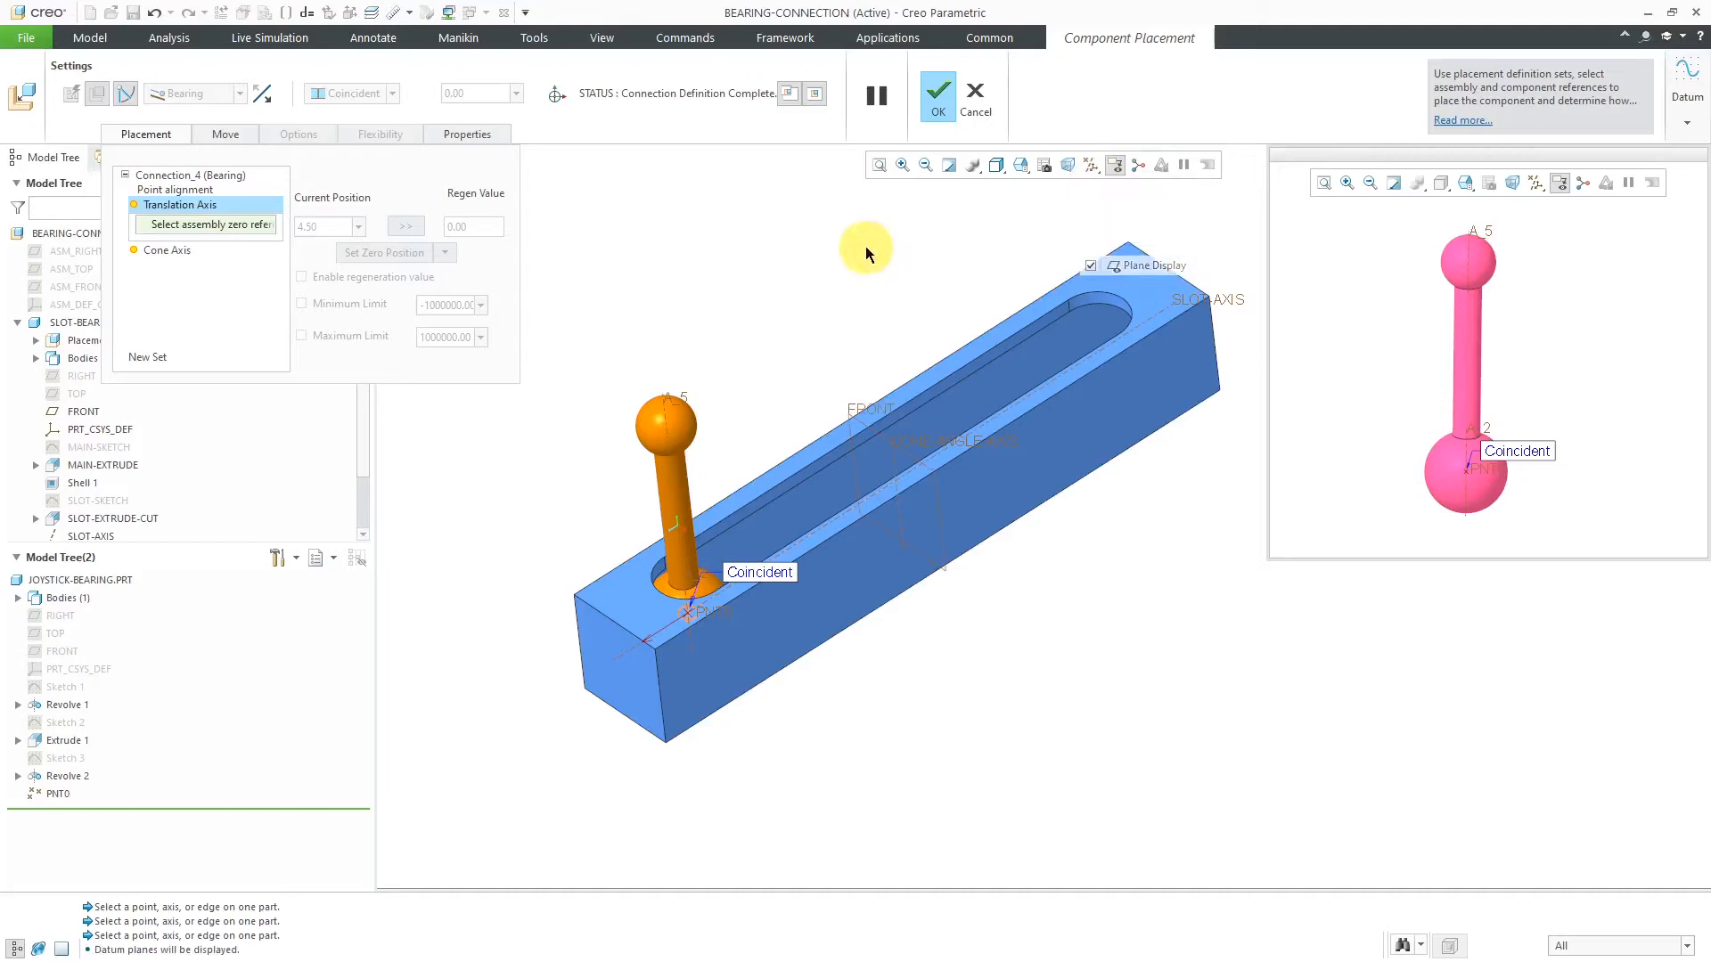
mouse_move(862, 426)
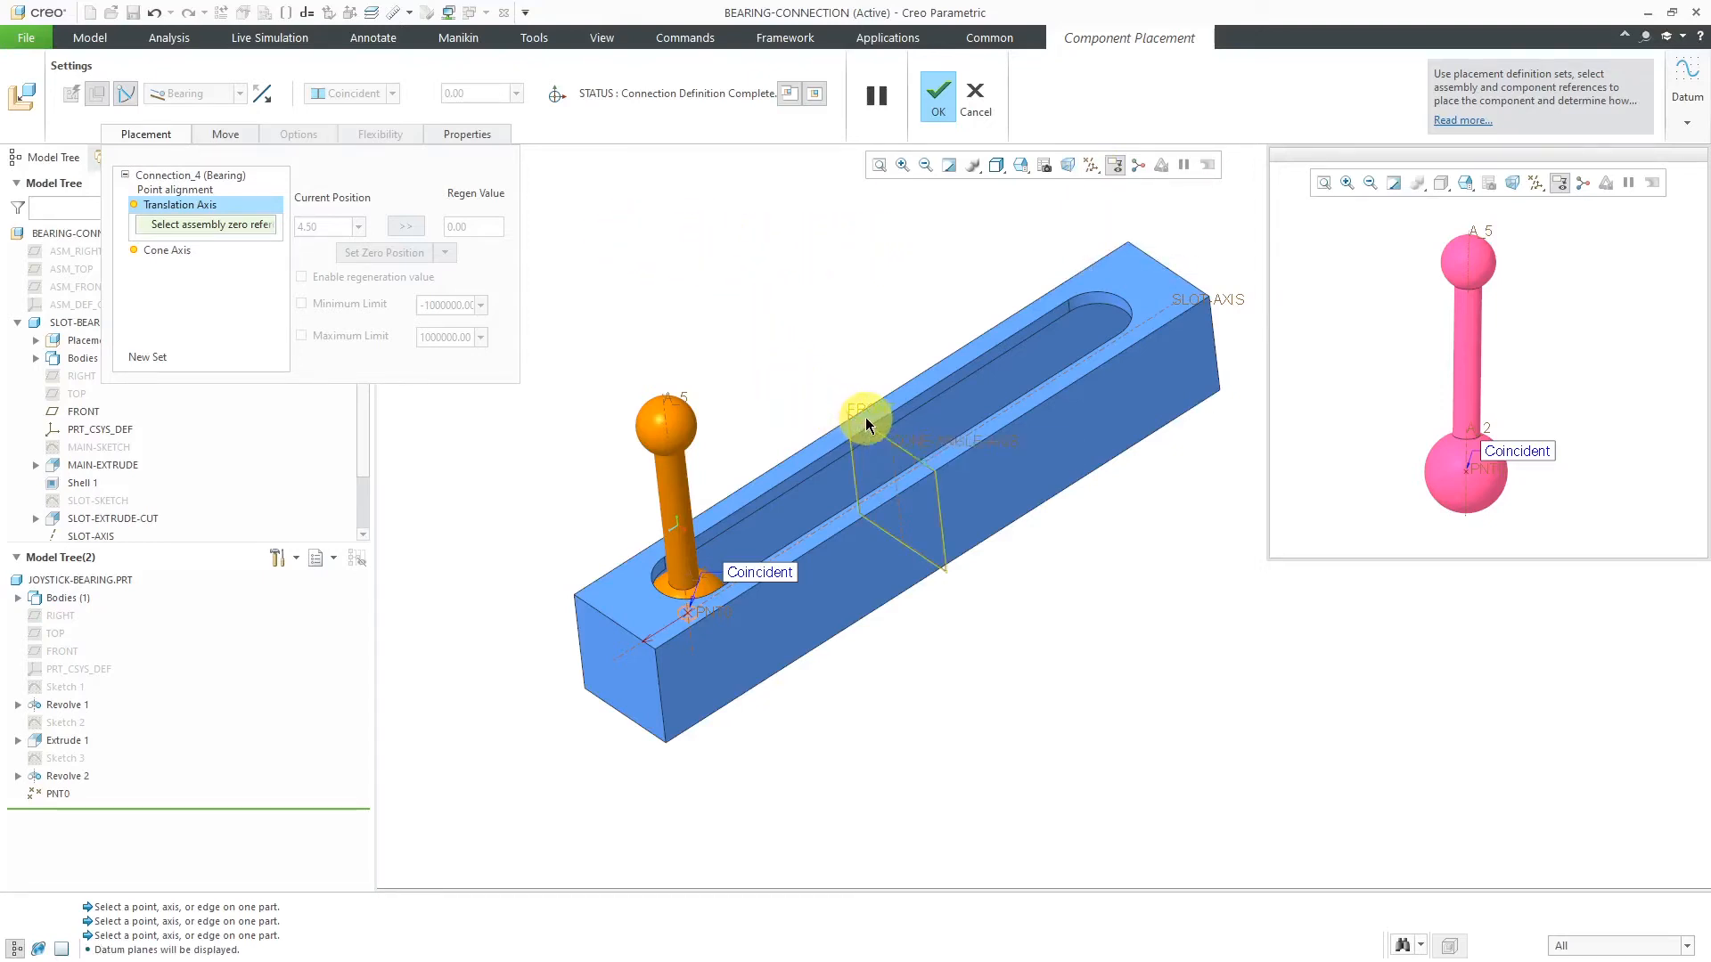
click(868, 412)
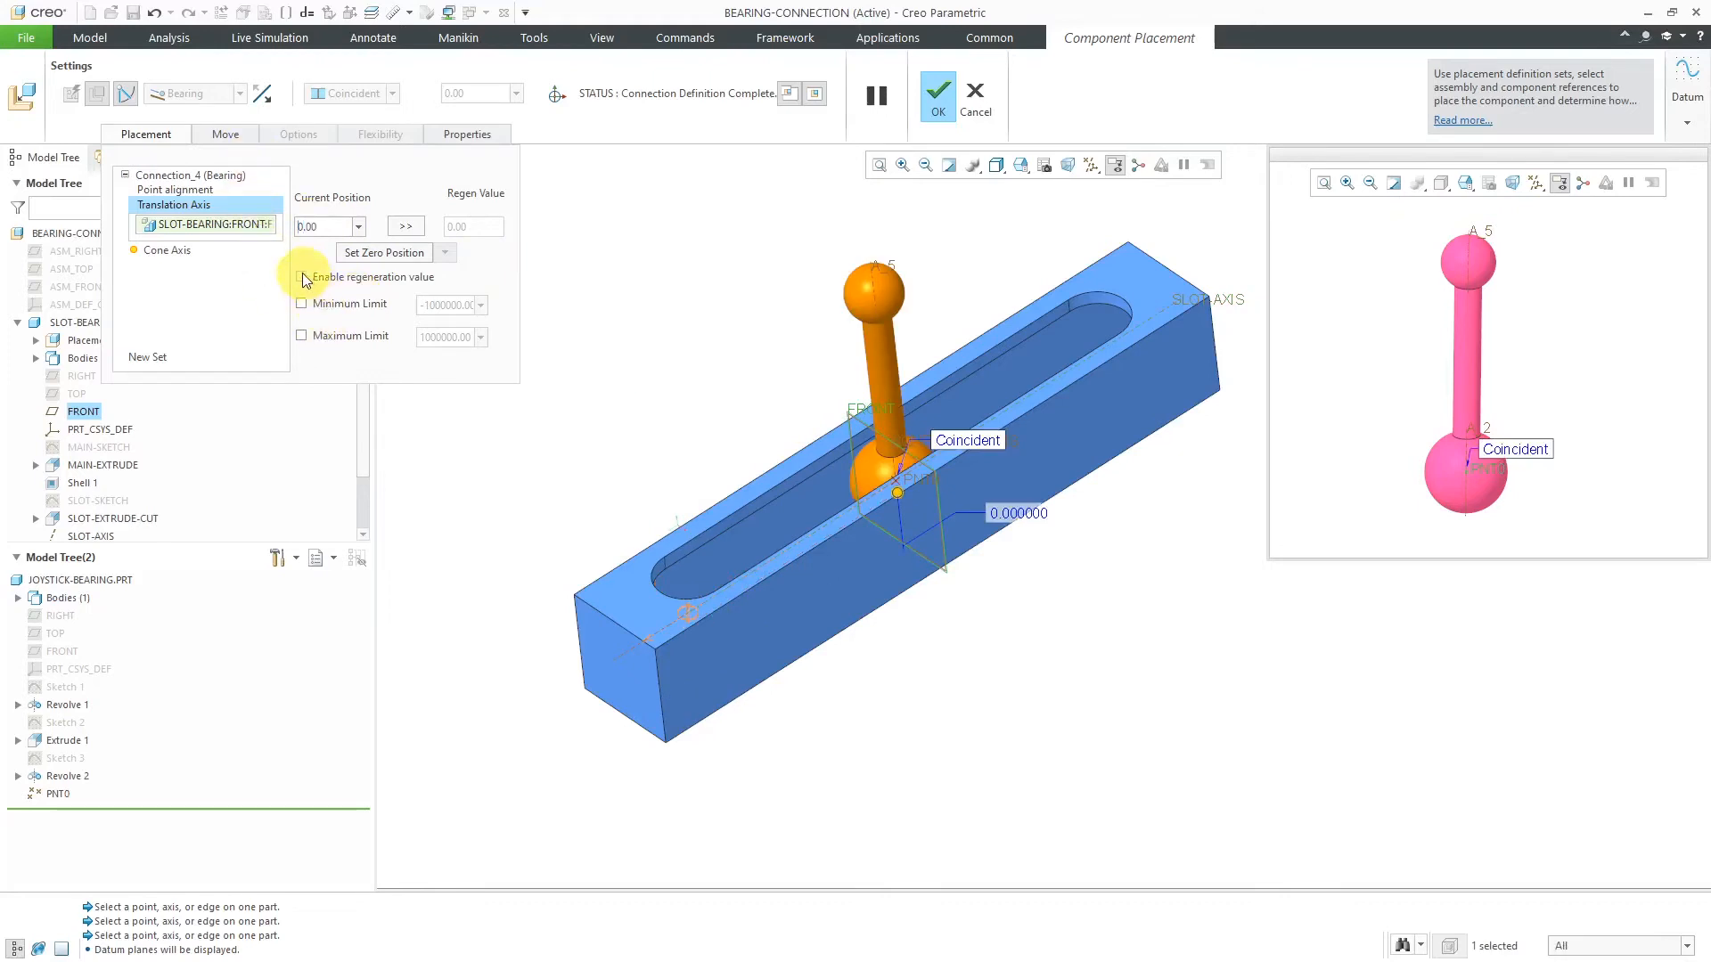
Step: Enable the translation regeneration value with limits -4.50 minimum and 4.50 maximum
click(303, 276)
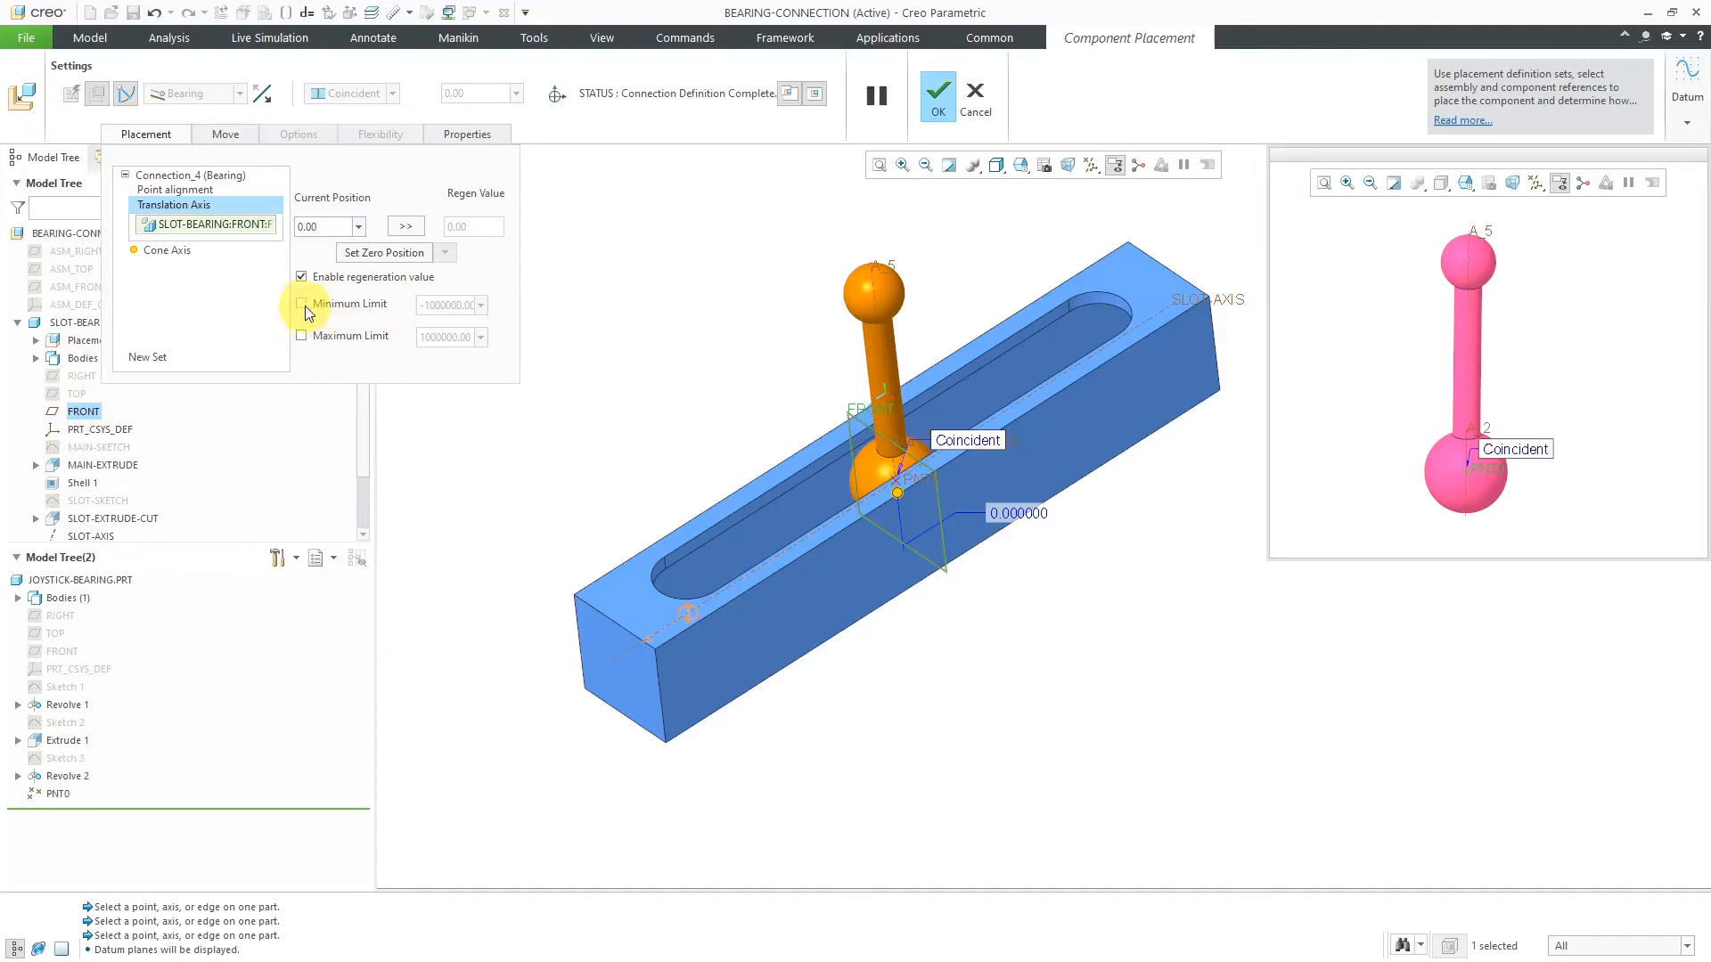
click(303, 303)
text(-4.5)
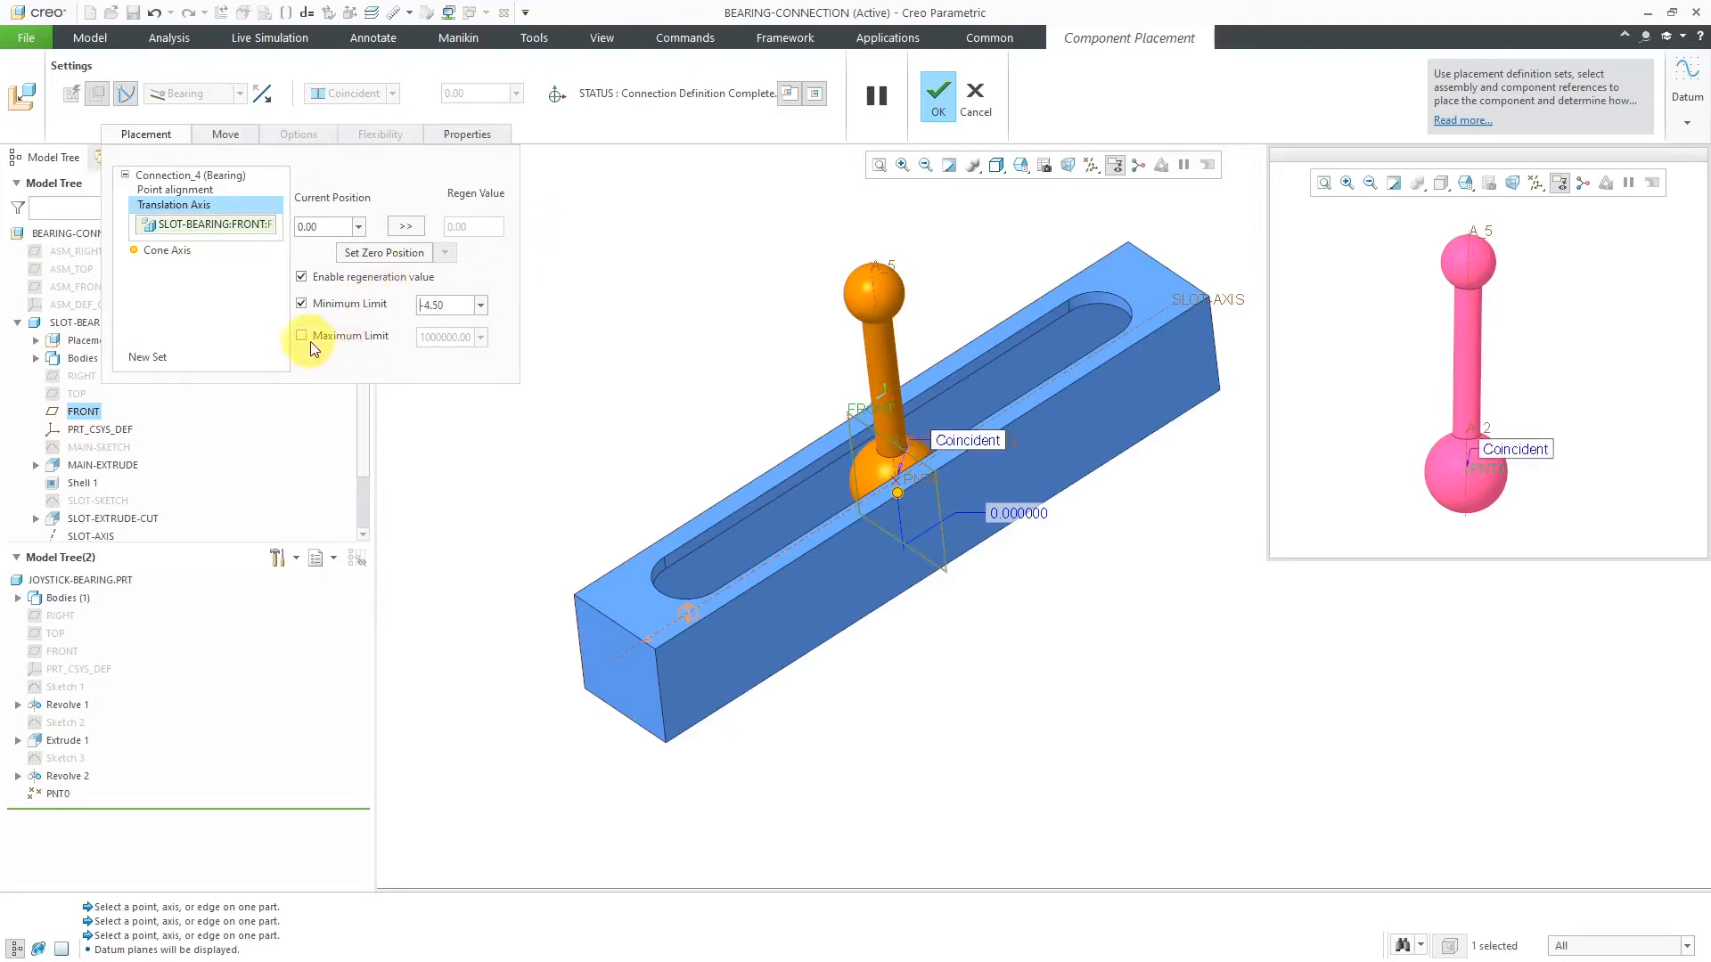
click(303, 335)
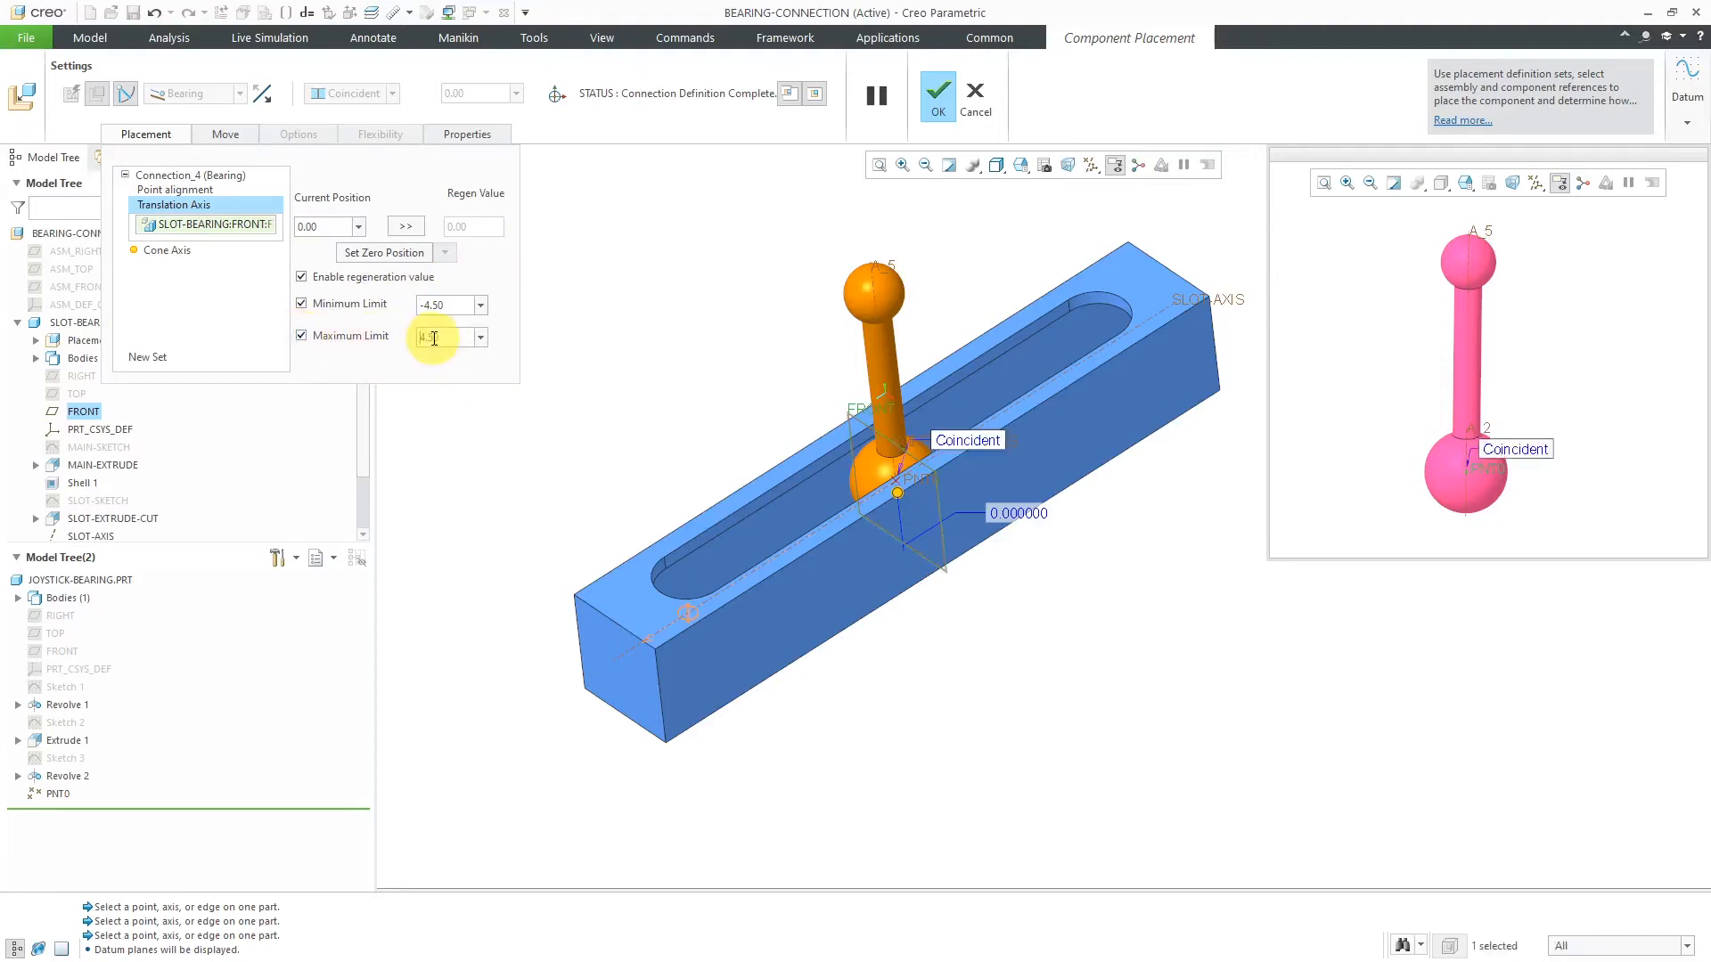
text(4.50)
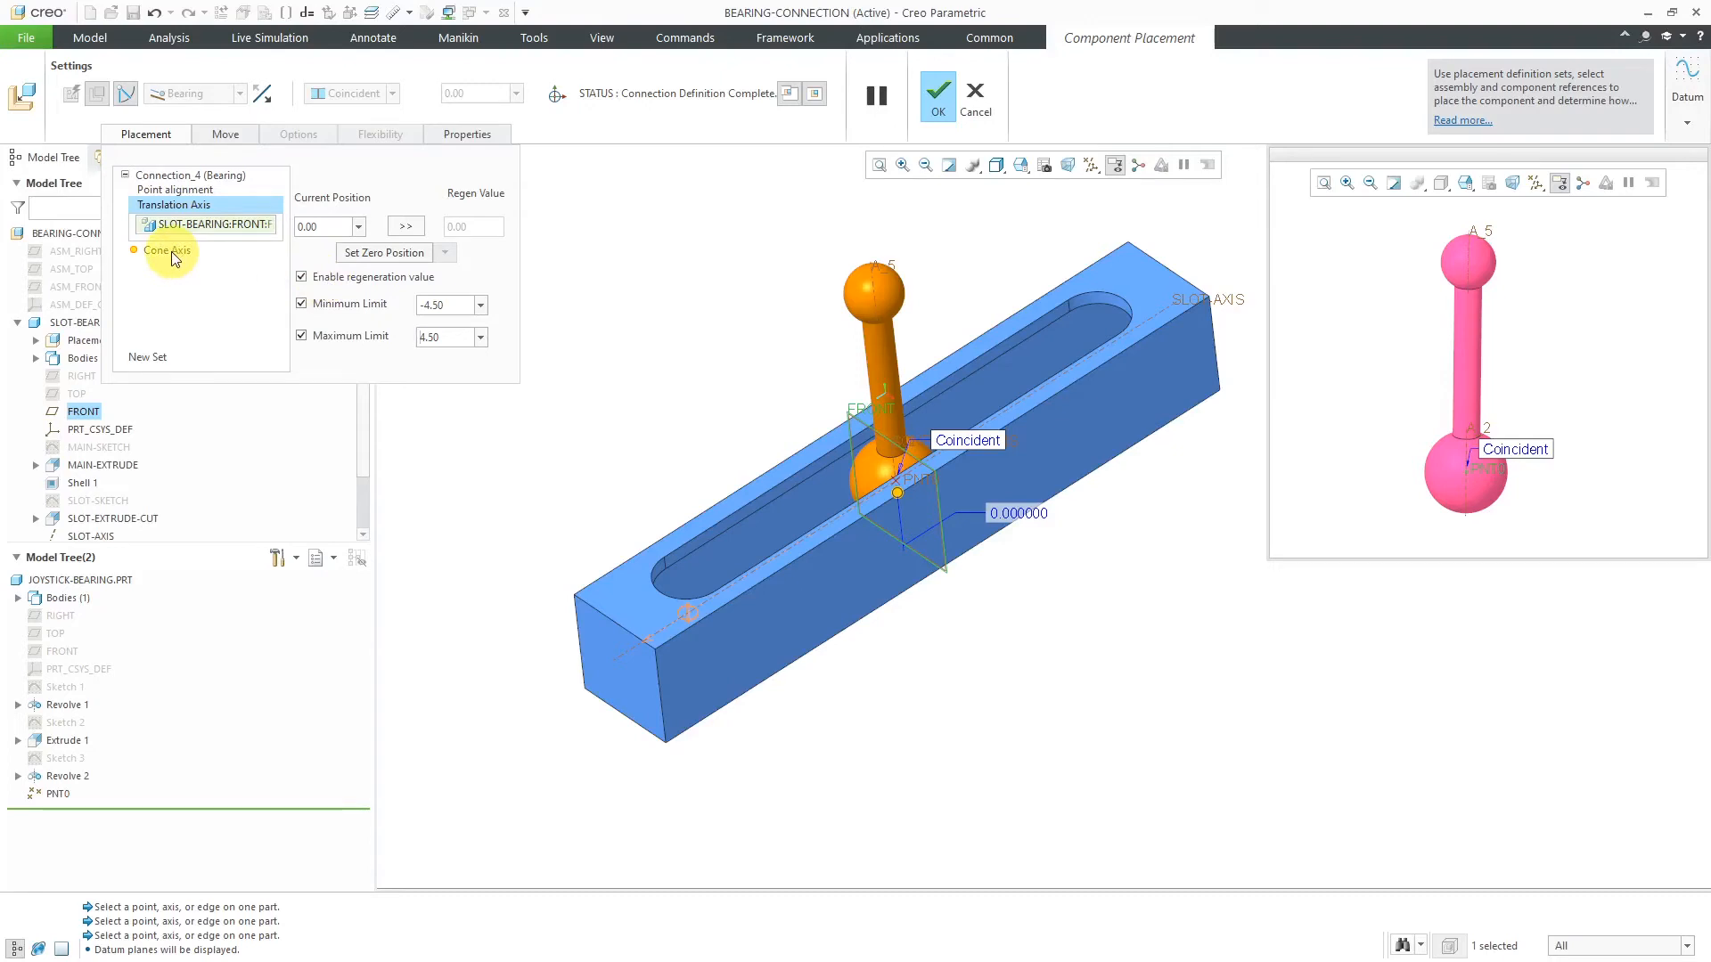
Step: Use joystick axis A_2 as the cone axis component reference and hide the joystick in the assembly window
click(168, 251)
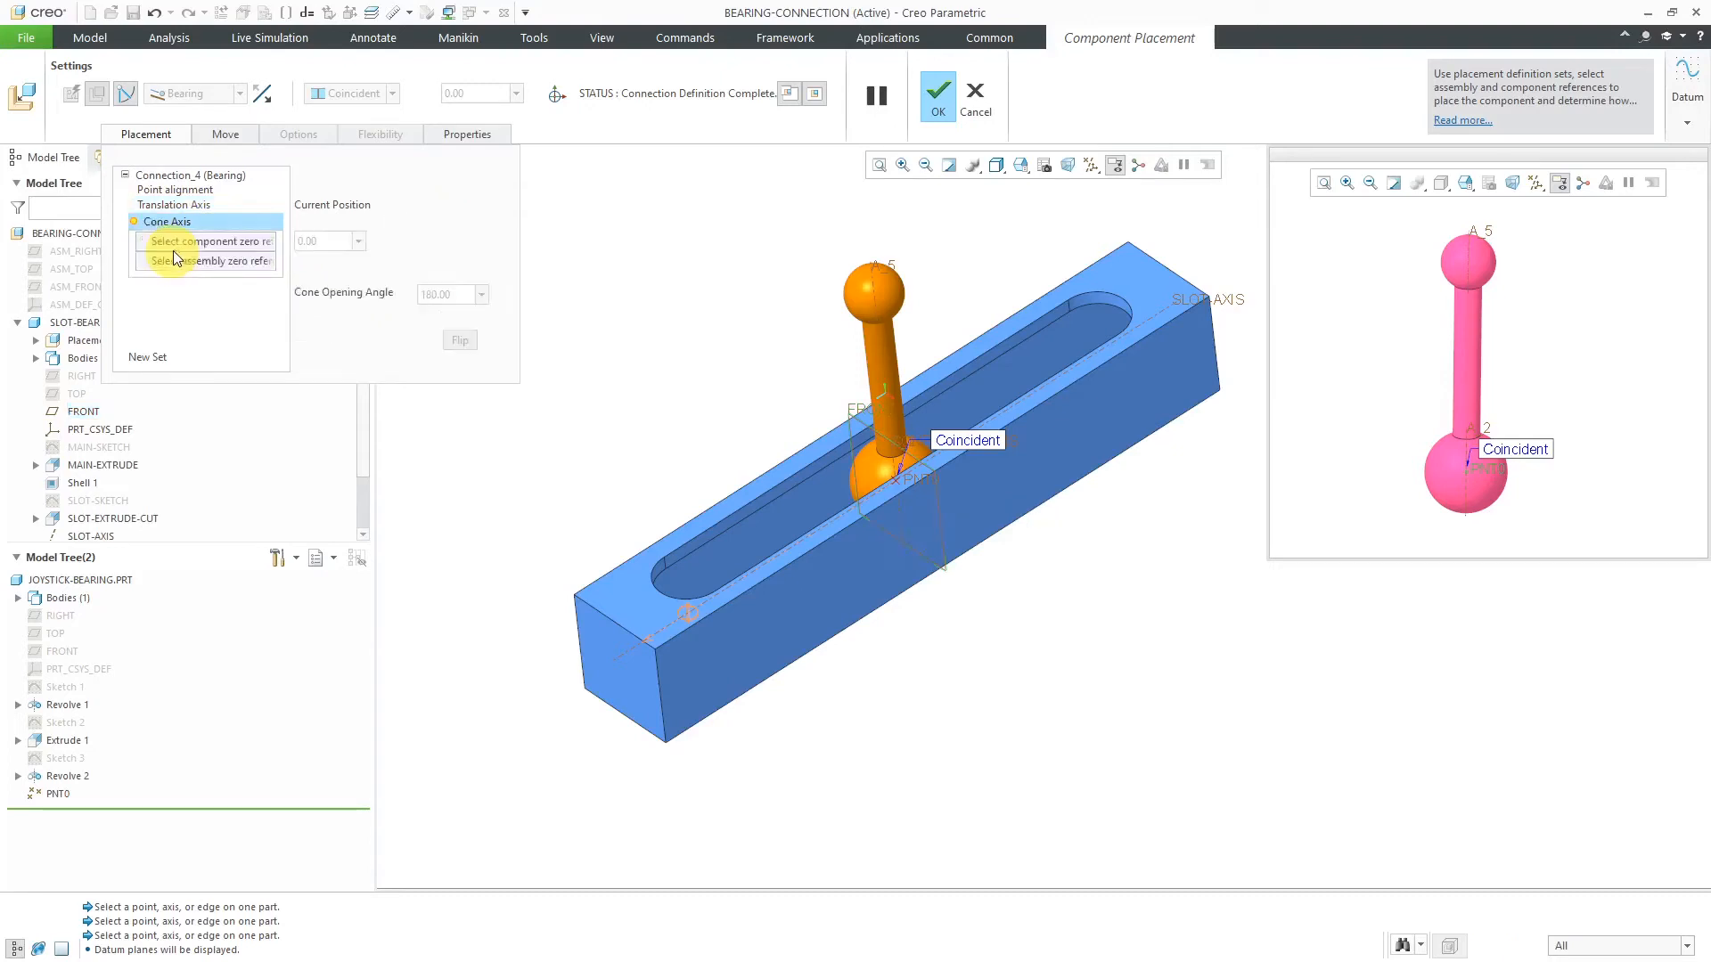
mouse_move(193, 287)
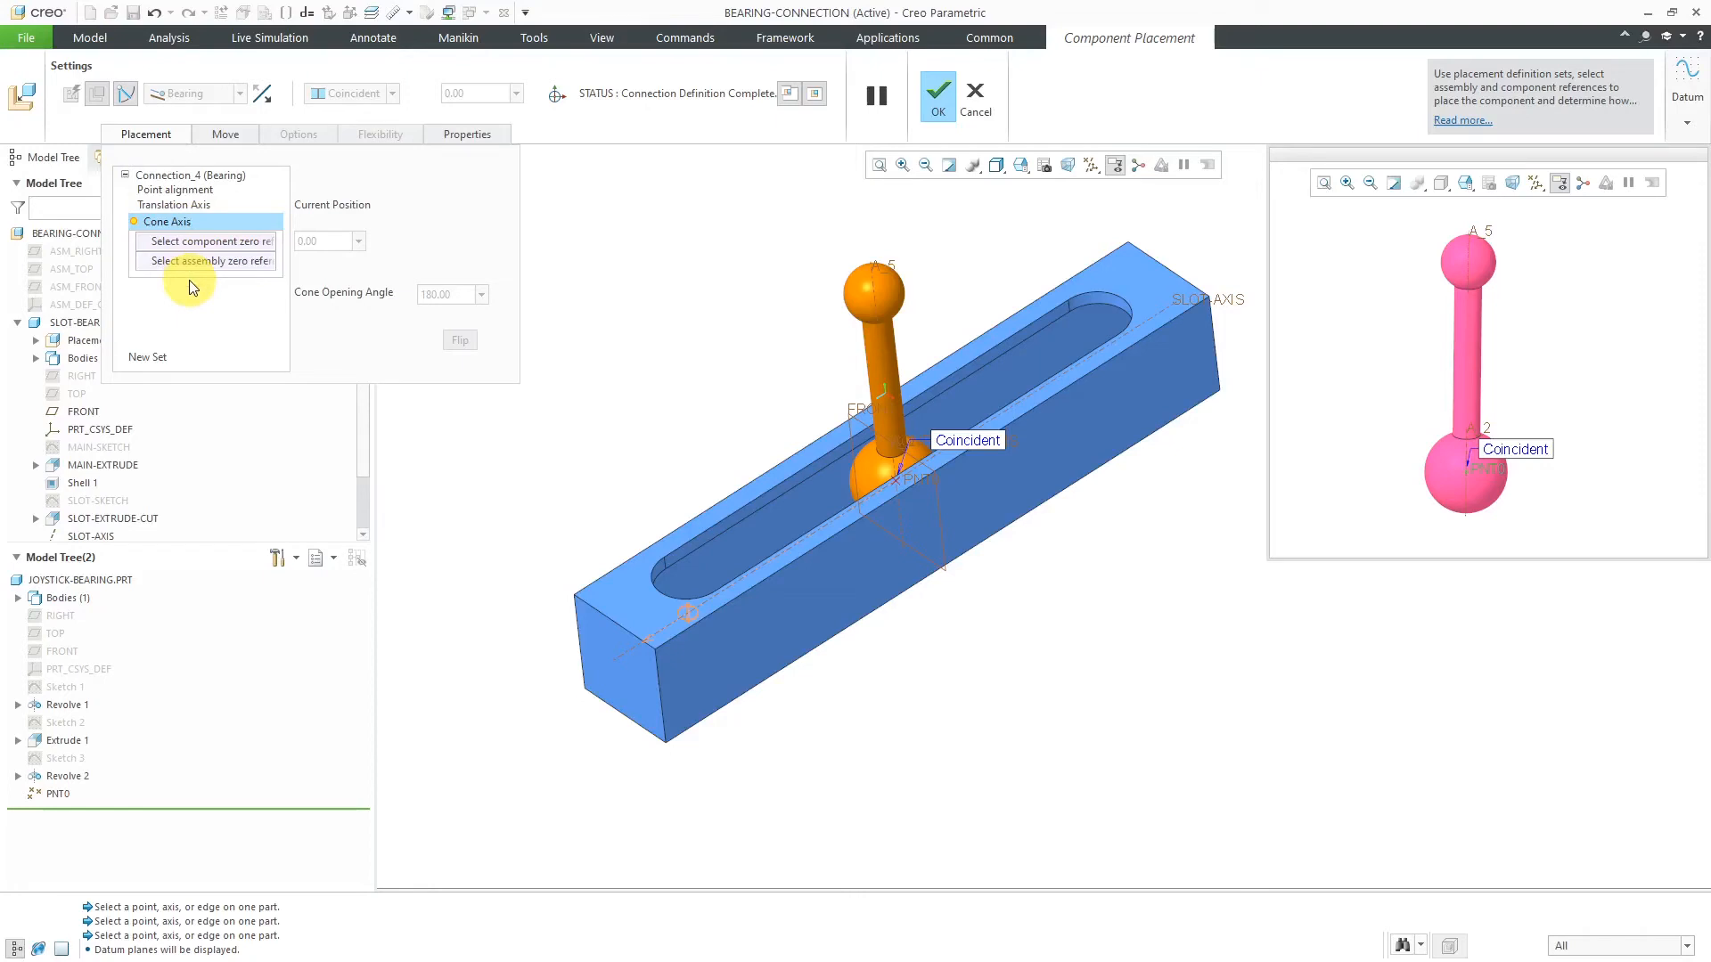
mouse_move(194, 271)
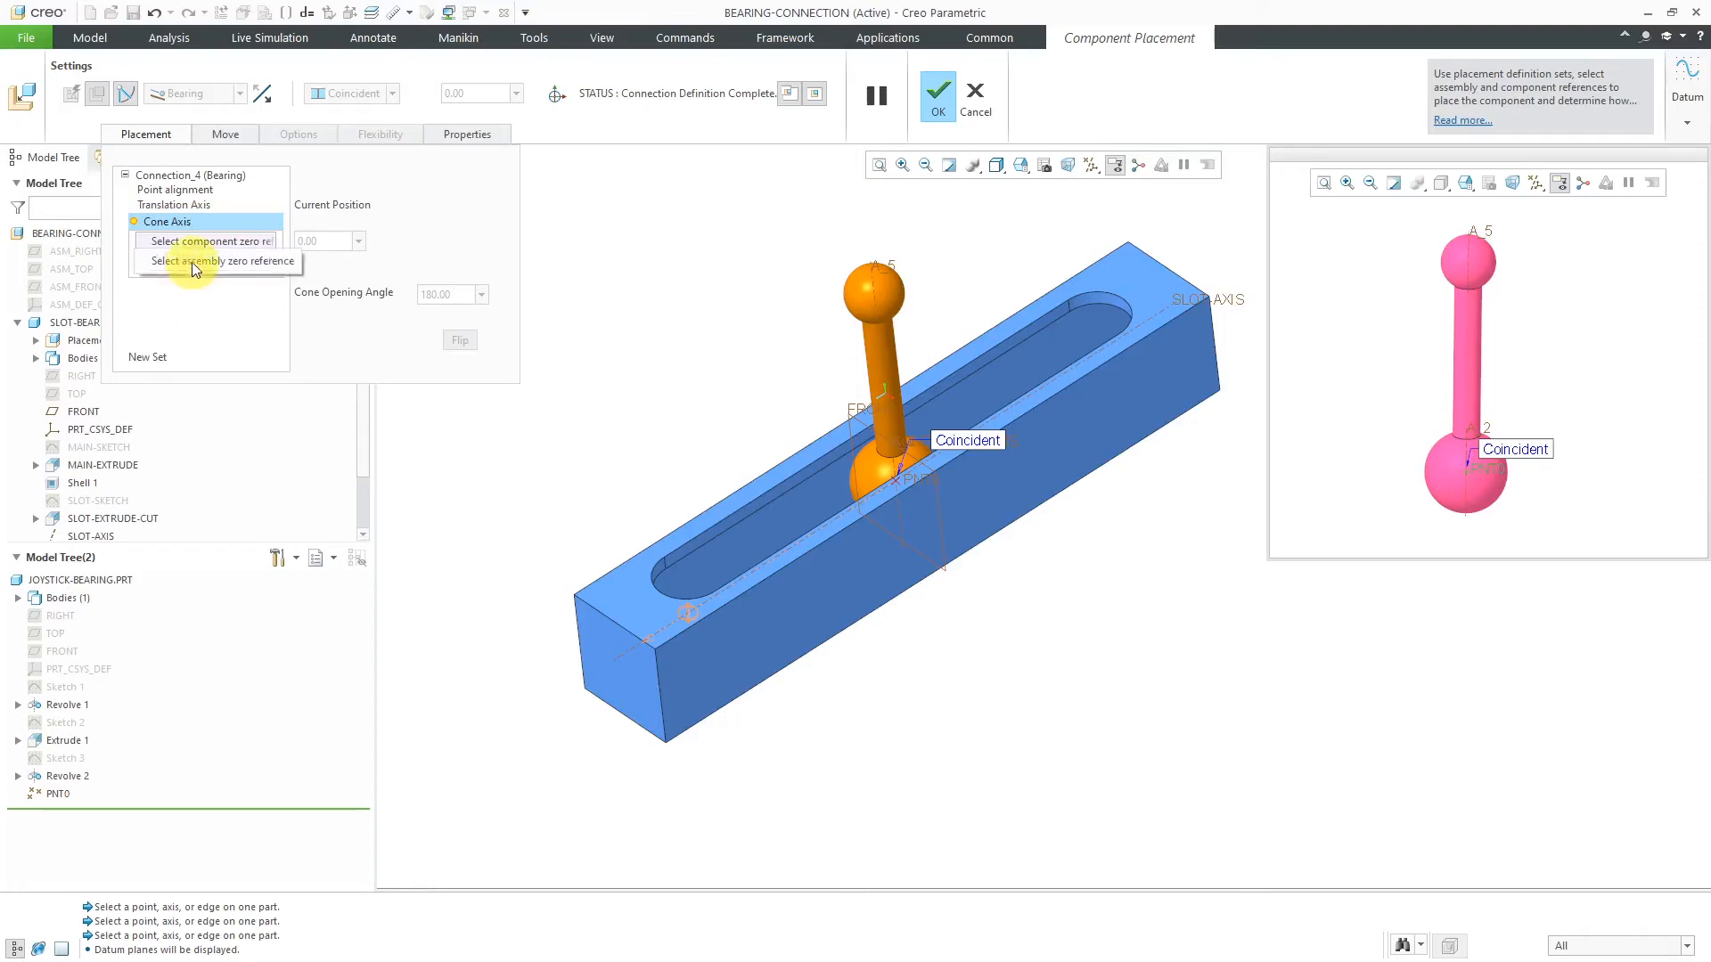
mouse_move(218, 242)
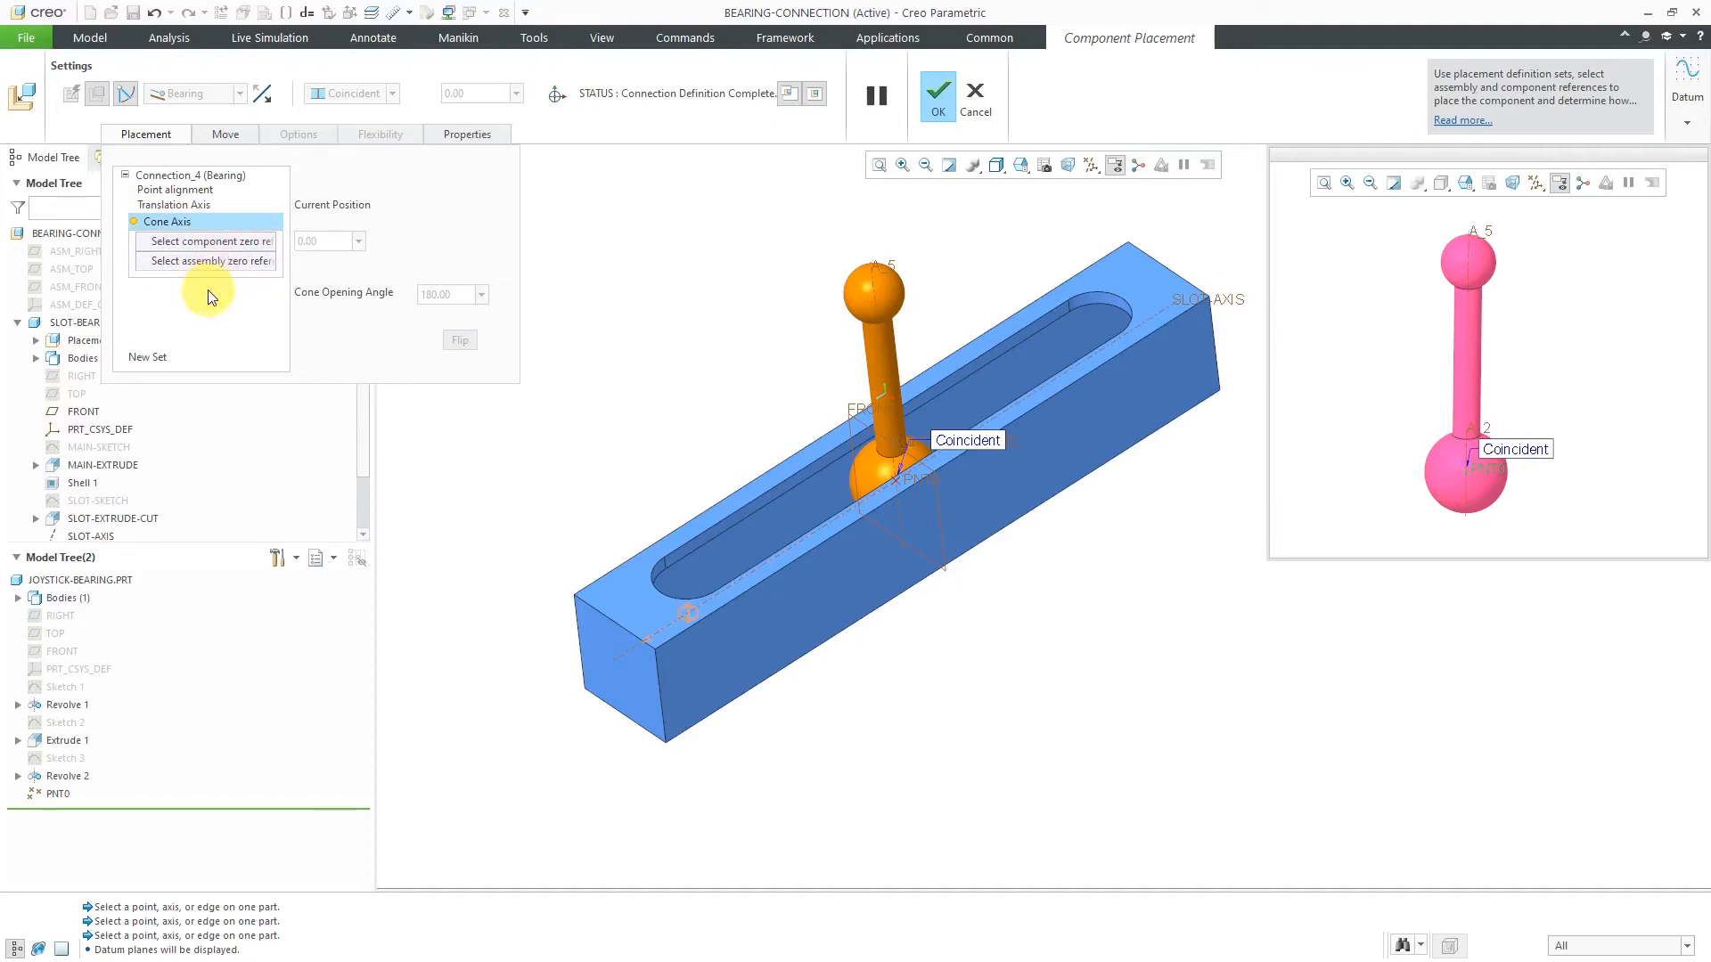
mouse_move(1401, 626)
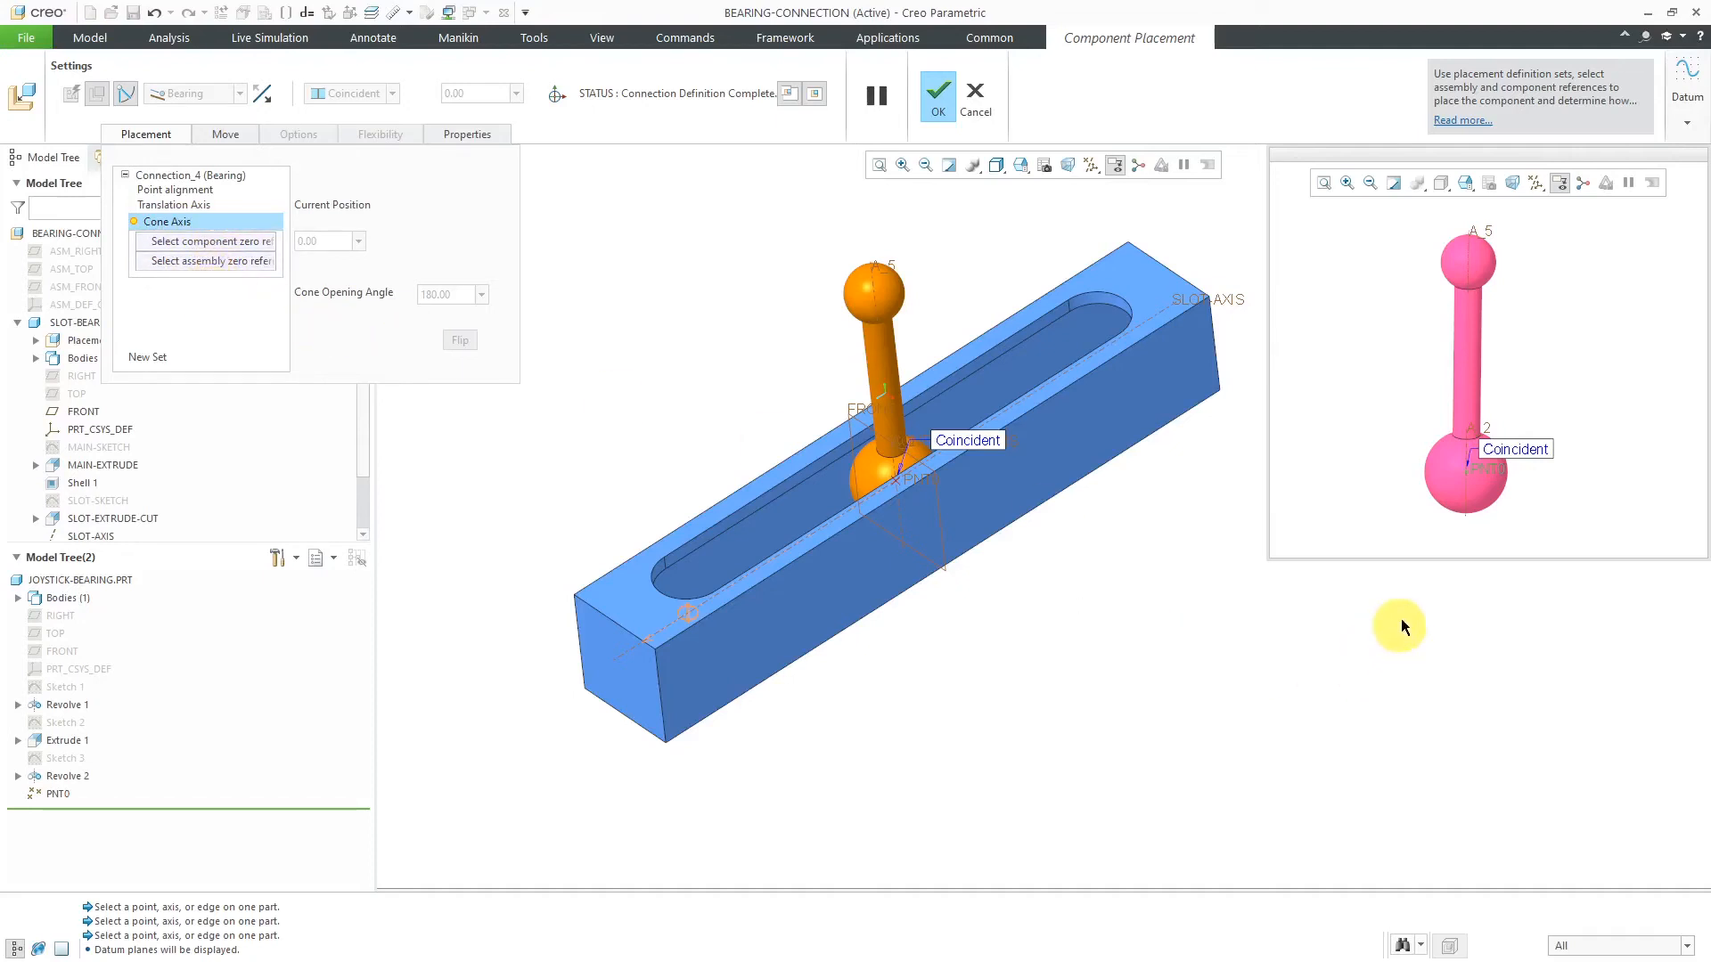
mouse_move(1470, 497)
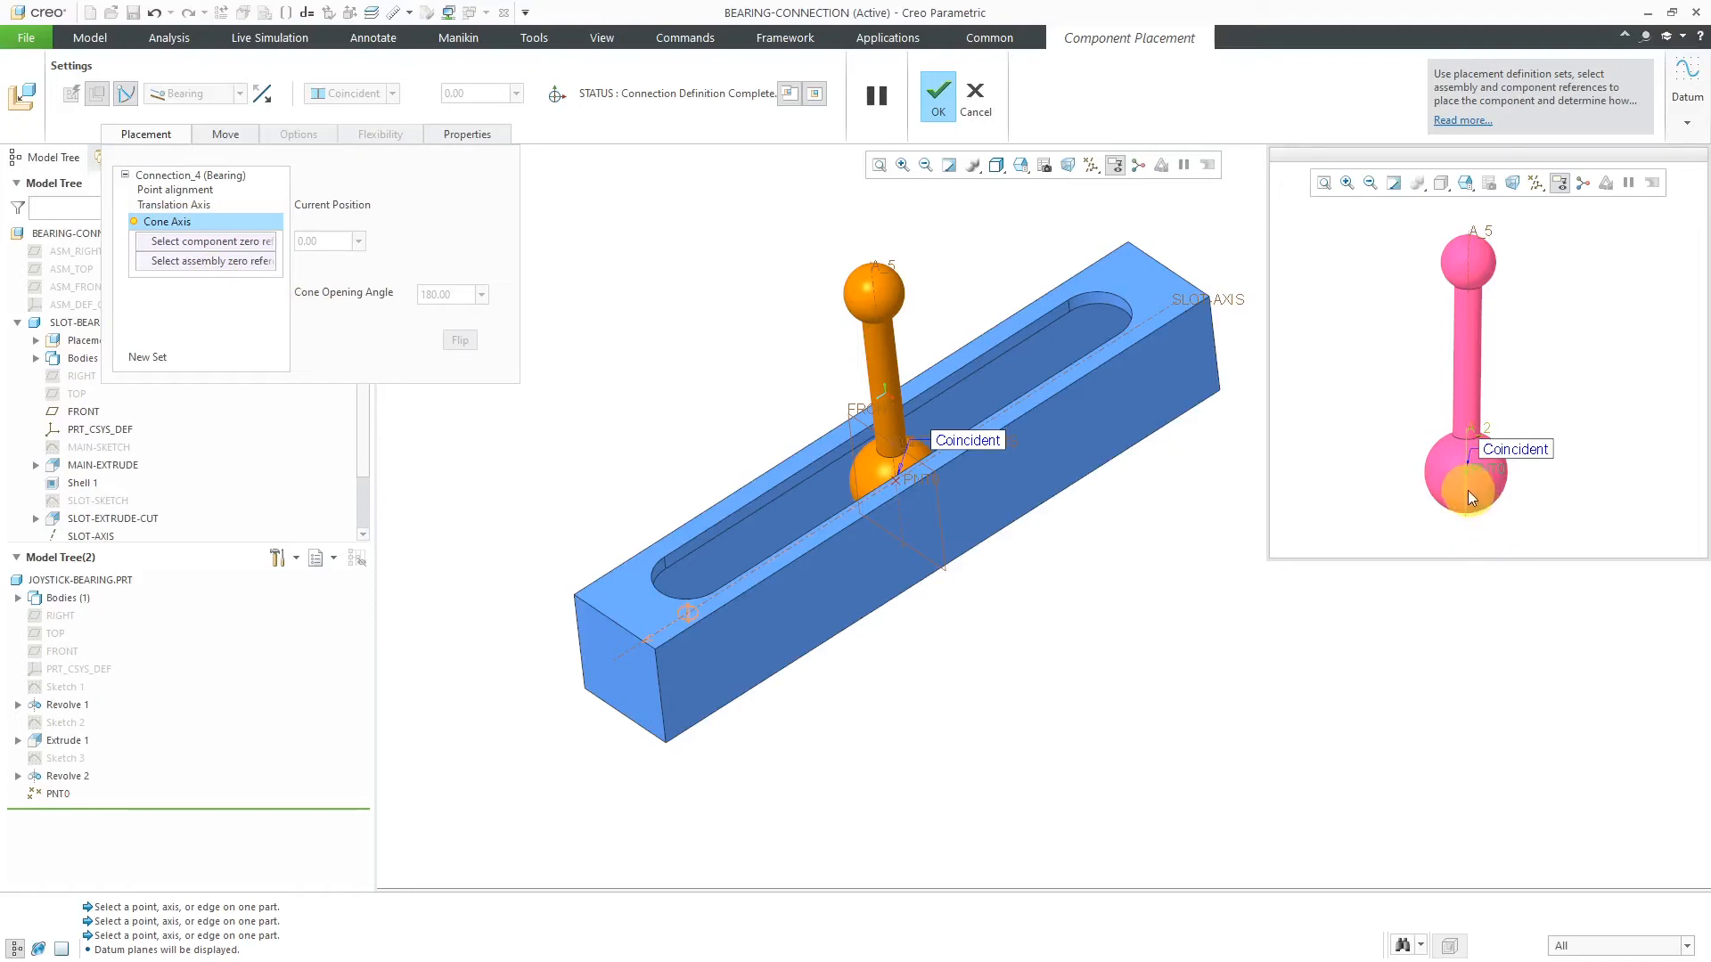
click(1470, 493)
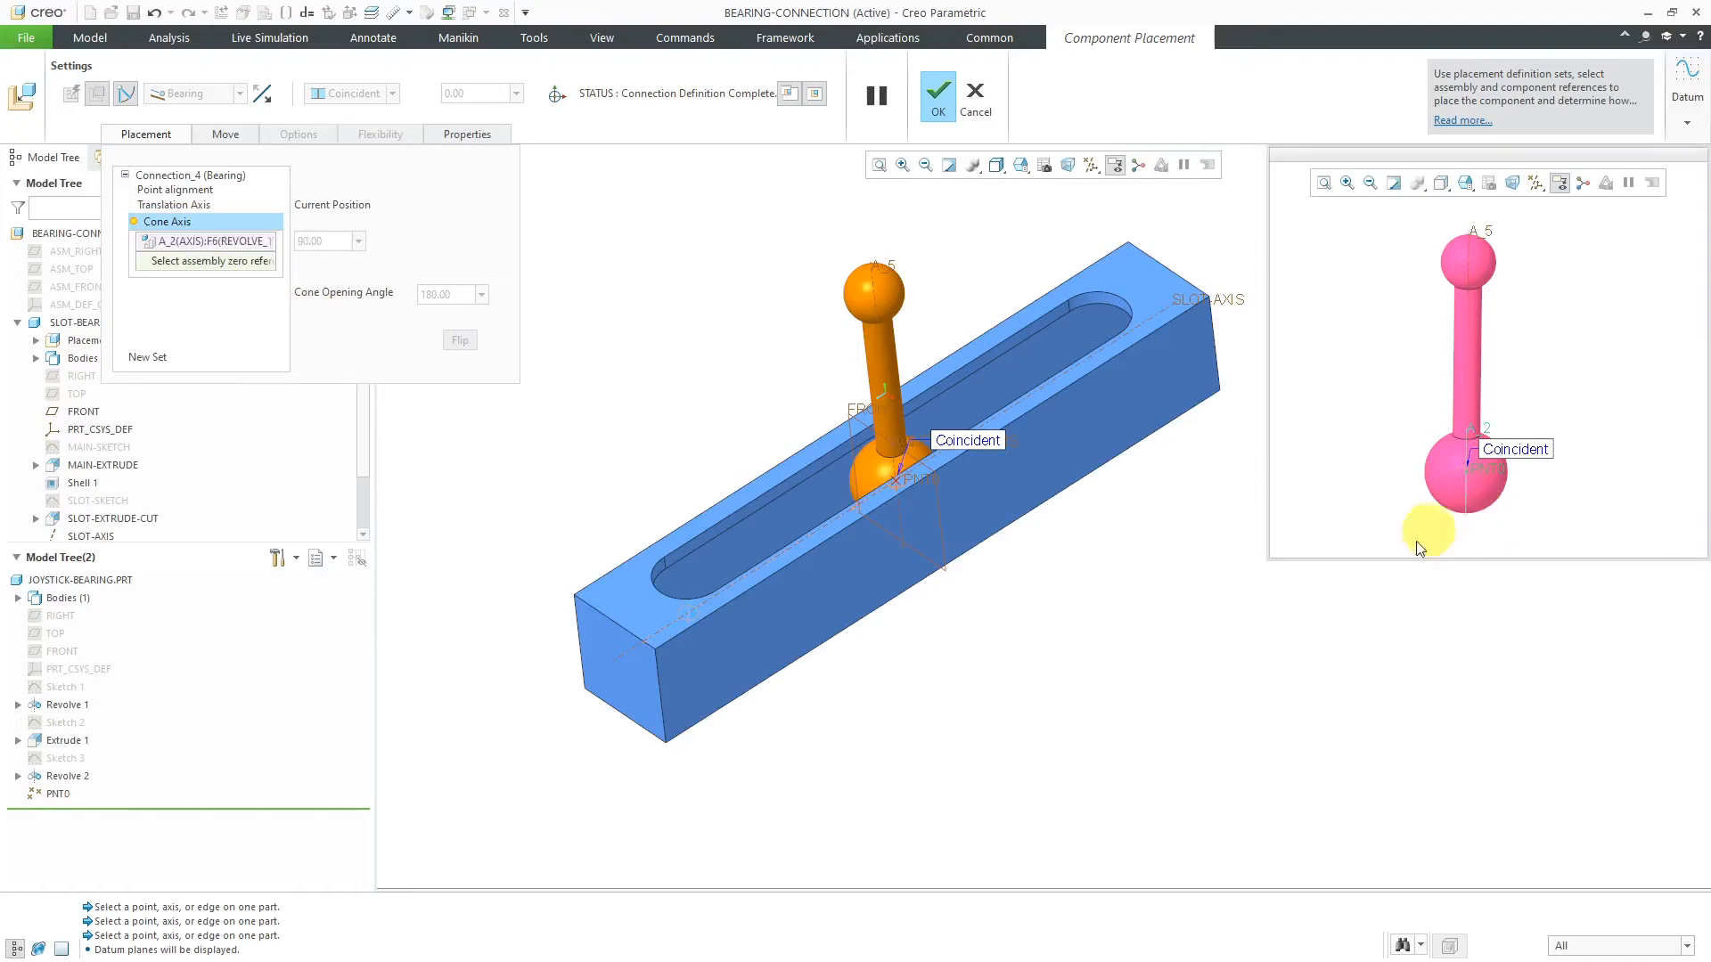
mouse_move(1151, 652)
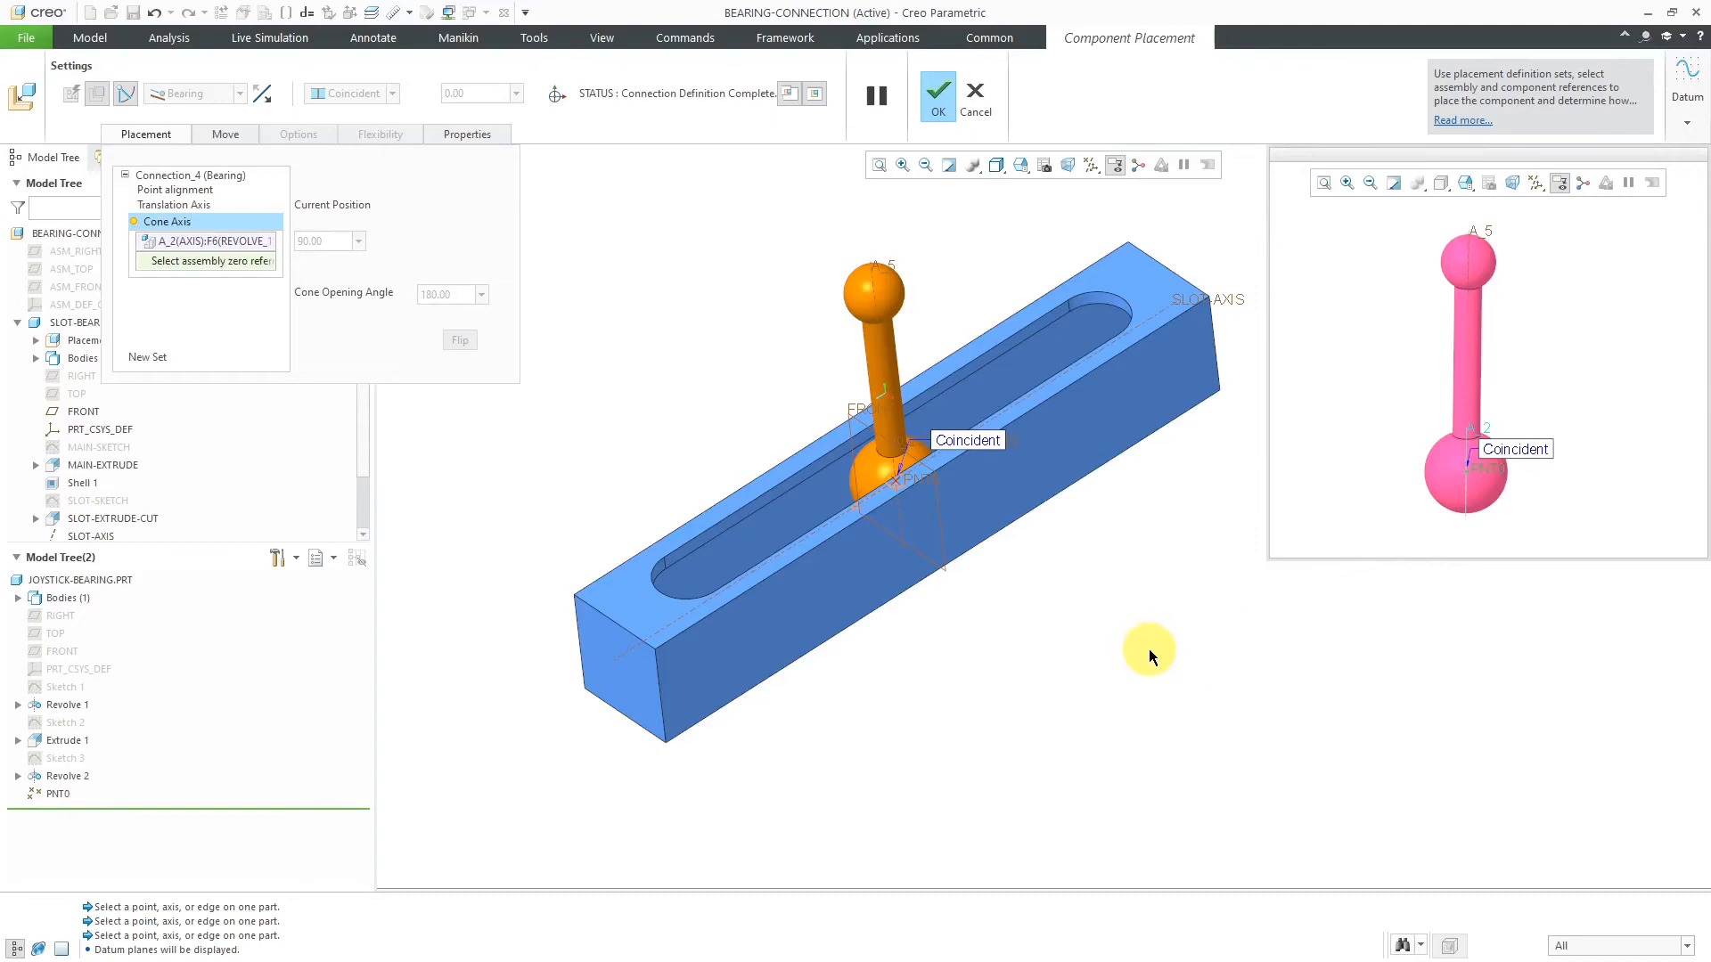
mouse_move(1317, 276)
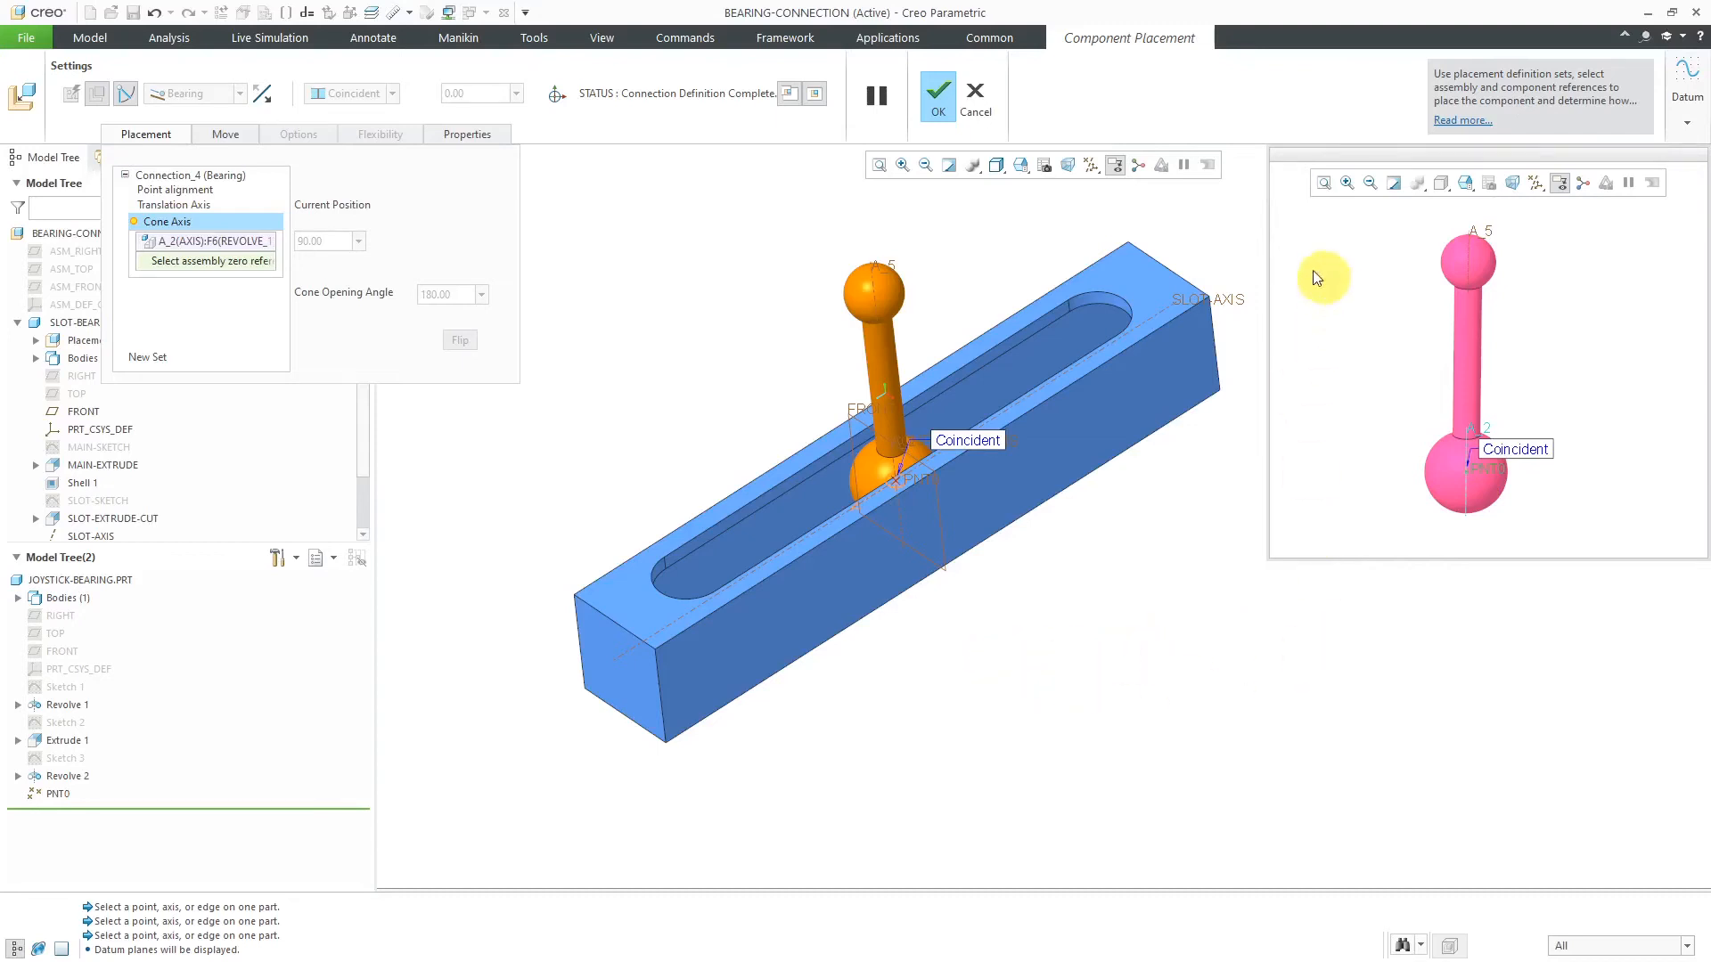
mouse_move(778, 173)
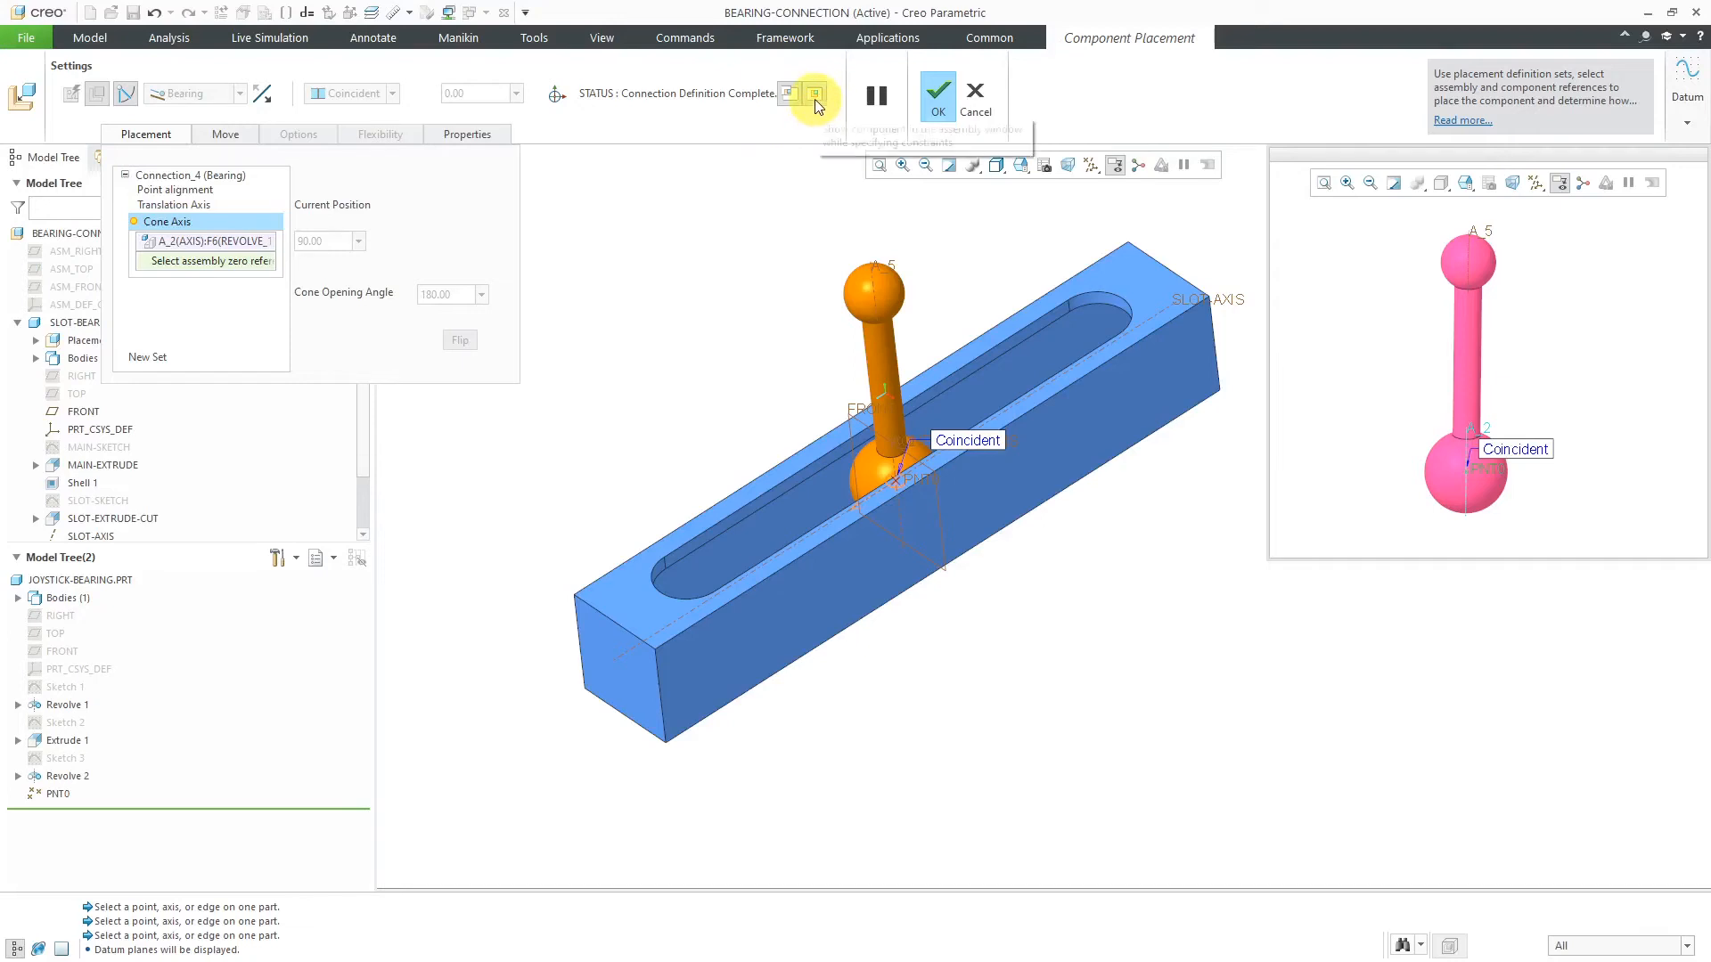
click(813, 92)
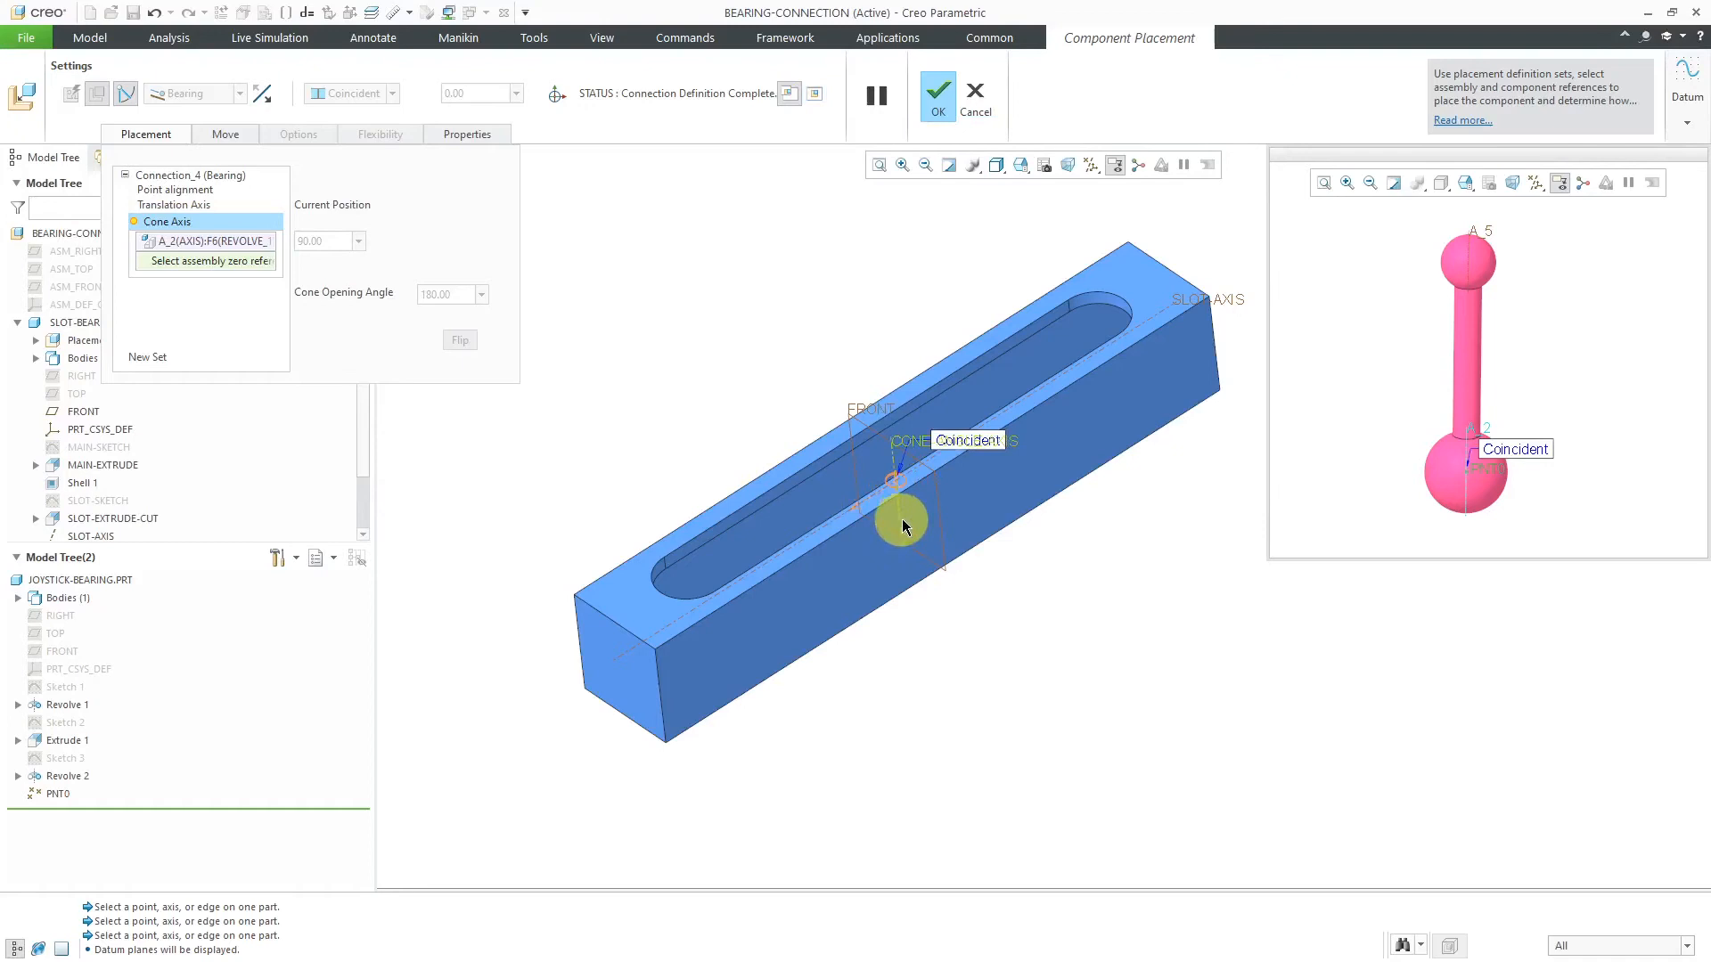
Step: Set the slot's CONE-ANGLE-AXIS as zero reference with a 20.00 cone opening angle and accept the placement
click(900, 522)
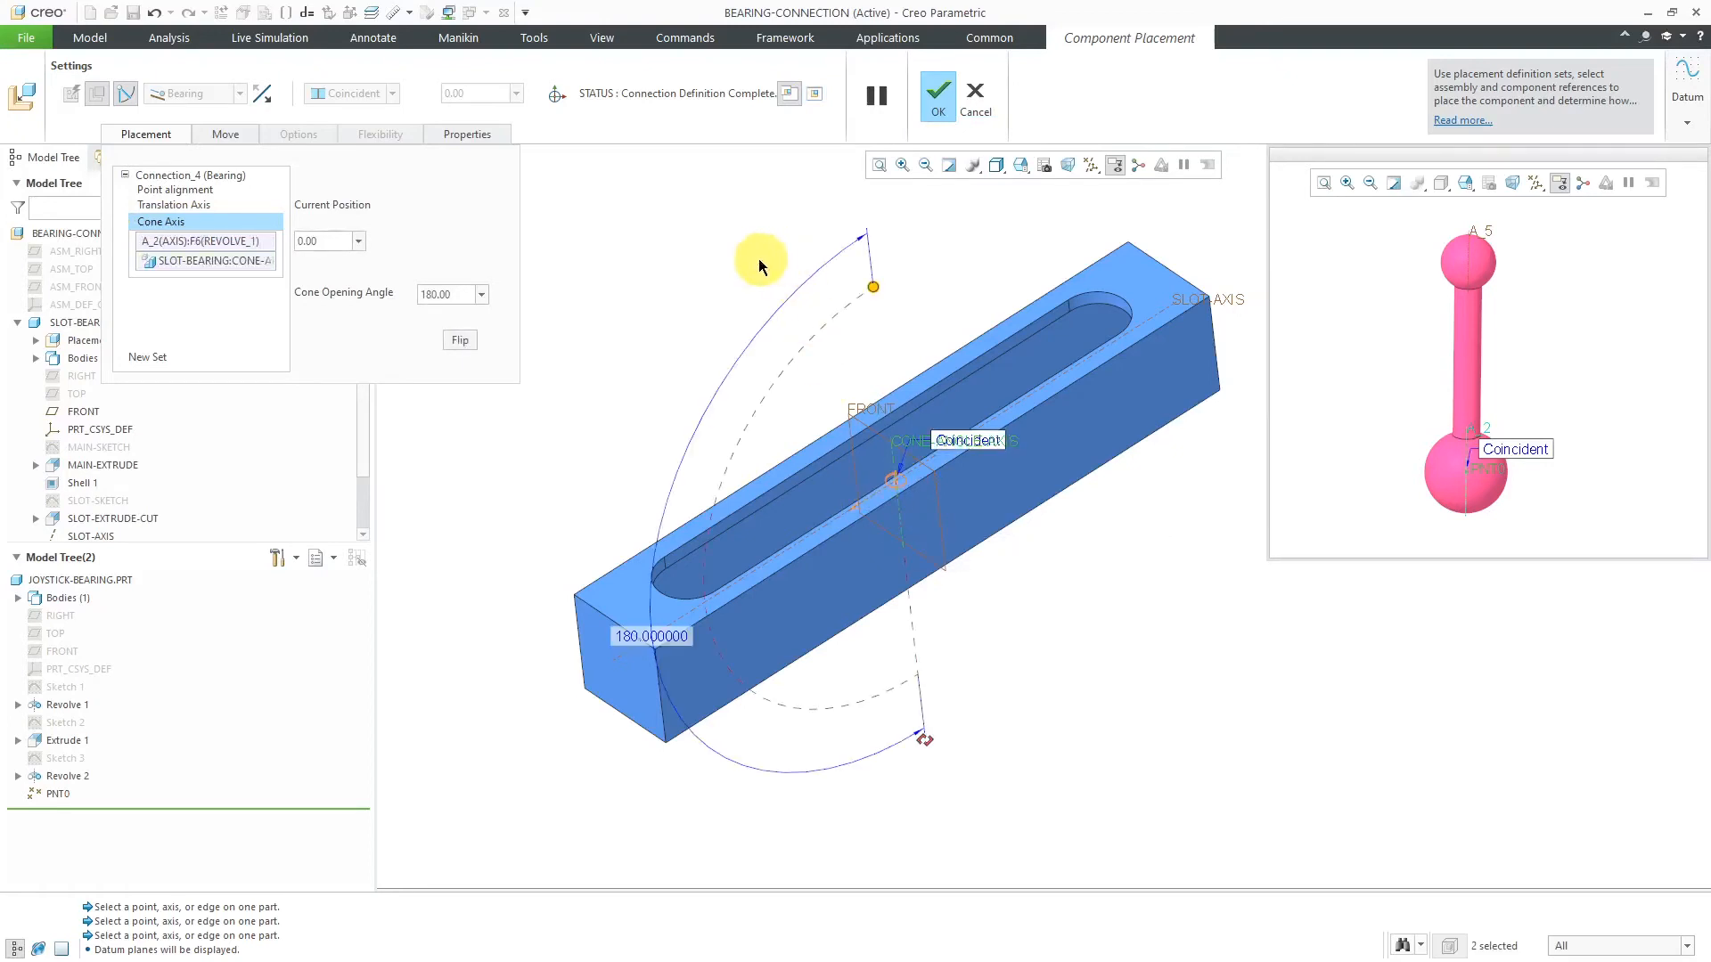
click(446, 294)
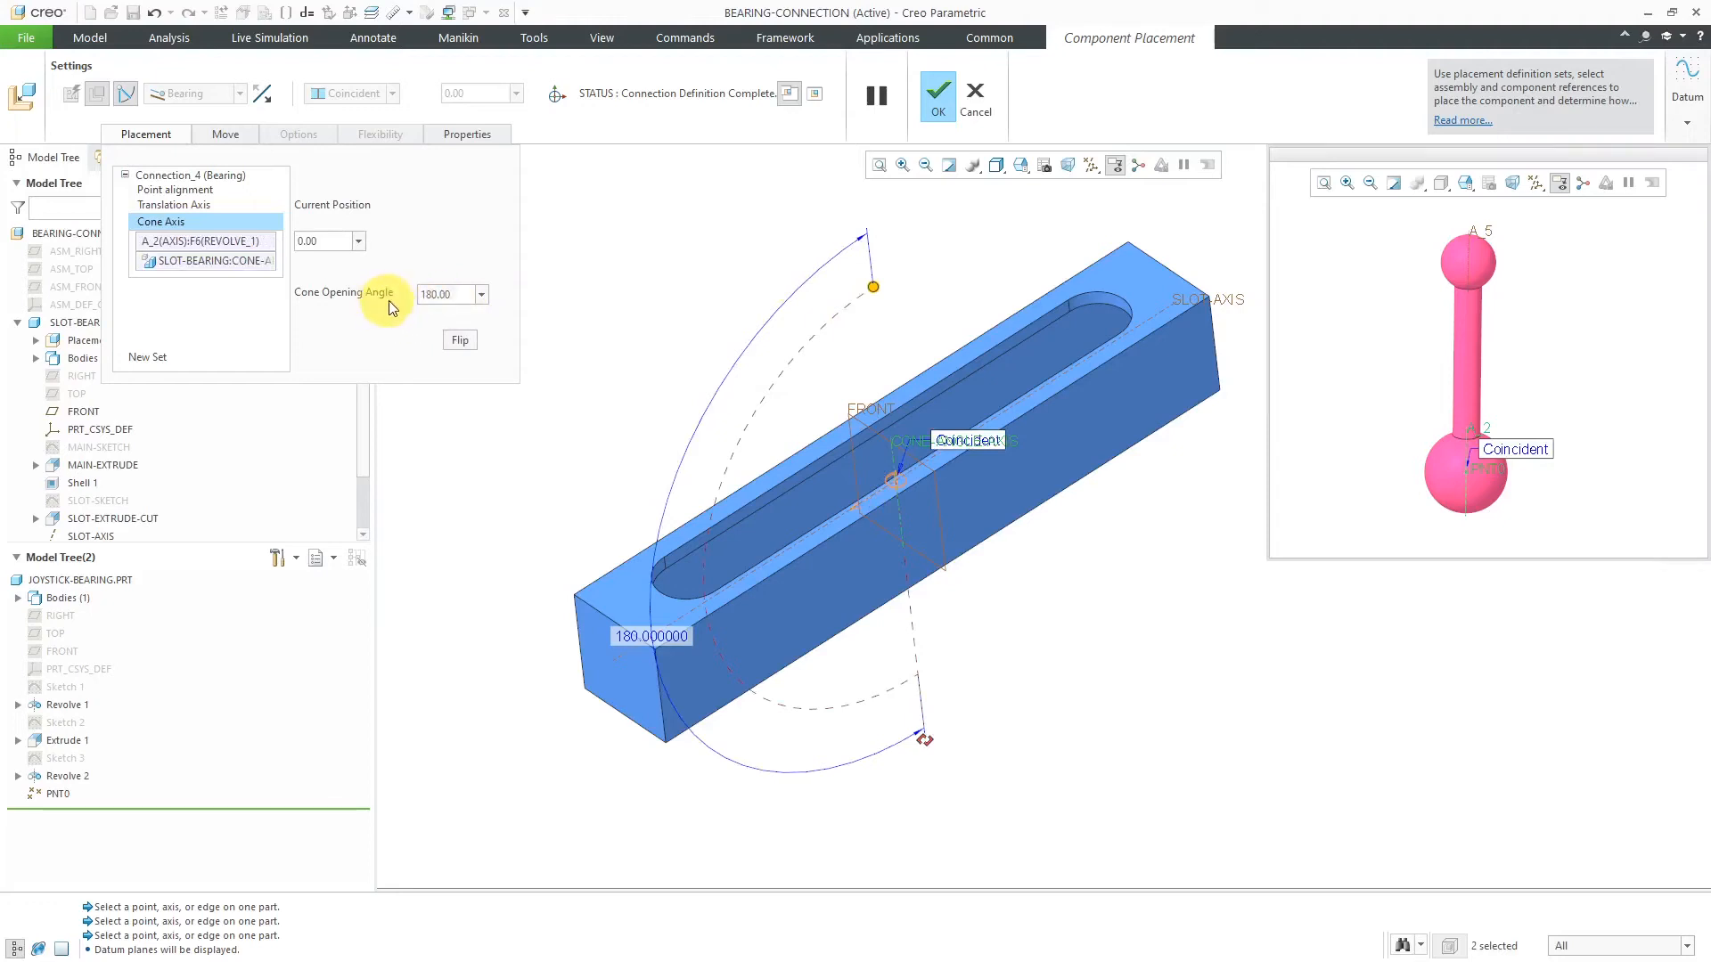
mouse_move(423, 319)
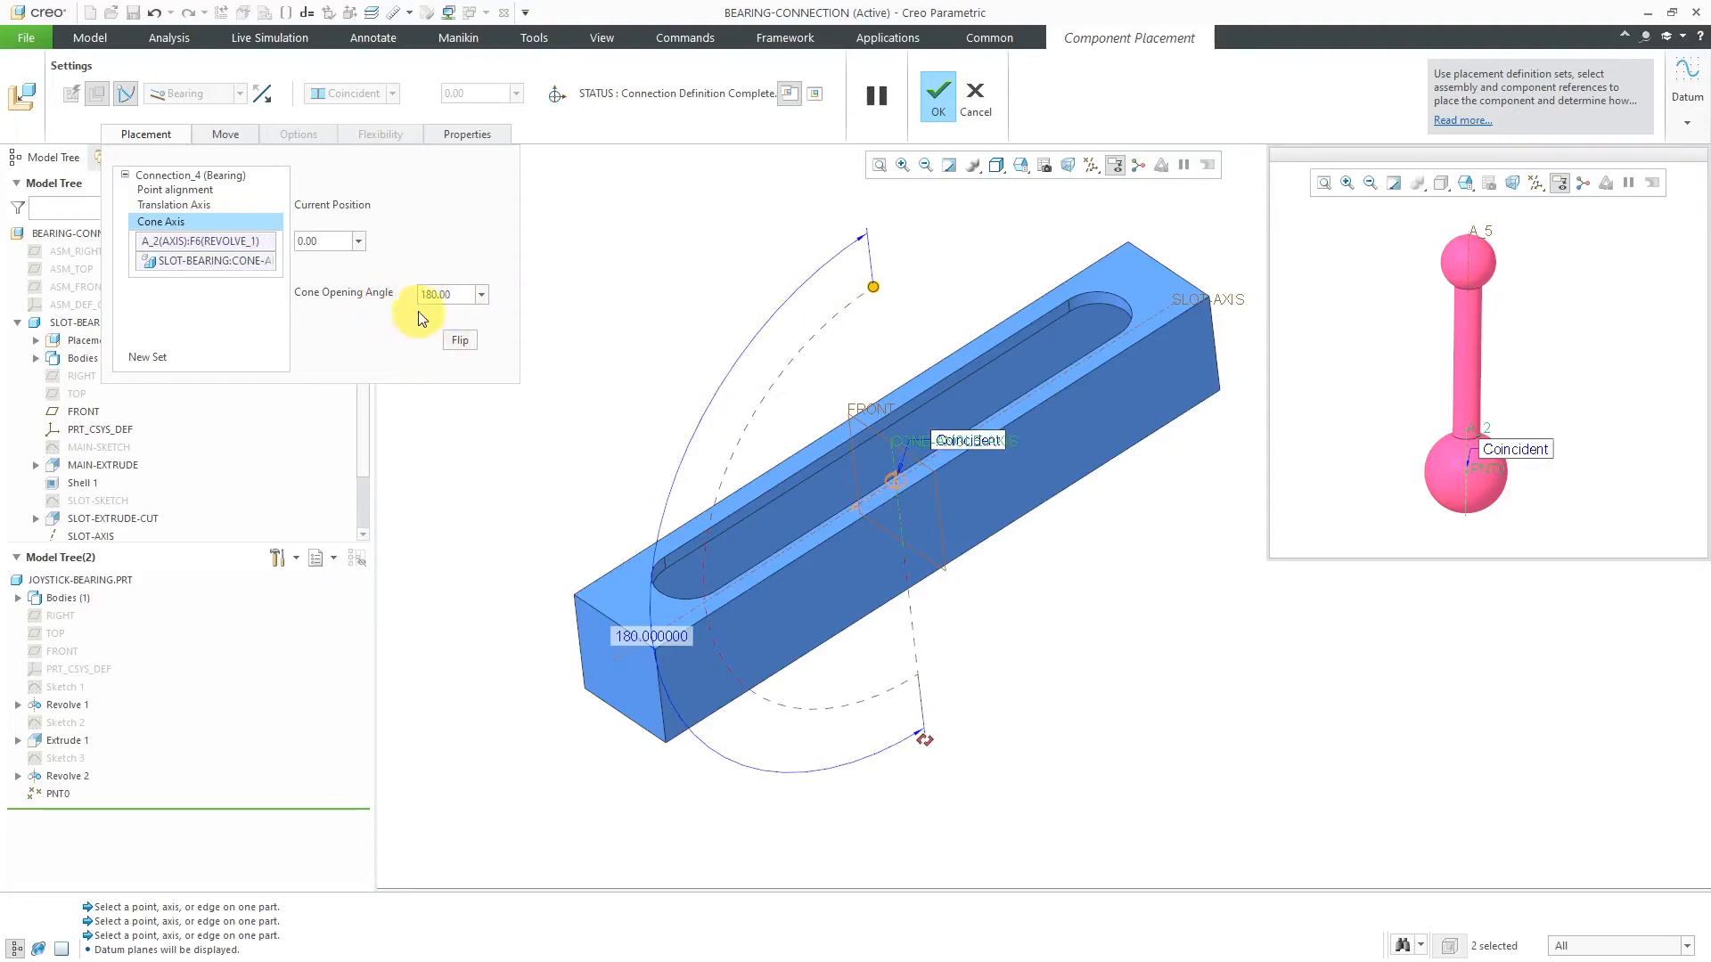
mouse_move(401, 374)
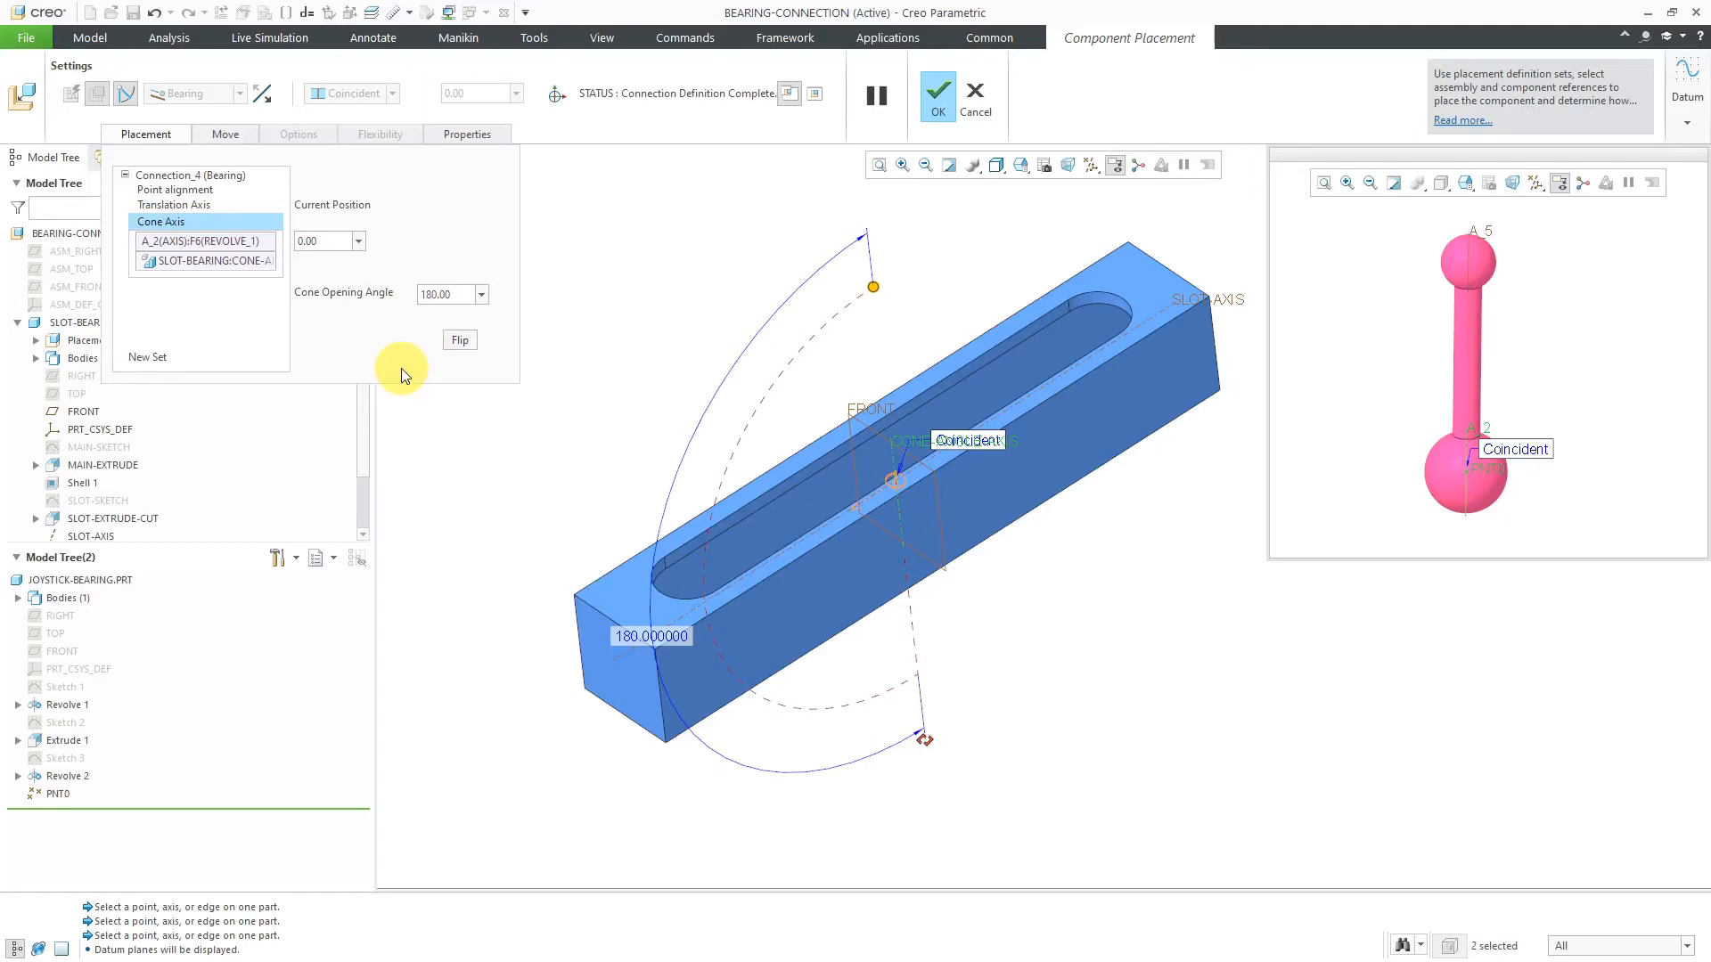
mouse_move(422, 338)
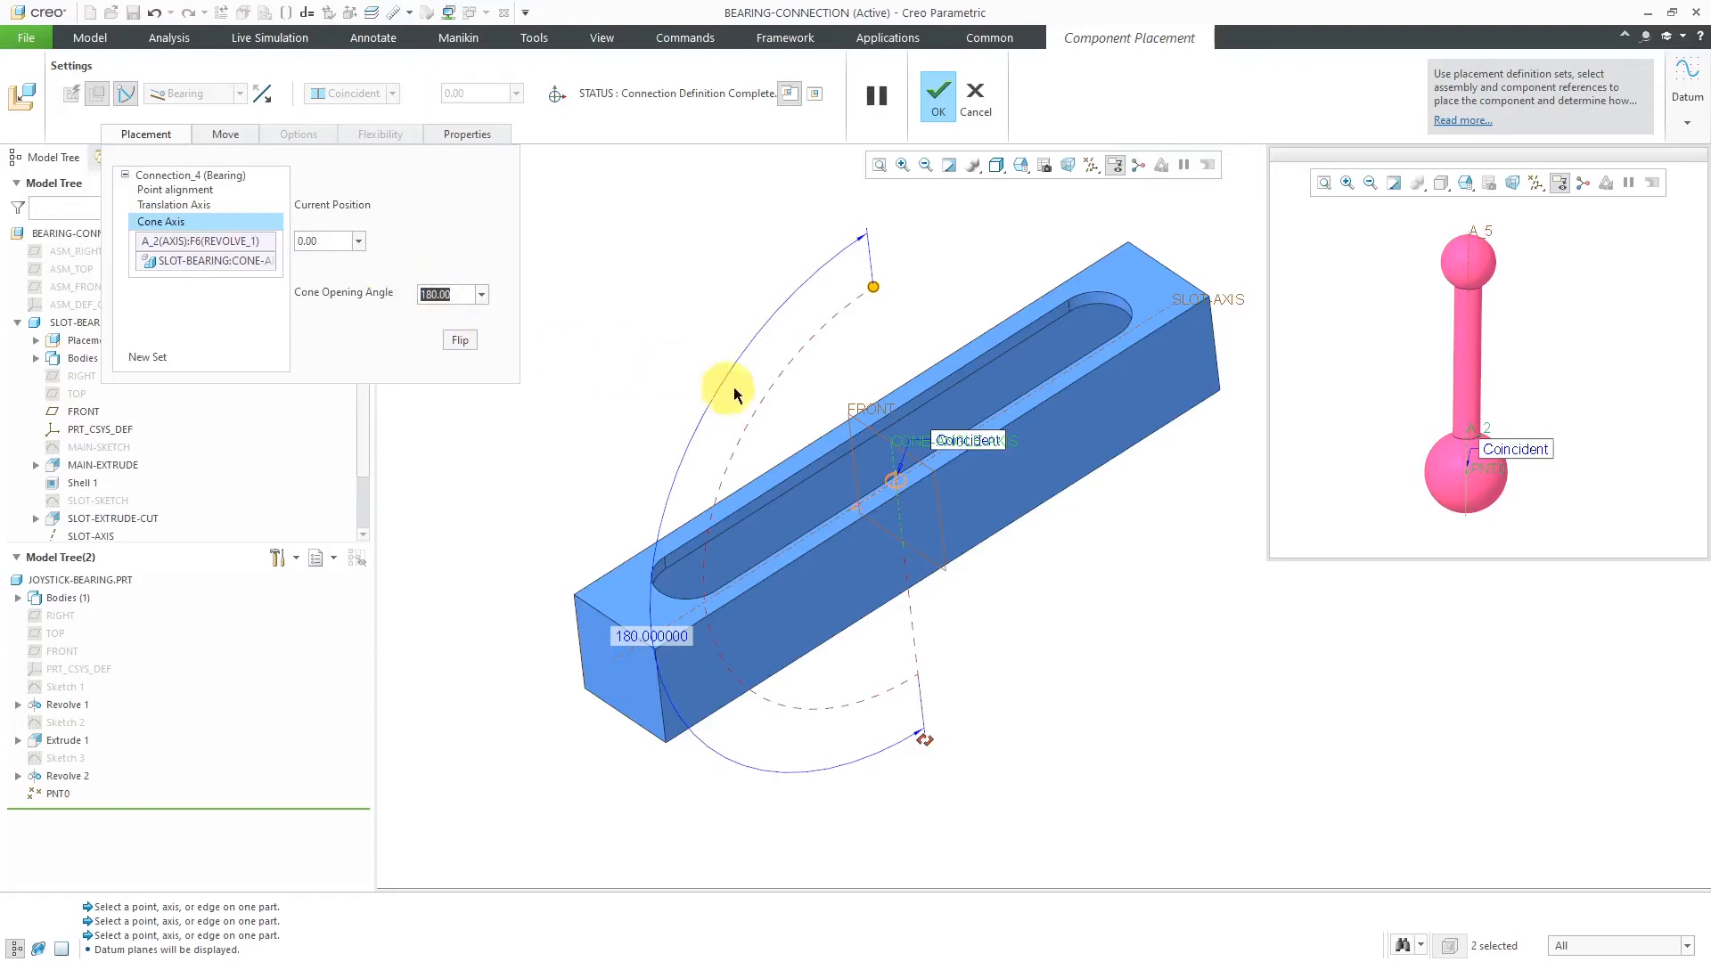
mouse_move(549, 317)
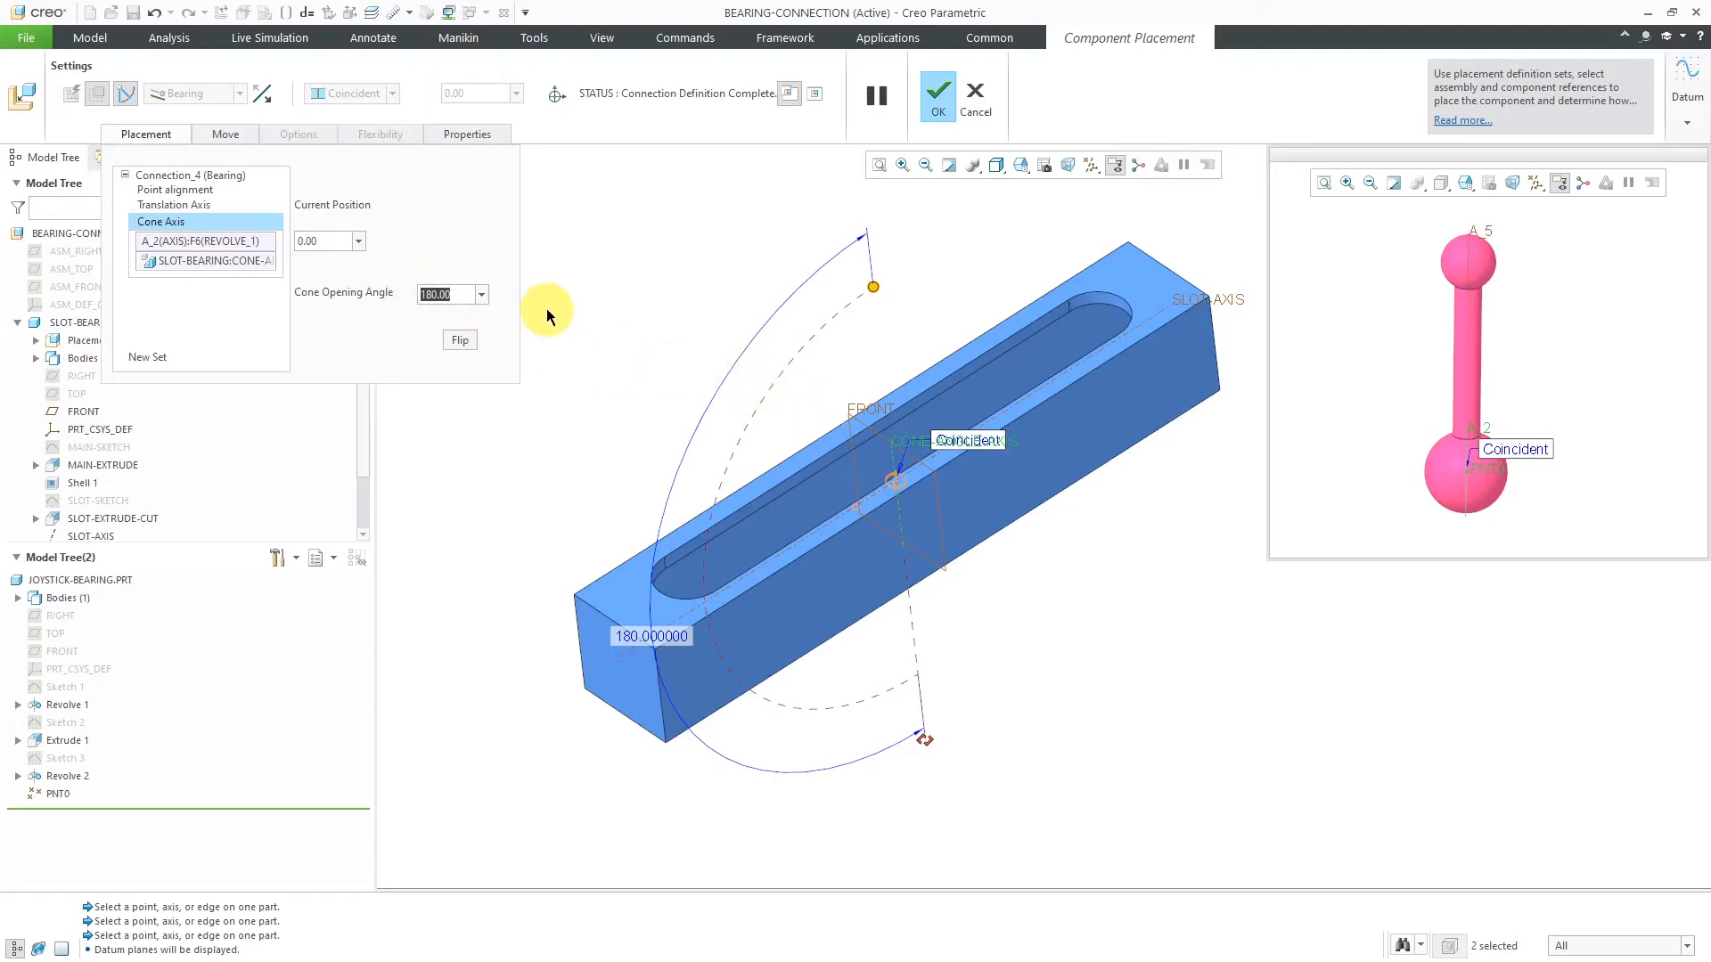
text(20.00)
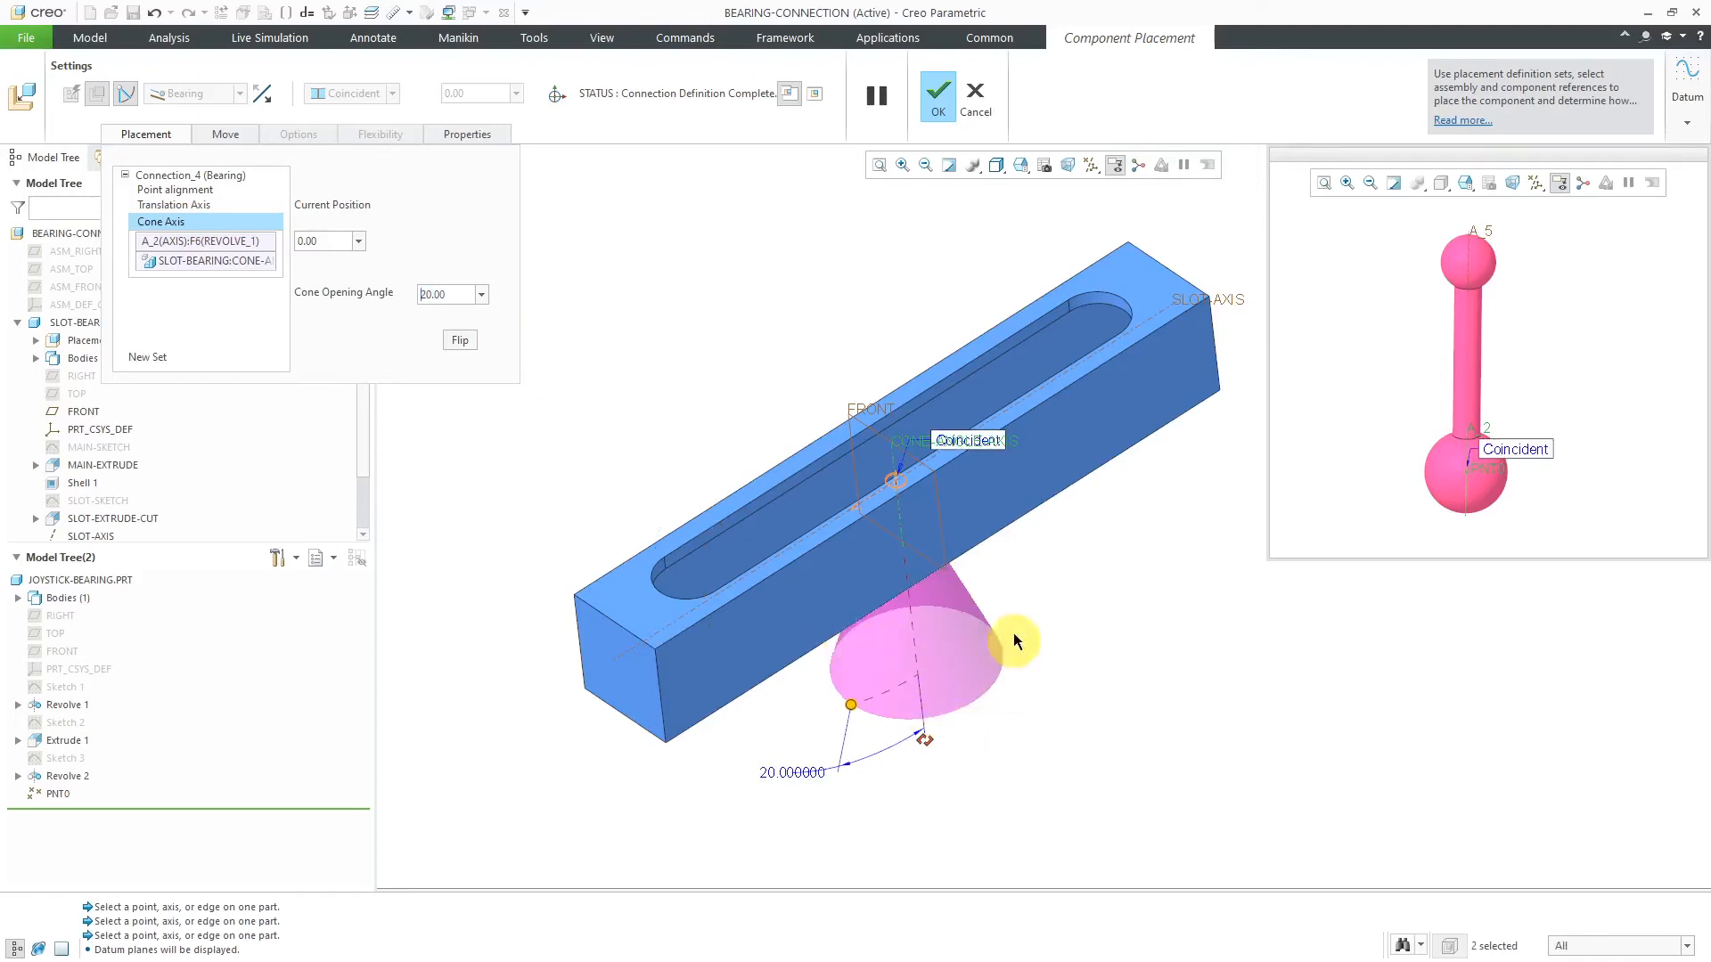
mouse_move(1014, 679)
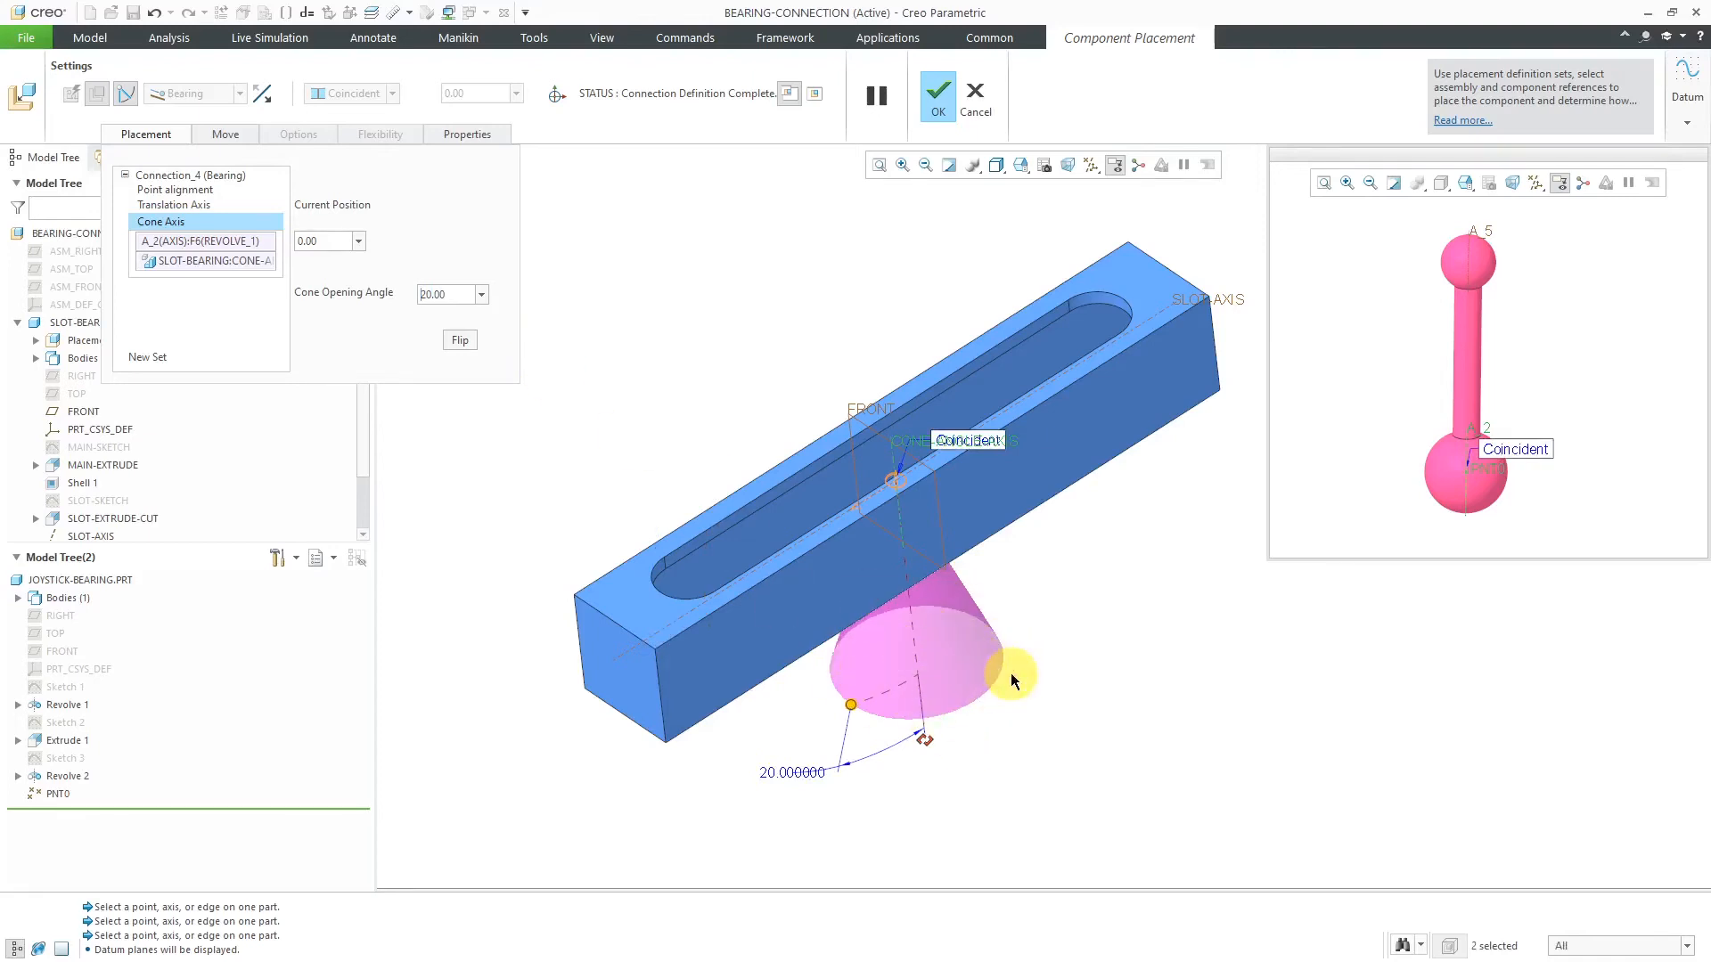
click(460, 340)
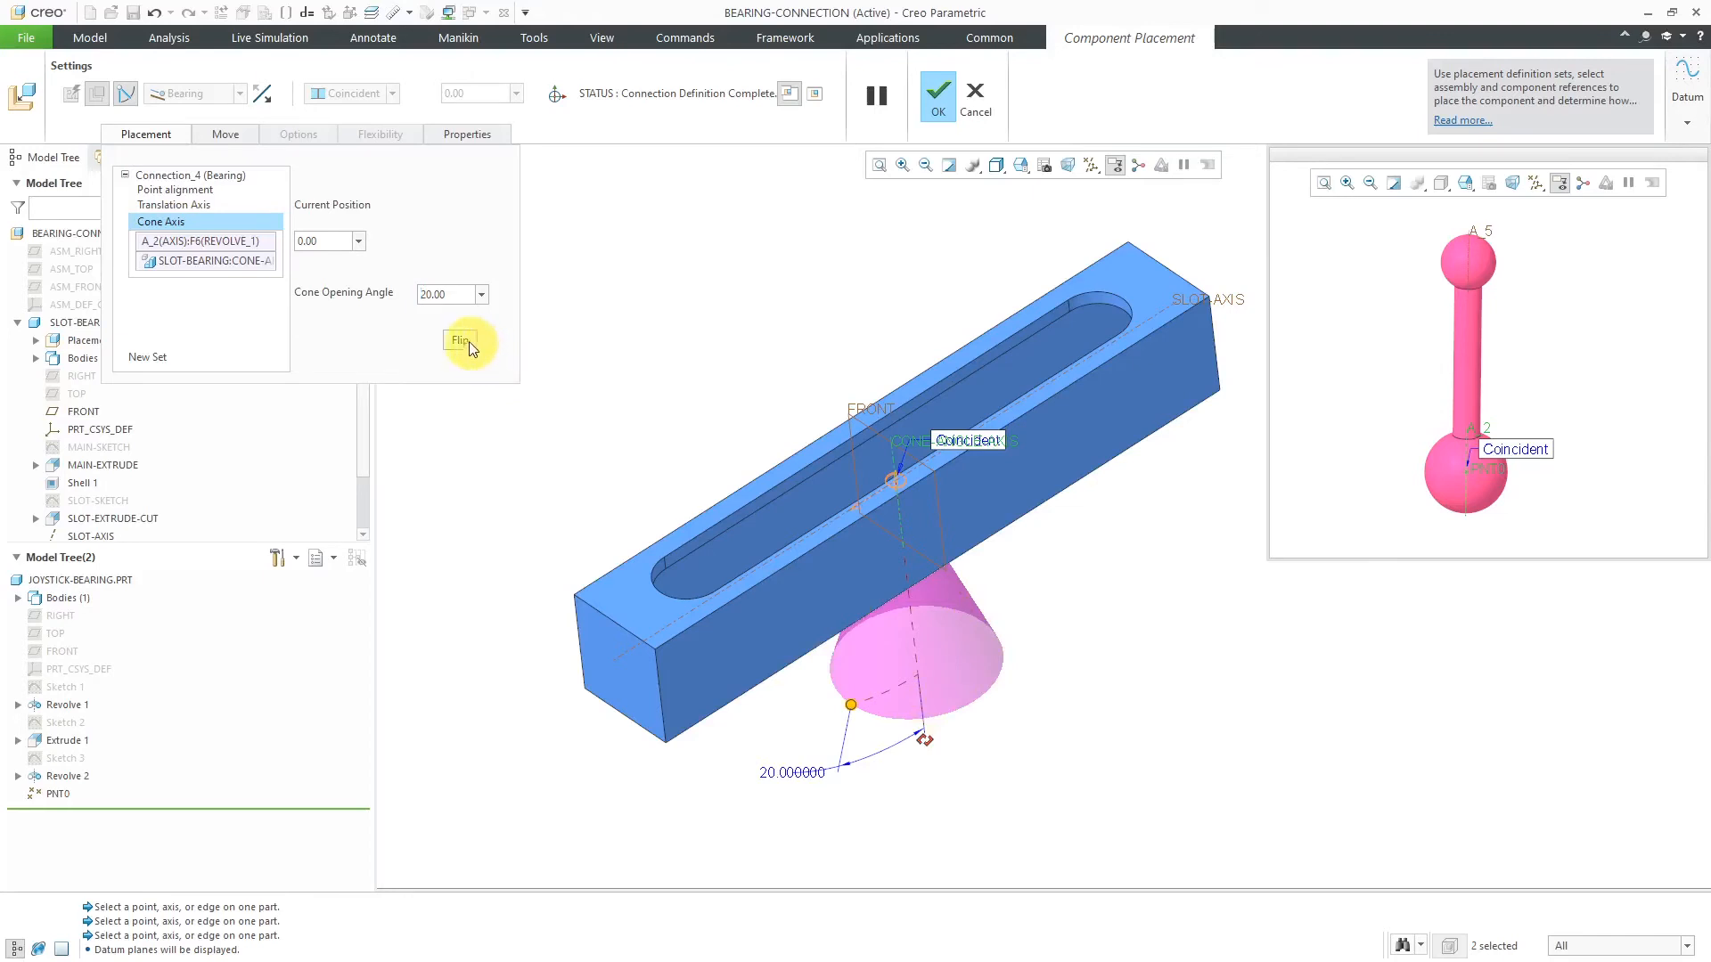
mouse_move(463, 340)
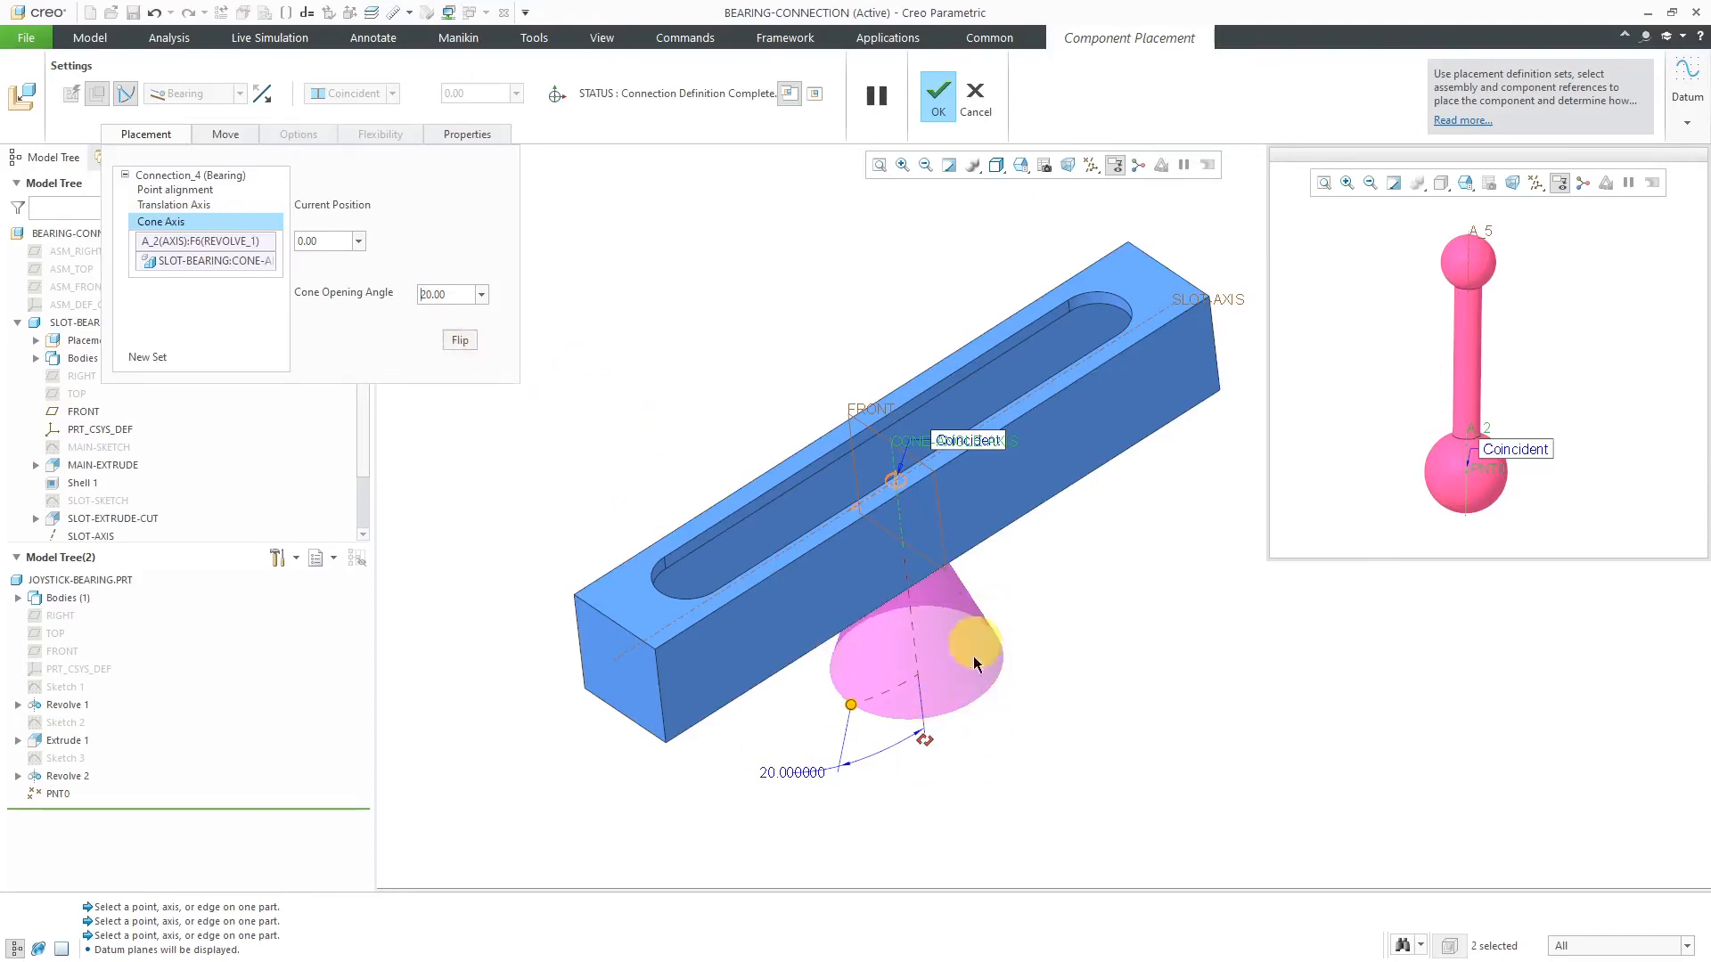
mouse_move(607, 303)
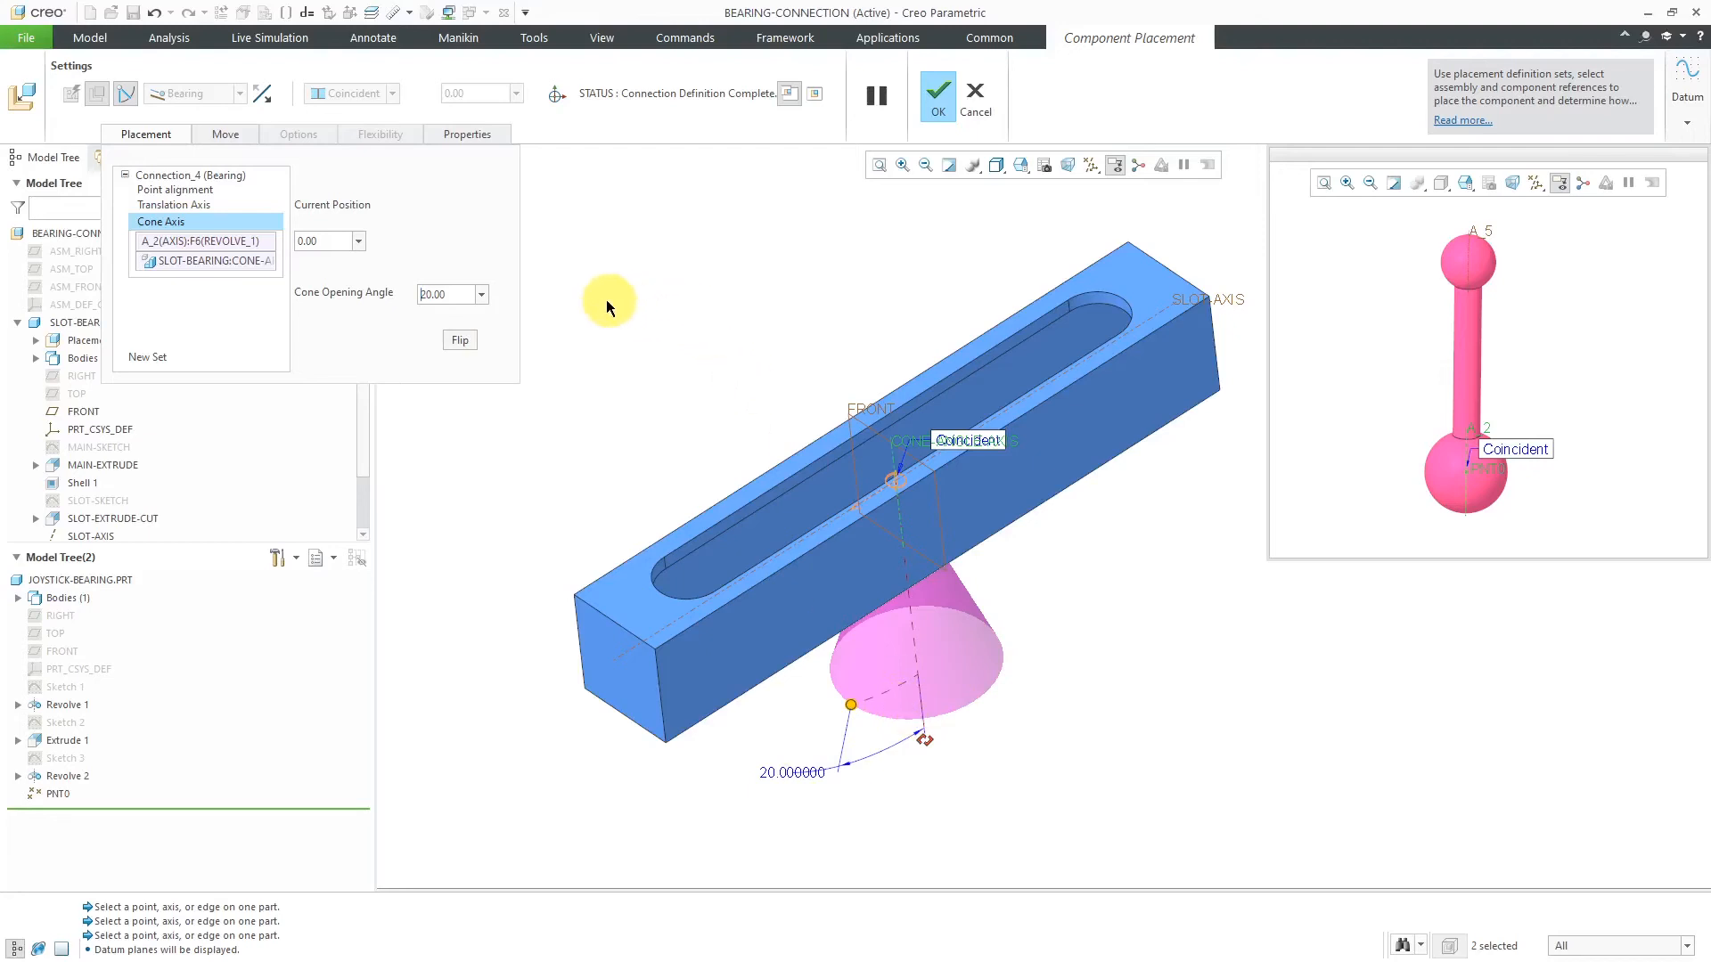
mouse_move(250, 246)
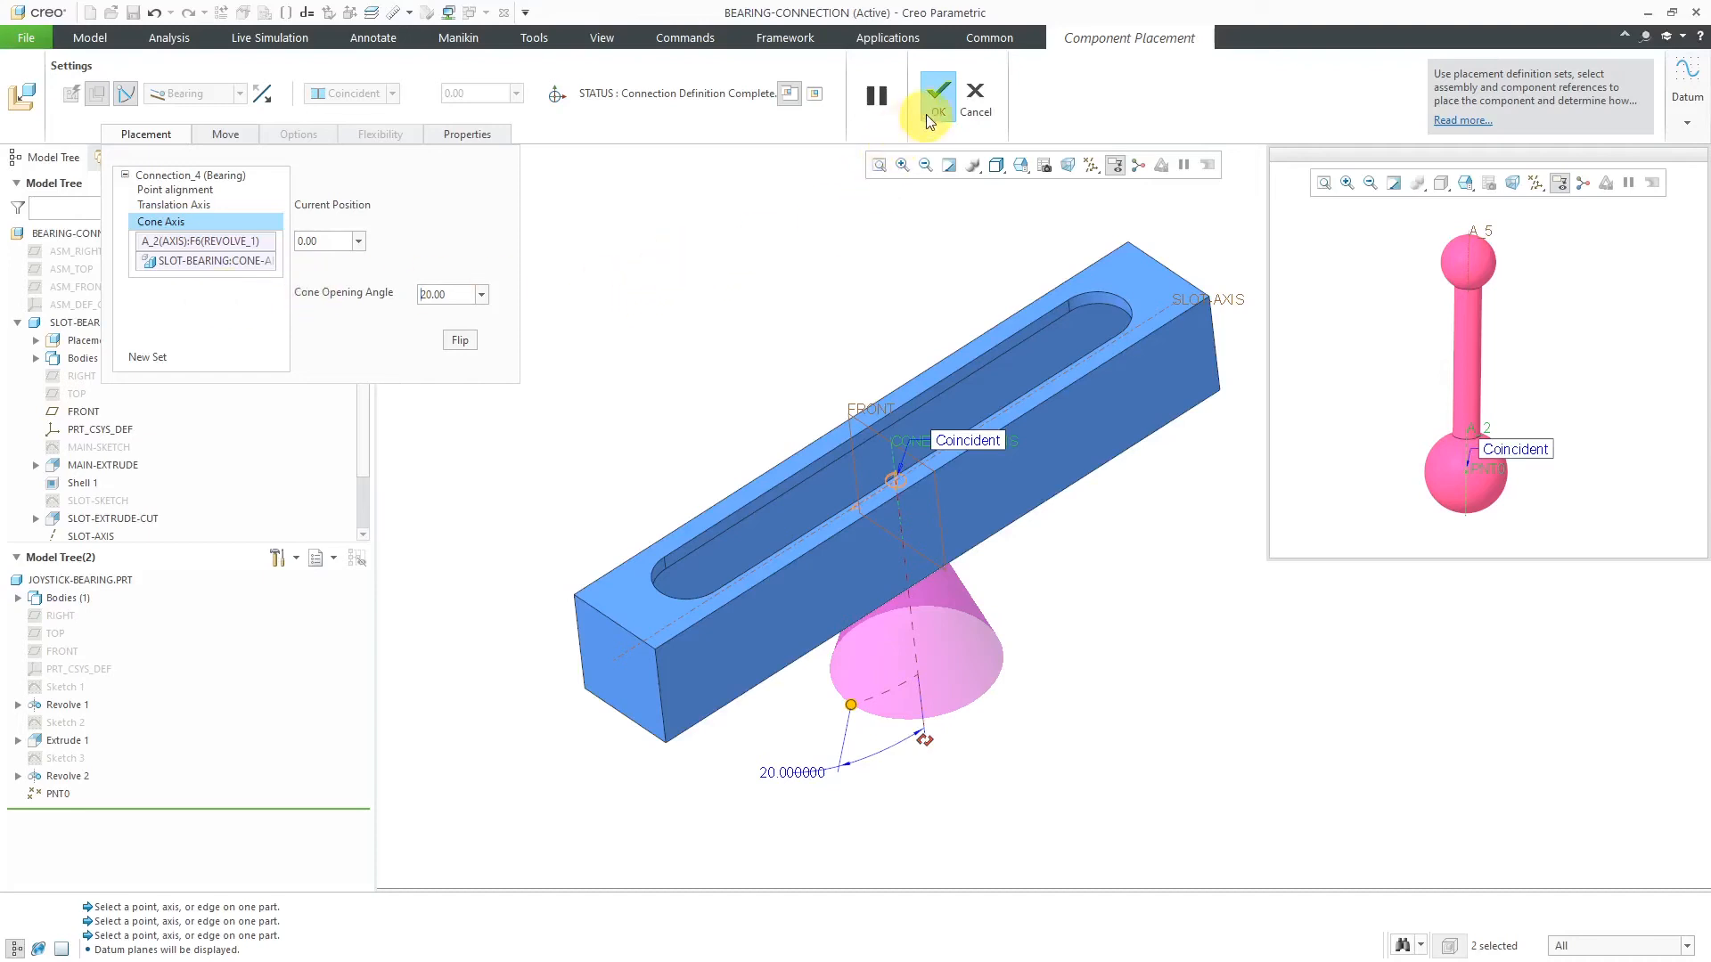
click(936, 89)
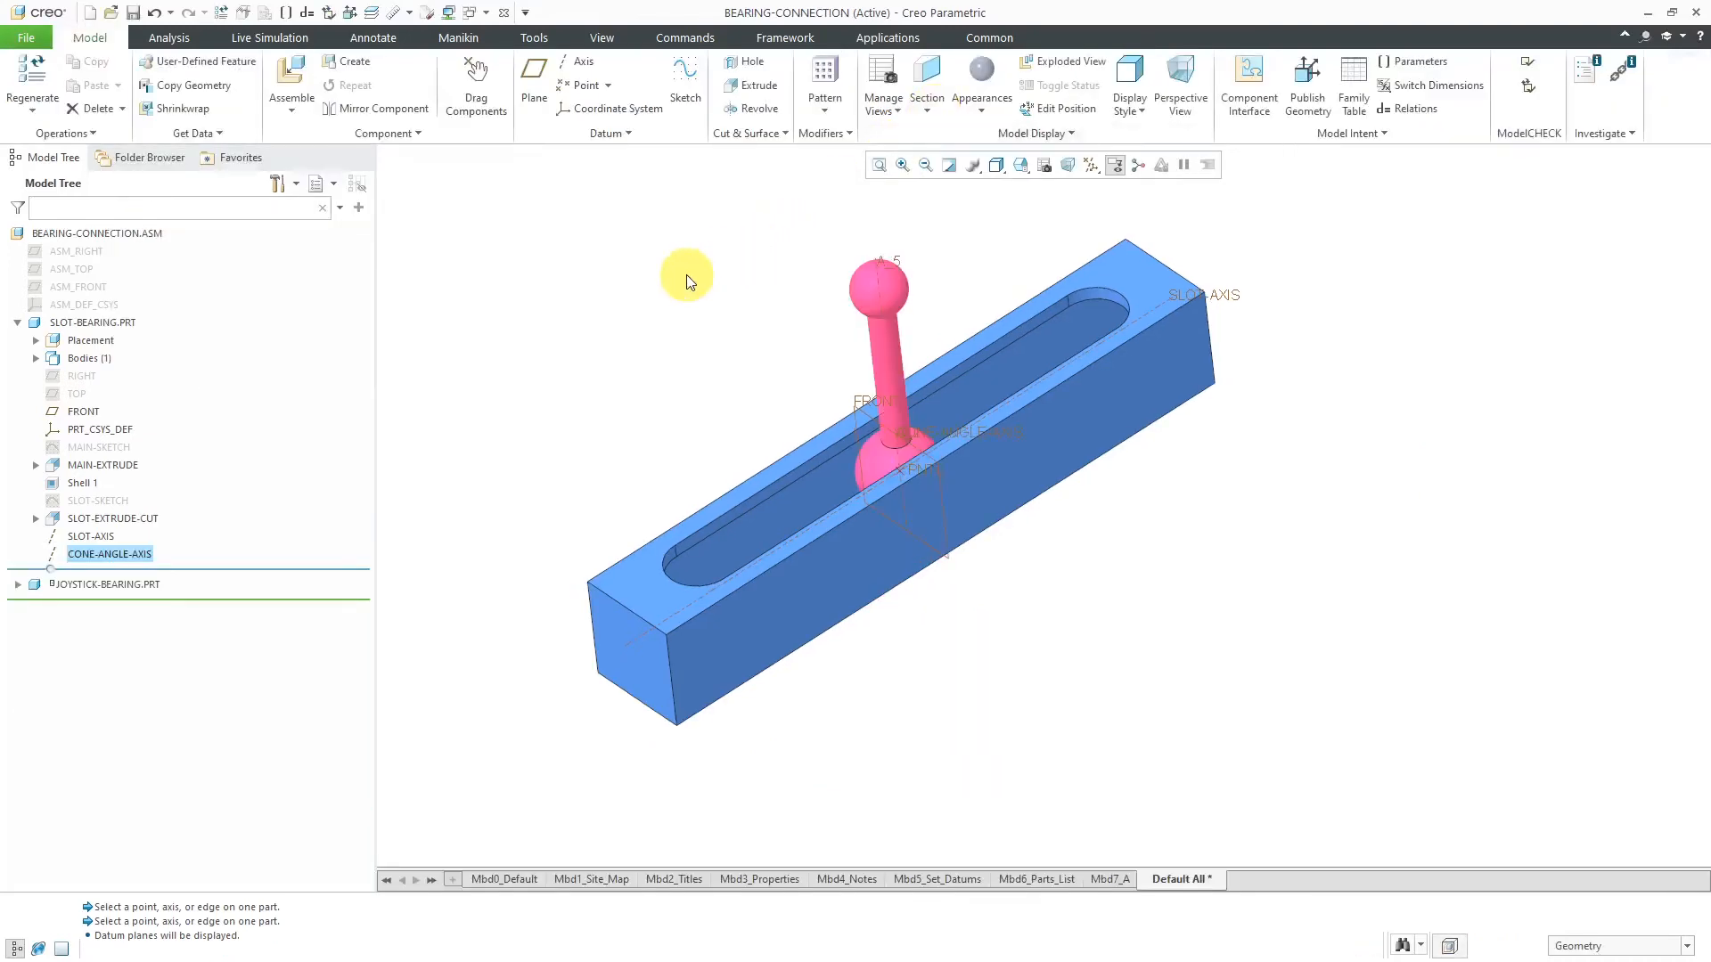
click(1114, 164)
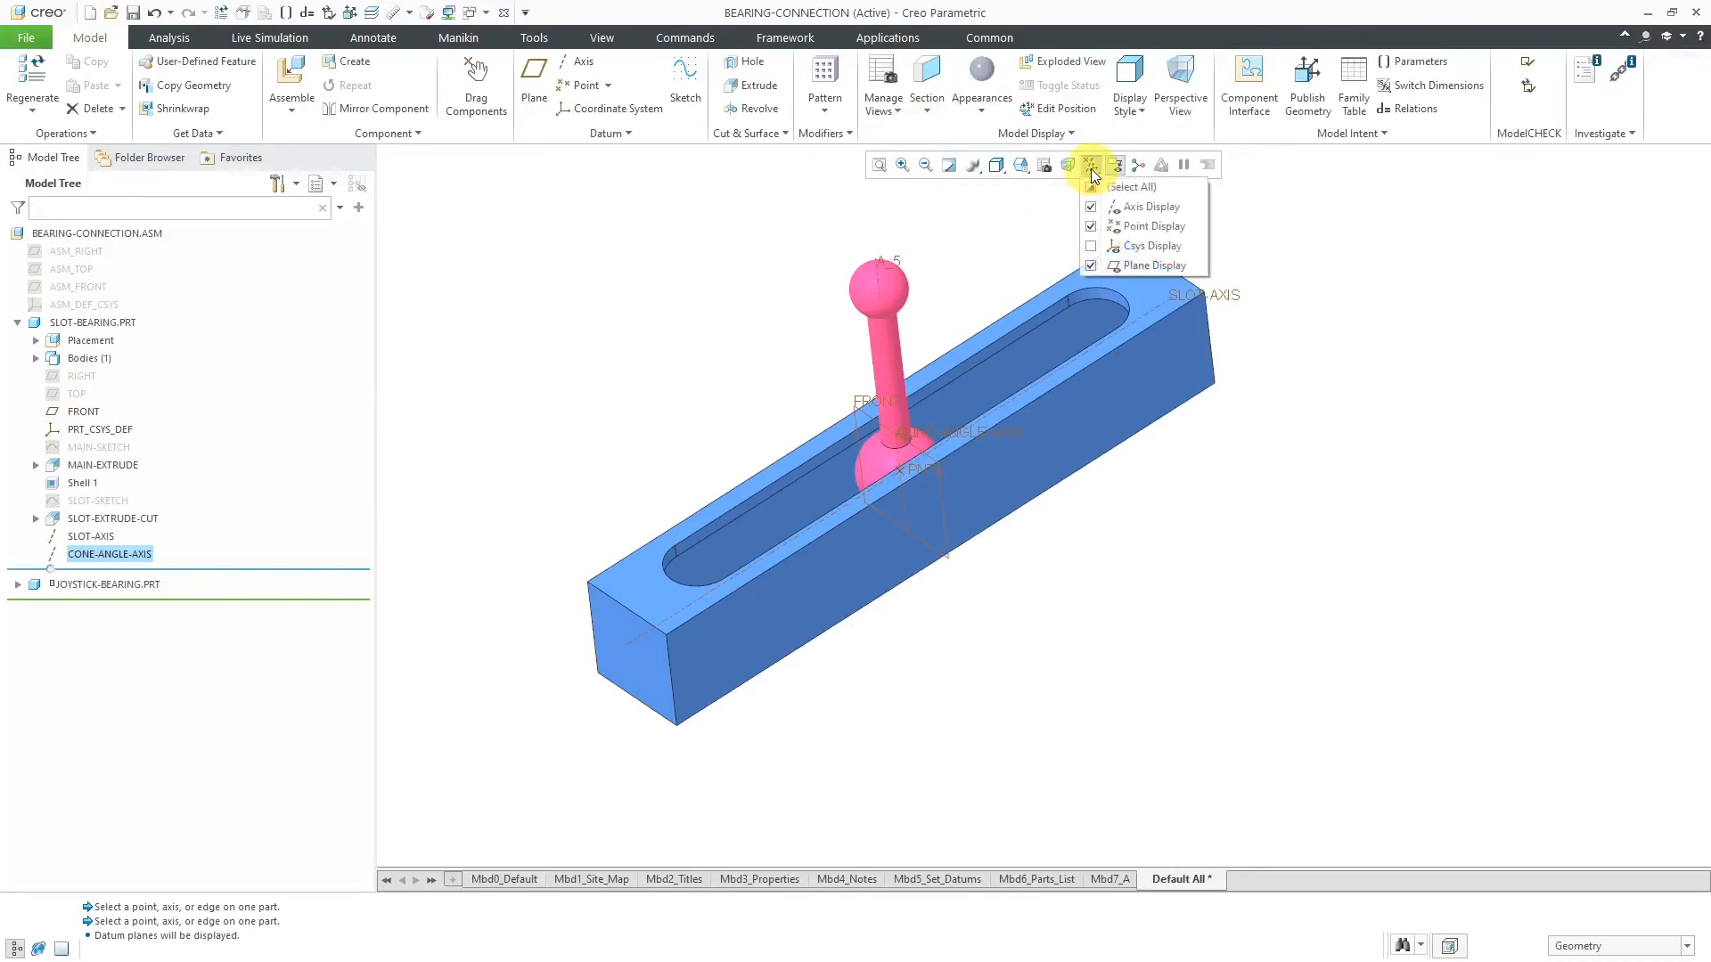
Step: Turn off all datum display filters in the assembly view
click(1091, 187)
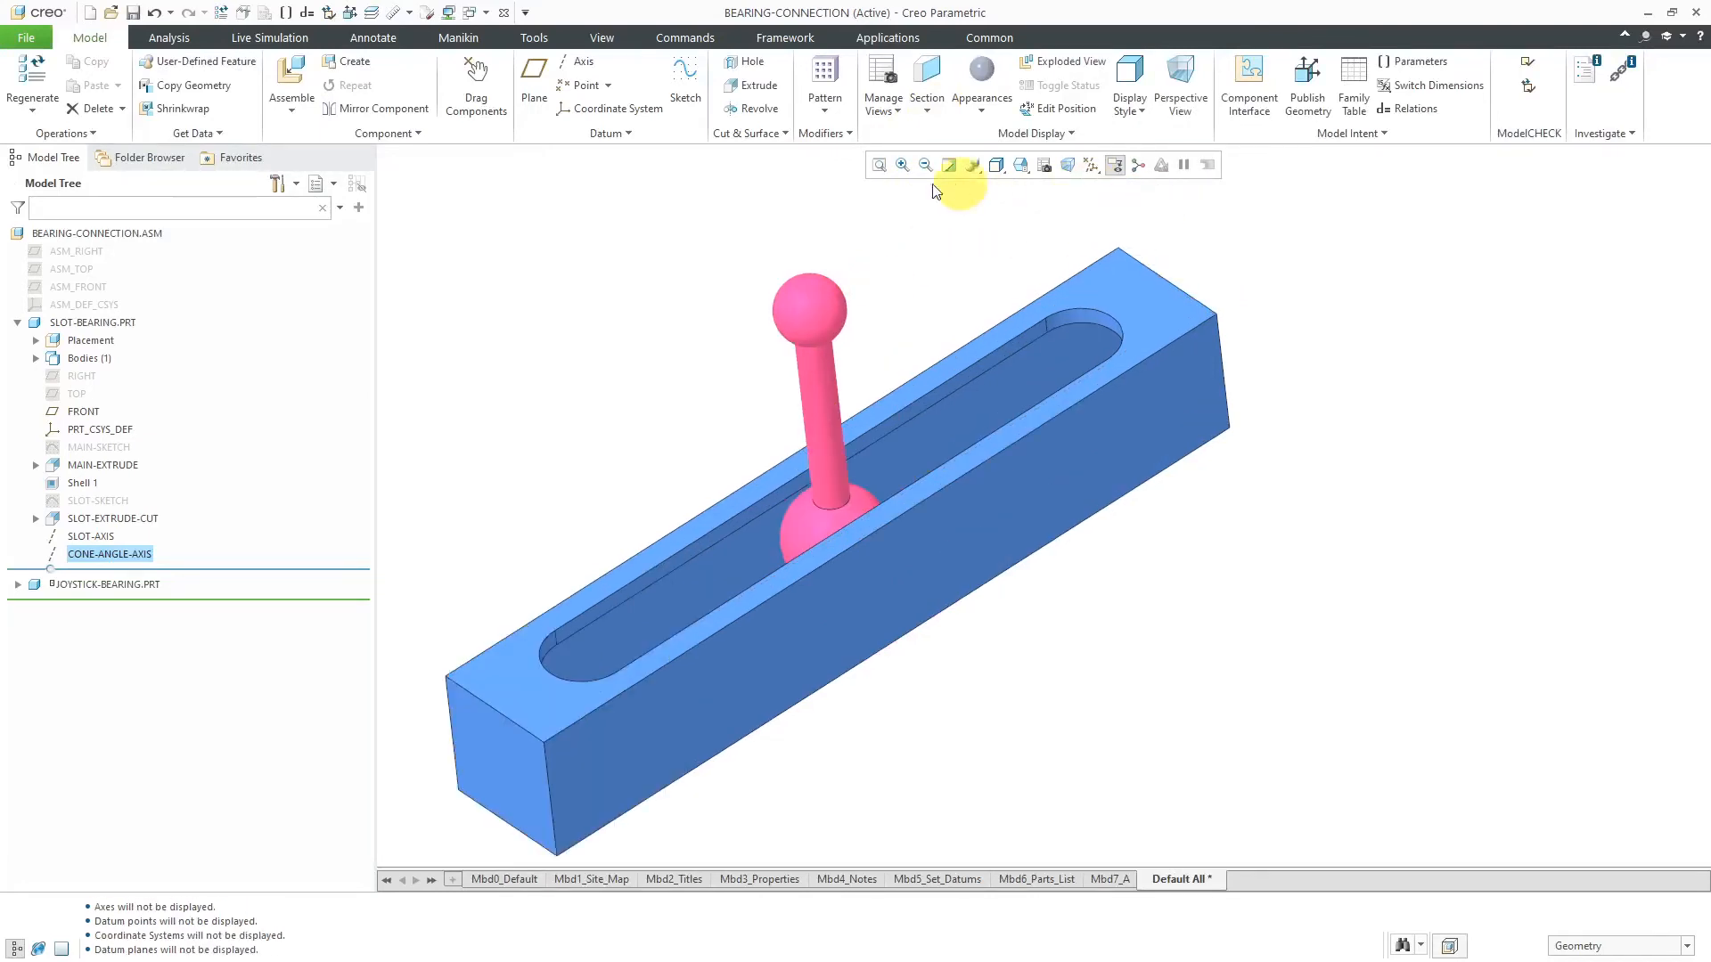
mouse_move(645, 303)
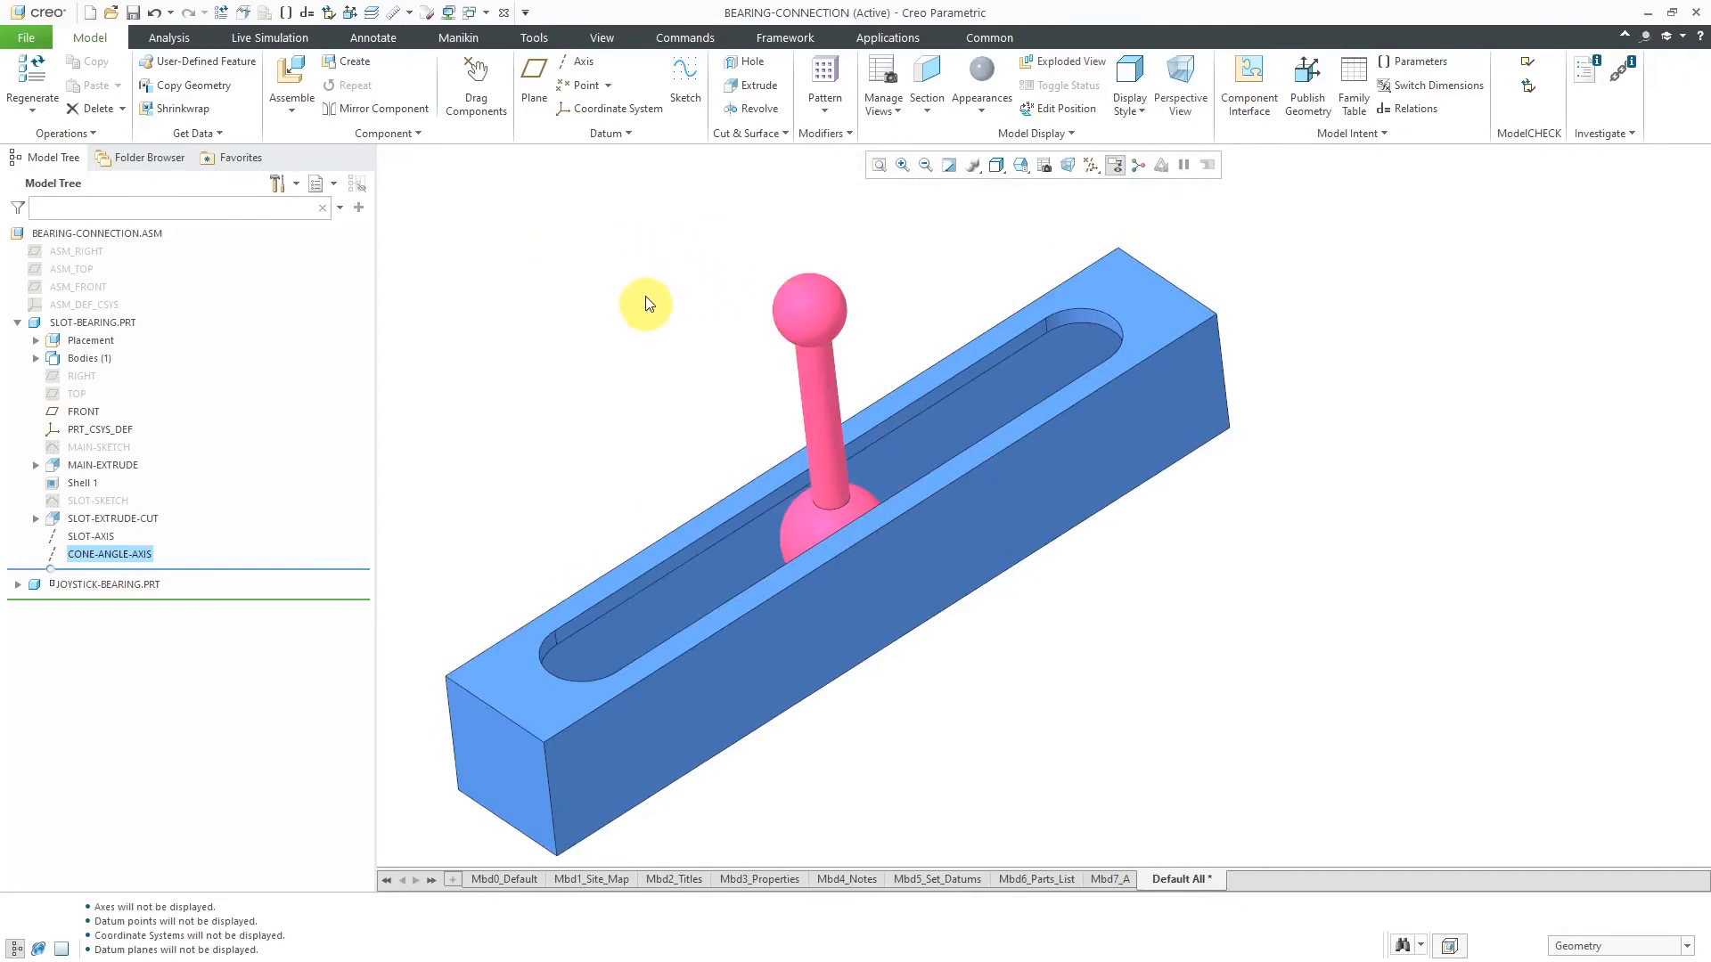
mouse_move(544, 249)
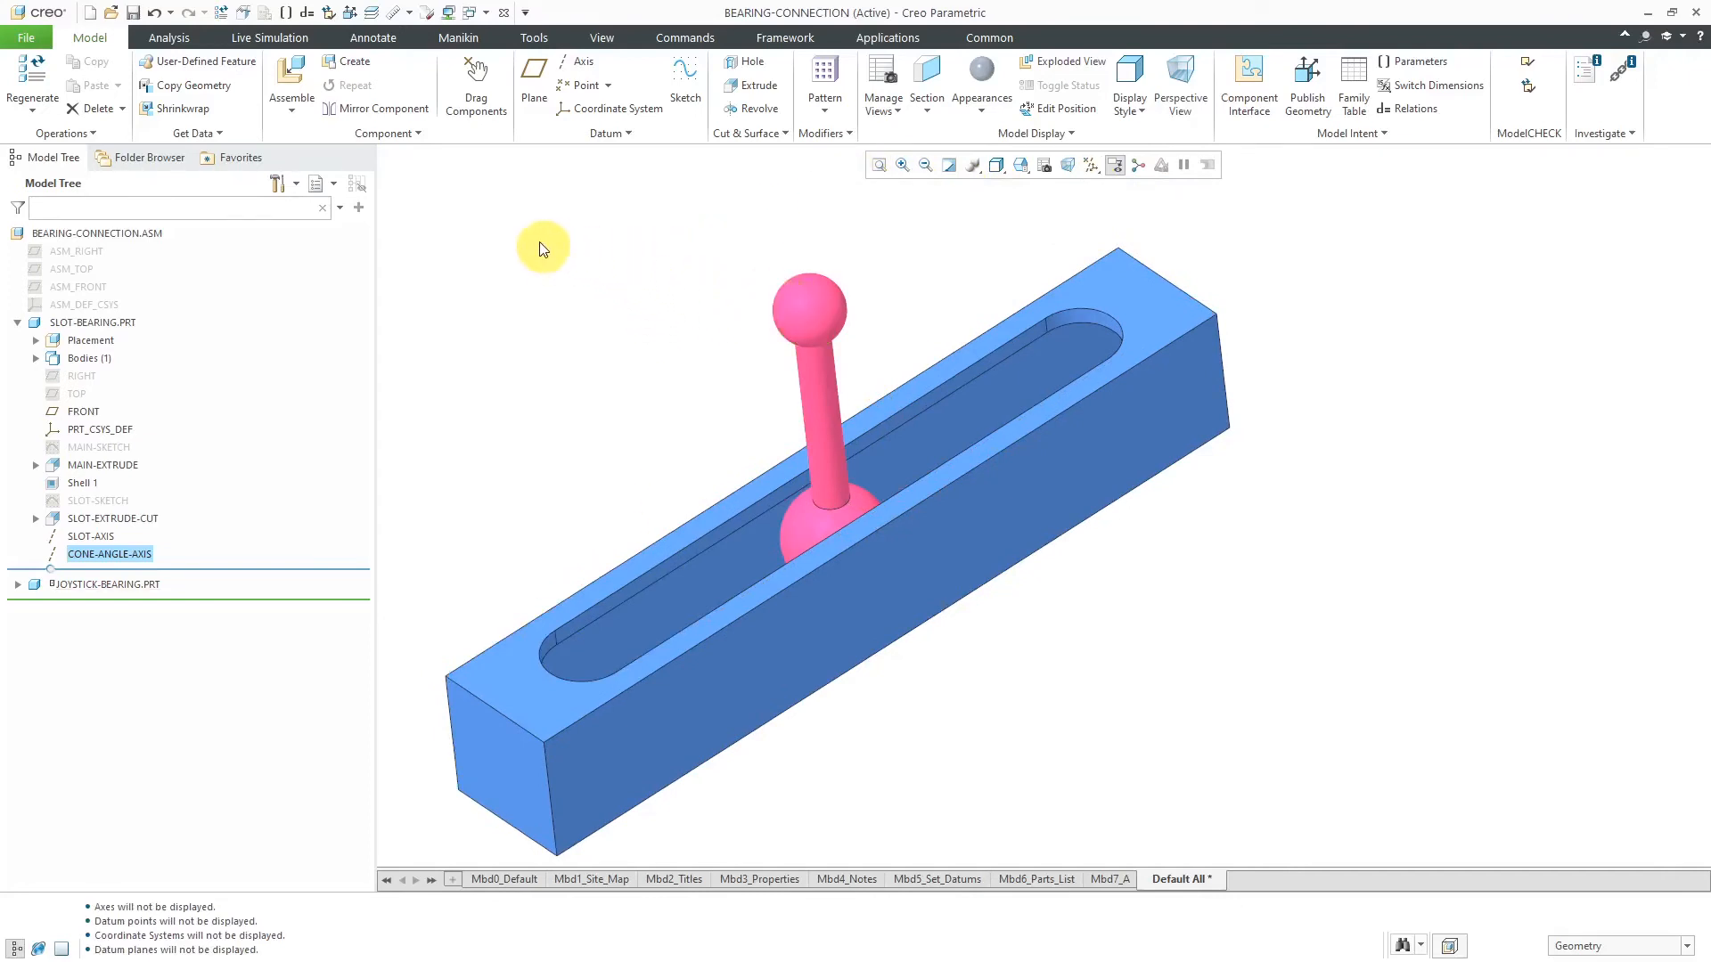
click(474, 86)
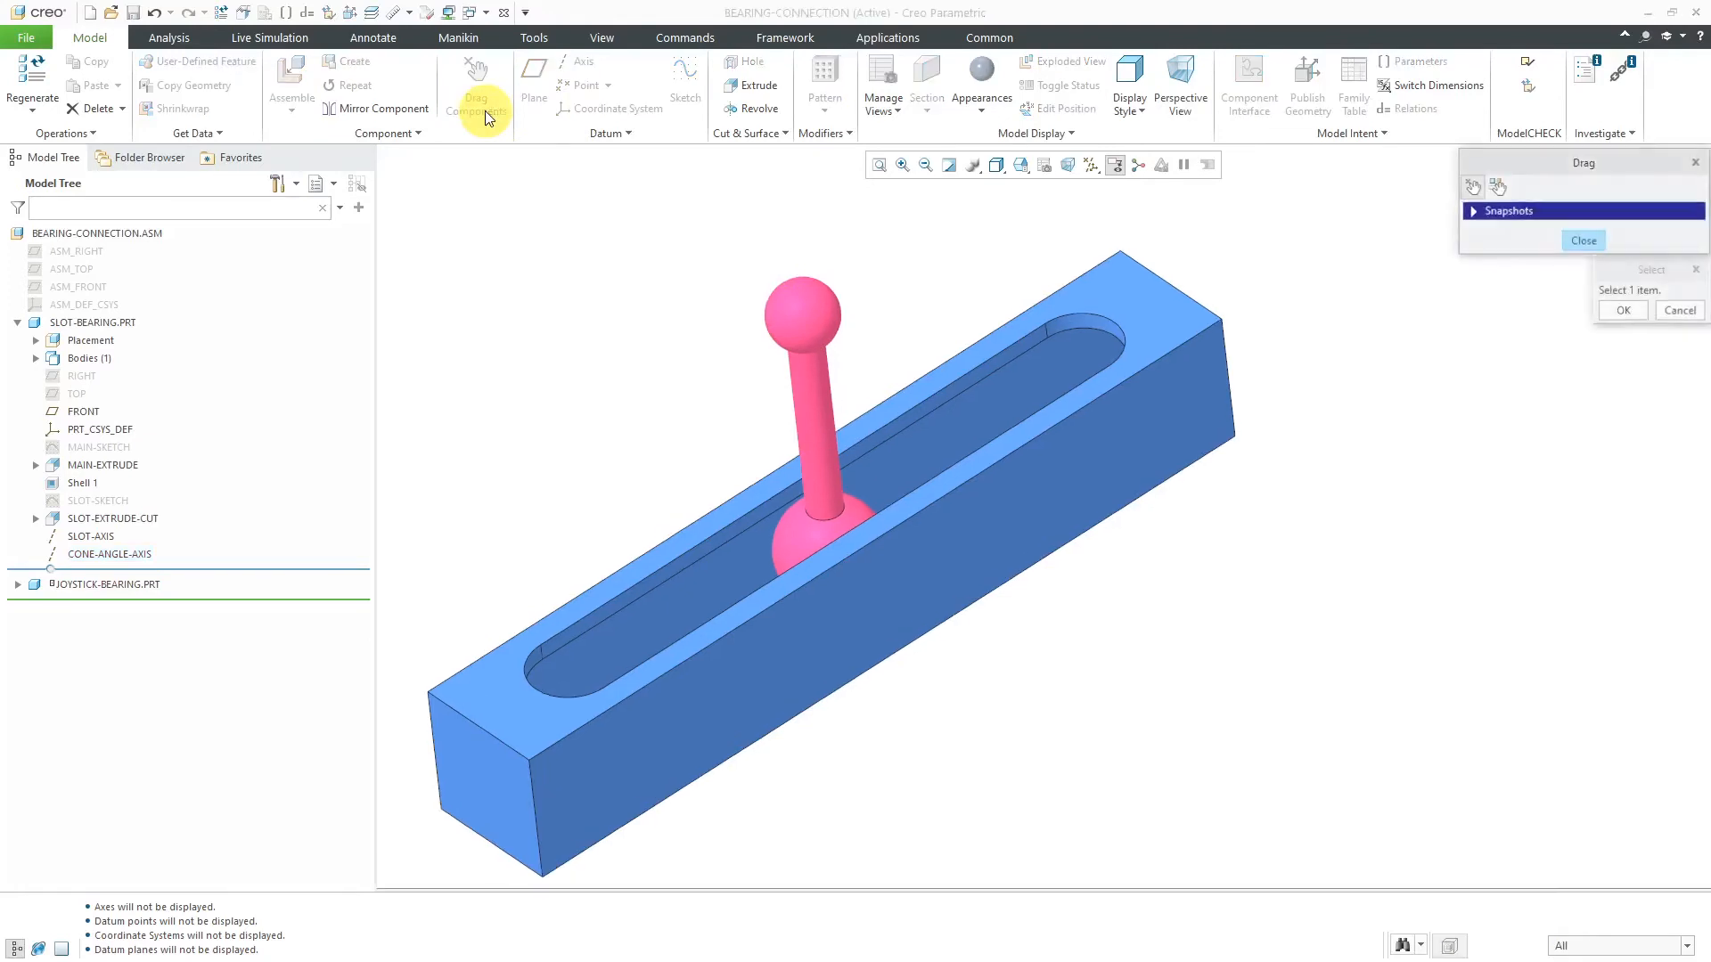
Step: Take a drag snapshot of the joystick's upright position and name it START
click(1474, 210)
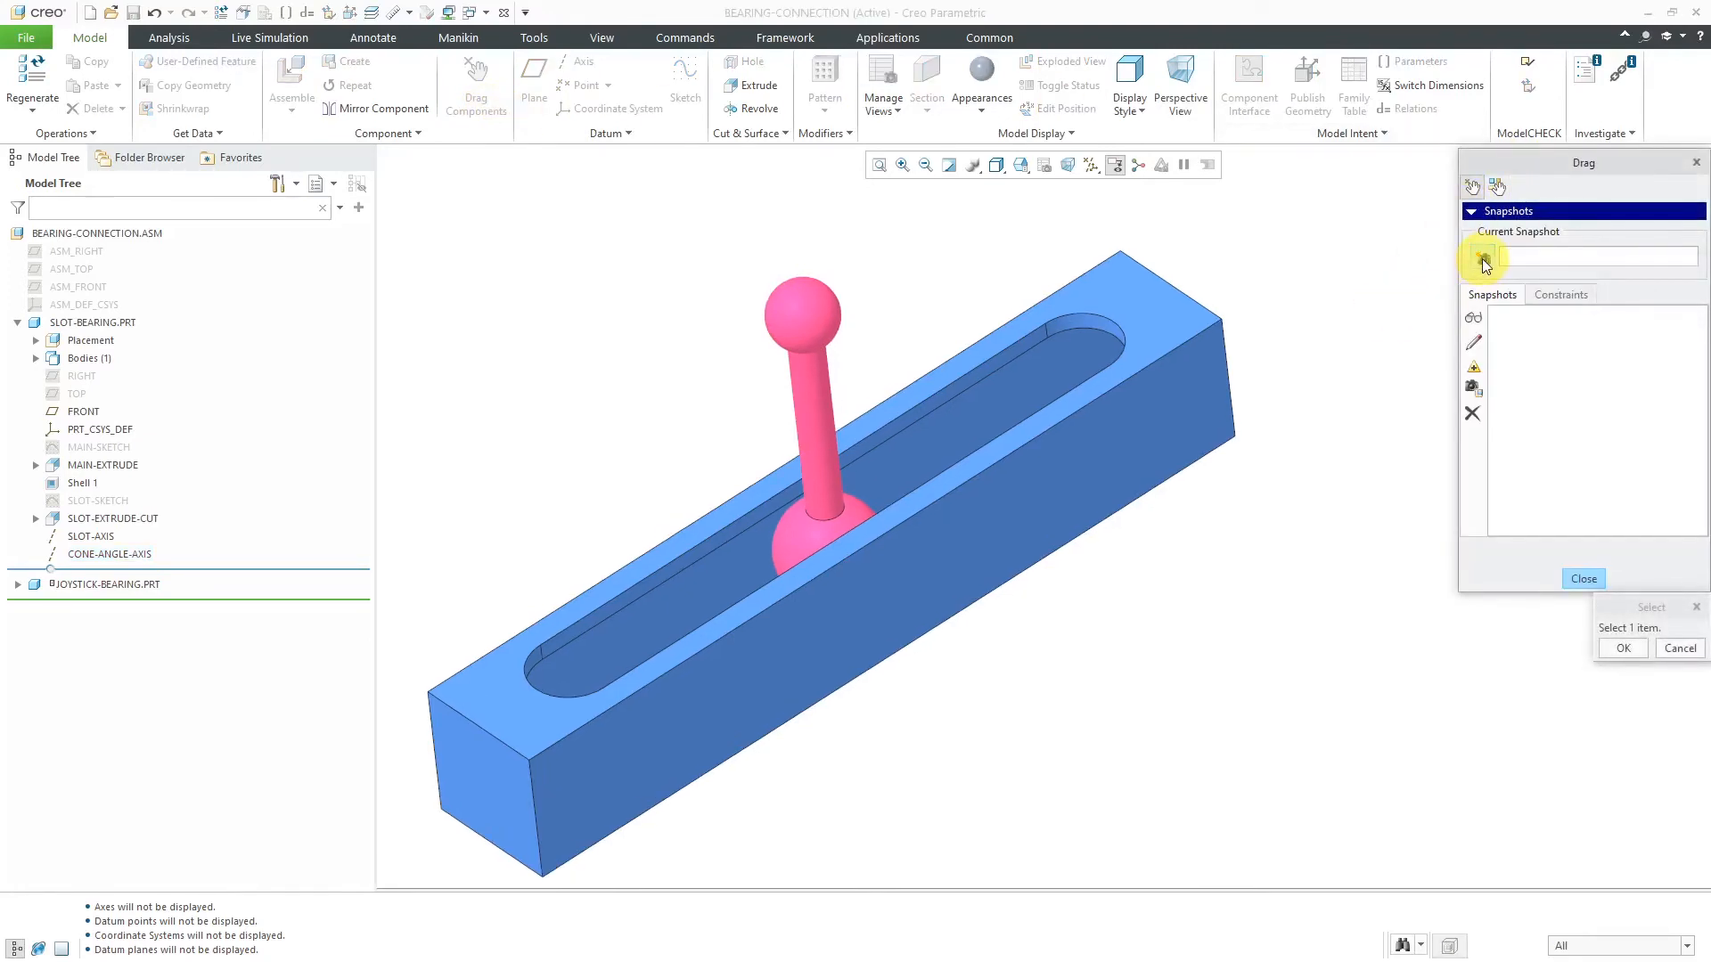
click(1480, 257)
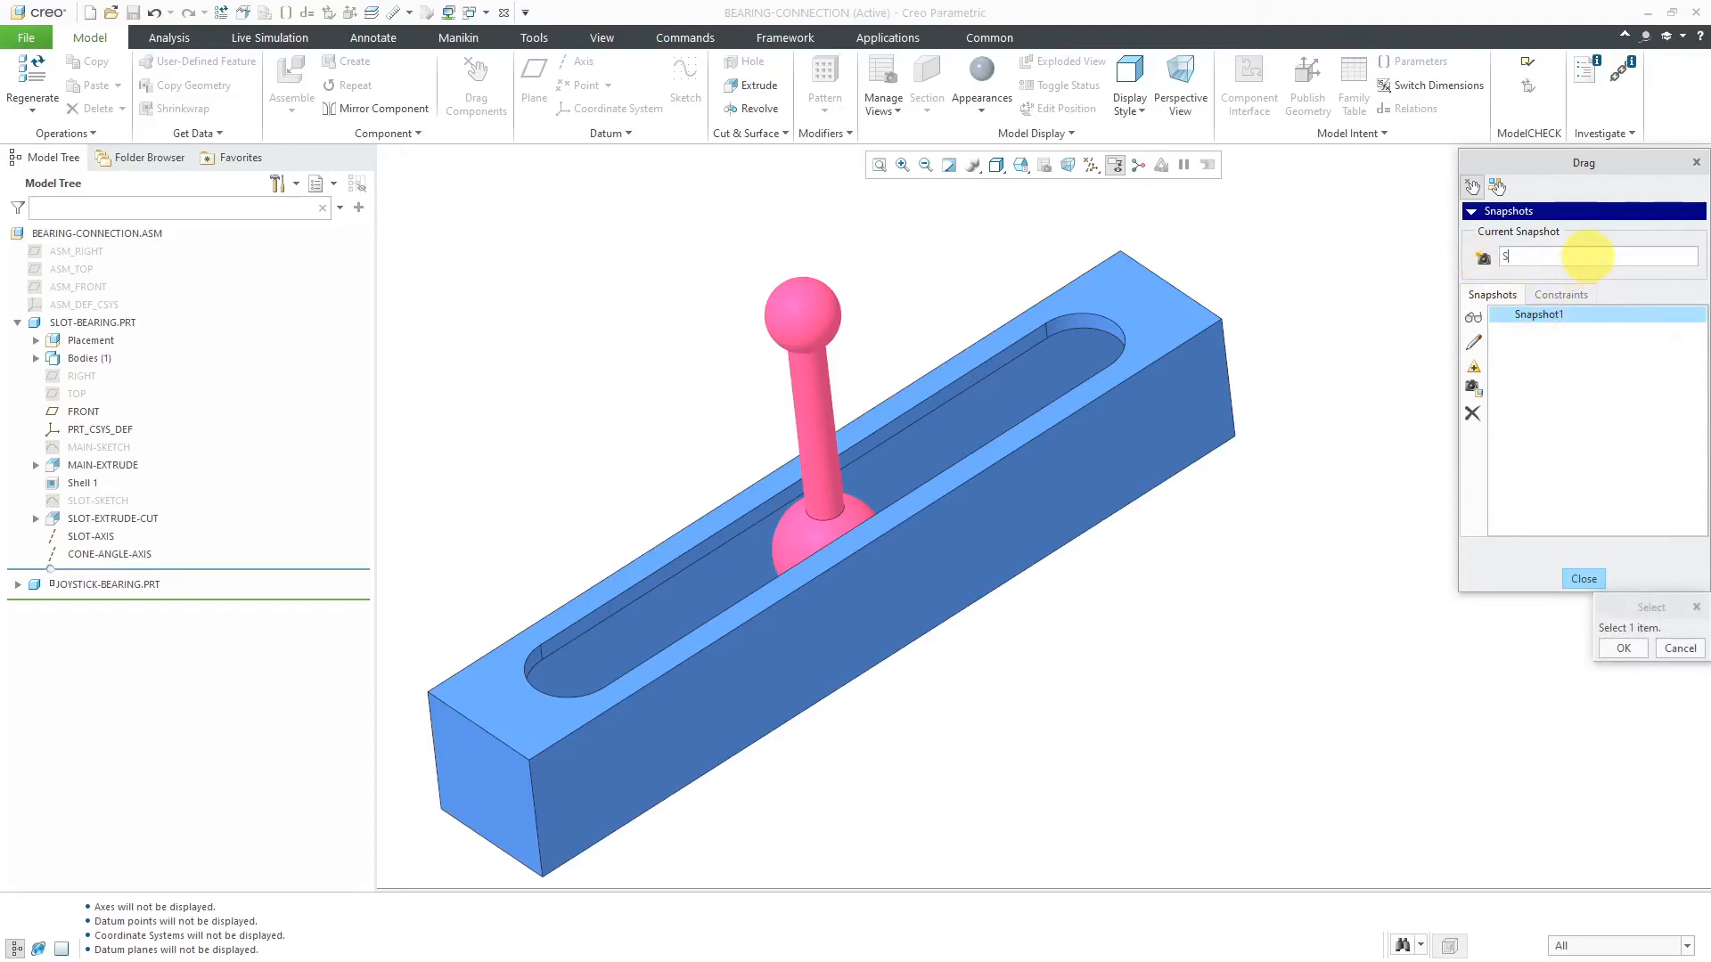
text(TART)
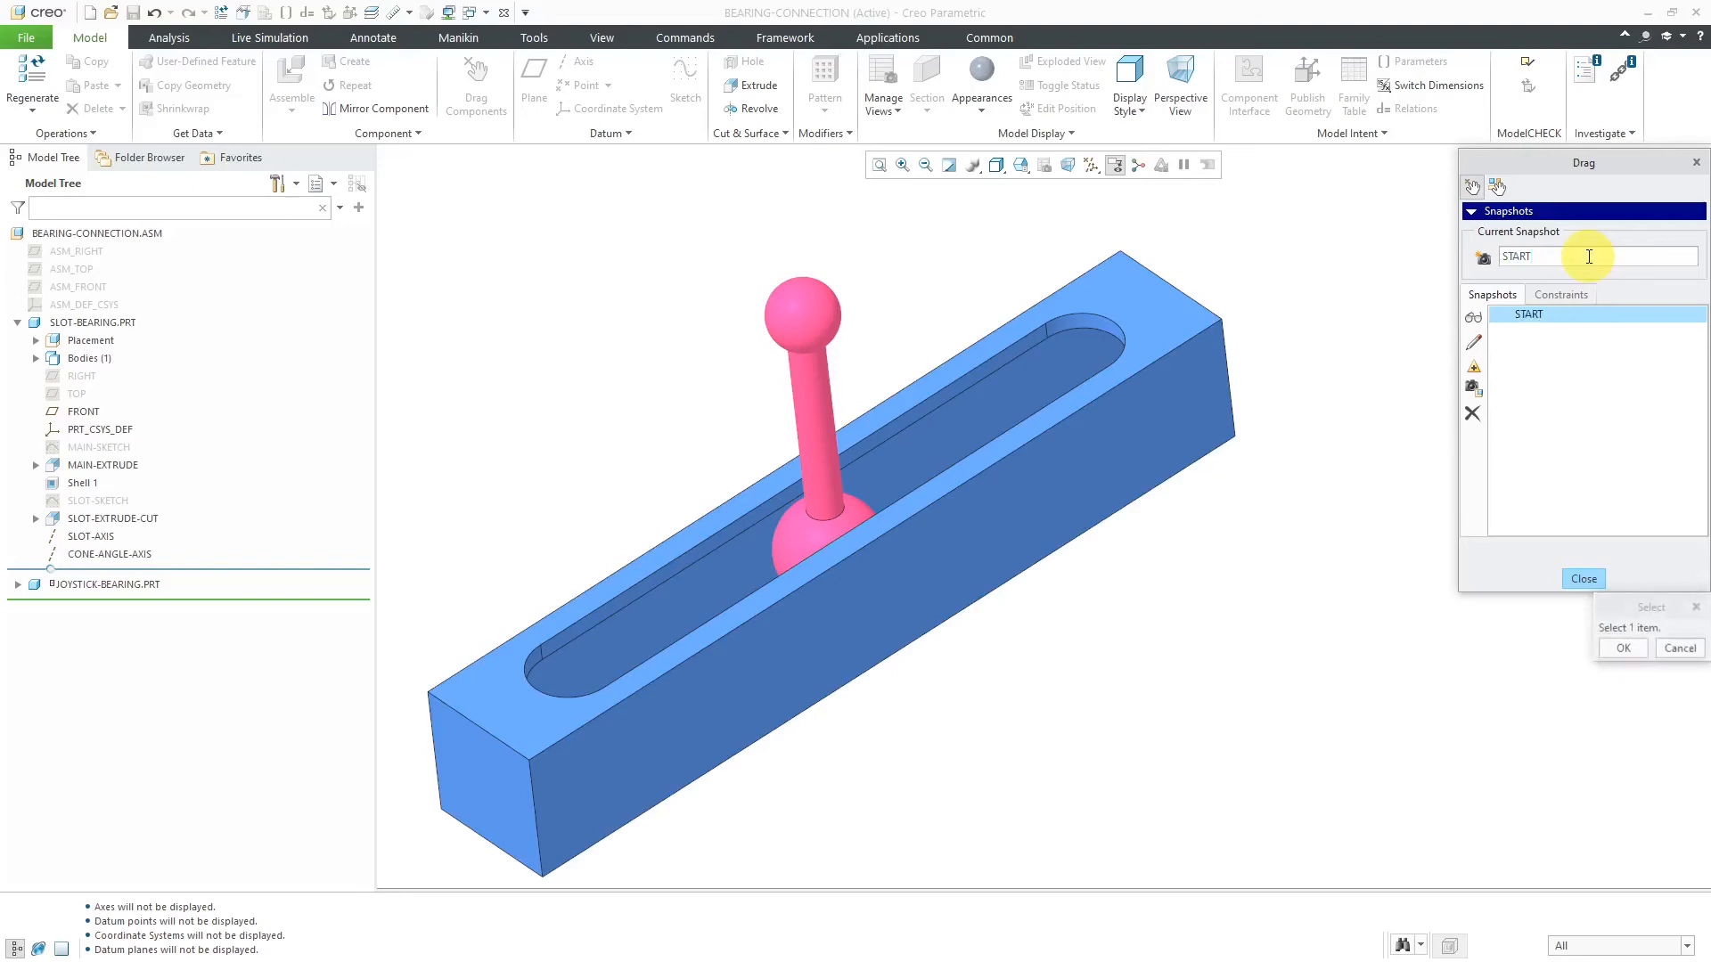
mouse_move(852, 251)
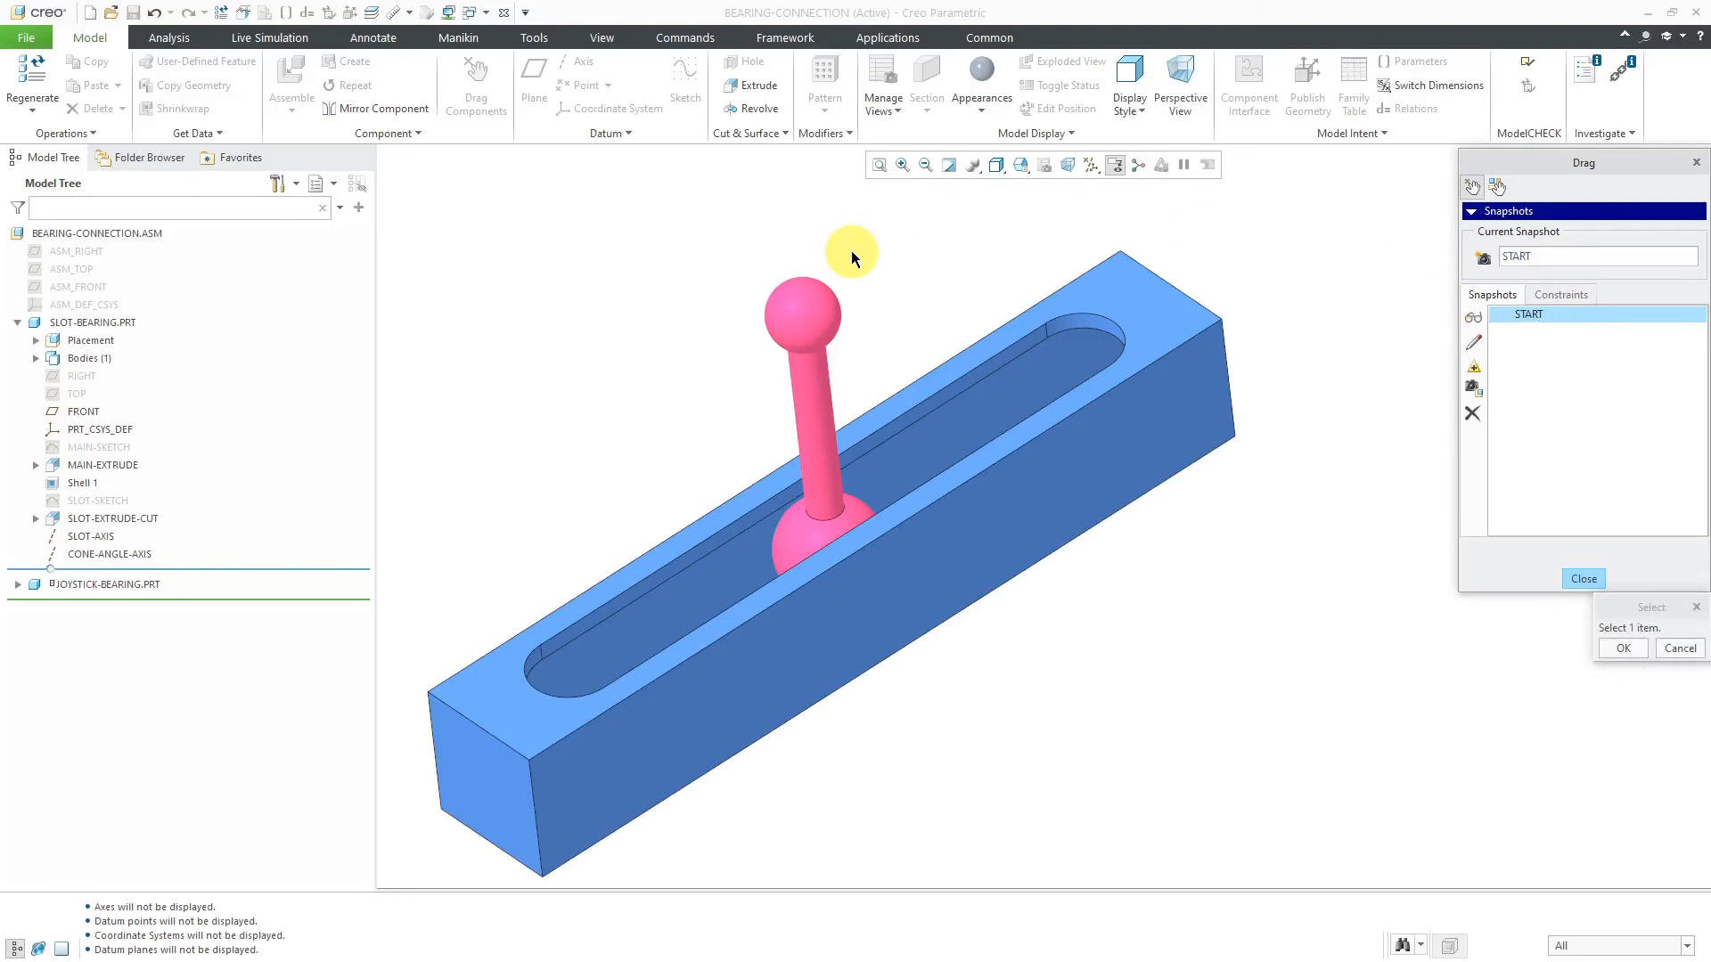
mouse_move(1198, 308)
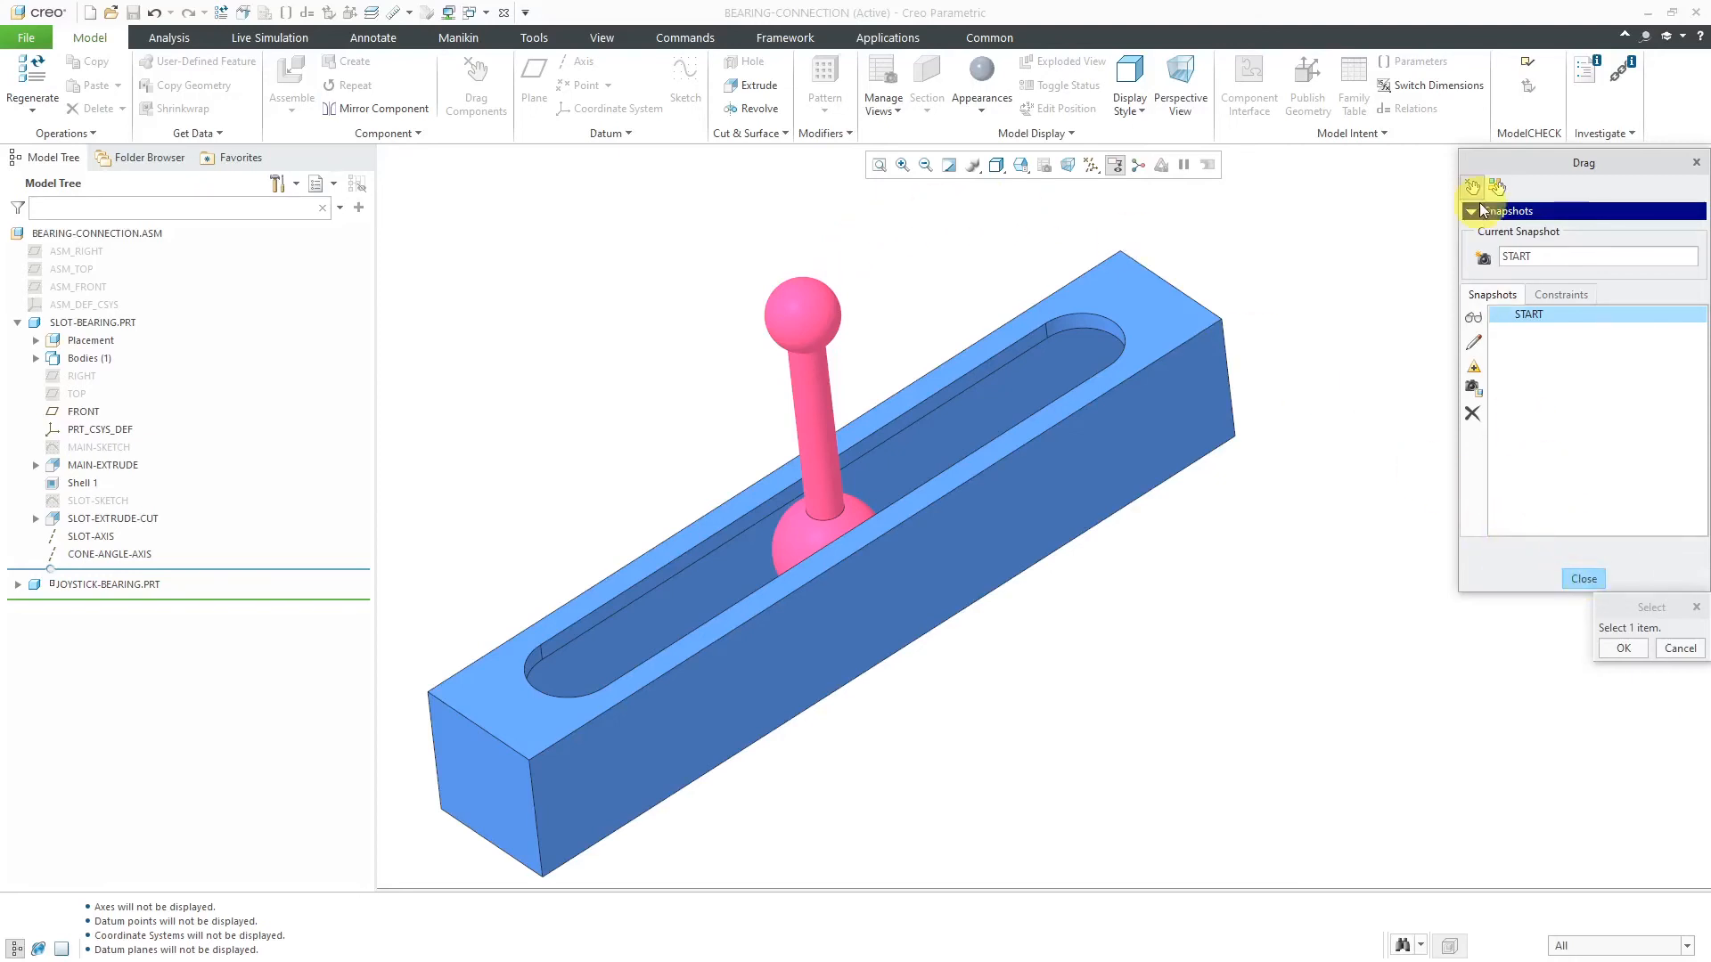
click(803, 314)
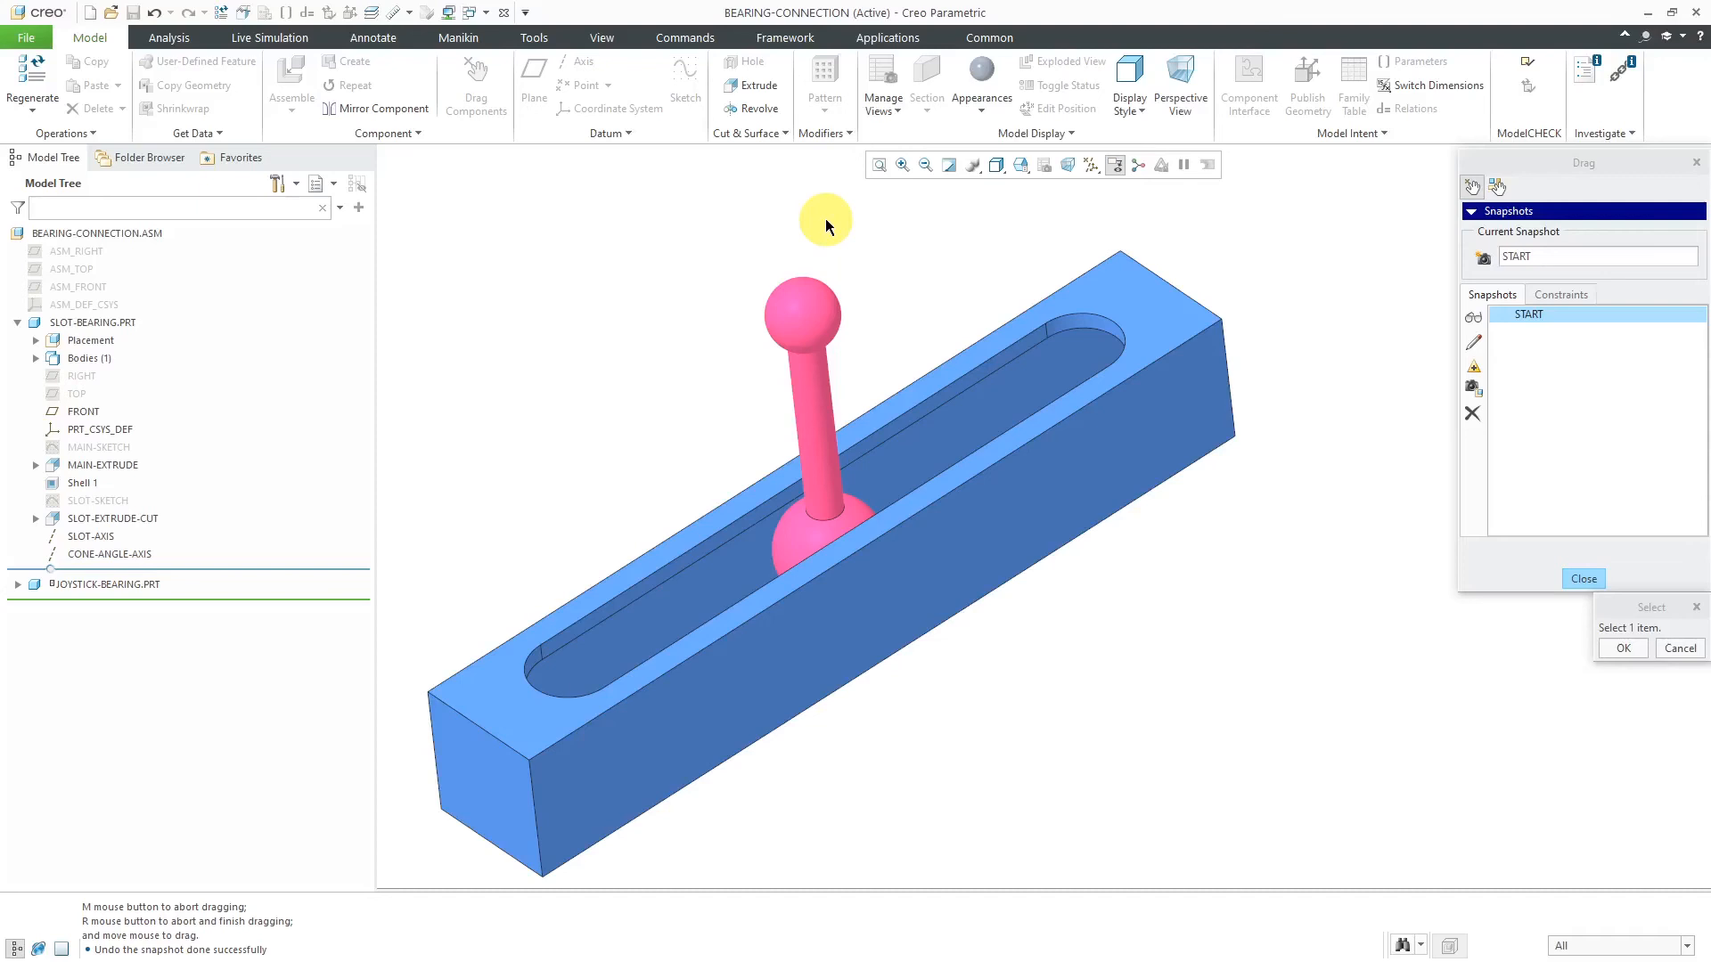
mouse_move(838, 534)
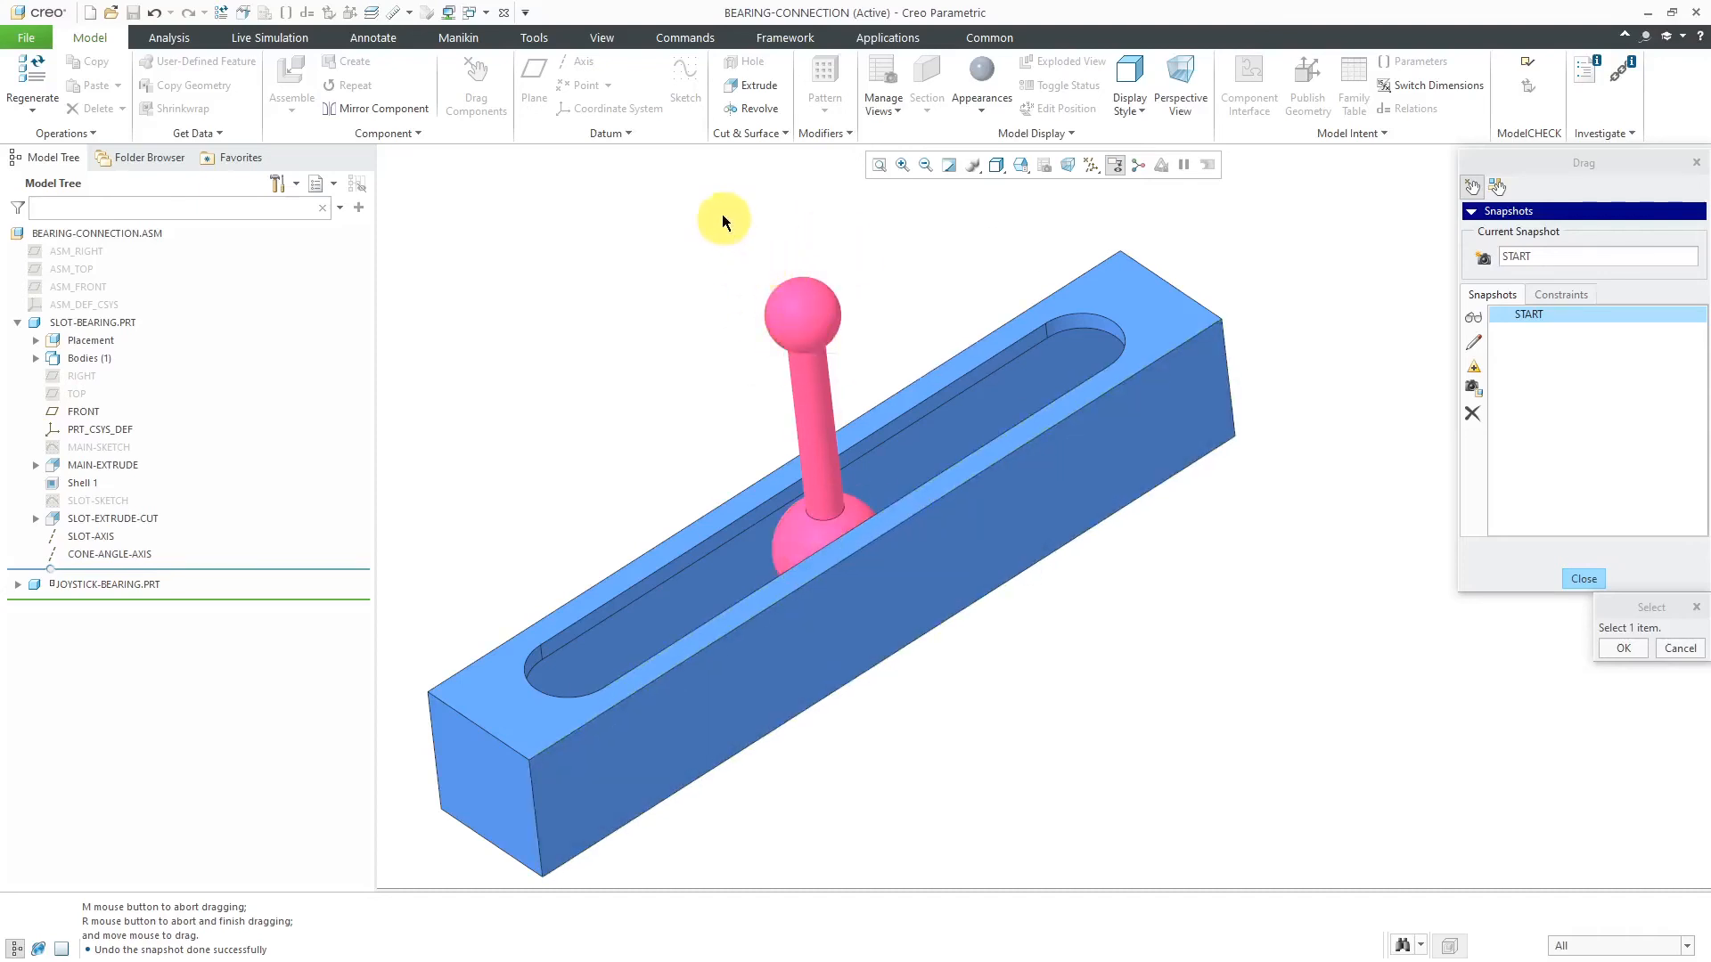
mouse_move(882, 232)
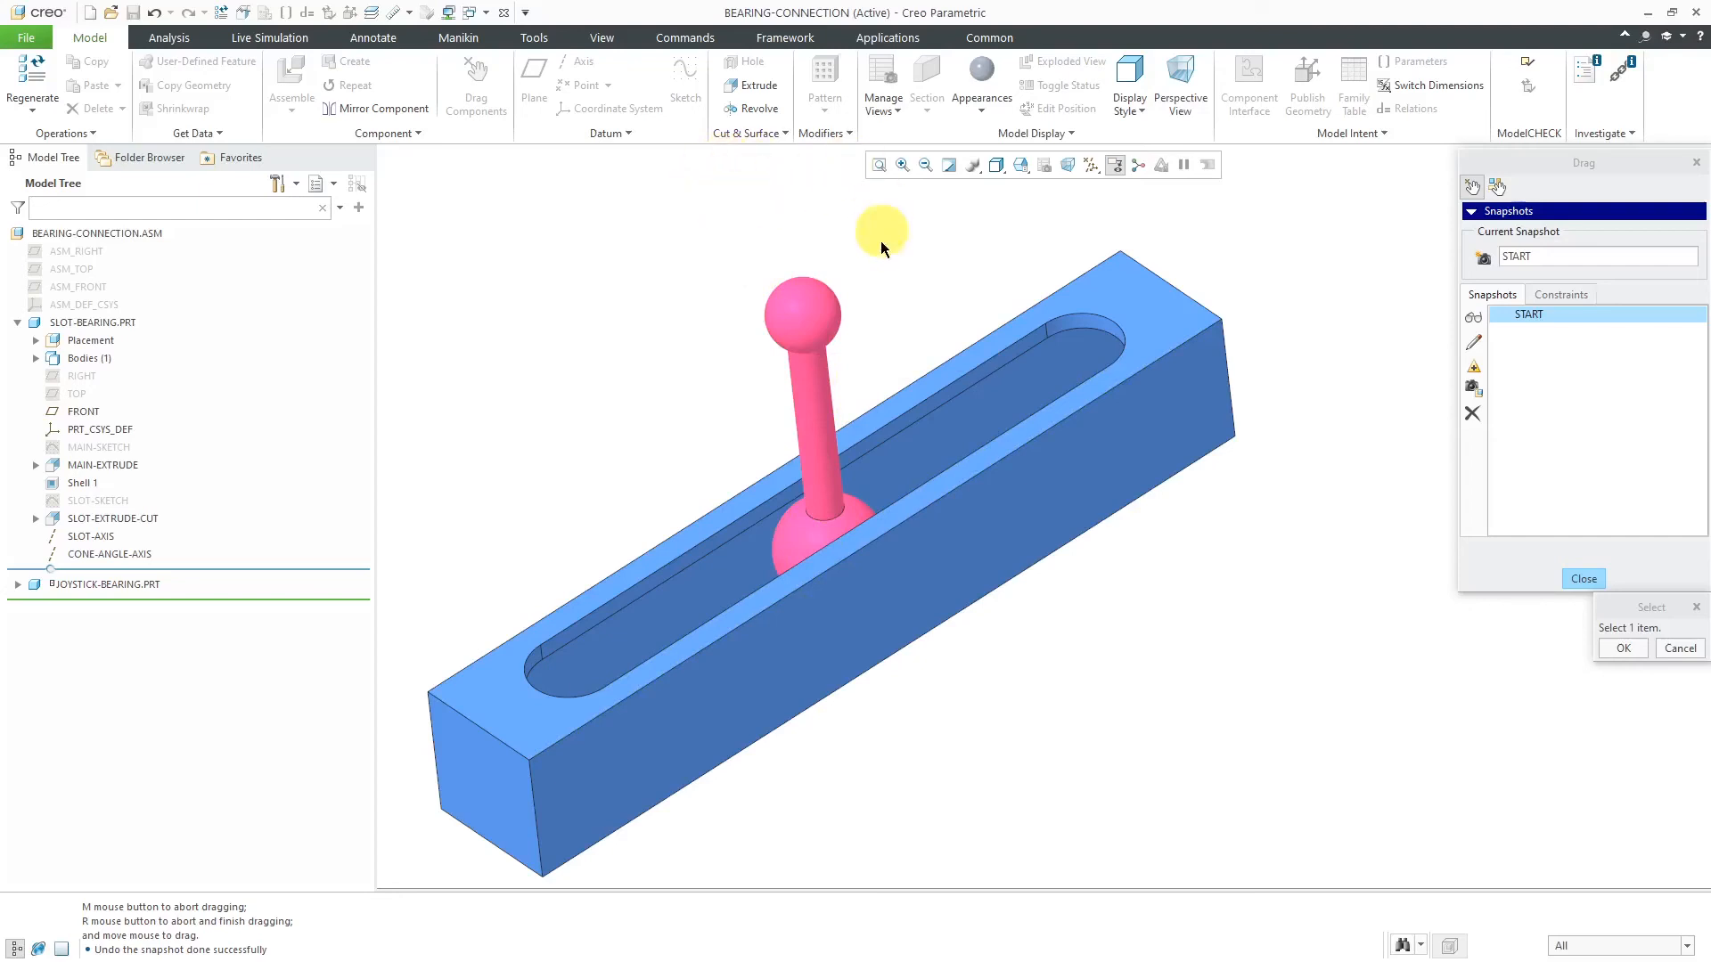
mouse_move(807, 154)
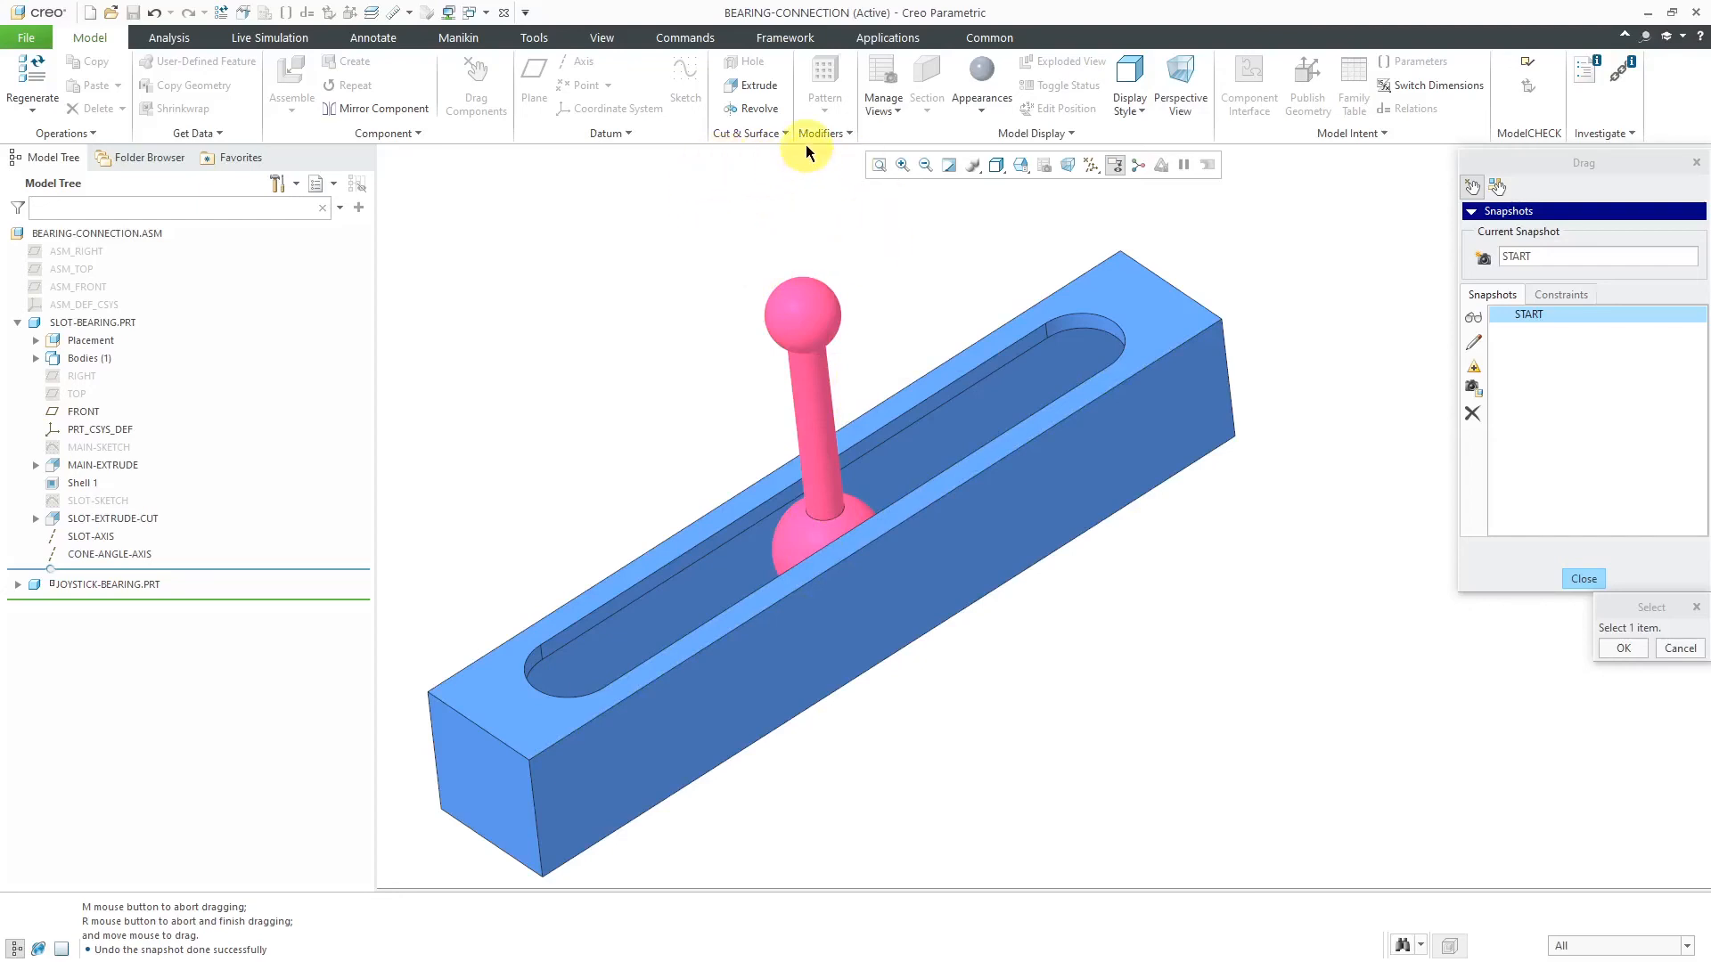
mouse_move(794, 196)
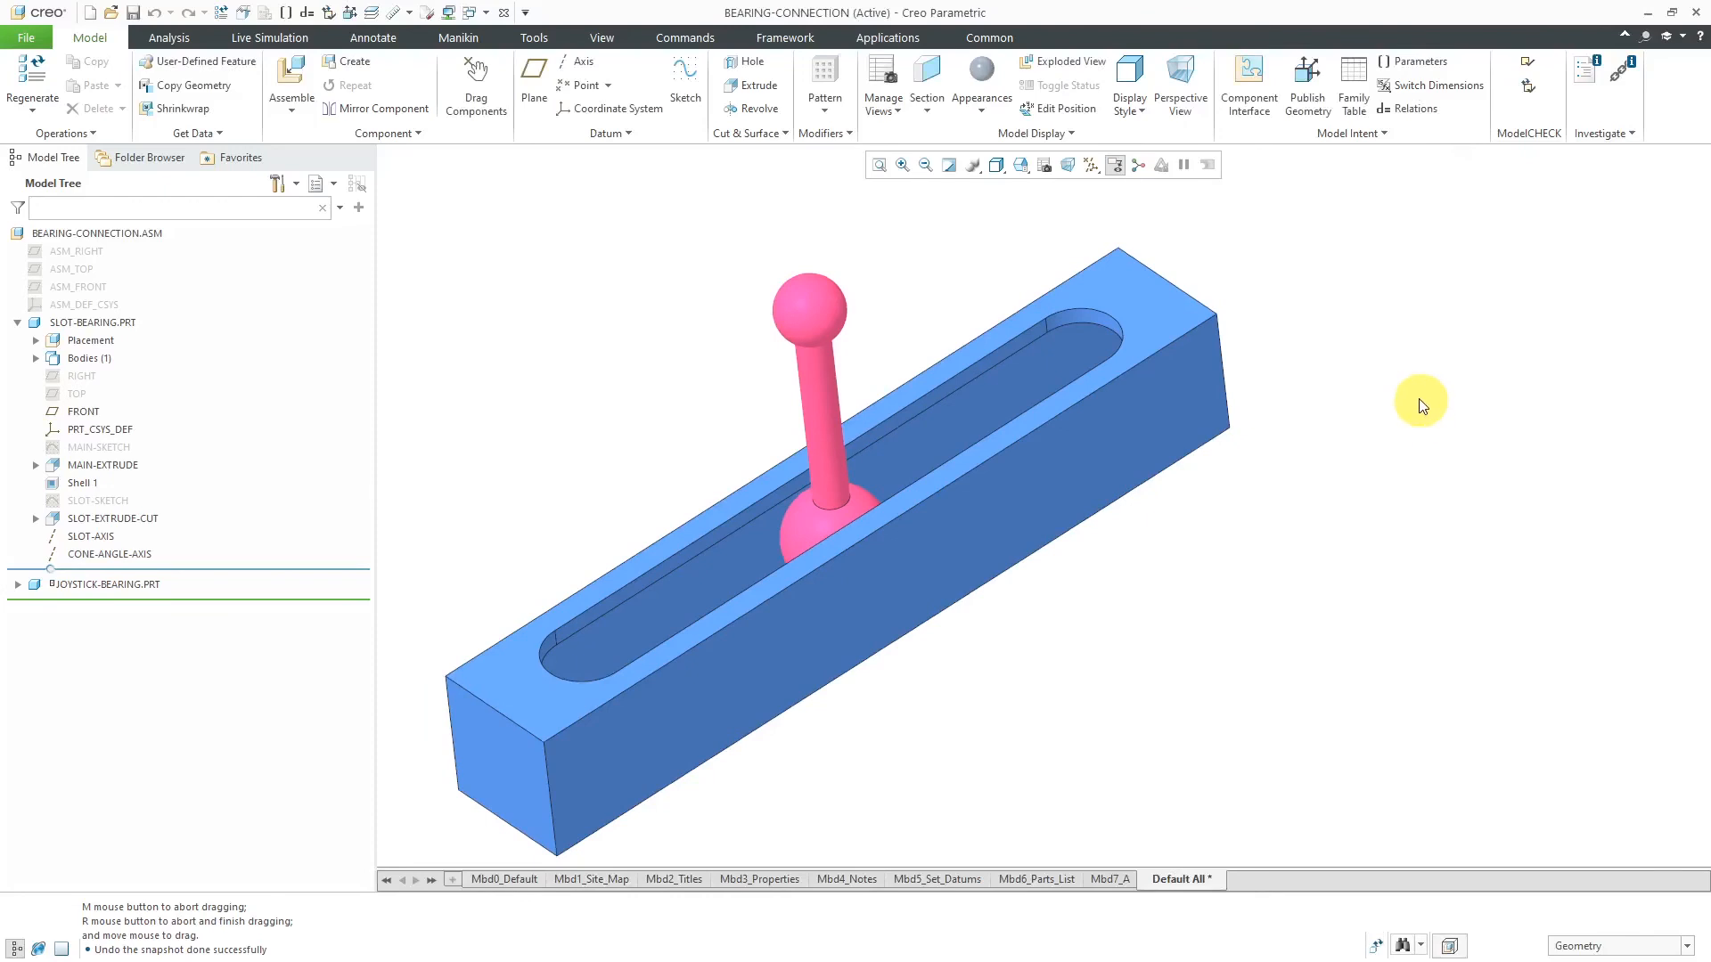
mouse_move(885, 37)
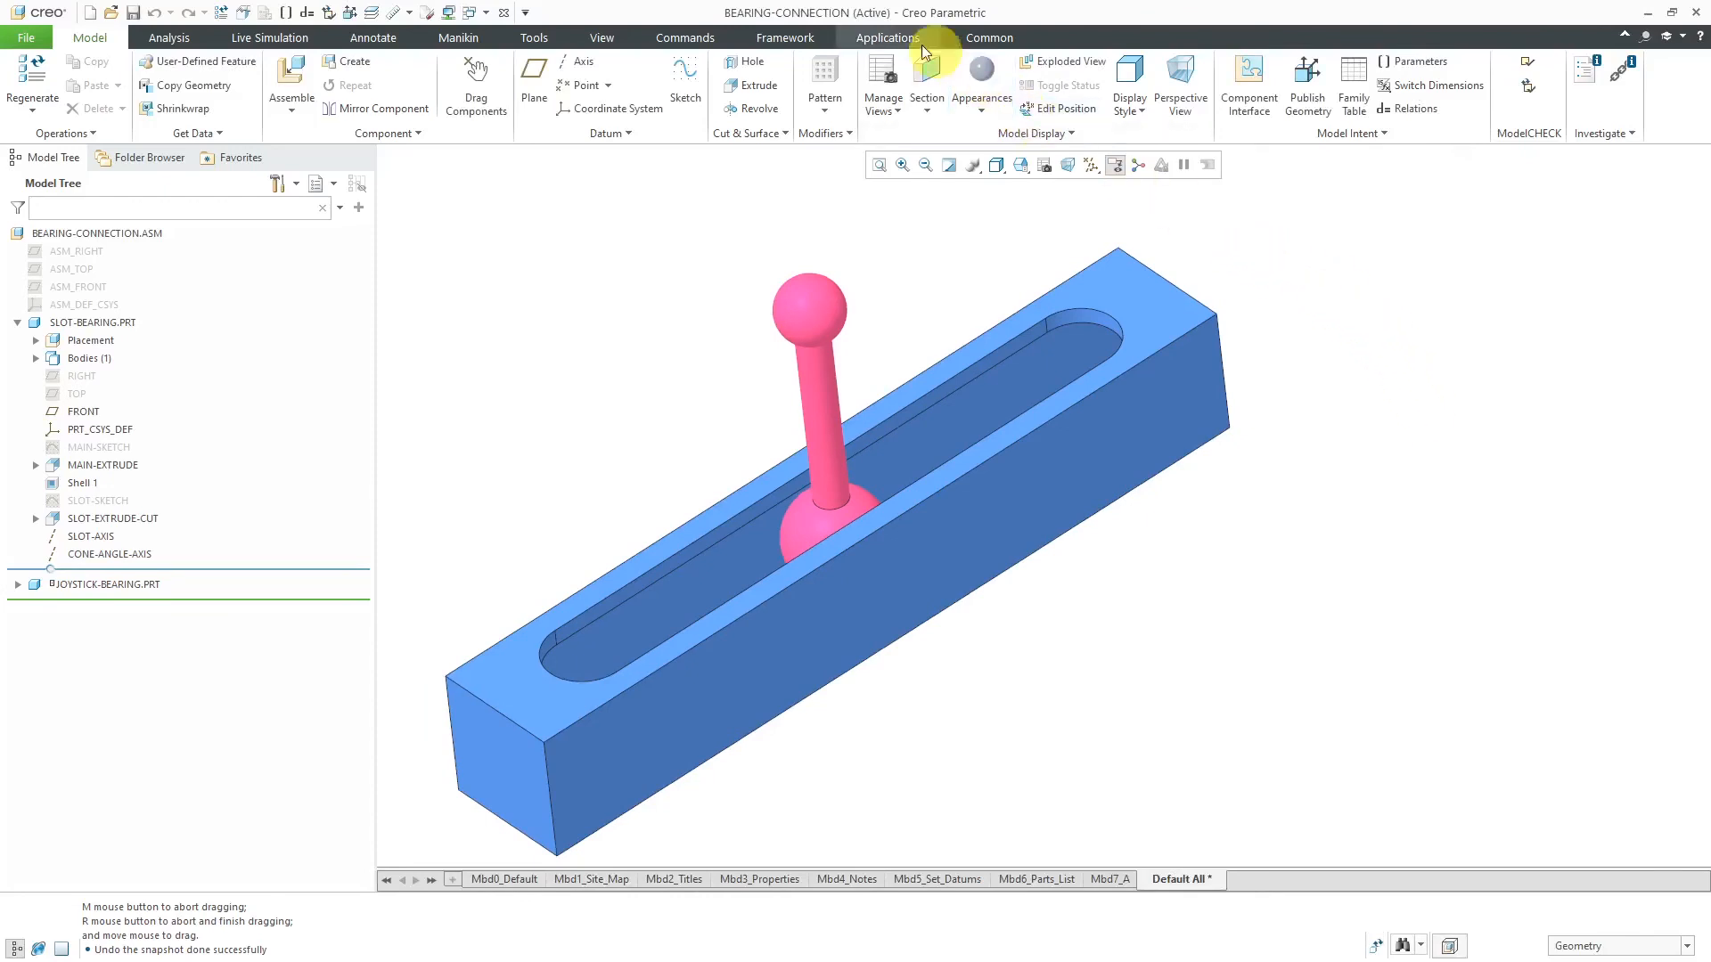
Step: Enter Mechanism mode and expand Connections > Joints > Connection_4 in the Mechanism Tree
click(885, 37)
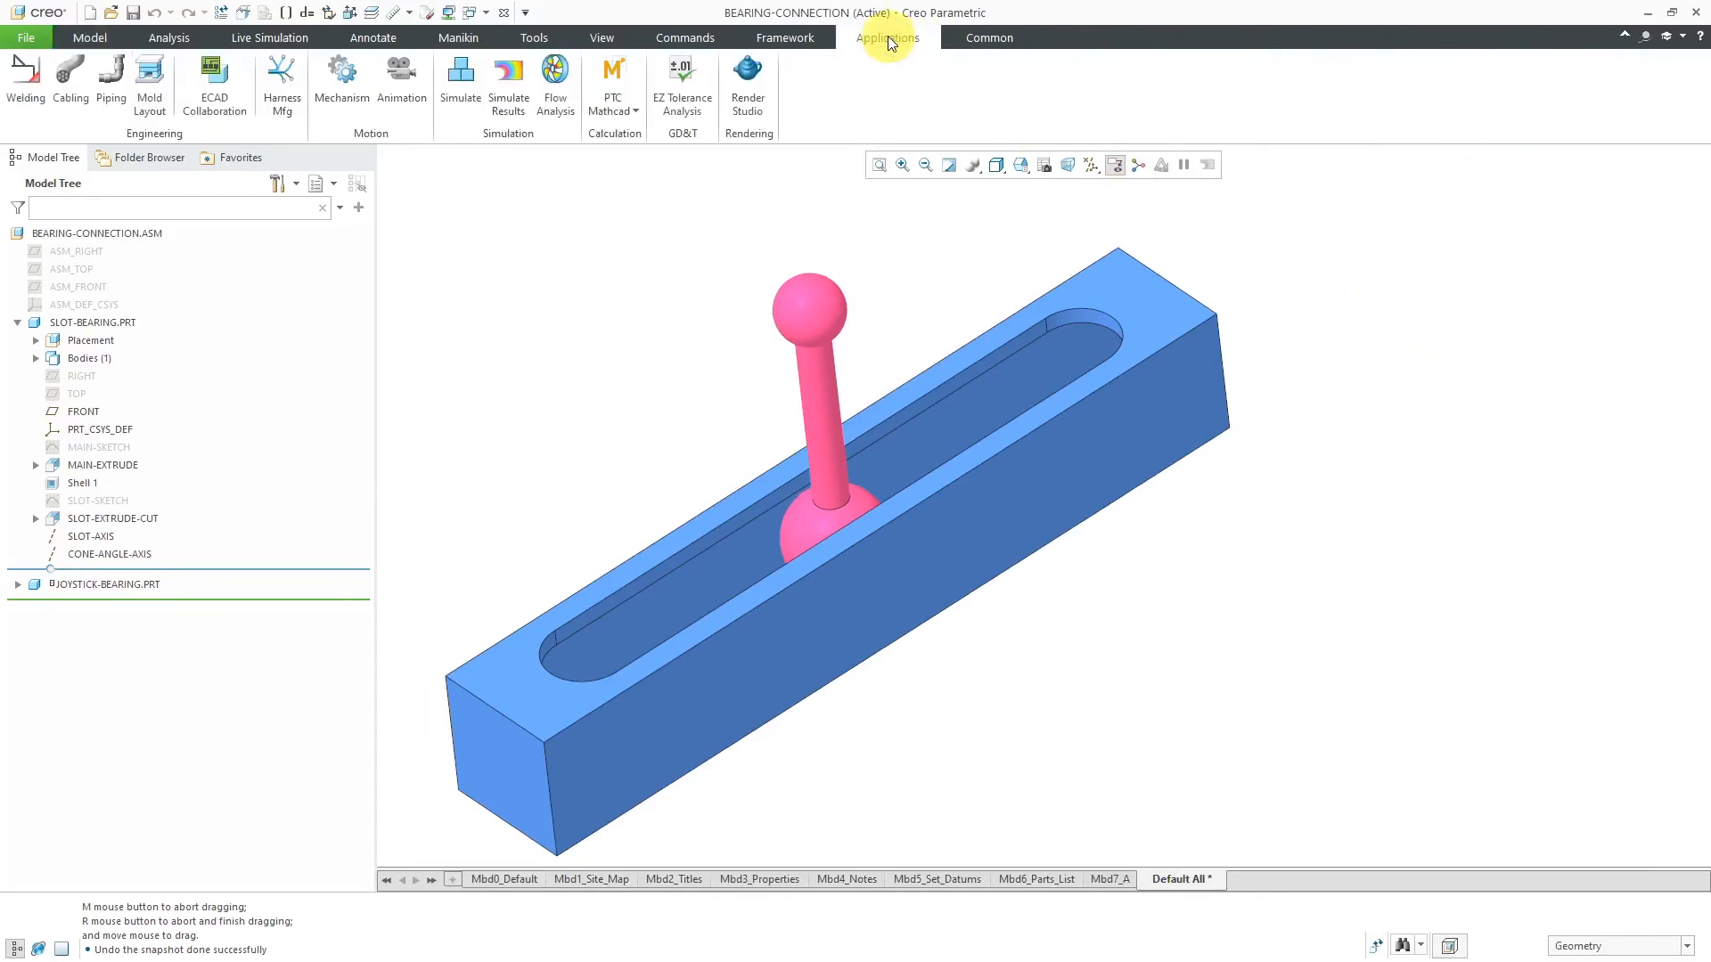
mouse_move(342, 82)
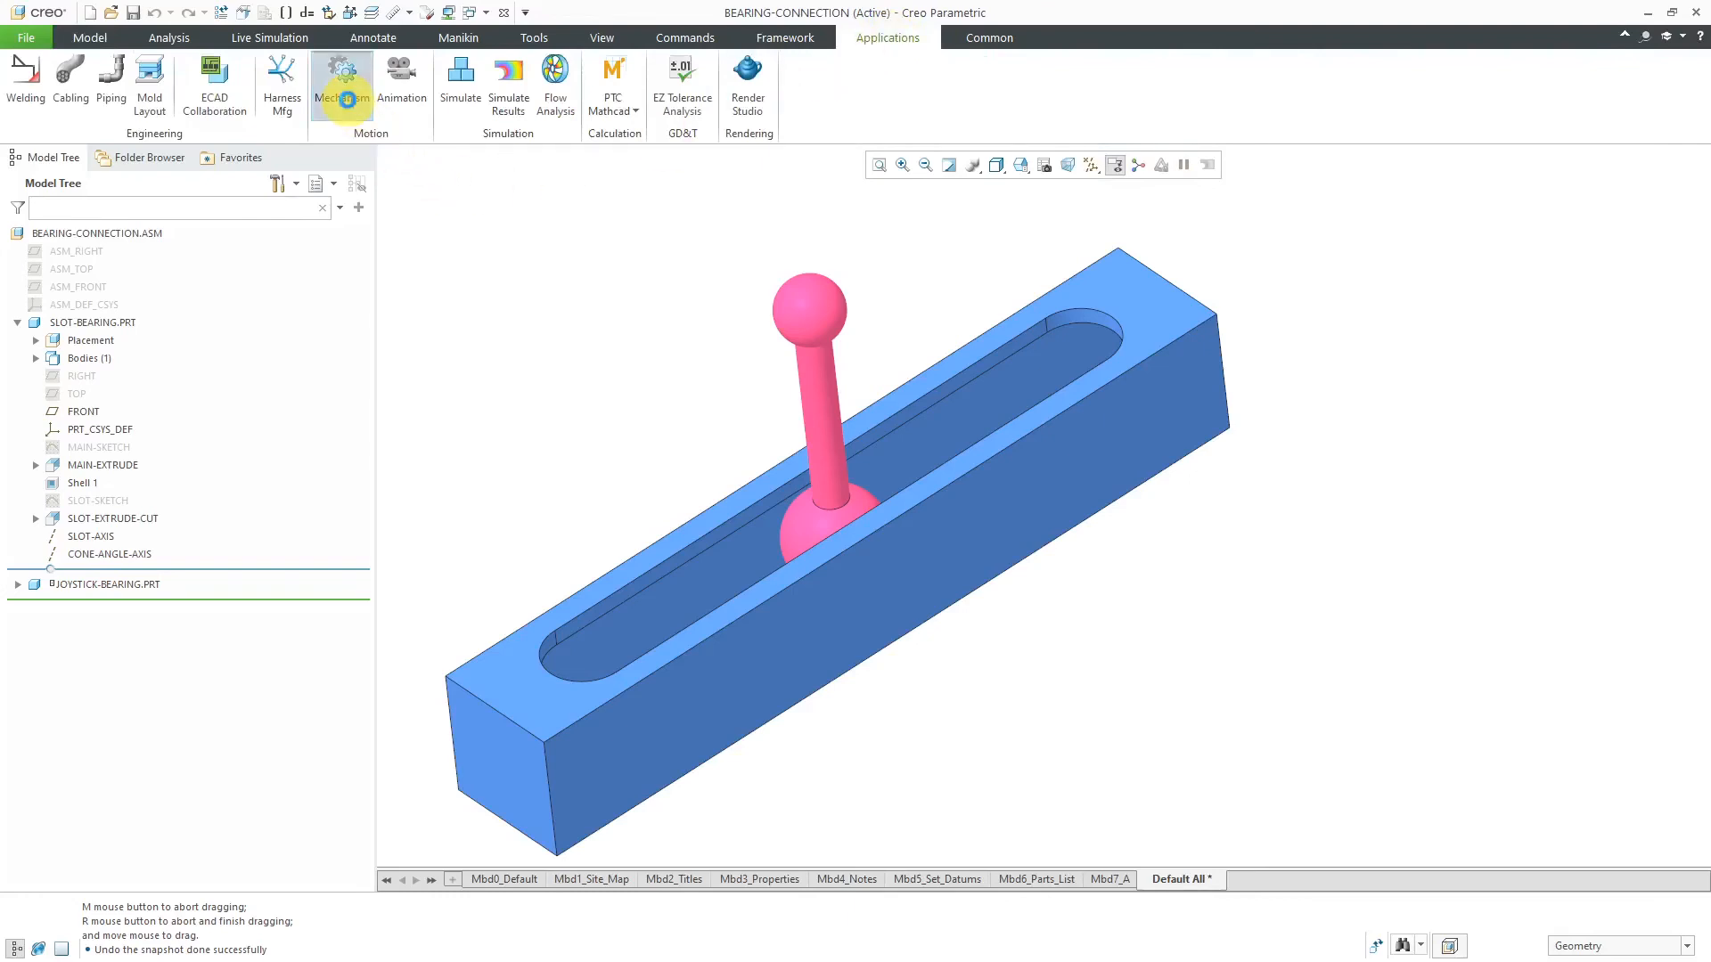
click(342, 84)
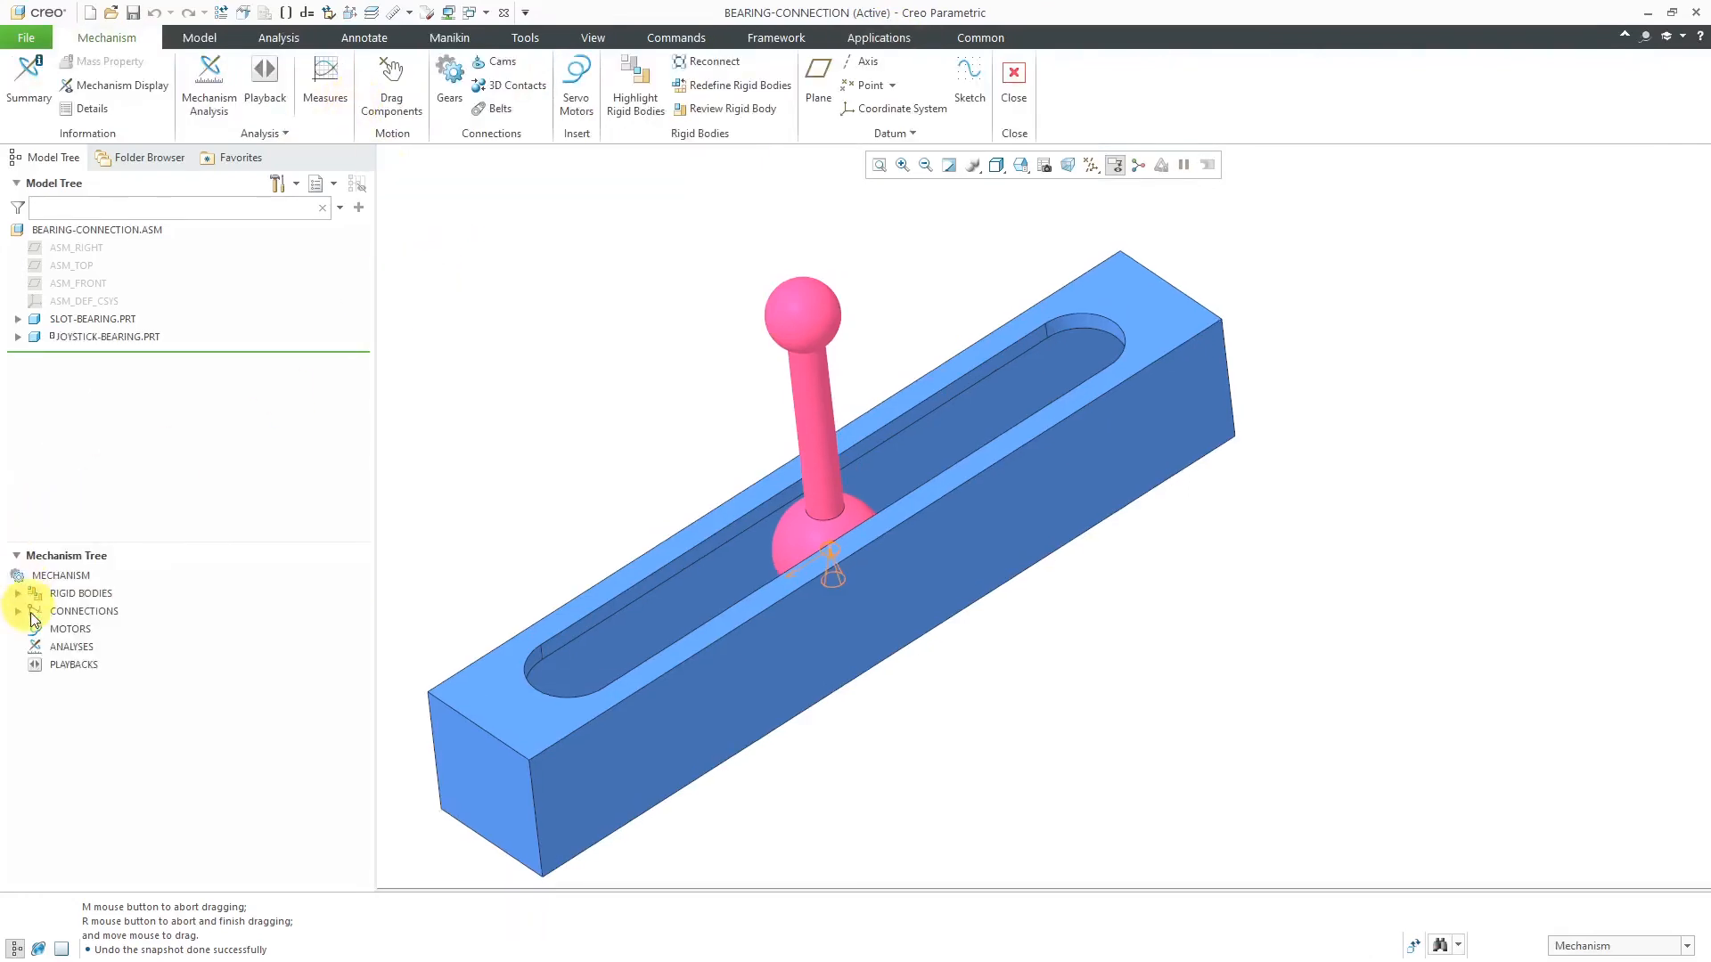
click(17, 611)
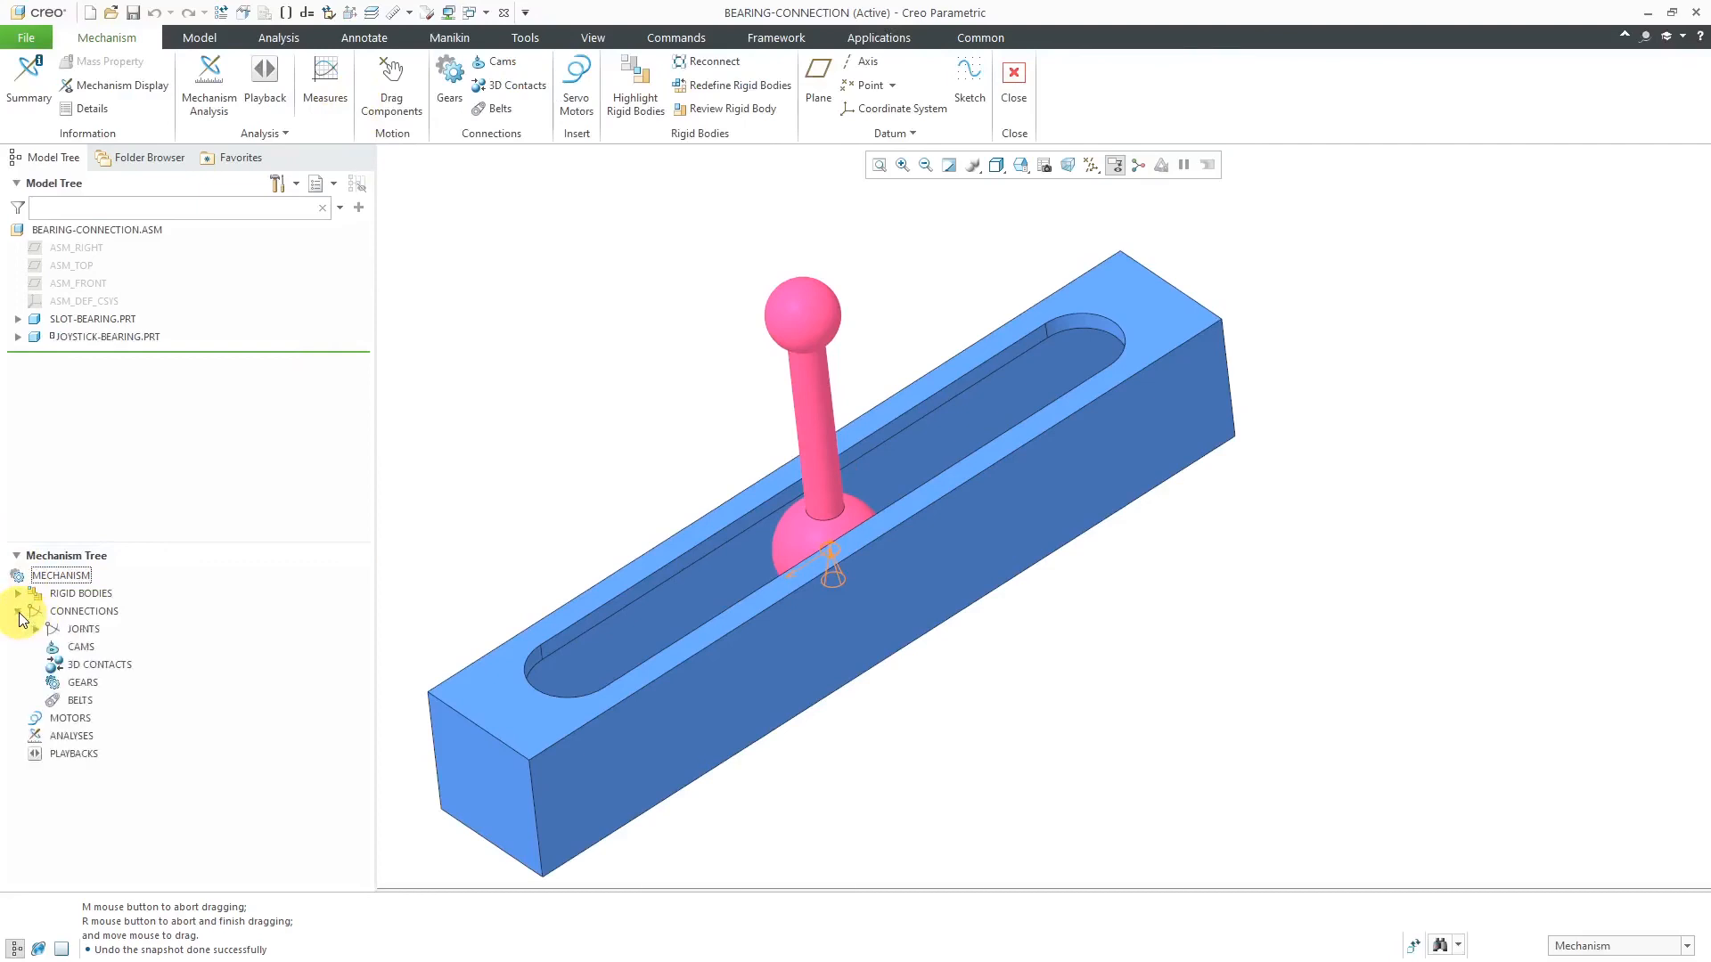
click(33, 630)
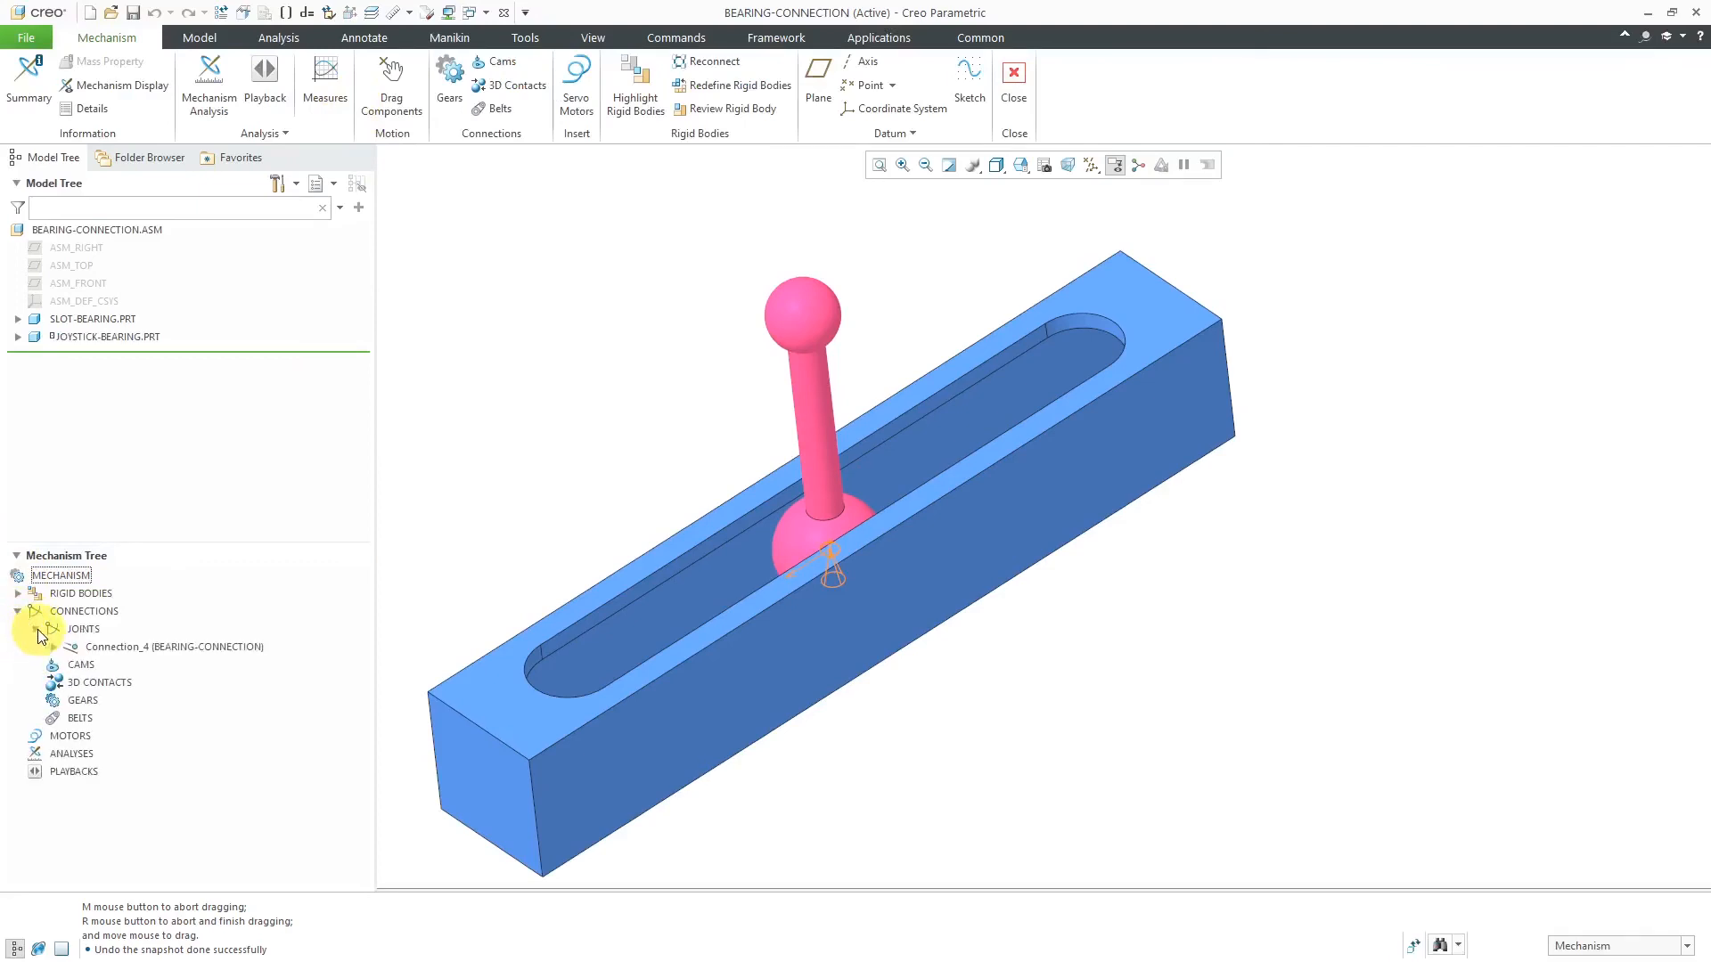
click(53, 645)
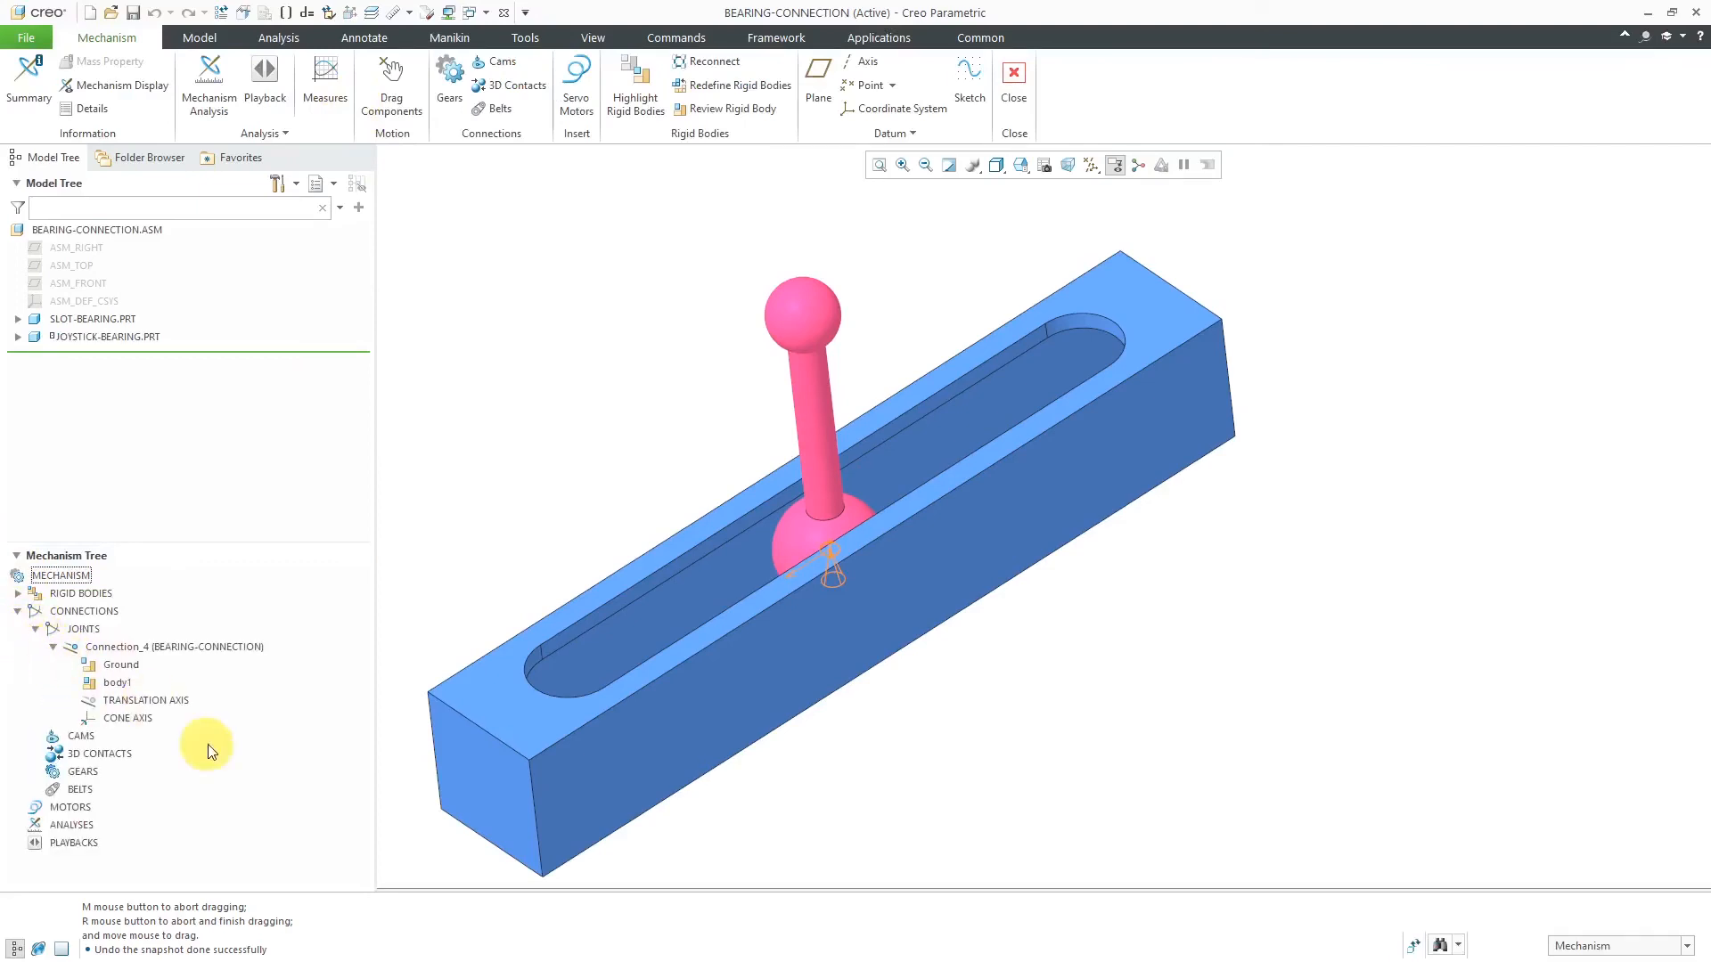
mouse_move(201, 720)
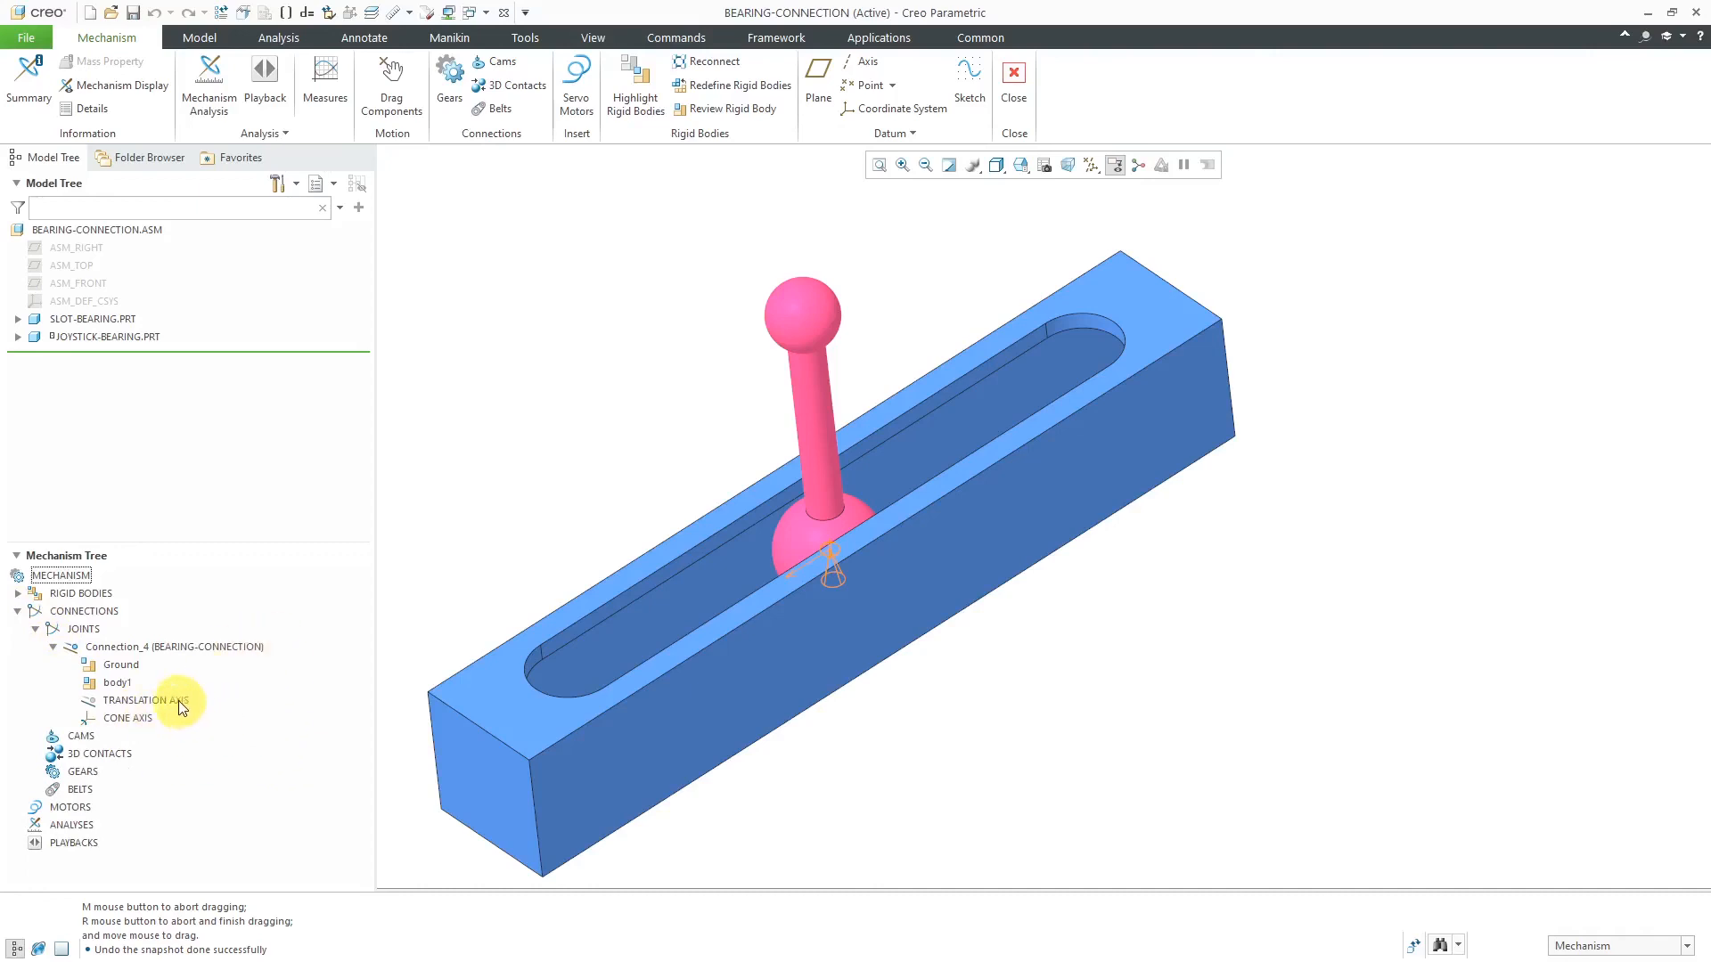
Step: Create a servo motor on the translation axis driven by velocity with coefficient A = 0.5
click(145, 698)
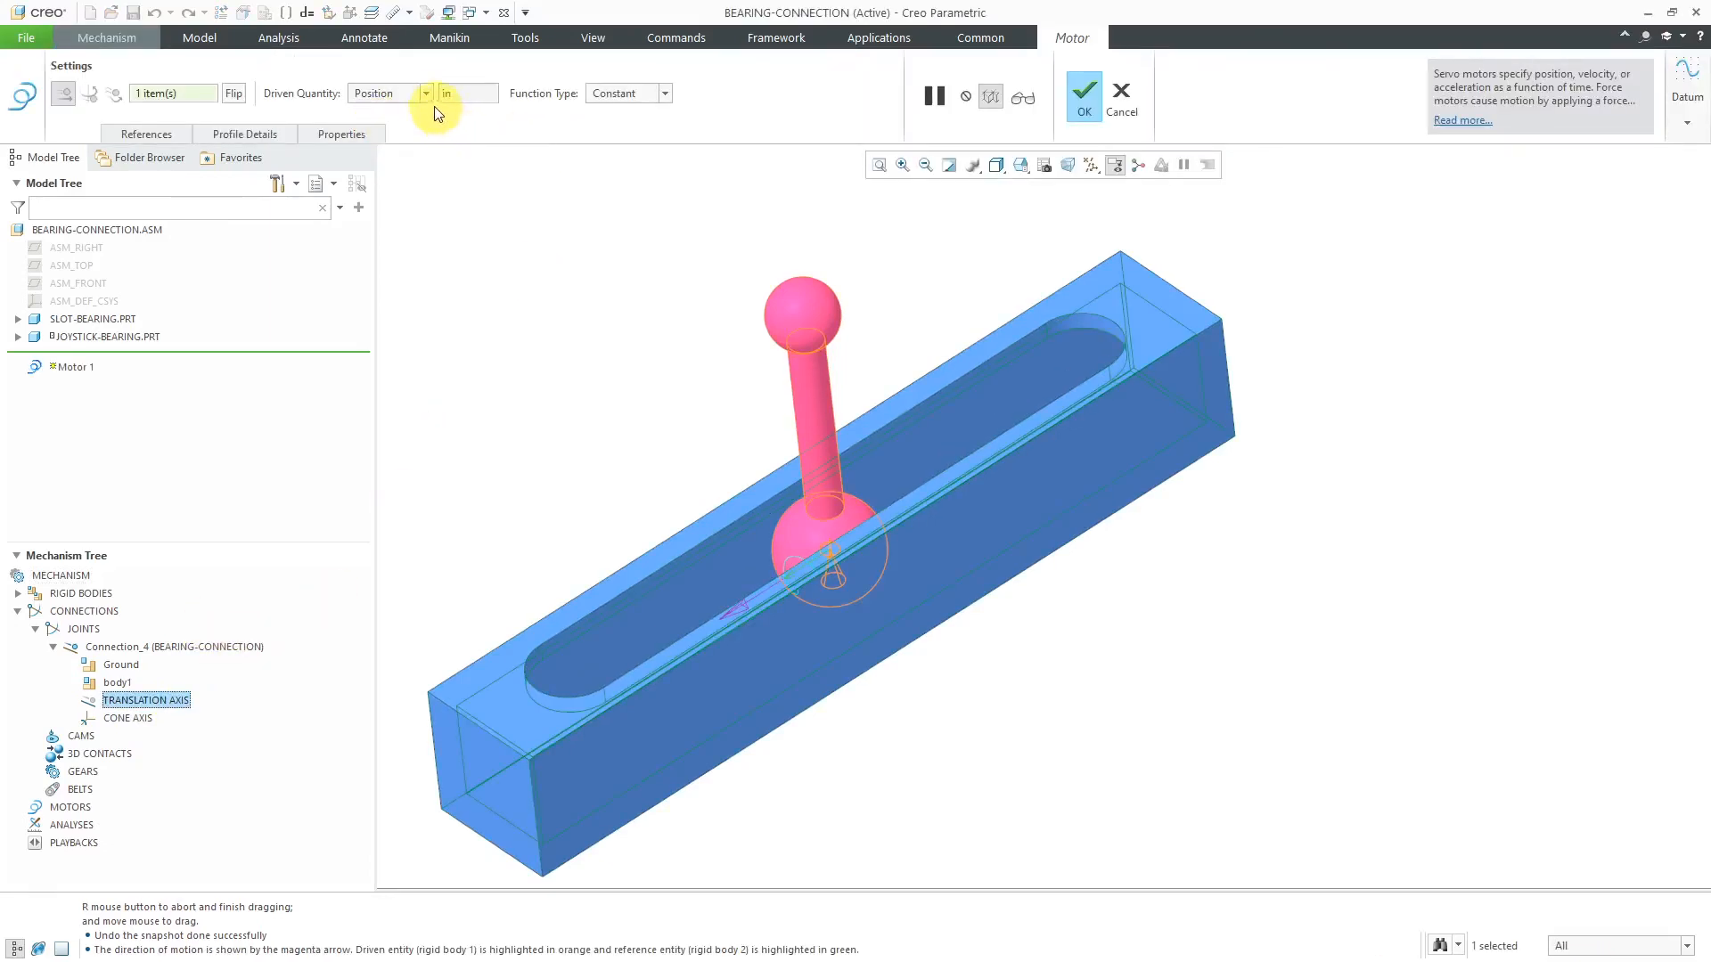
click(424, 92)
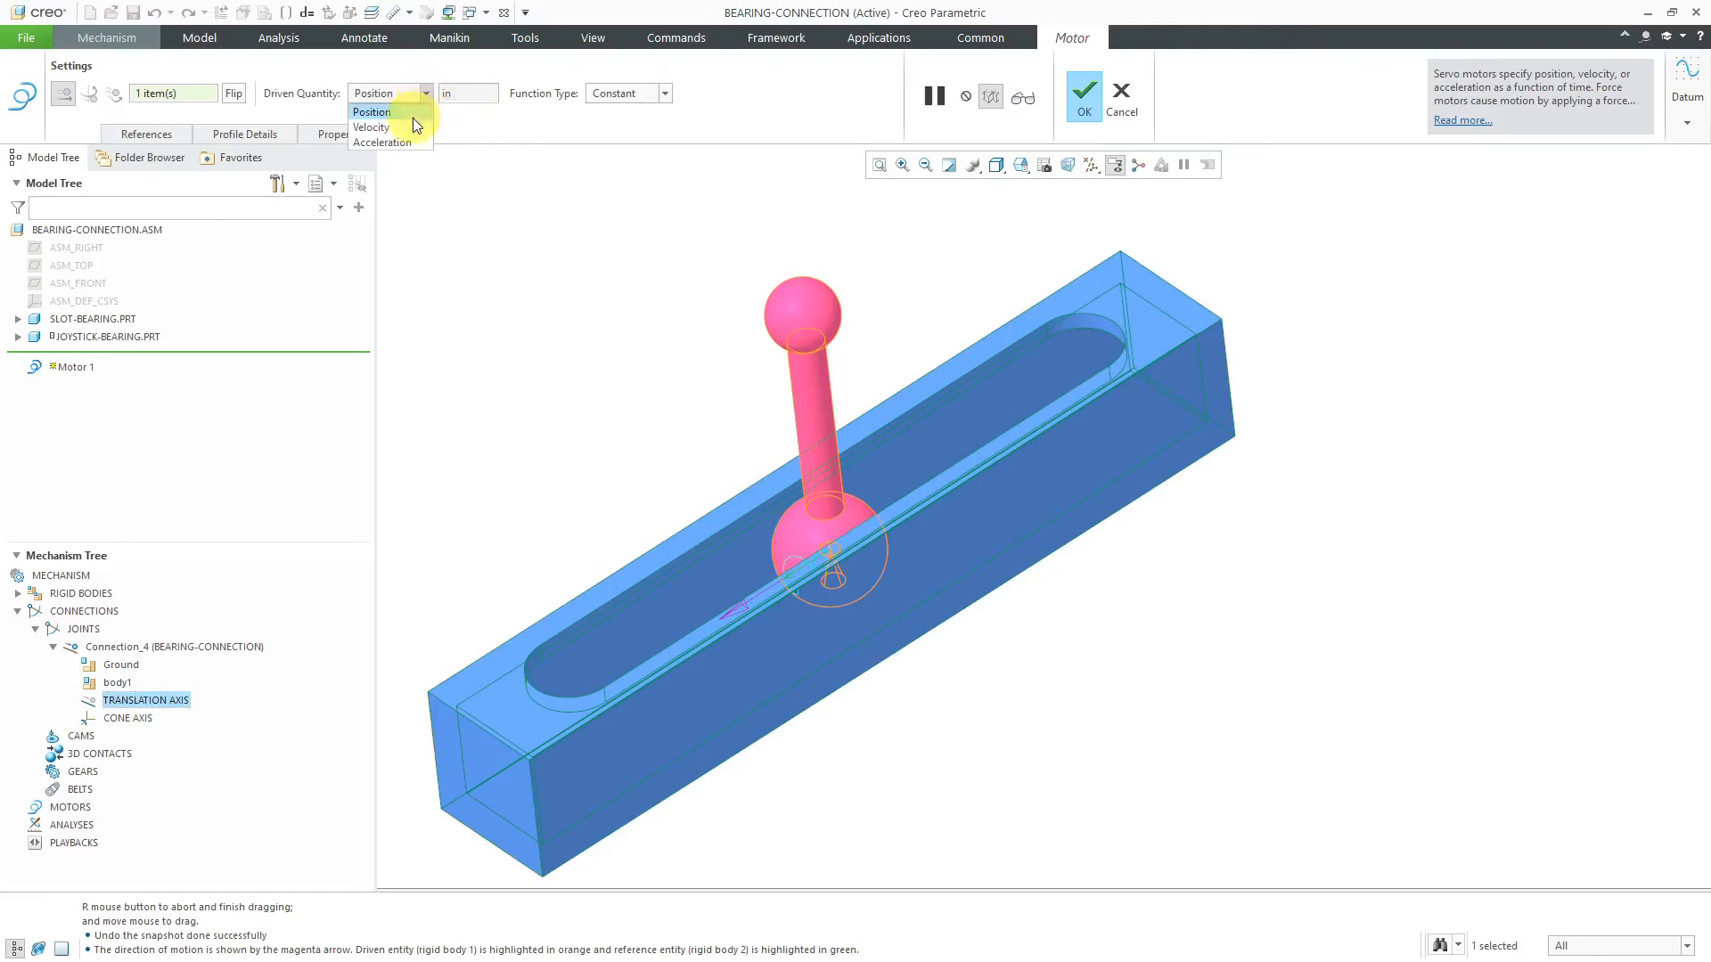
click(371, 128)
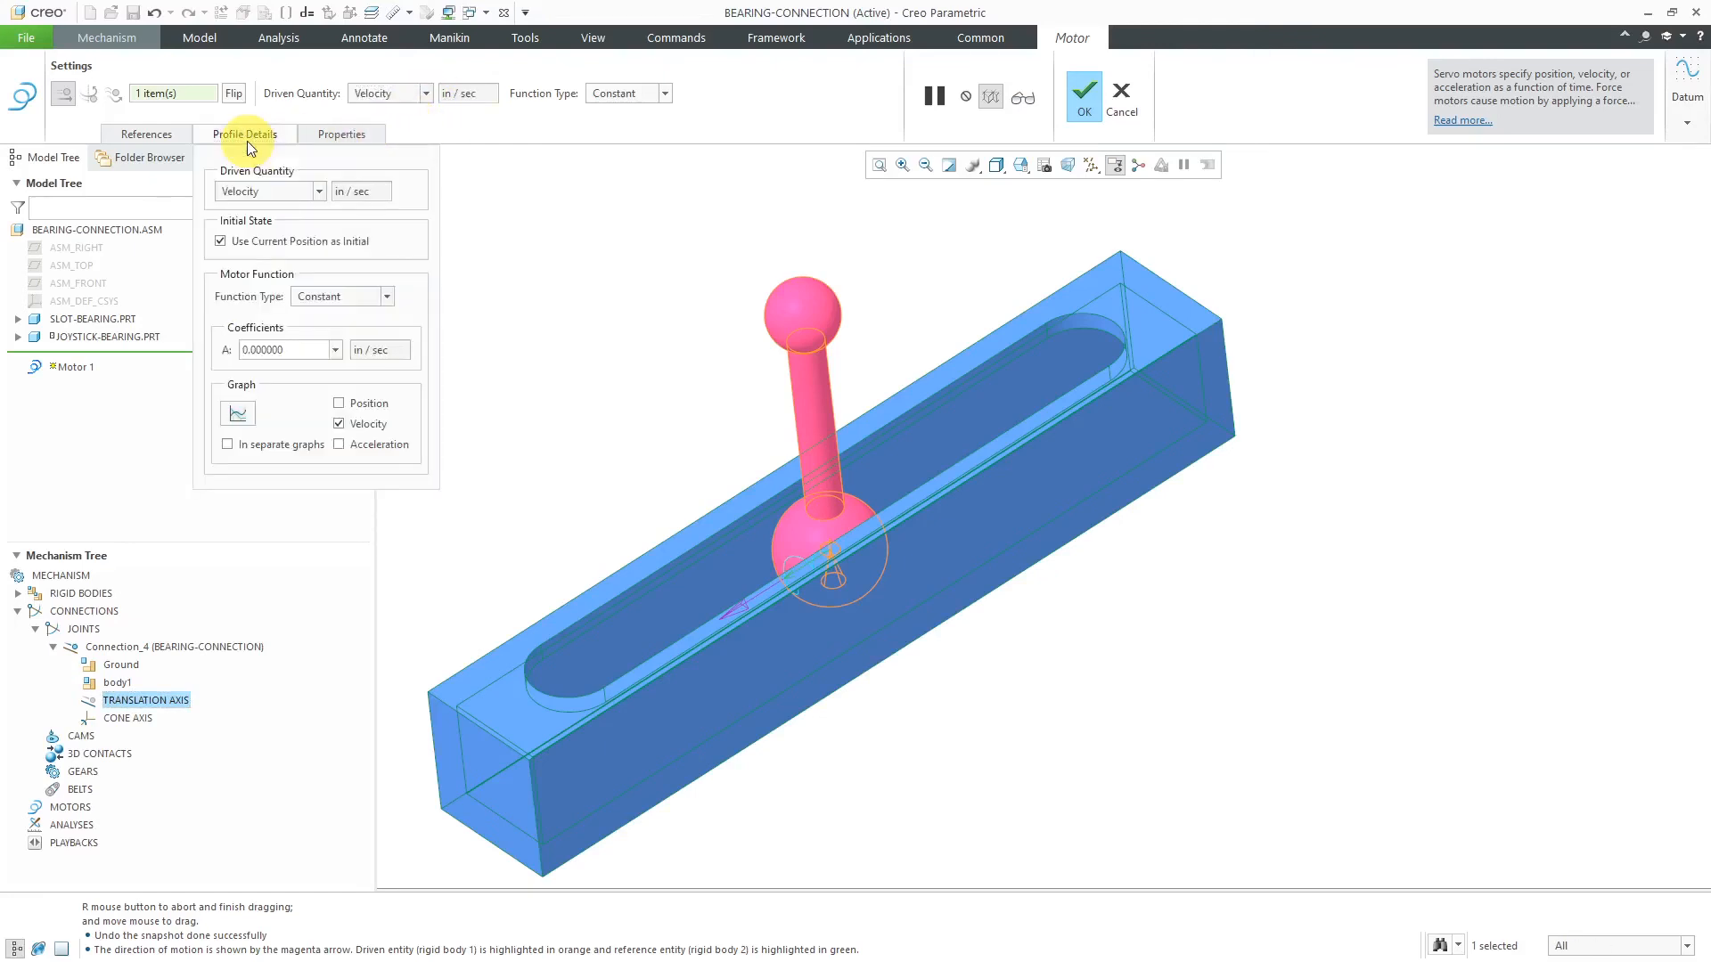
triple_click(283, 349)
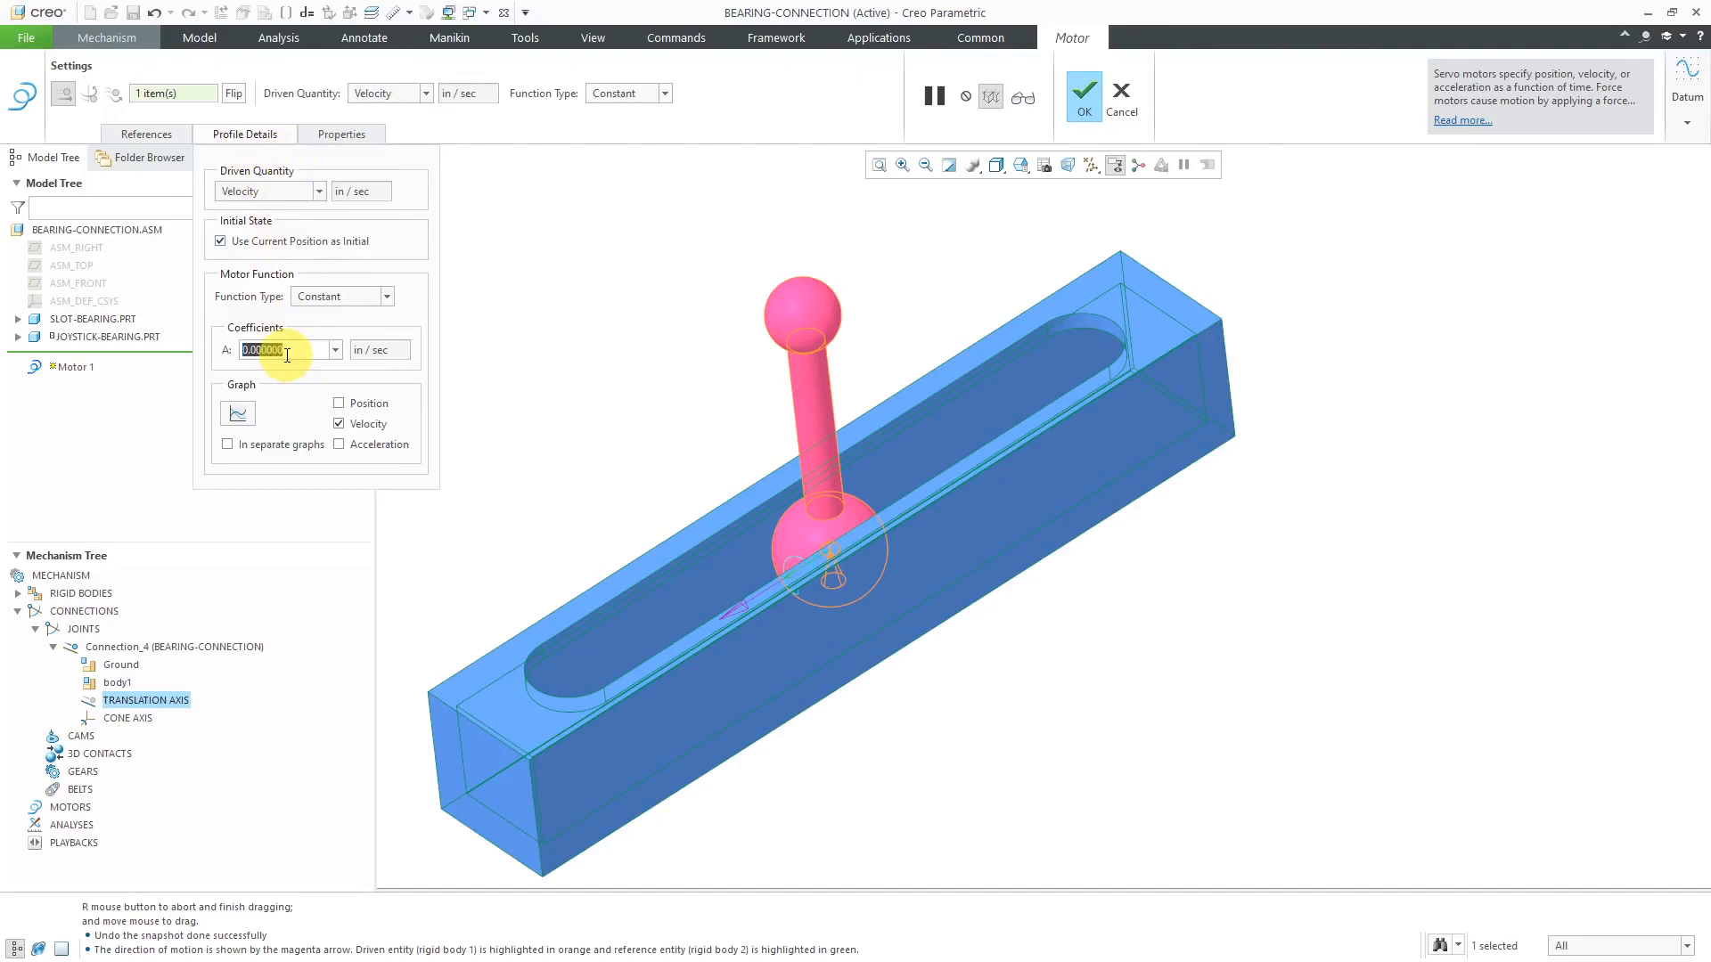
mouse_move(297, 381)
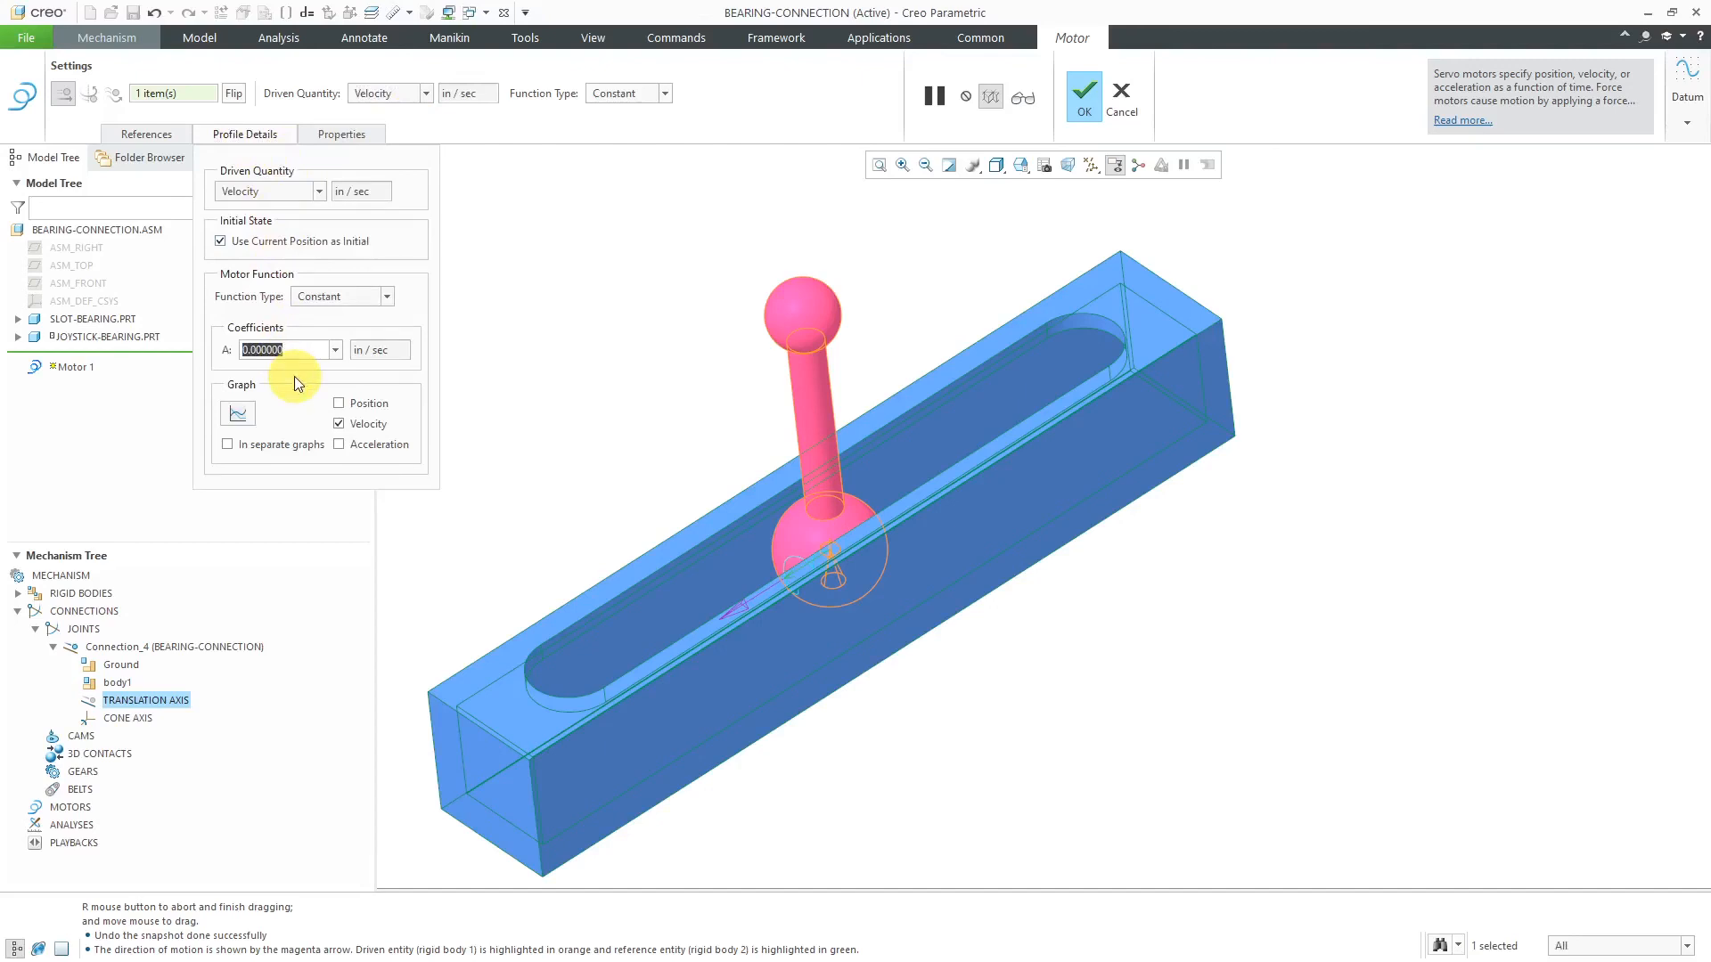
text(0.500000)
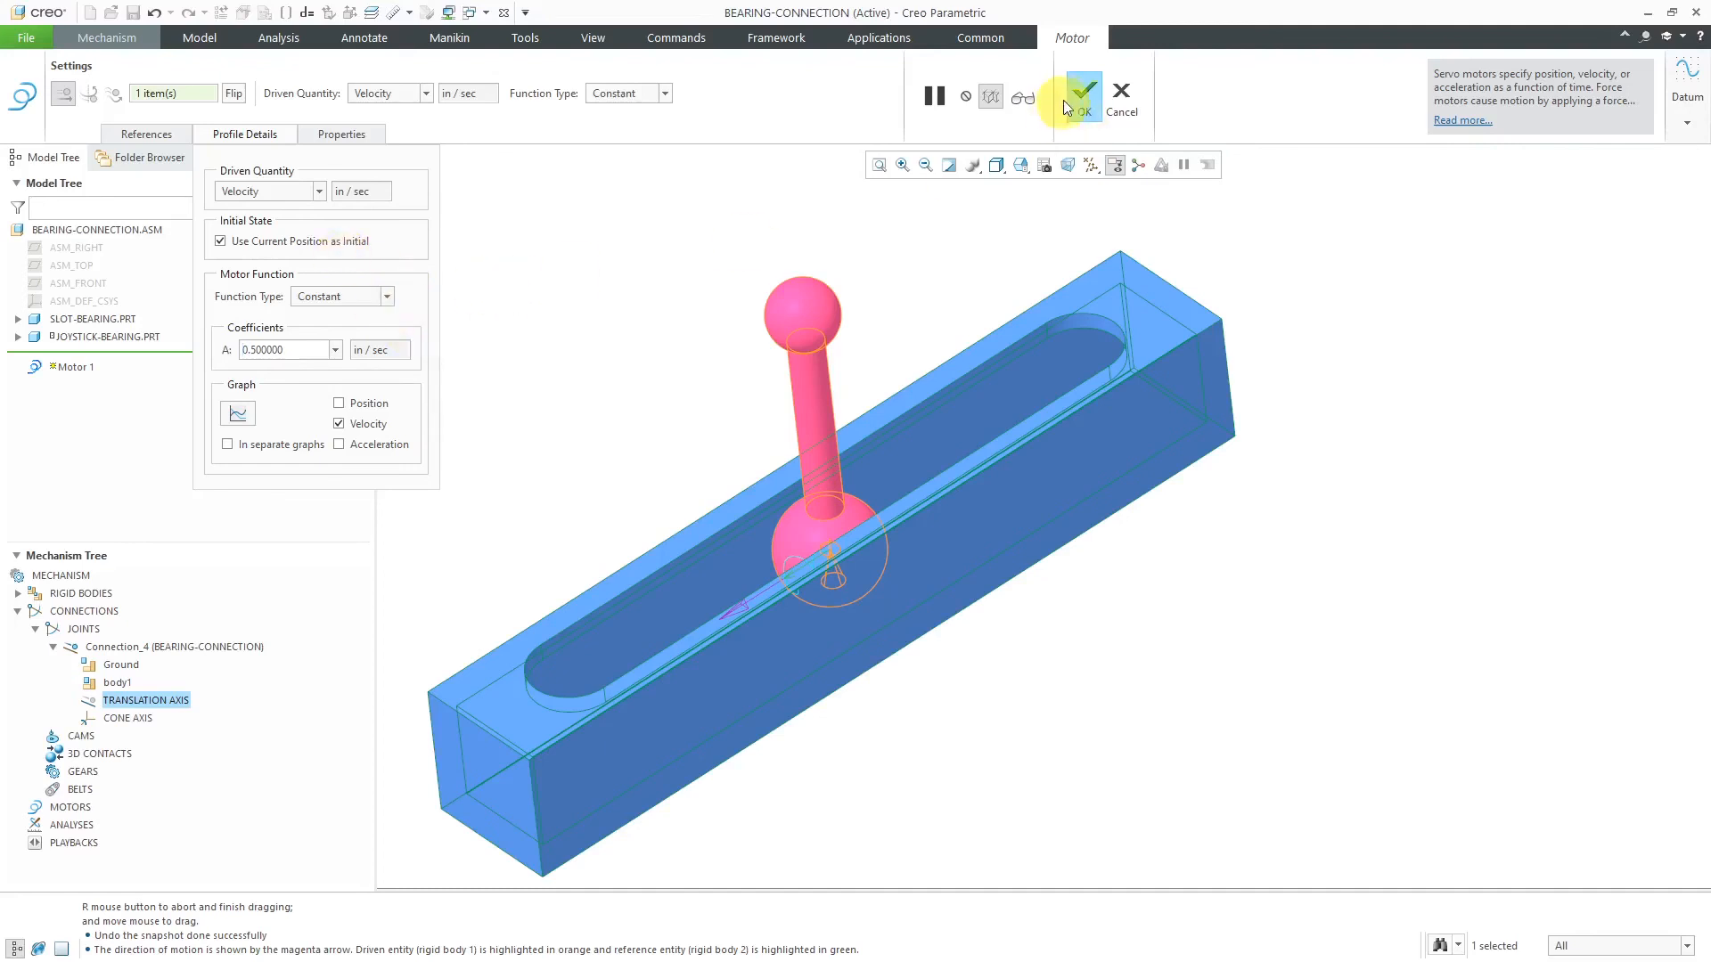
click(1080, 92)
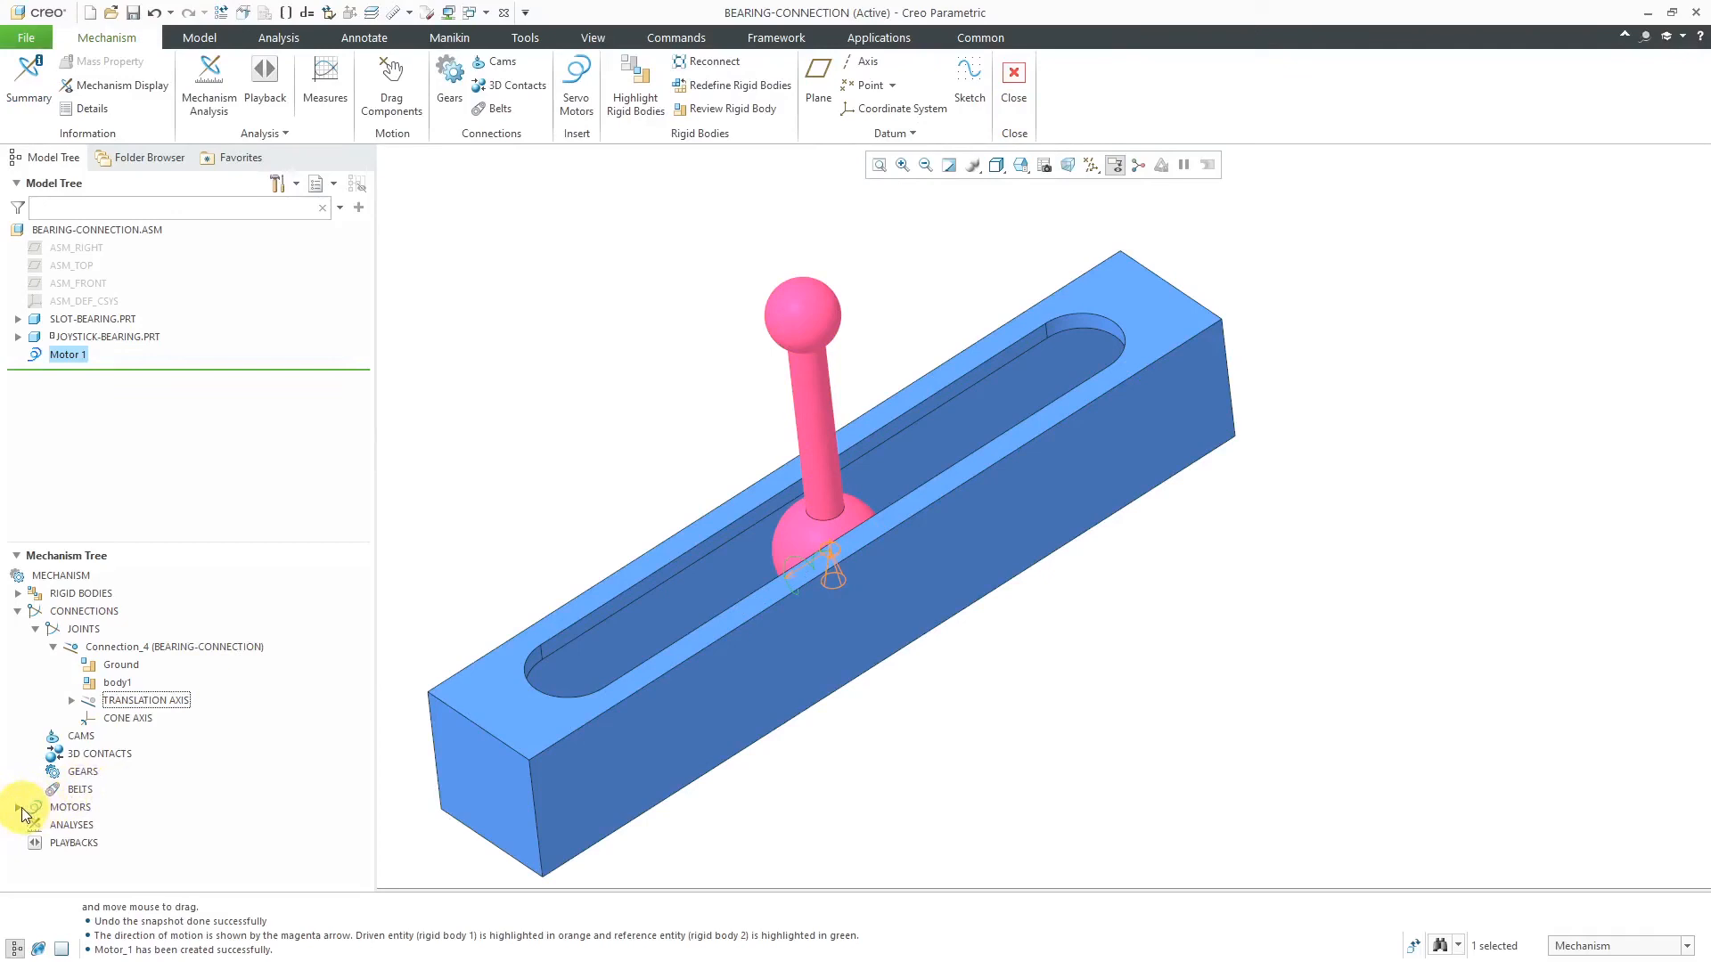
Step: Expand Motors to show Motor 1 (VEL - BEARING-CONNECTION) and select the cone axis
click(32, 807)
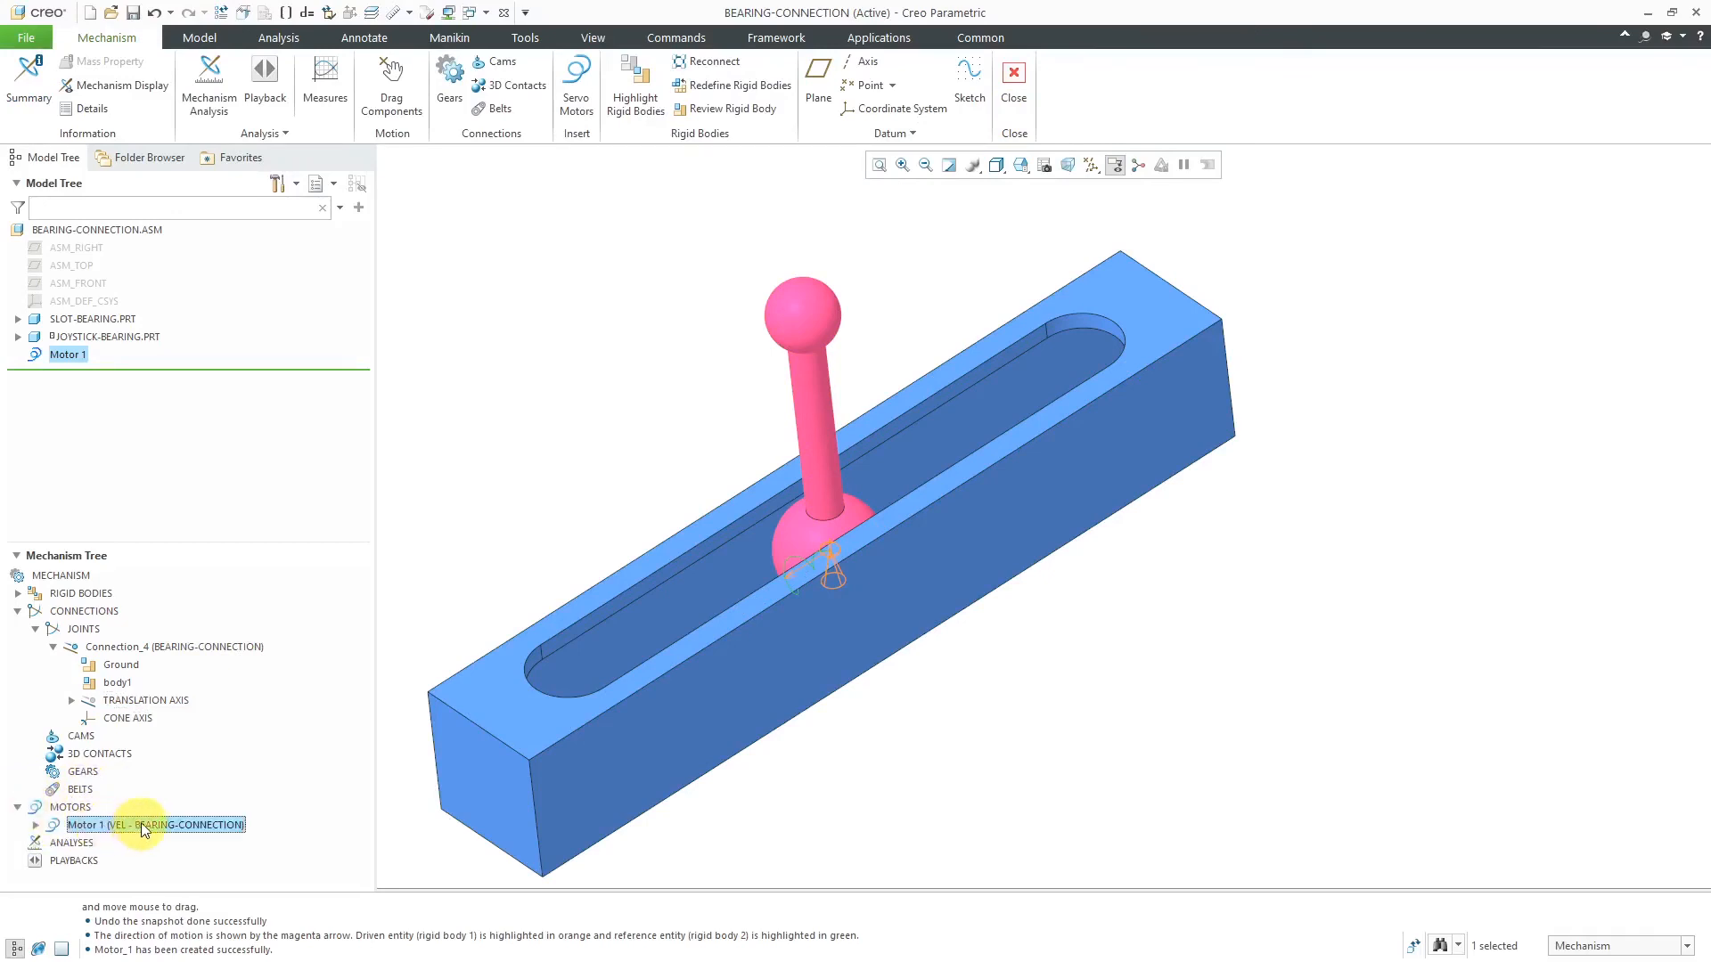
click(127, 718)
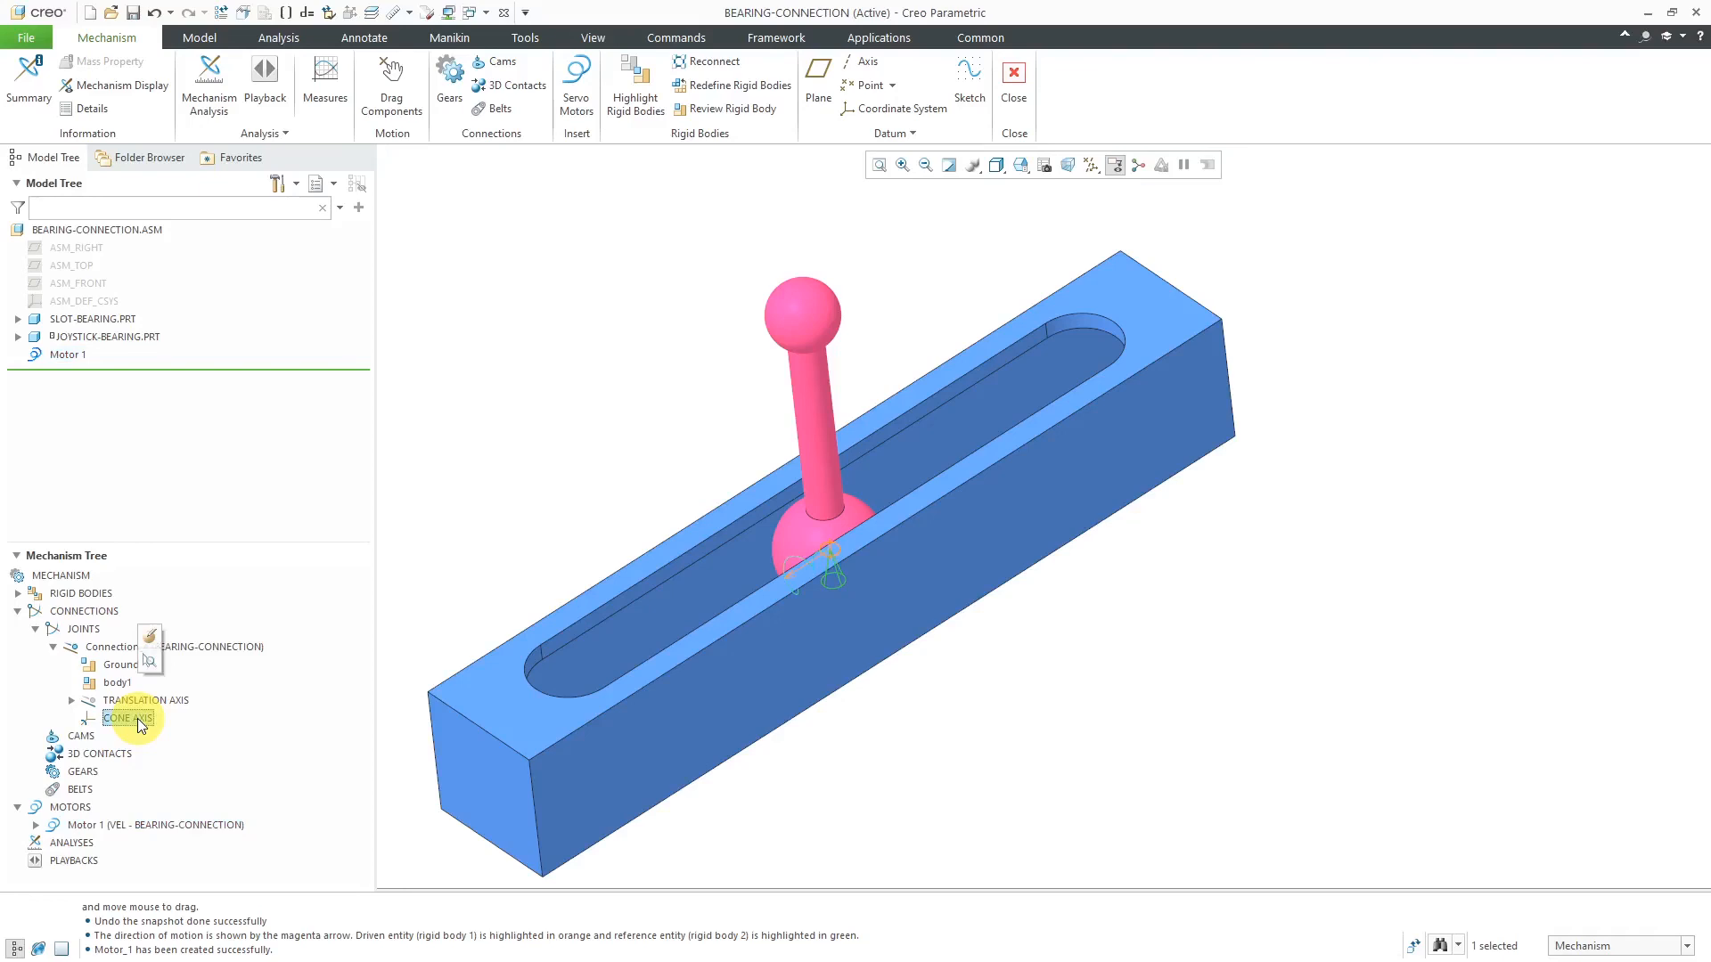
mouse_move(148, 672)
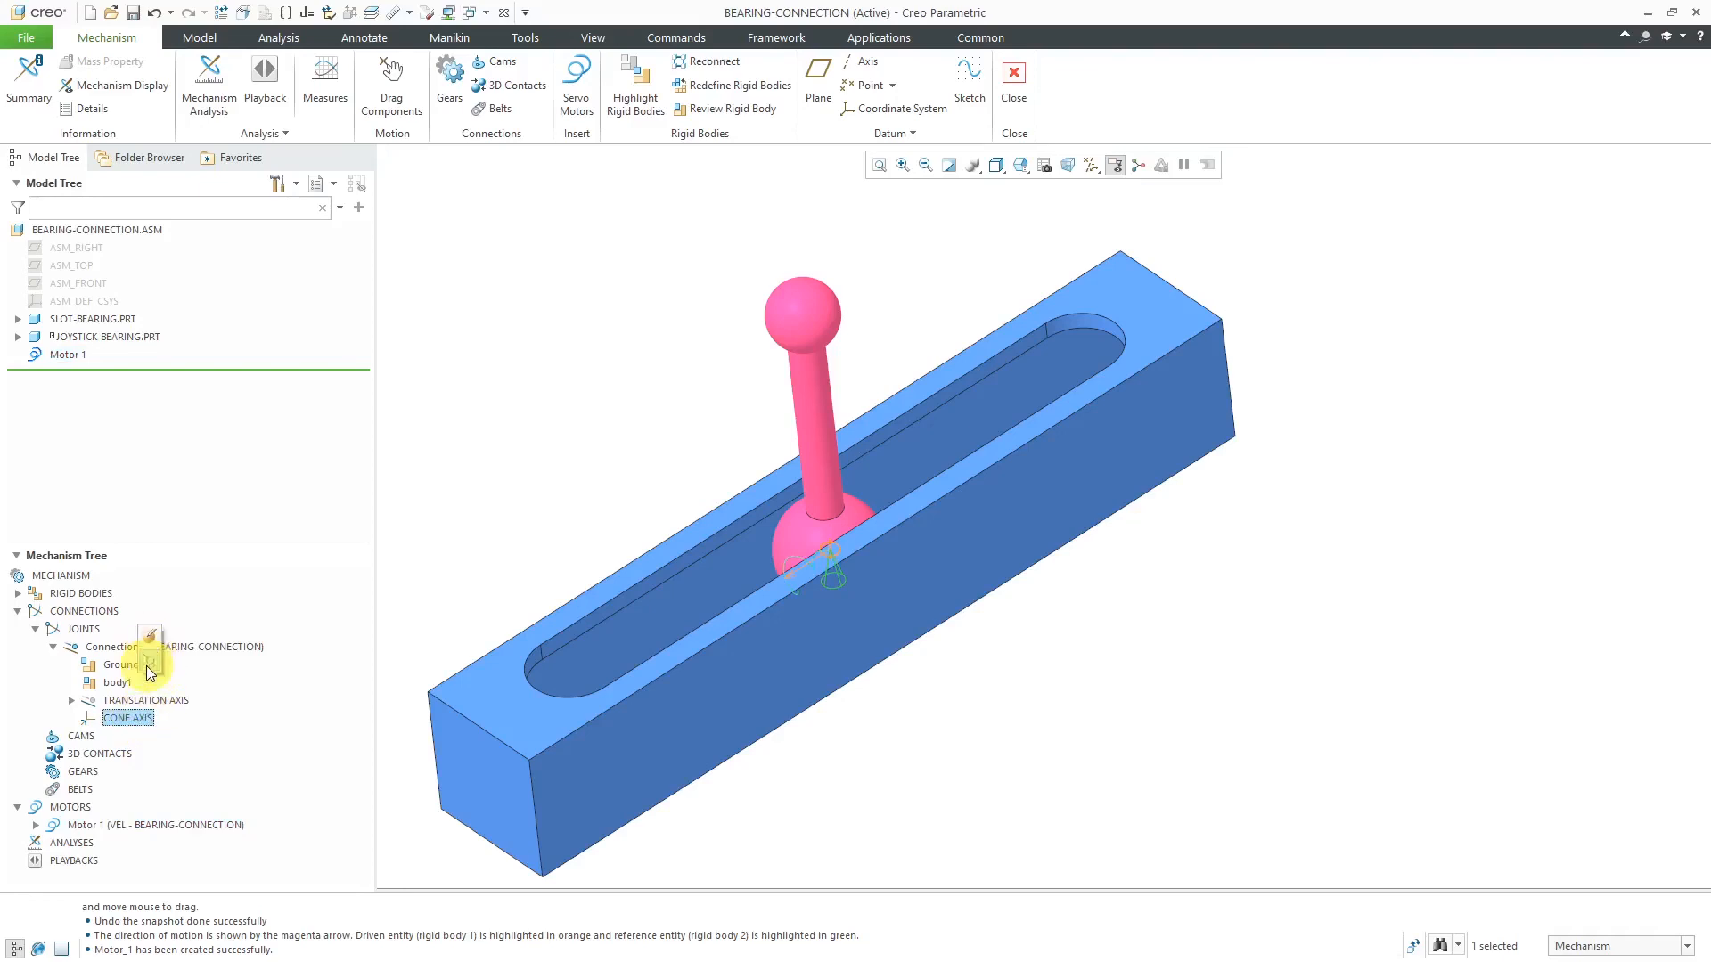
mouse_move(153, 664)
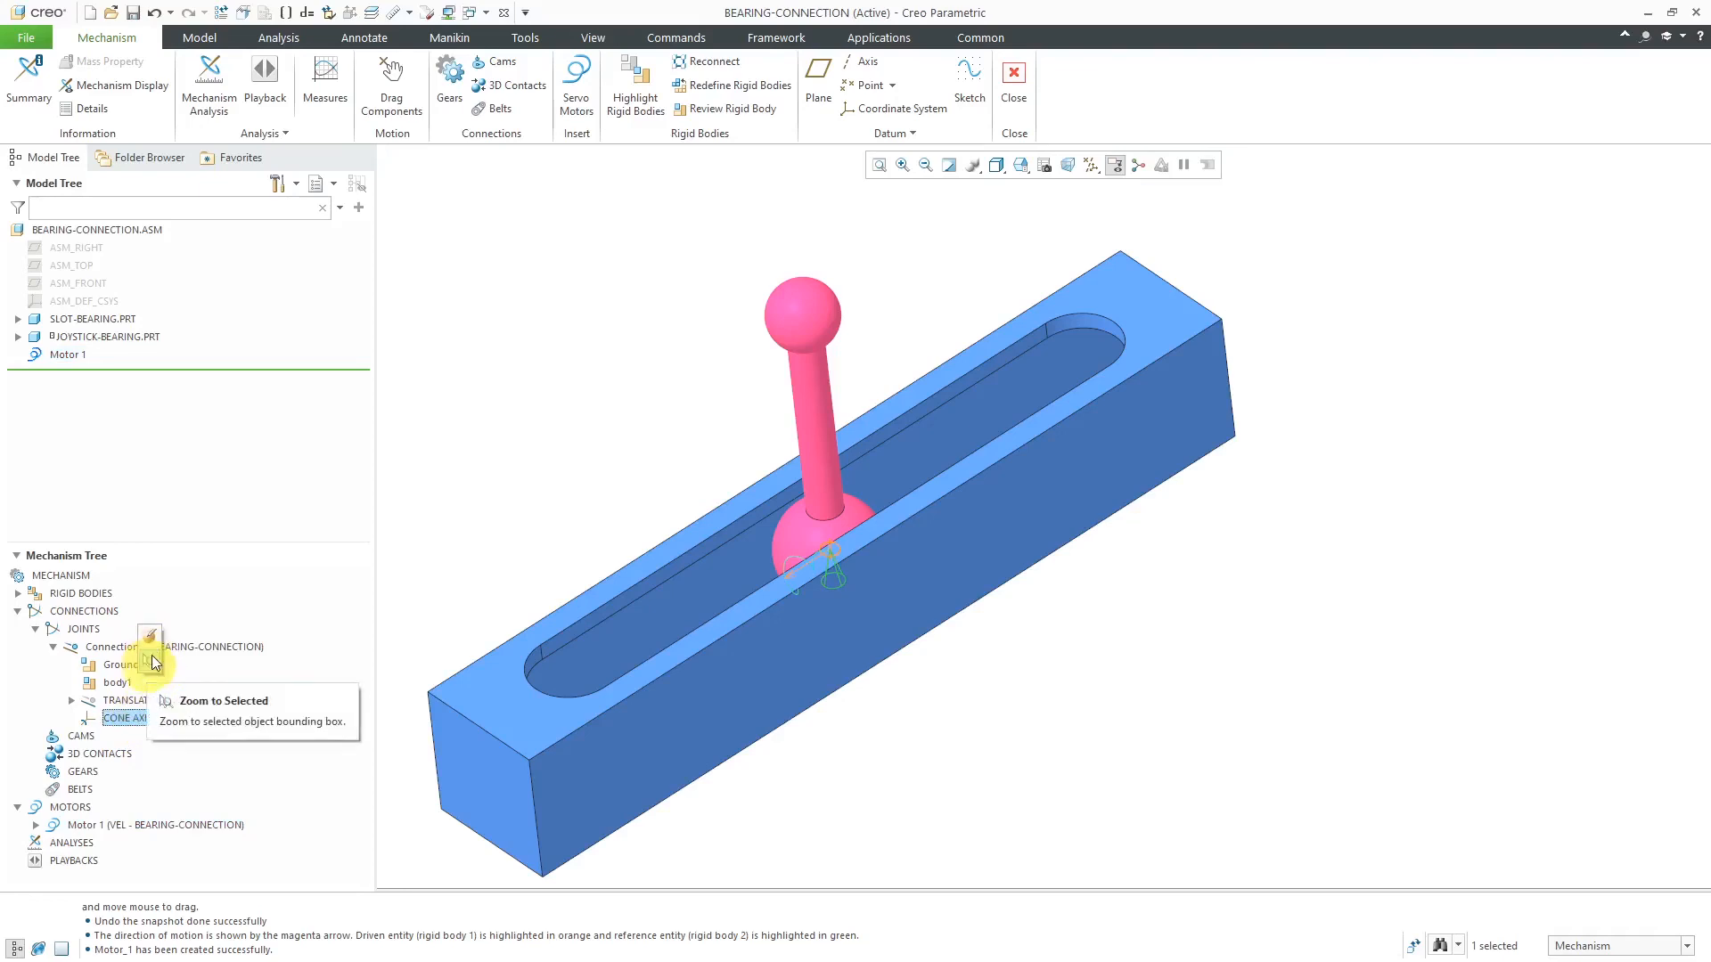
mouse_move(595, 524)
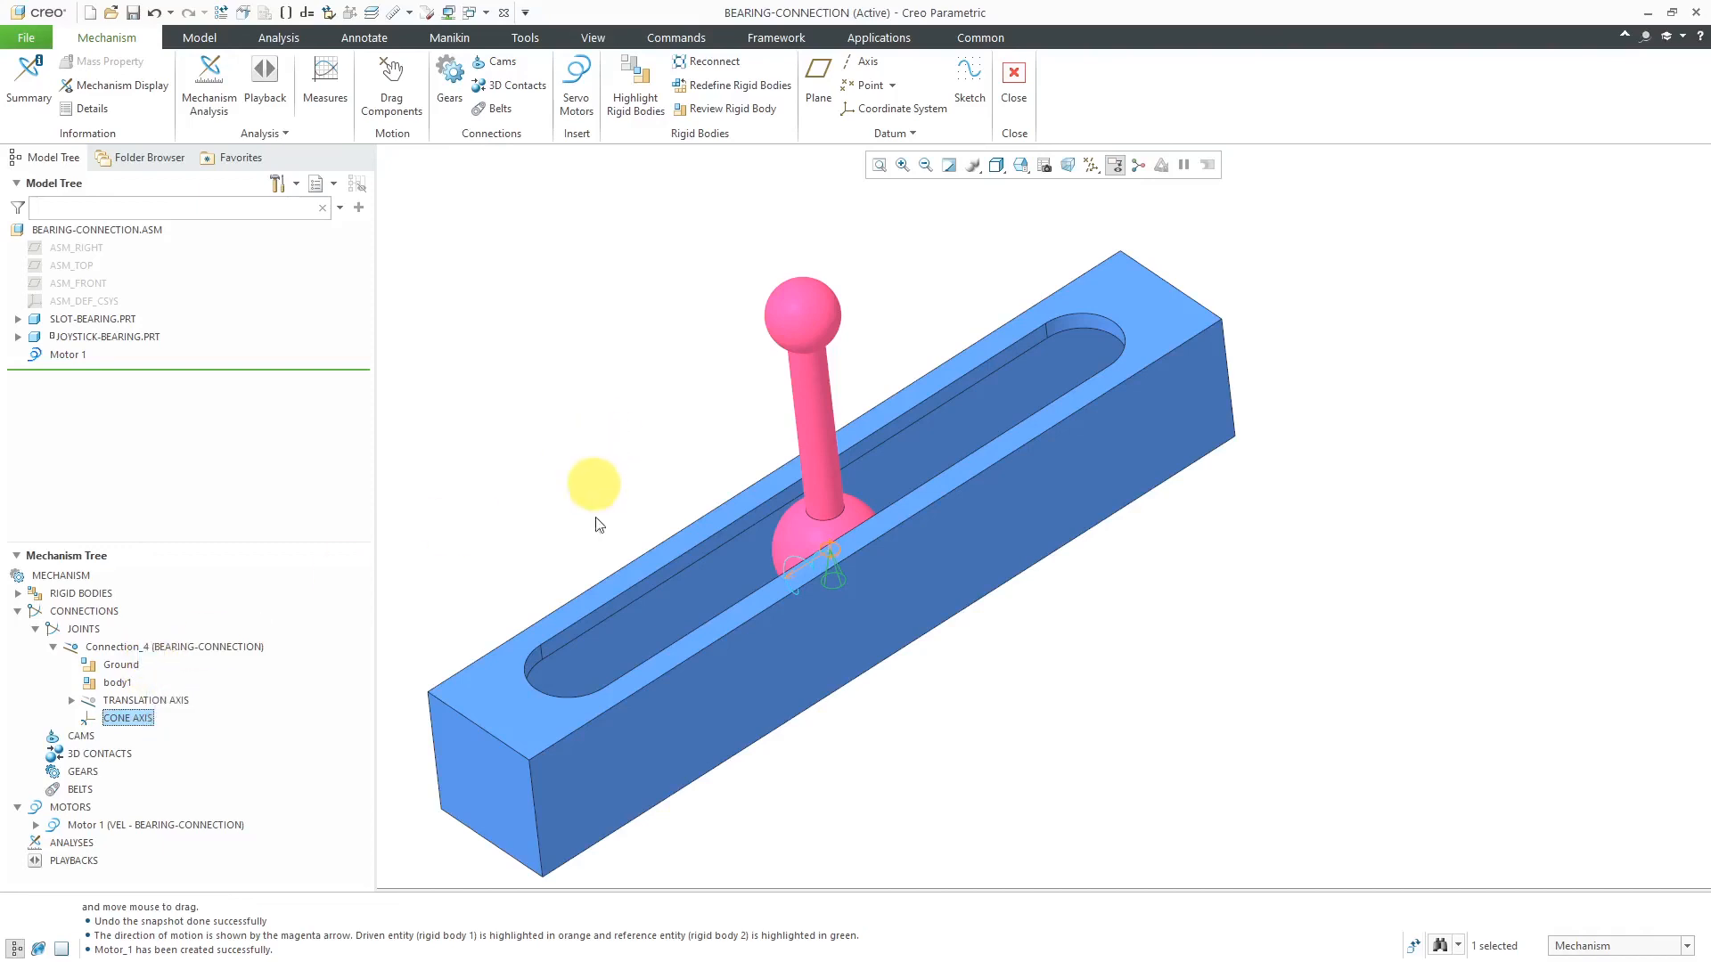
mouse_move(634, 399)
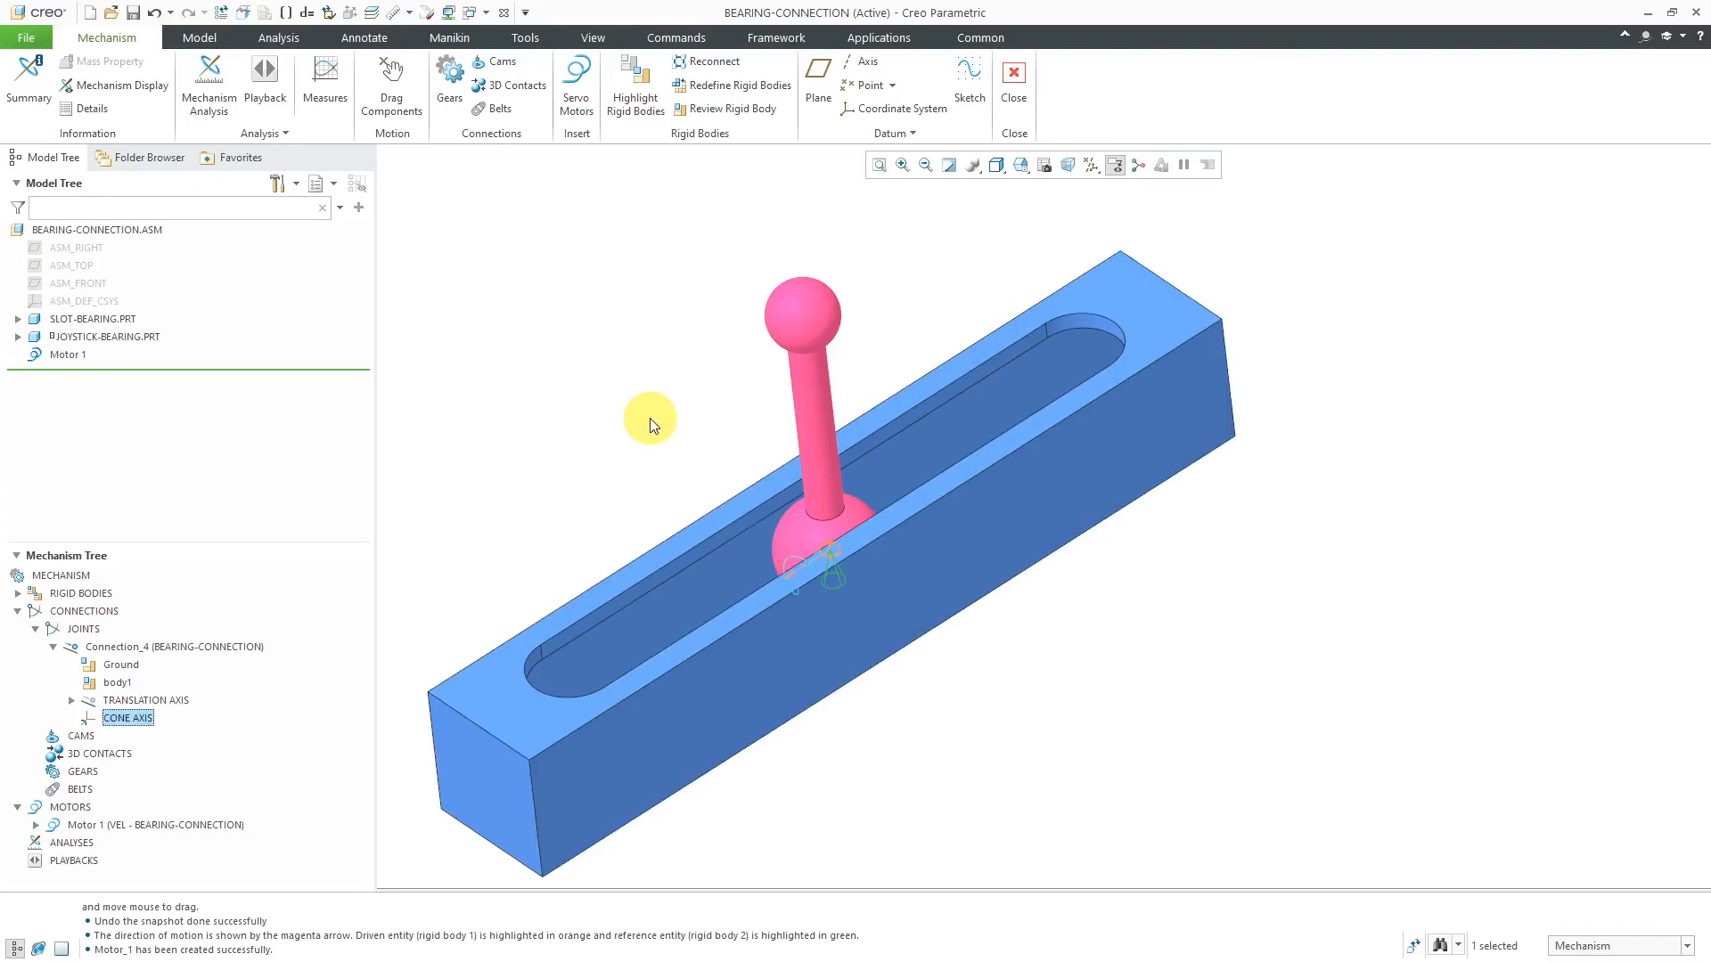
mouse_move(647, 424)
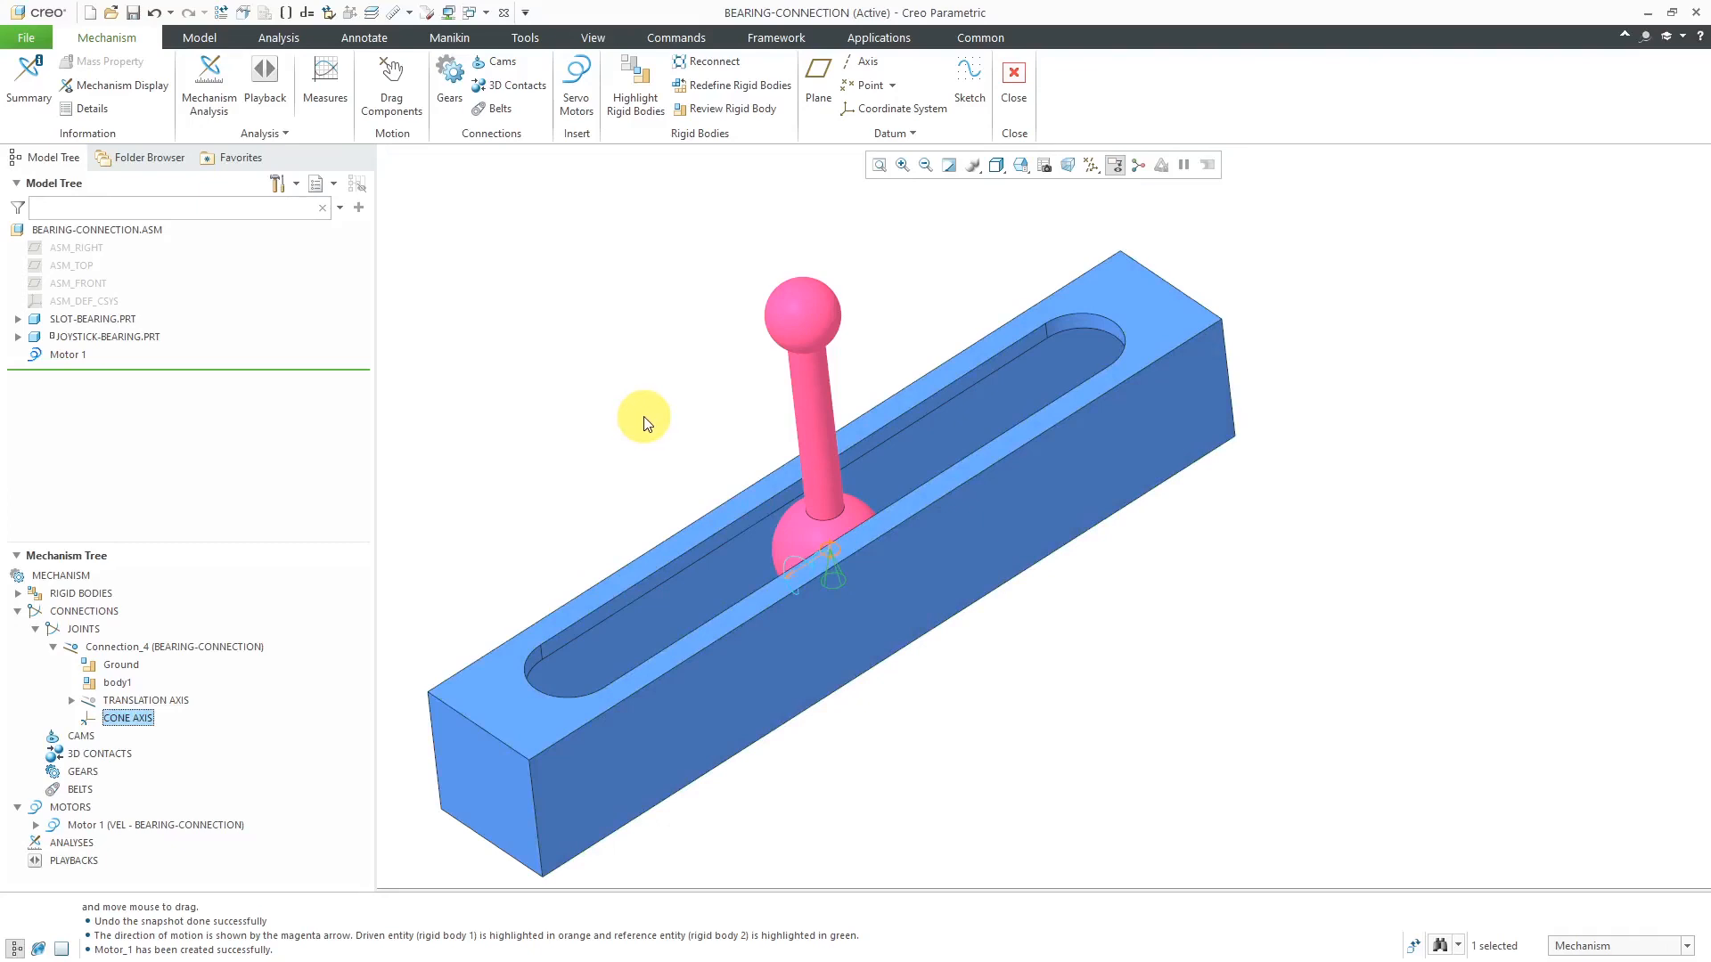